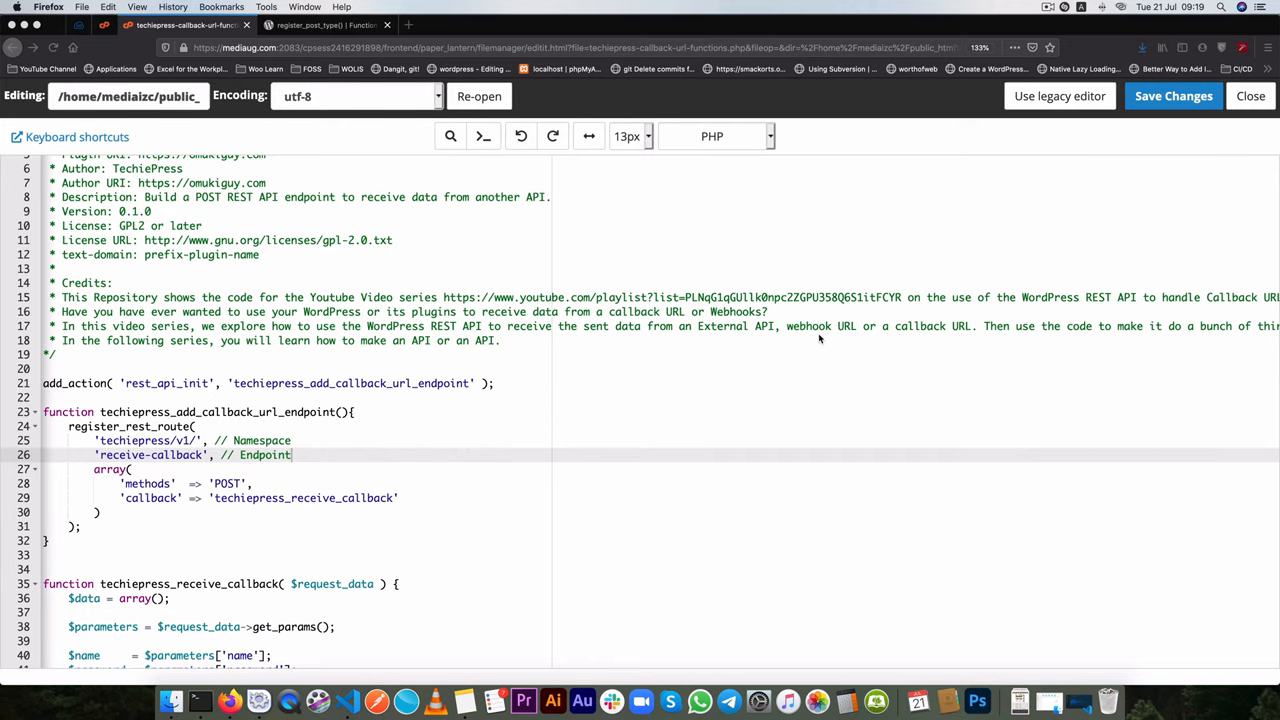
- Type an empty set_up_post_type(){} function below the callback
{"action": "scroll", "scroll_direction": "down", "scroll_amount": 3}
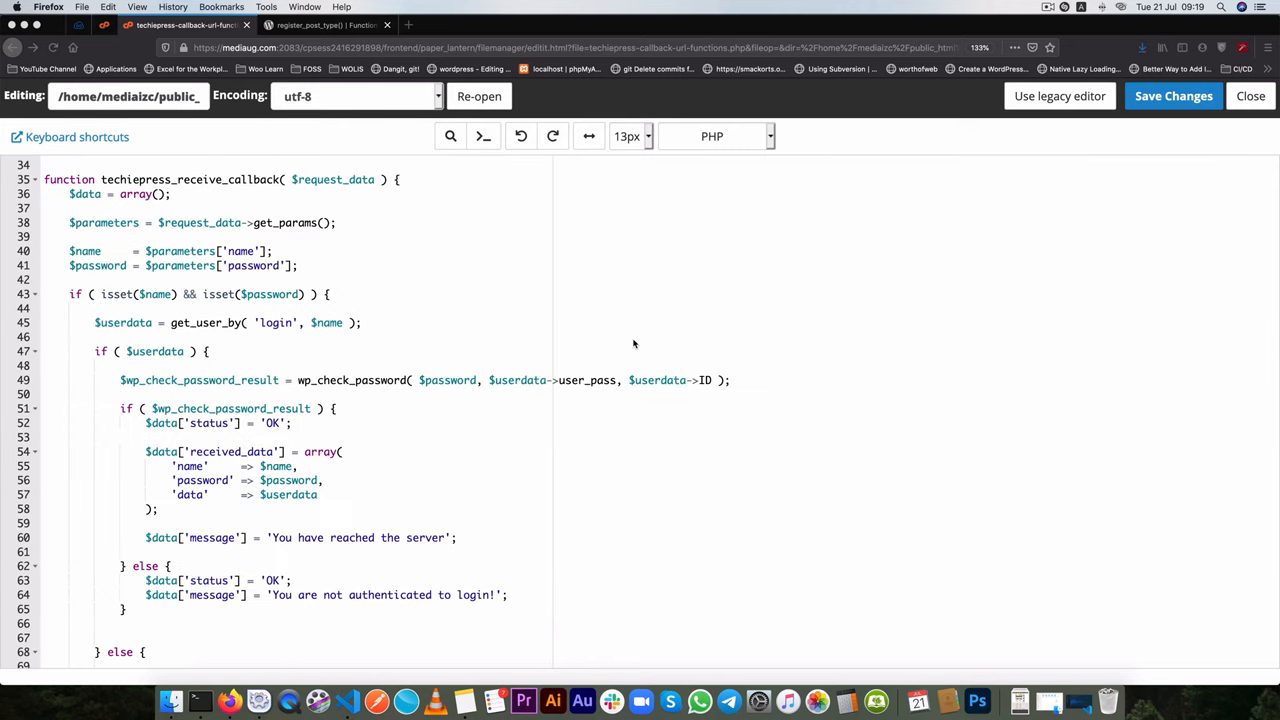
{"action": "scroll", "scroll_direction": "up", "scroll_amount": 3}
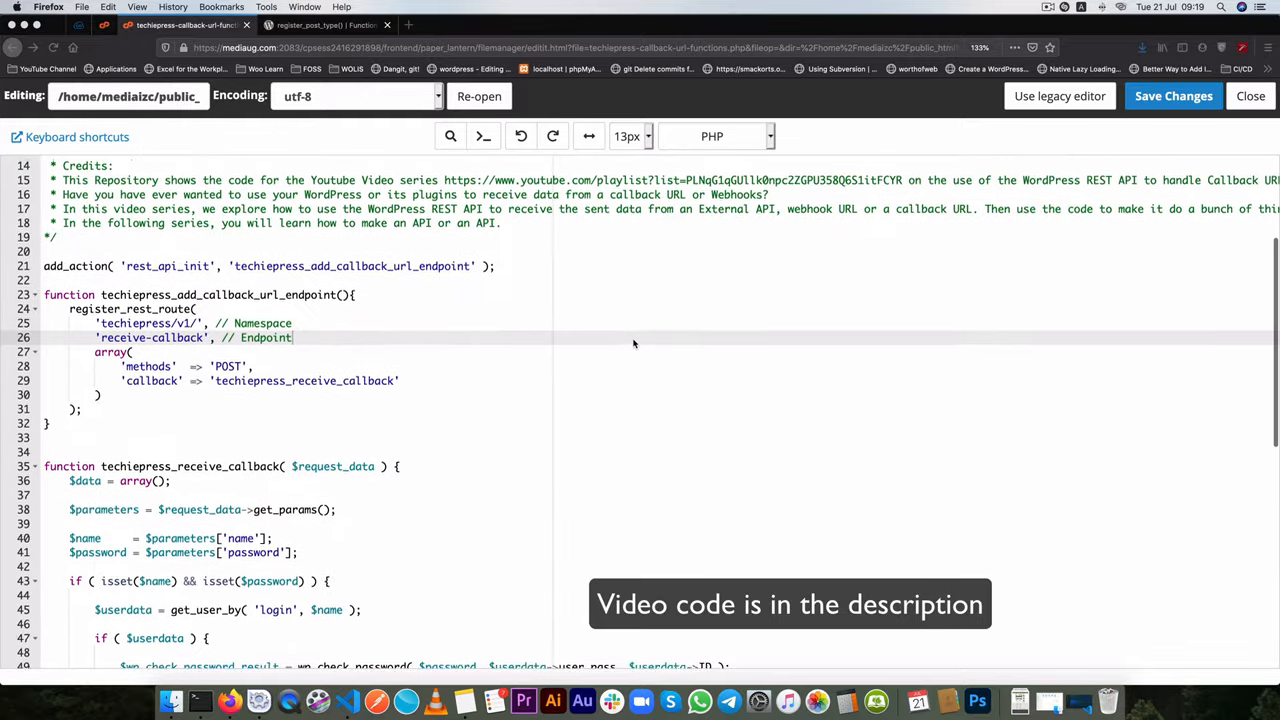
{"action": "scroll", "scroll_direction": "up", "scroll_amount": 3}
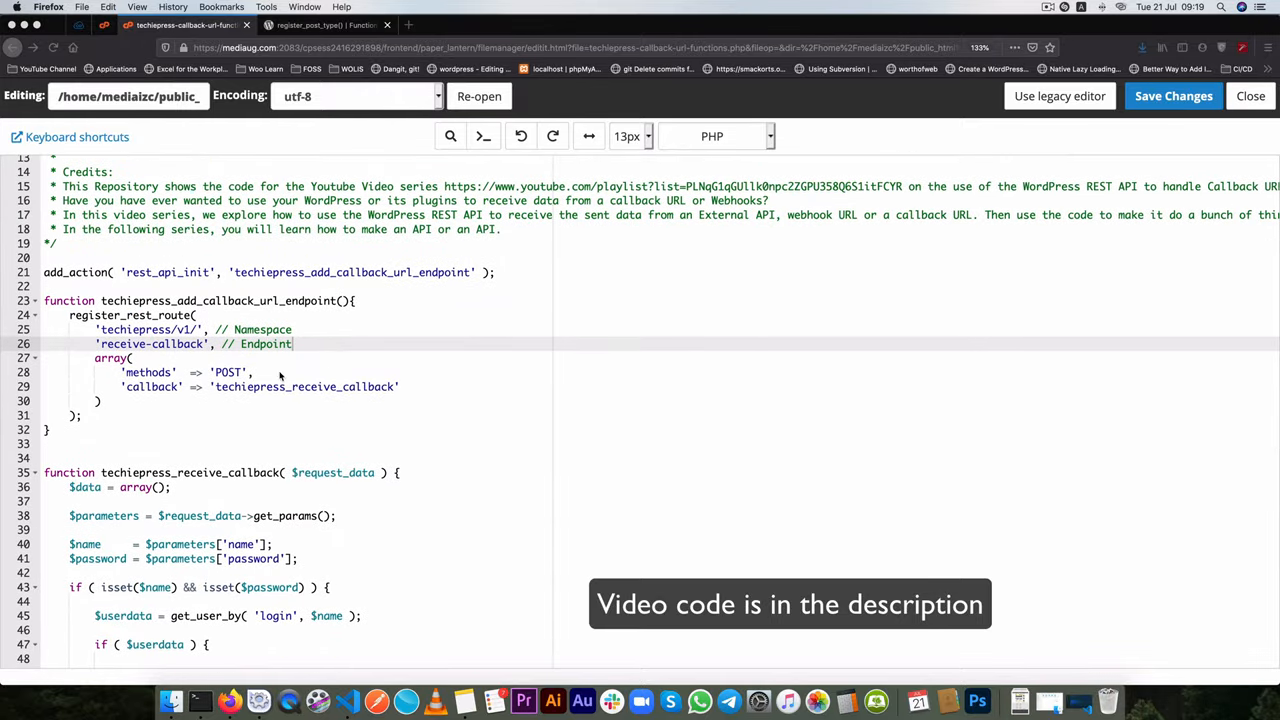
{"action": "scroll", "scroll_direction": "down", "scroll_amount": 3}
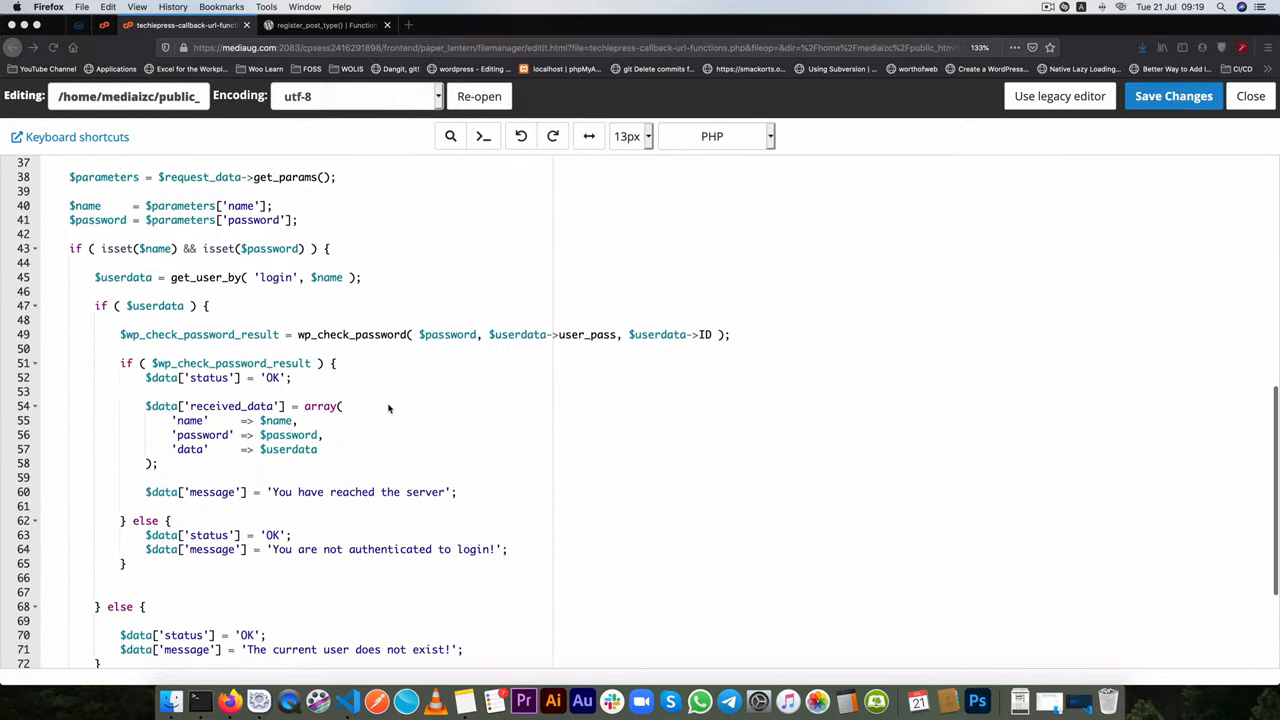
{"action": "scroll", "scroll_direction": "down", "scroll_amount": 3}
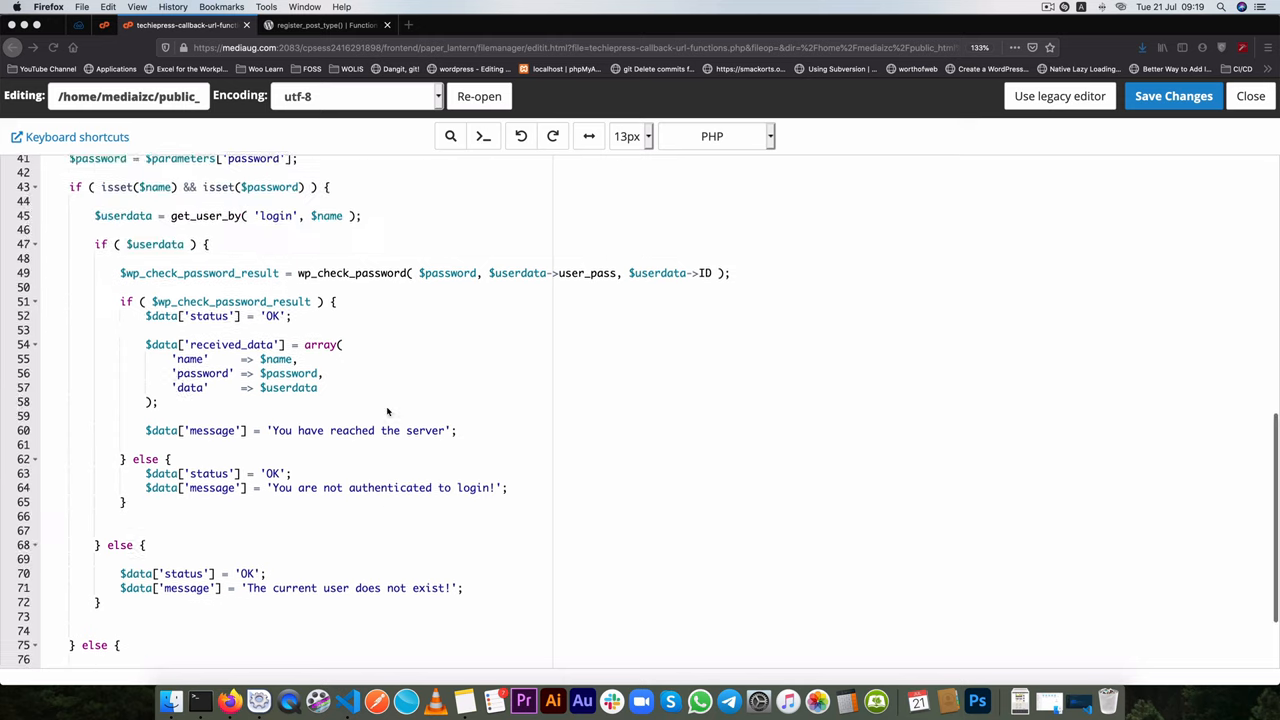
{"action": "scroll", "scroll_direction": "up", "scroll_amount": 3}
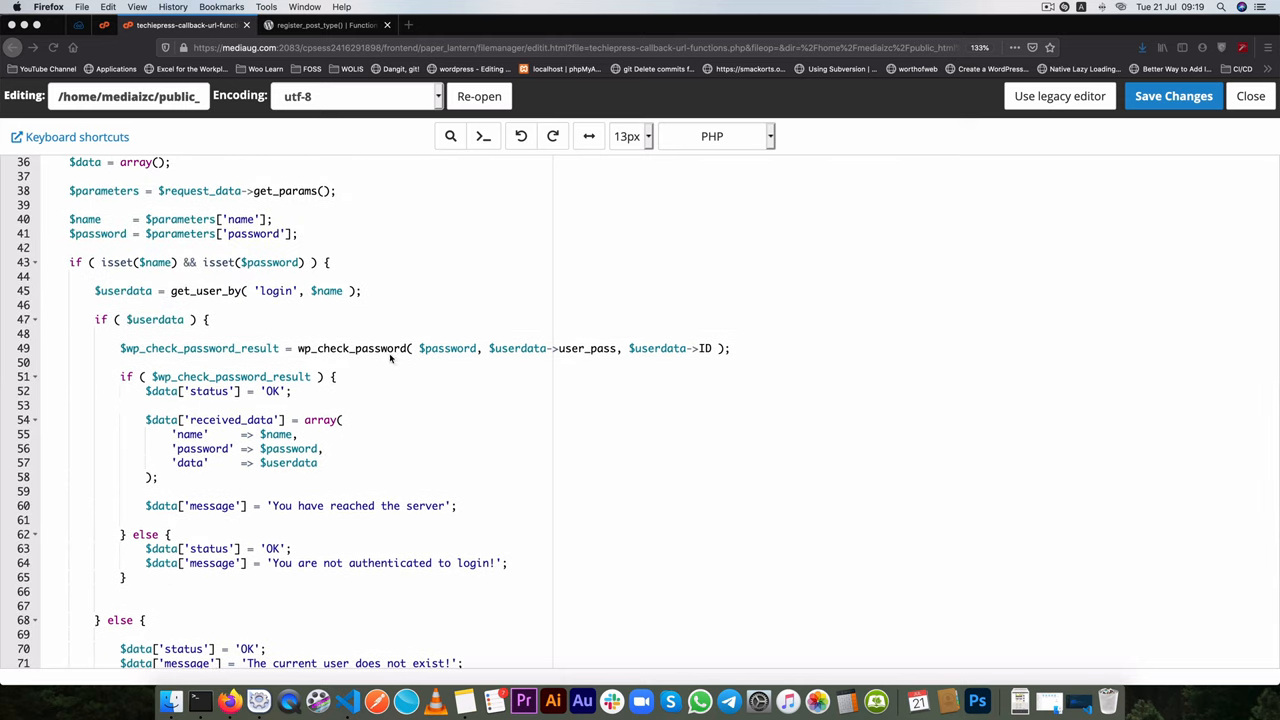
{"action": "mouse_move", "coordinate": [492, 385]}
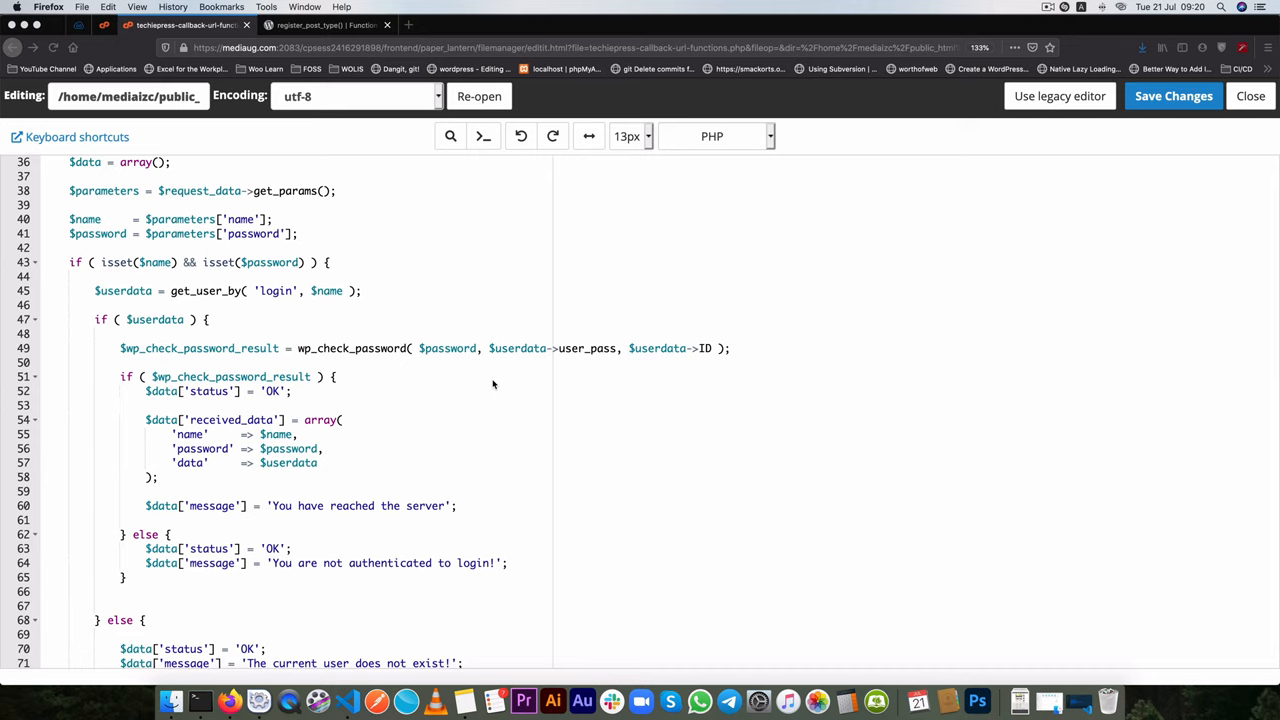
{"action": "mouse_move", "coordinate": [125, 348]}
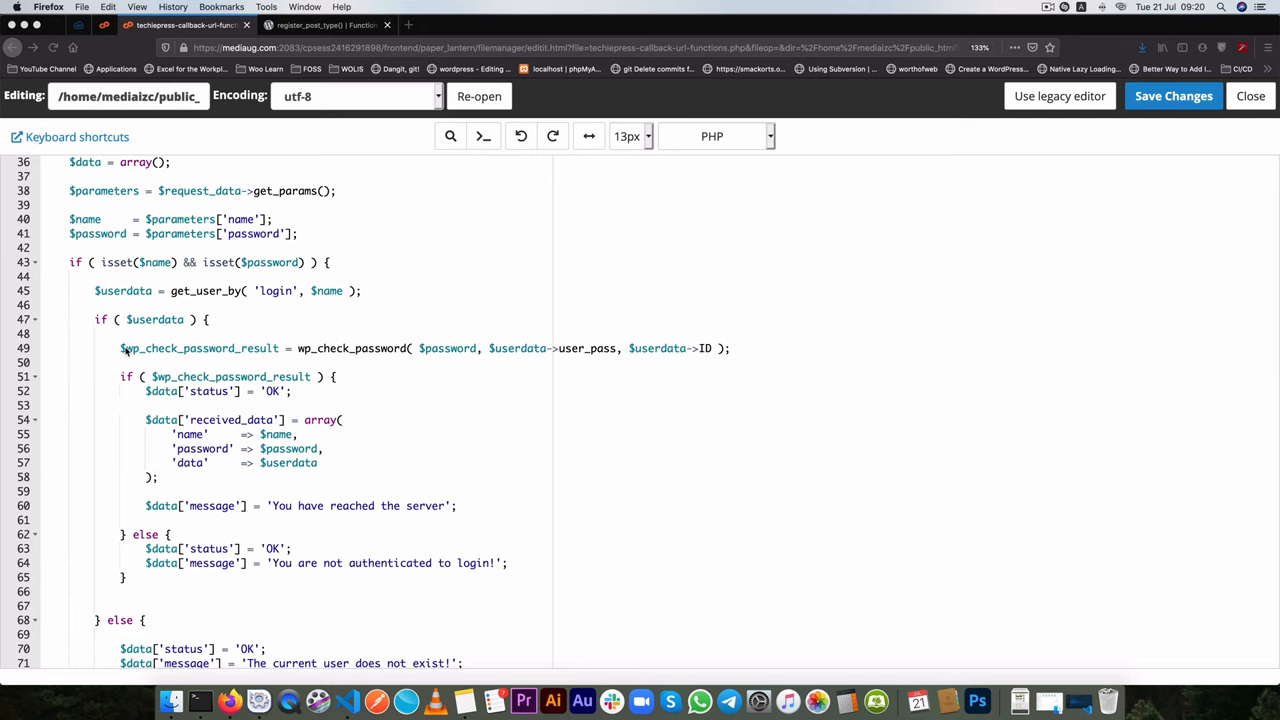
{"action": "mouse_move", "coordinate": [405, 370]}
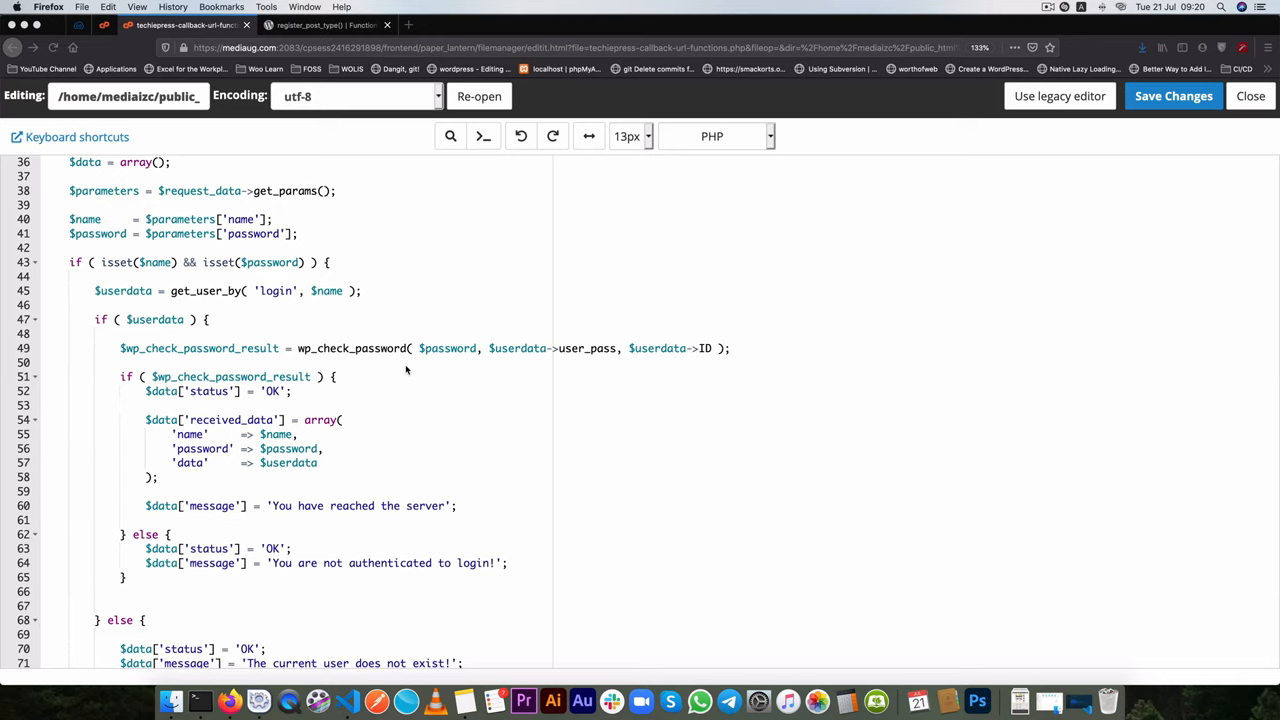
{"action": "mouse_move", "coordinate": [345, 367]}
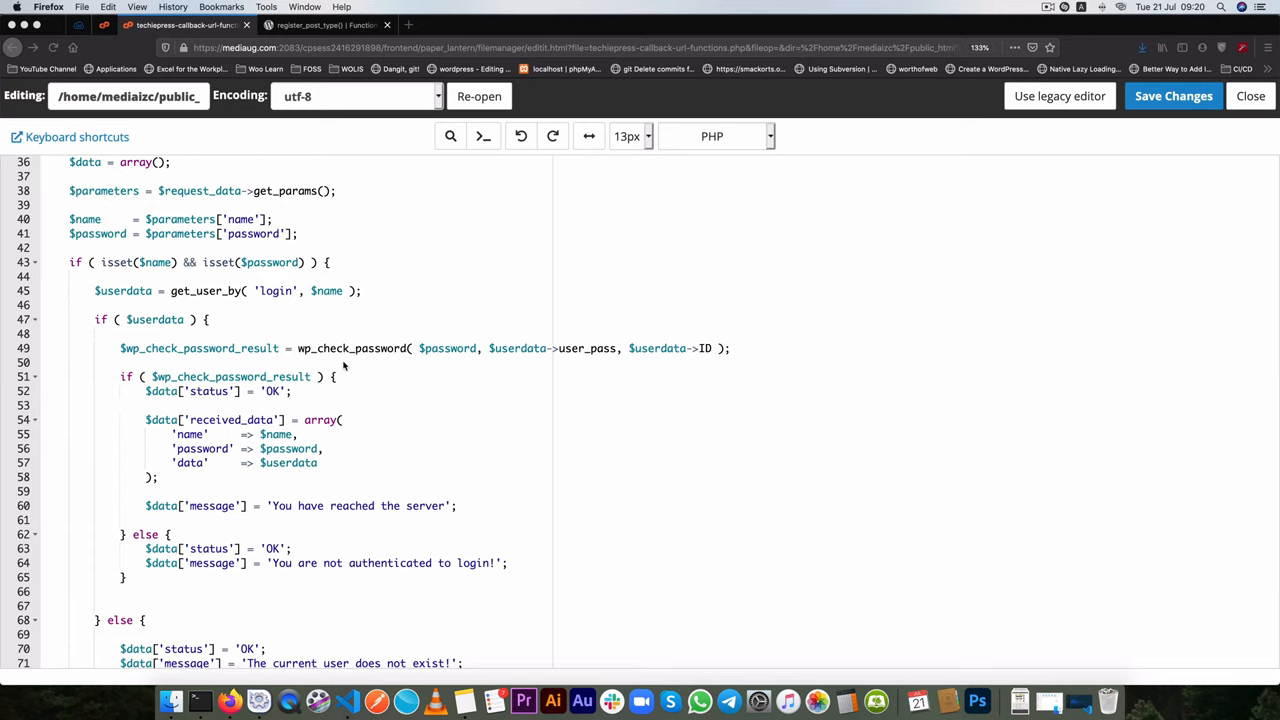
{"action": "mouse_move", "coordinate": [388, 358]}
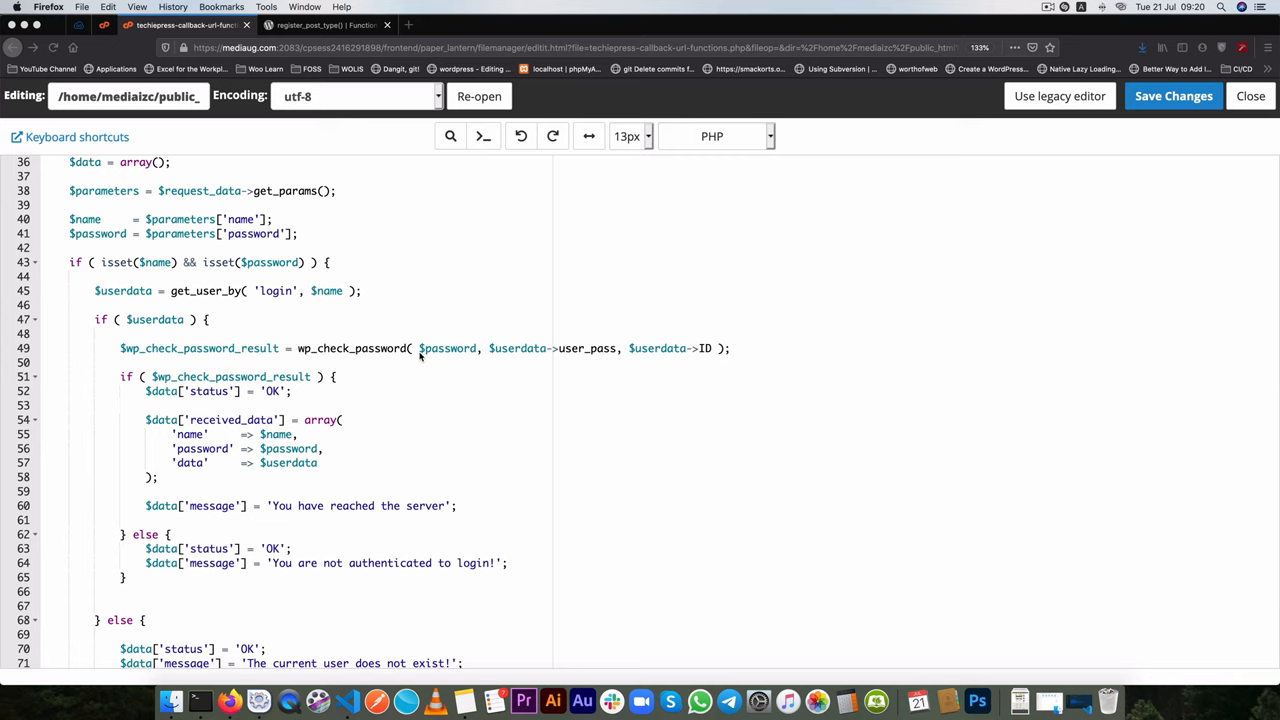
{"action": "scroll", "scroll_direction": "down", "scroll_amount": 3}
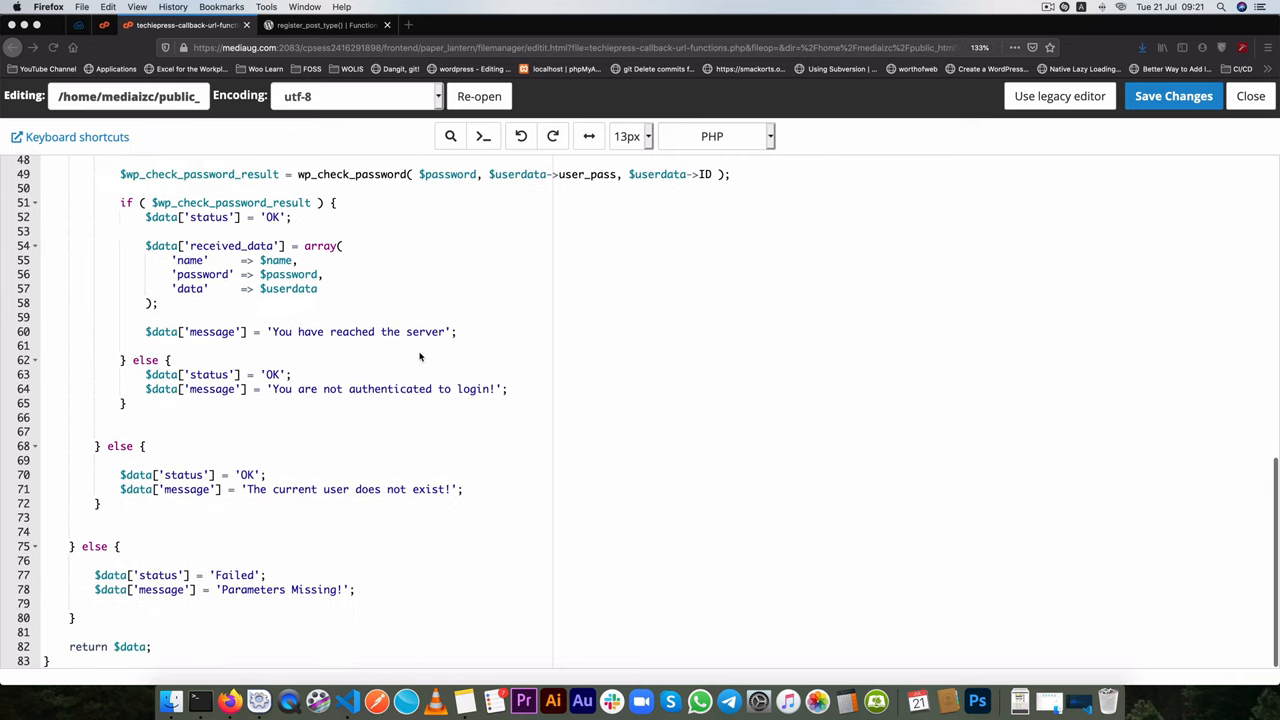
{"action": "mouse_move", "coordinate": [43, 552]}
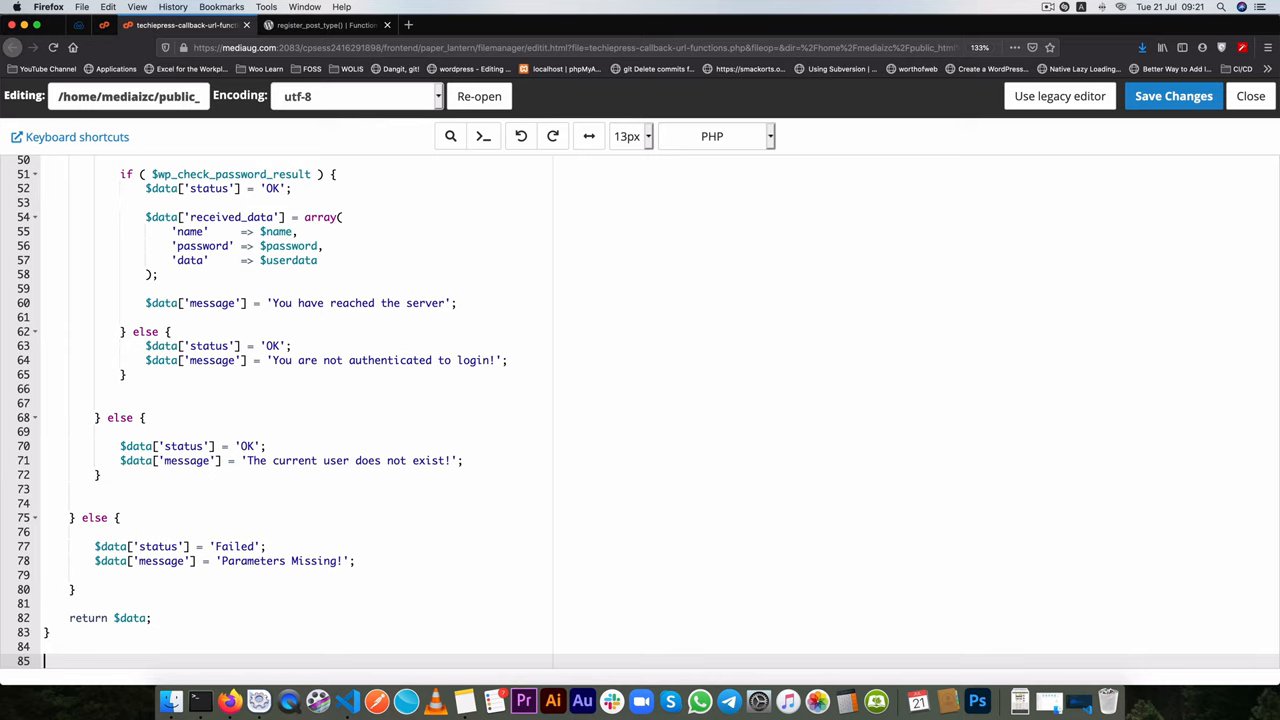
{"action": "type", "text": "f"}
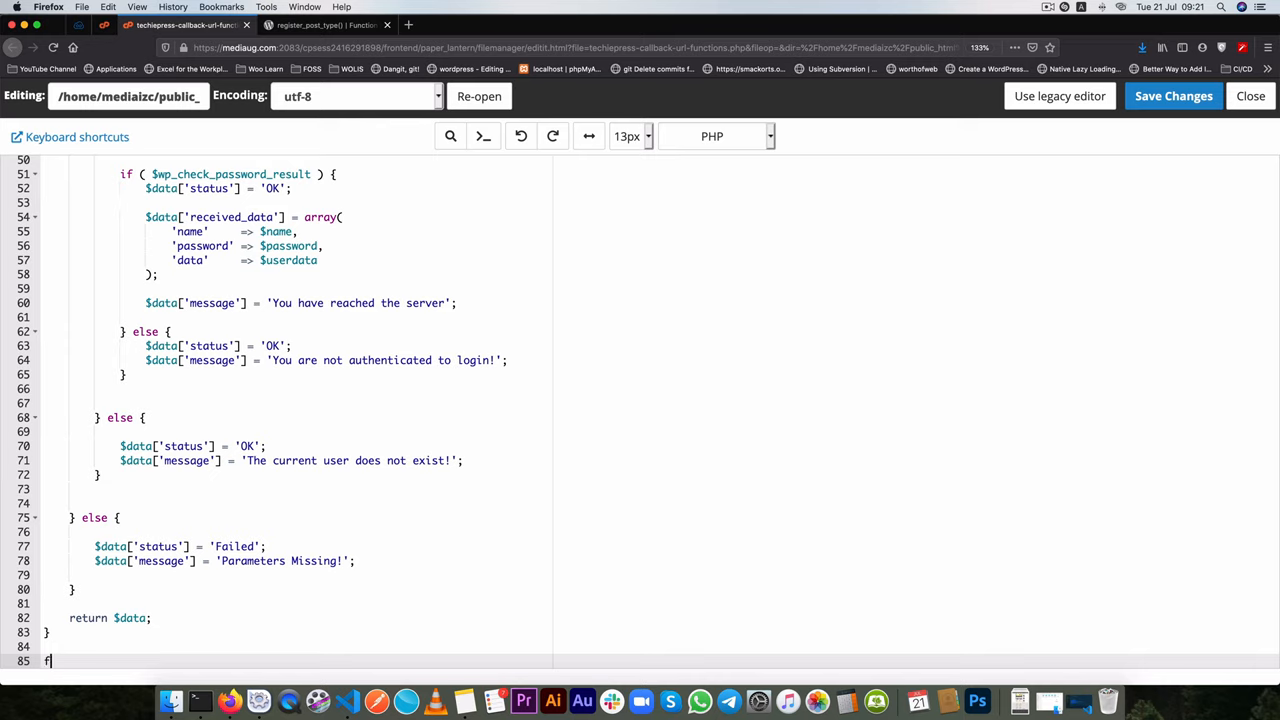
{"action": "type", "text": "unction"}
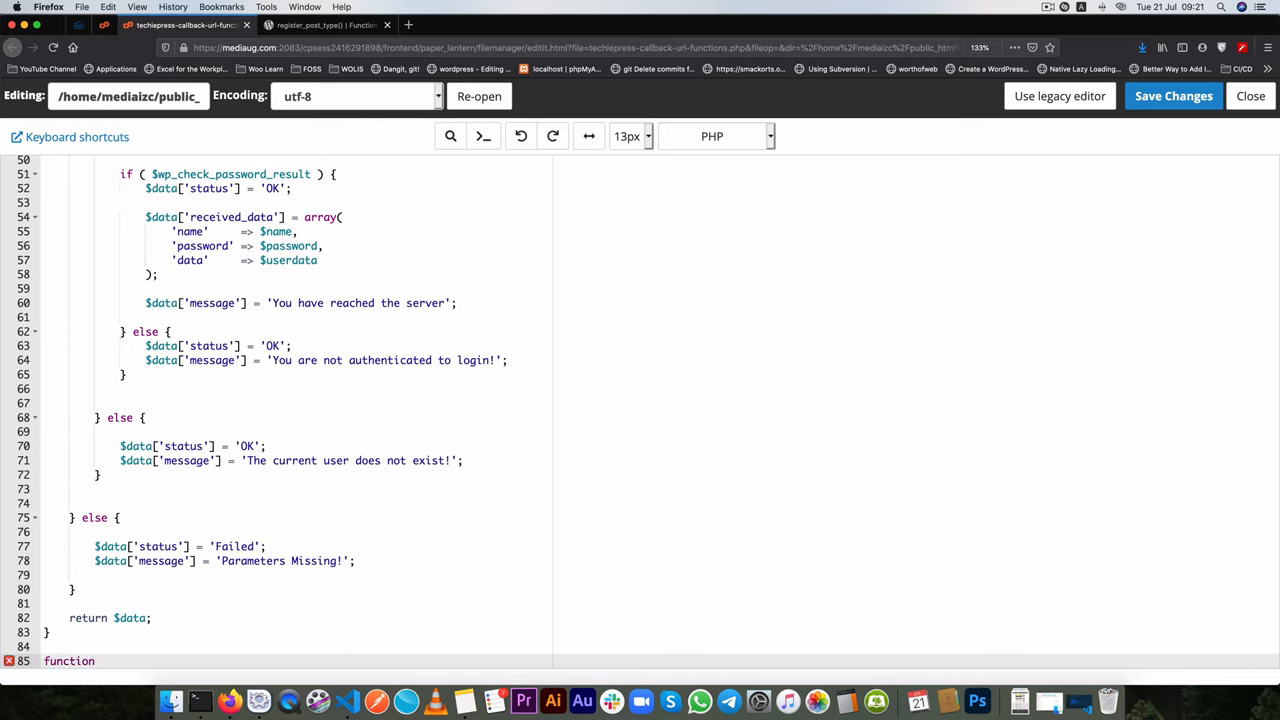
{"action": "type", "text": "set_up"}
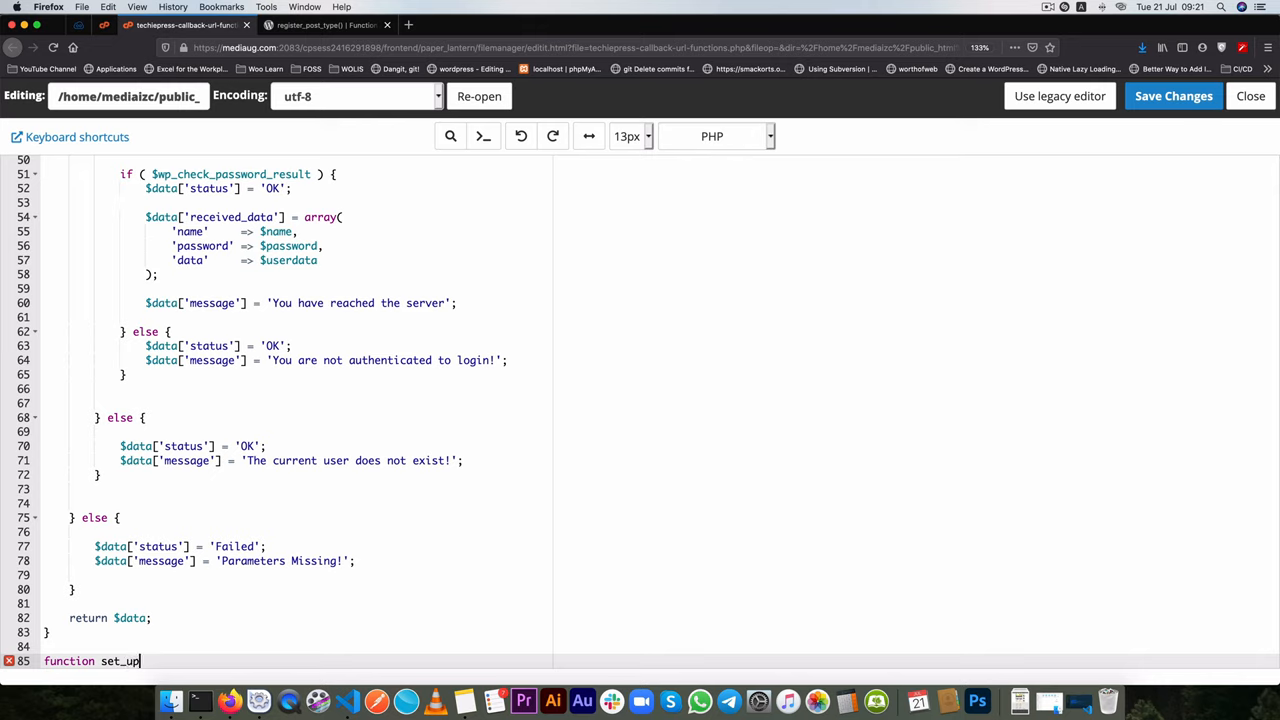
{"action": "type", "text": "_post_"}
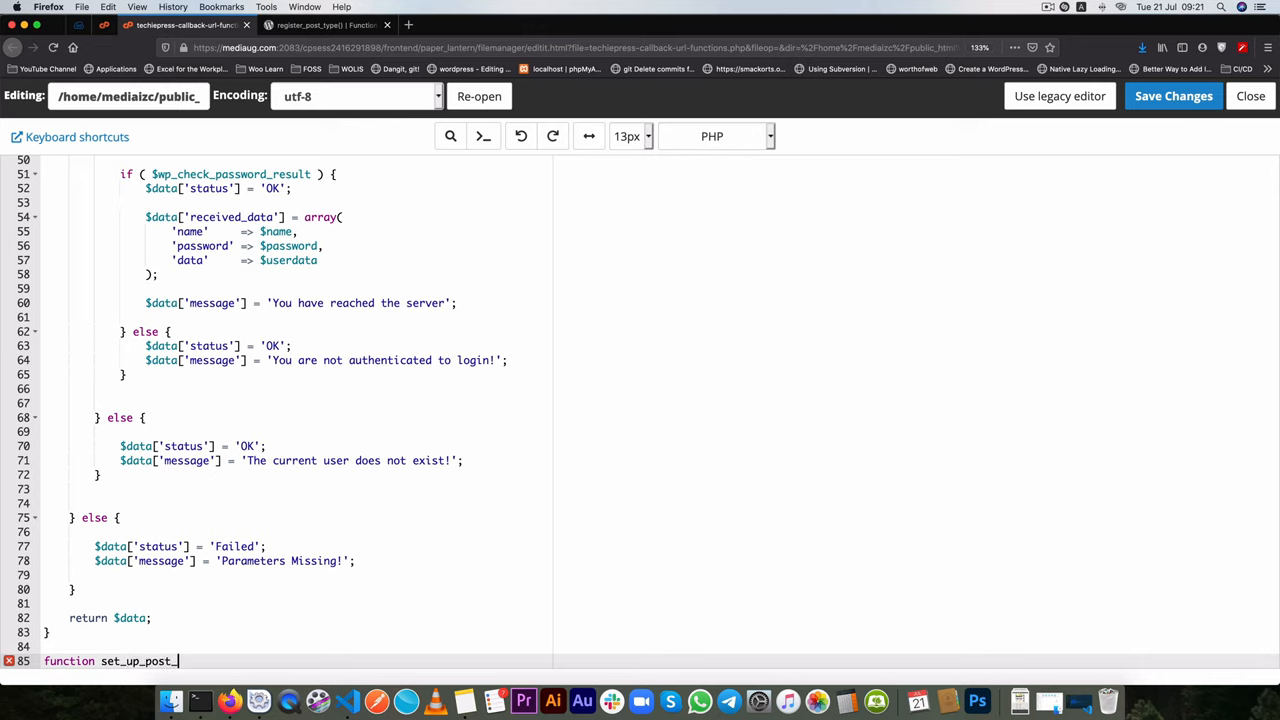
{"action": "type", "text": "type"}
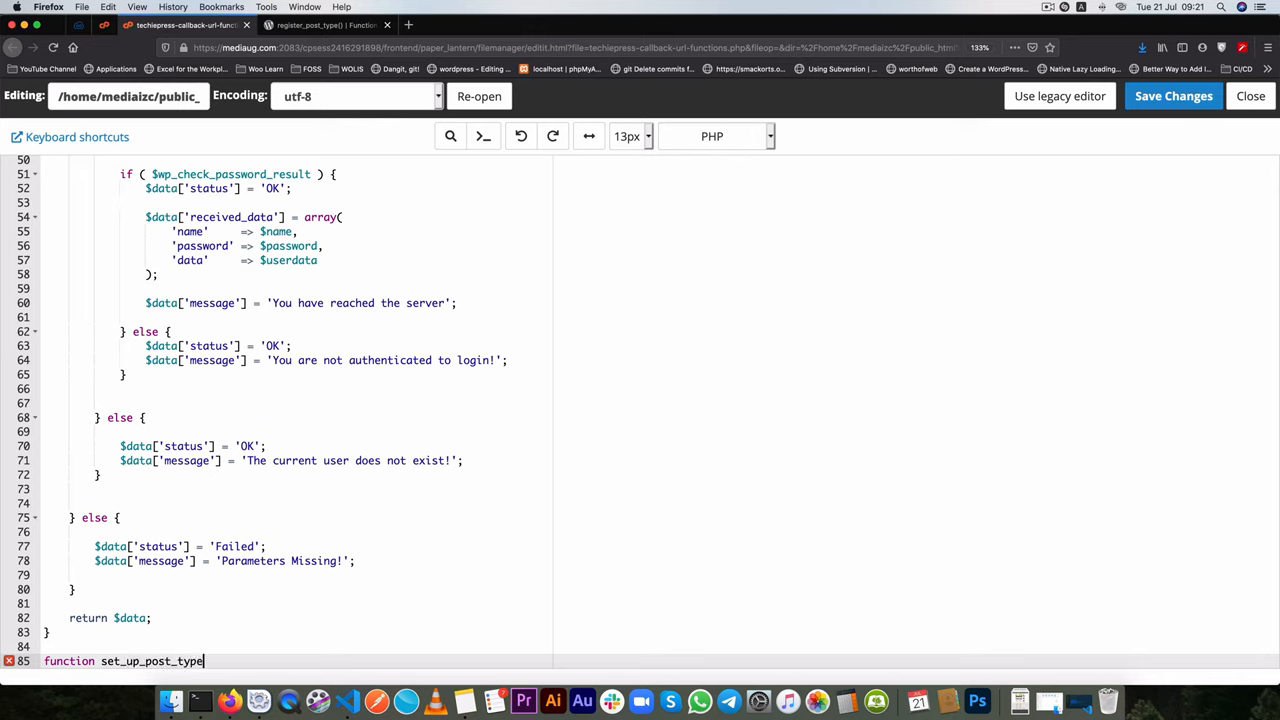
{"action": "type", "text": "(){}"}
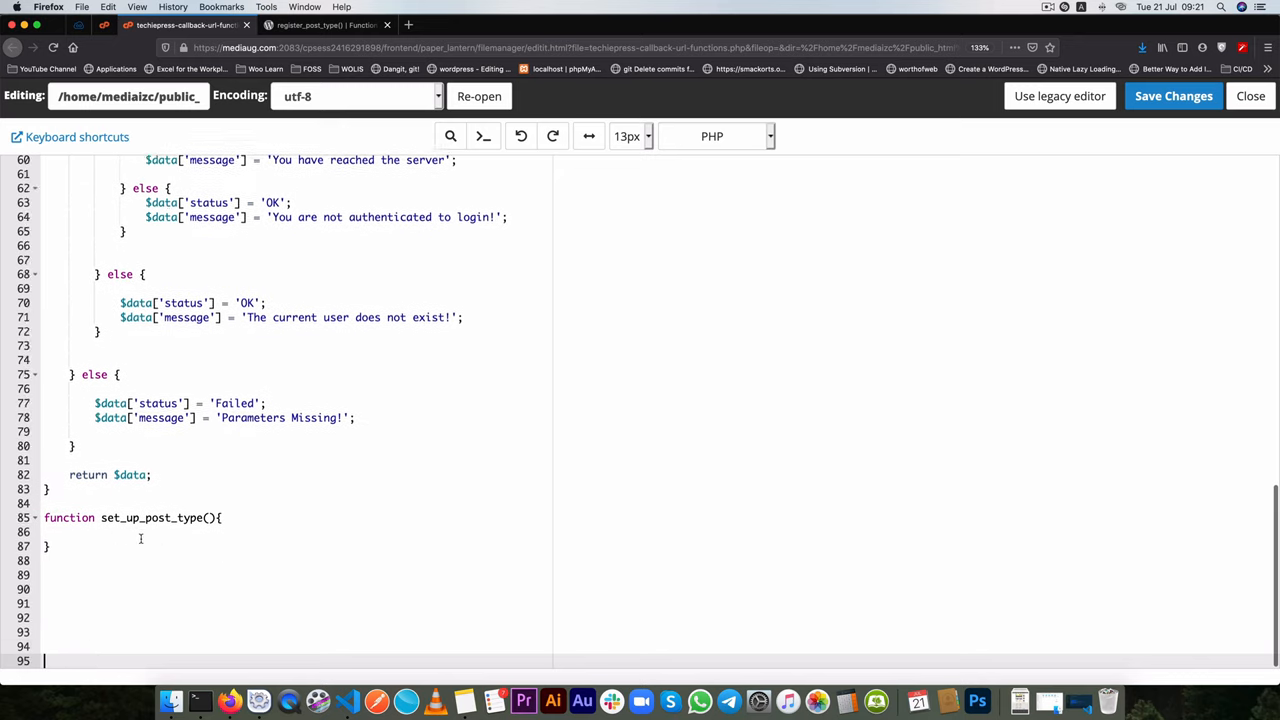
- Prefix the function with techiepress and hook it with add_action( 'init', 'techiepress_set_up_post_type' )
{"action": "scroll", "scroll_direction": "up", "scroll_amount": 3}
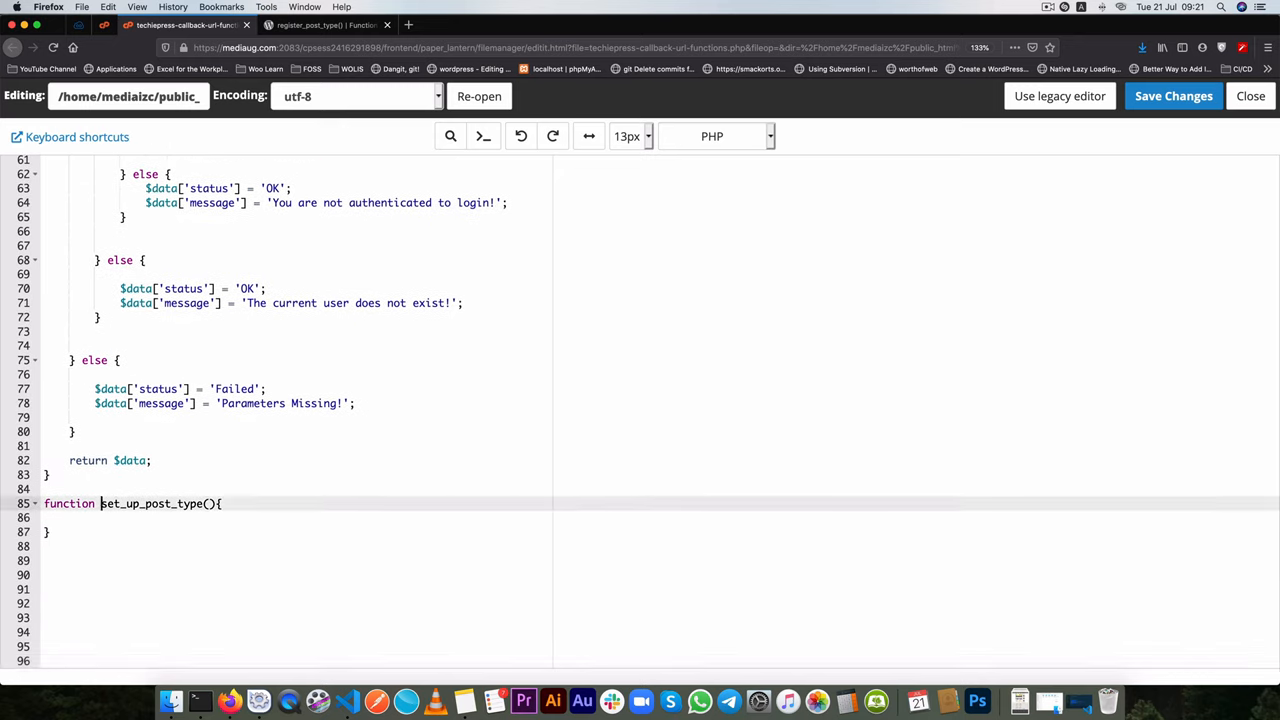
{"action": "type", "text": "techiepress_"}
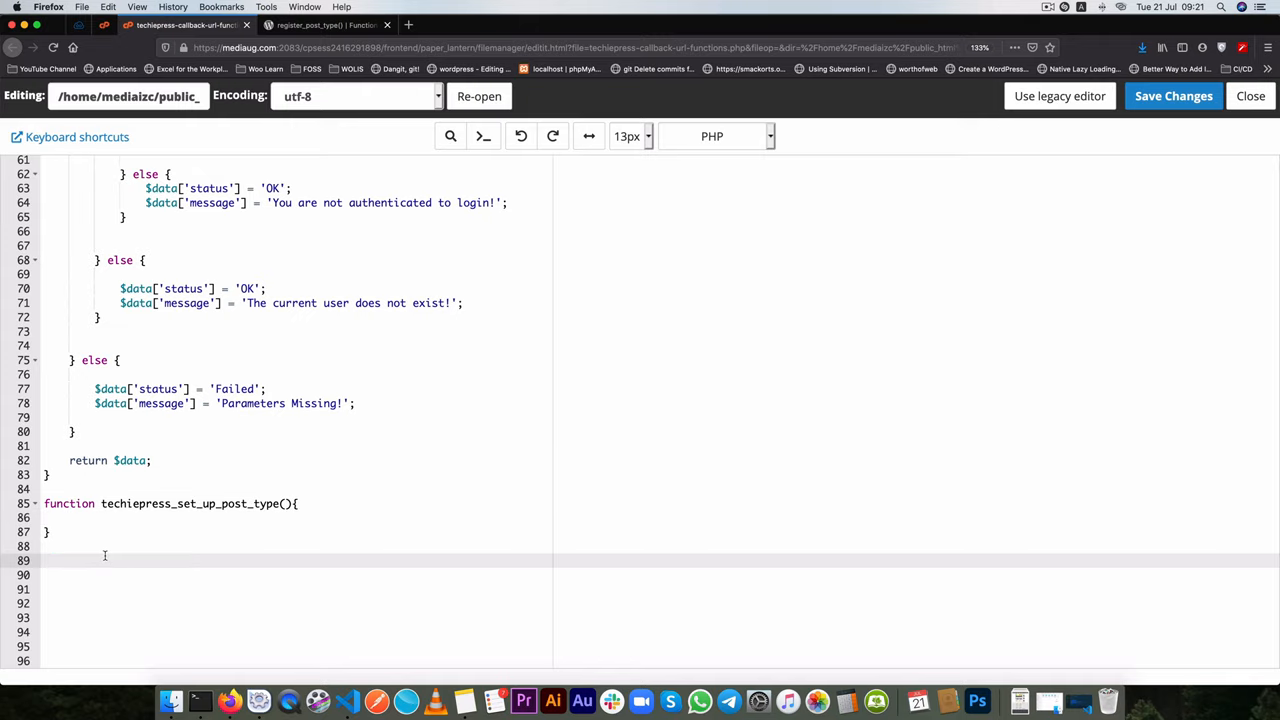
{"action": "type", "text": "add"}
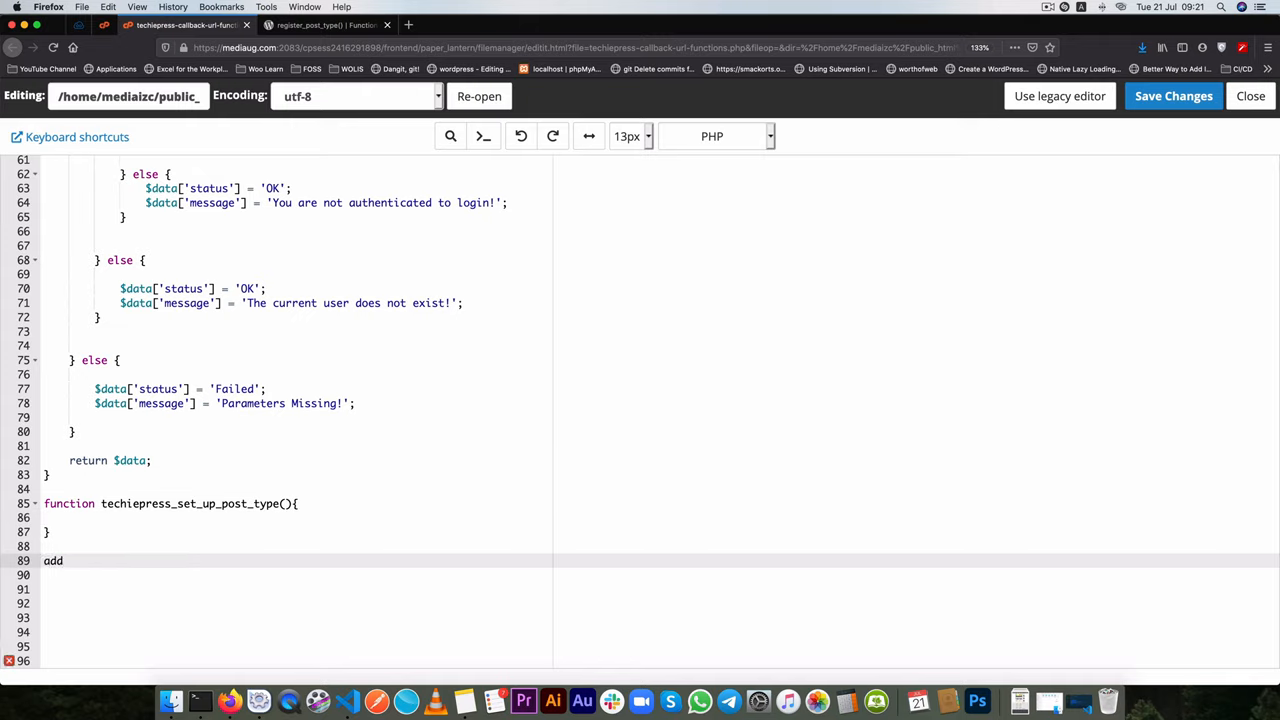
{"action": "type", "text": "_action()"}
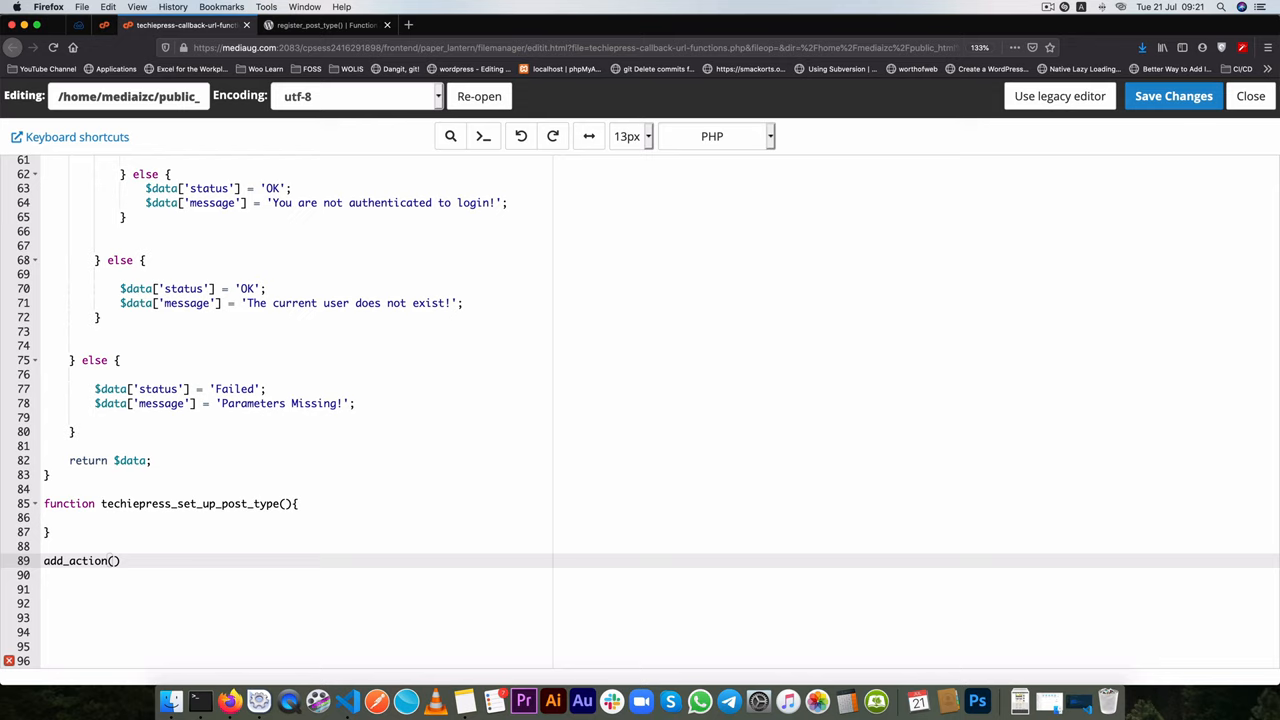
{"action": "type", "text": ";"}
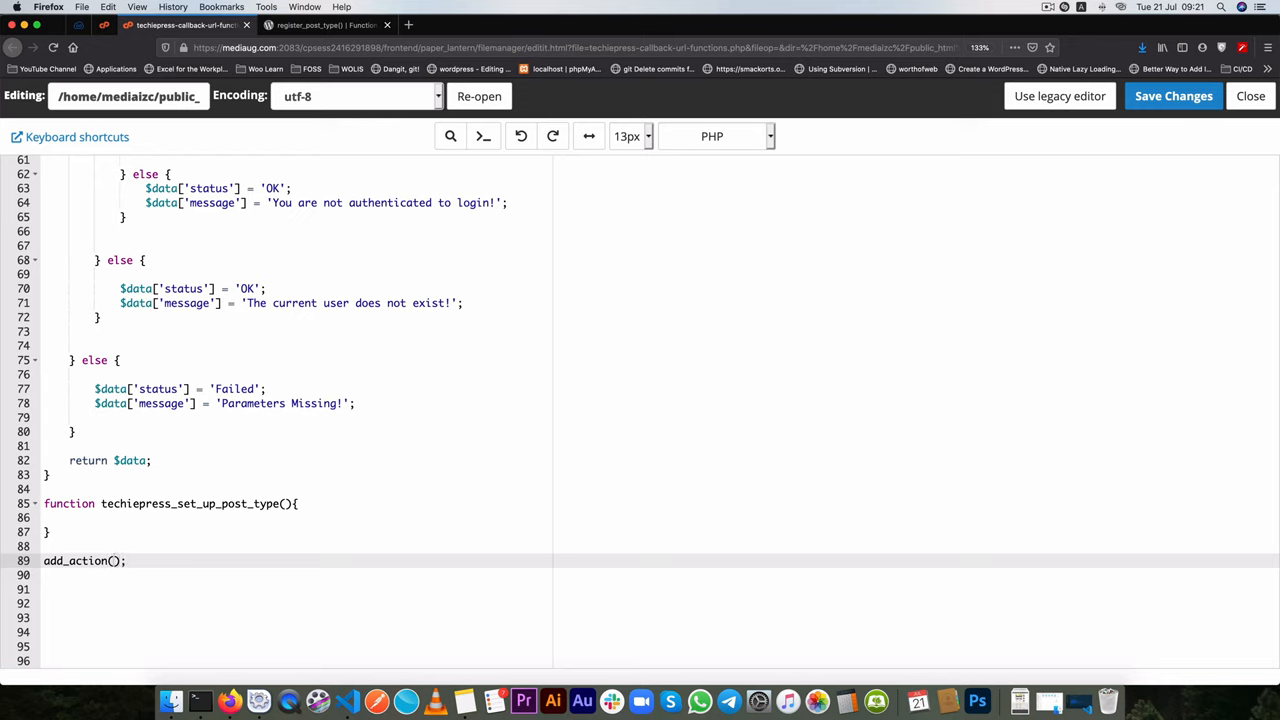
{"action": "type", "text": "'init',"}
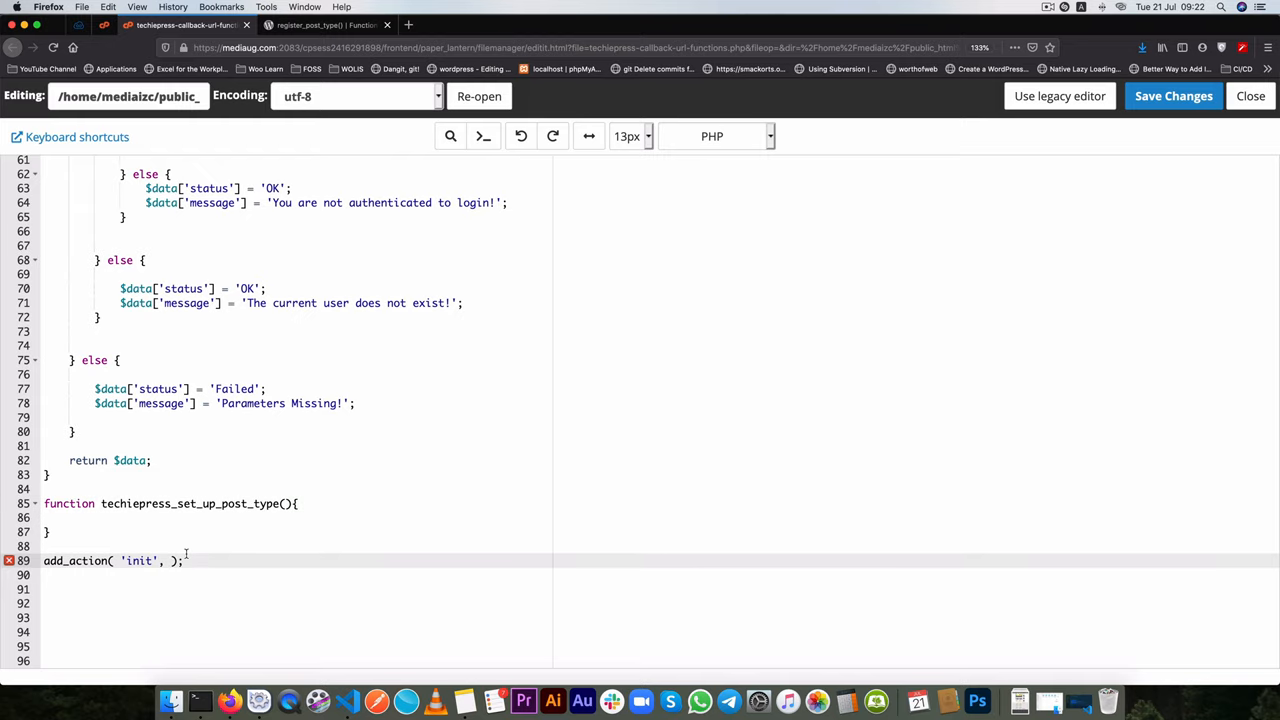
{"action": "type", "text": "'techiepress_set_up_post_type'"}
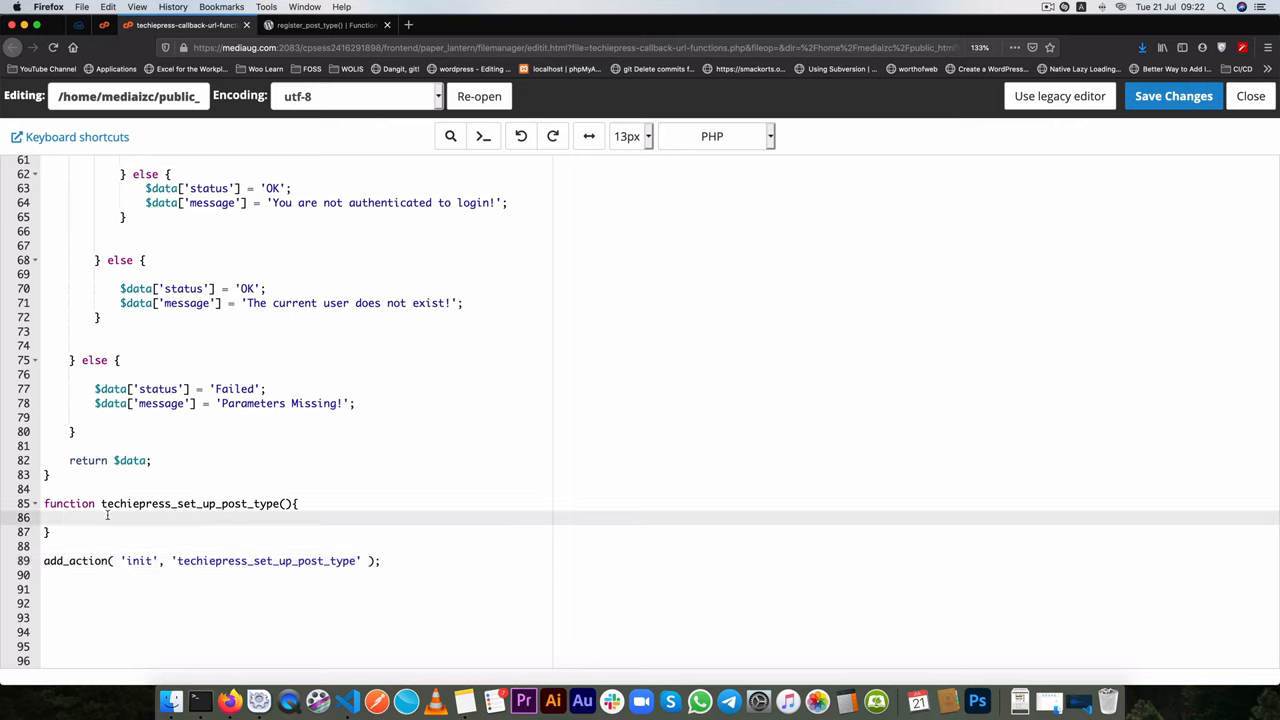
- Call register_post_type( 'apidata', $args ) inside the function
{"action": "type", "text": "register_post_t"}
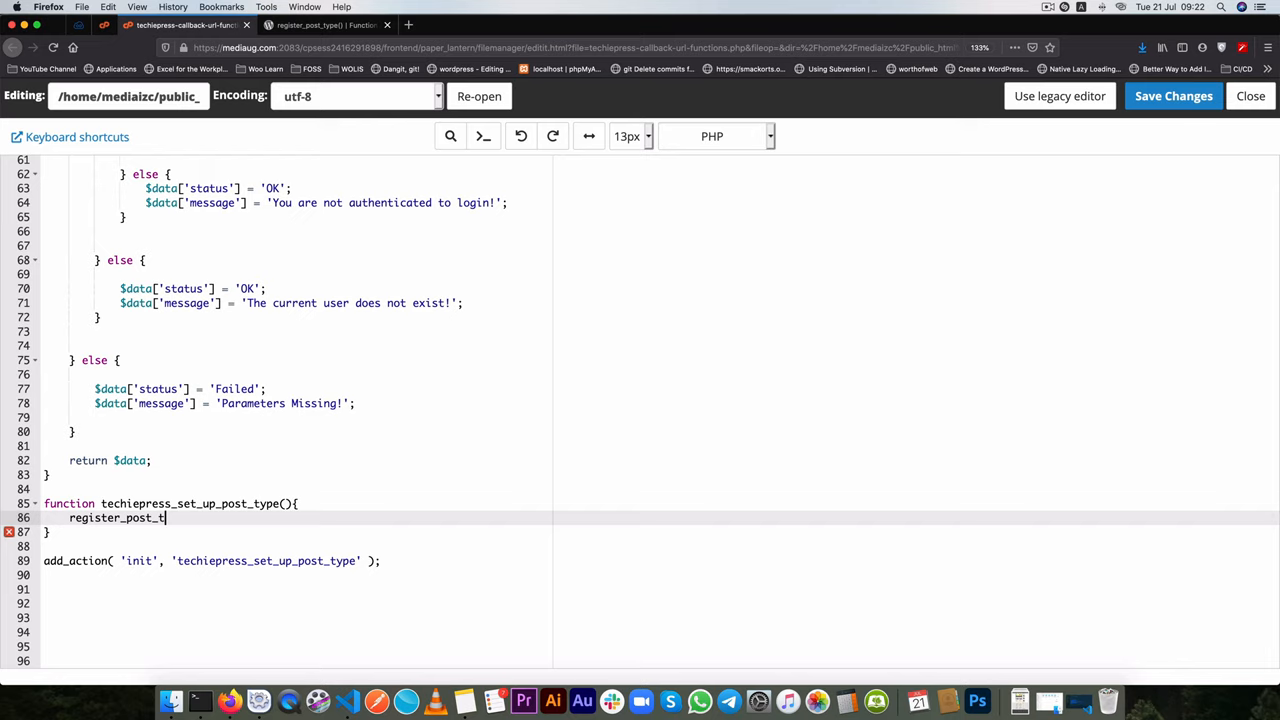
{"action": "type", "text": "ype()"}
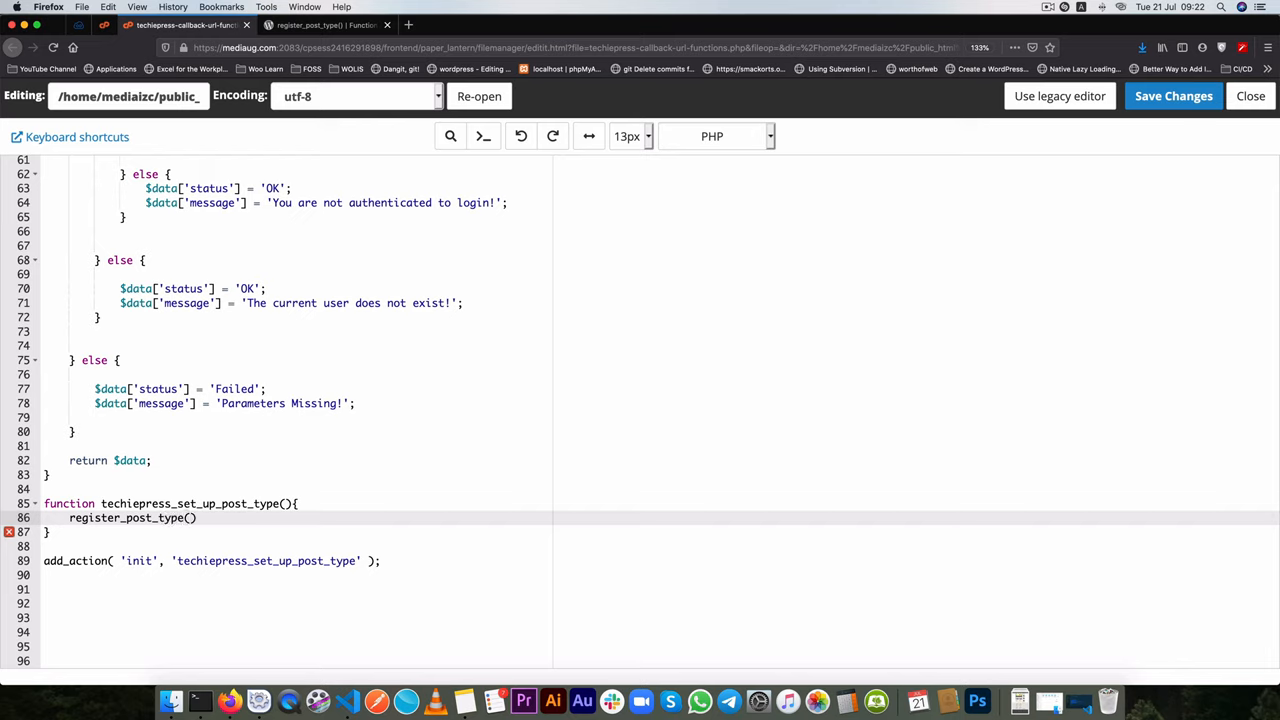
{"action": "type", "text": ";"}
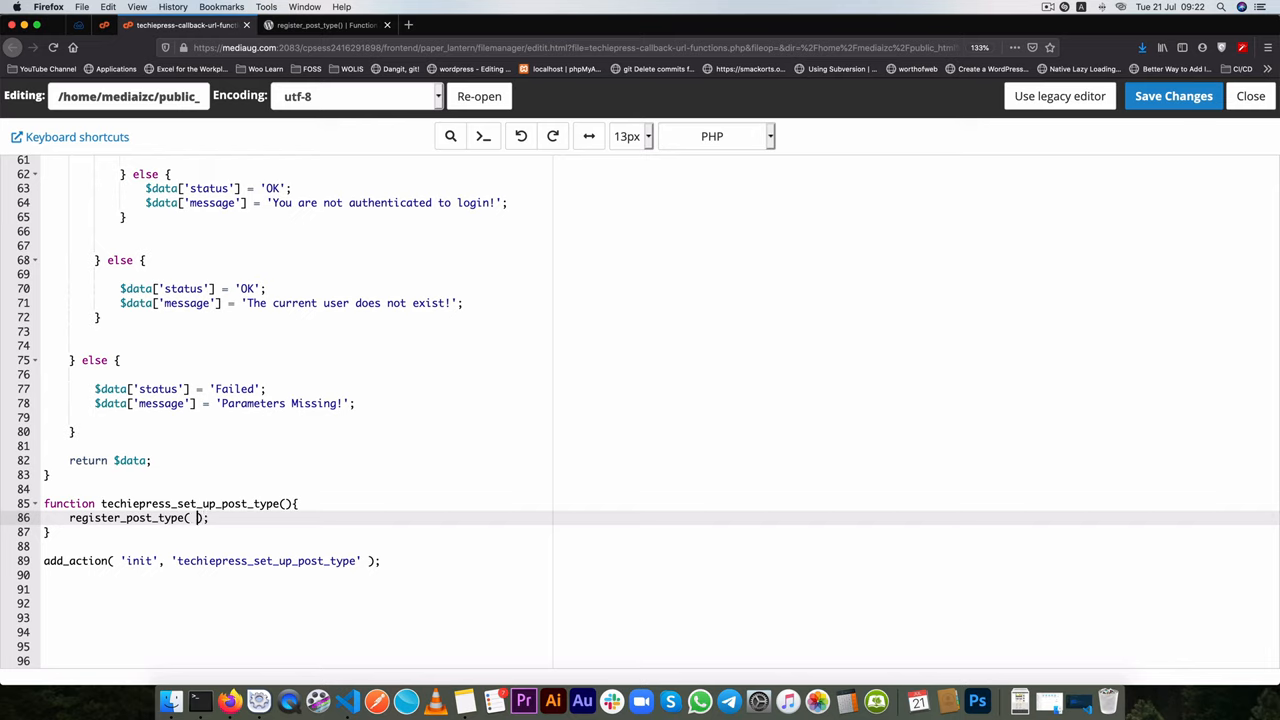
{"action": "type", "text": "''"}
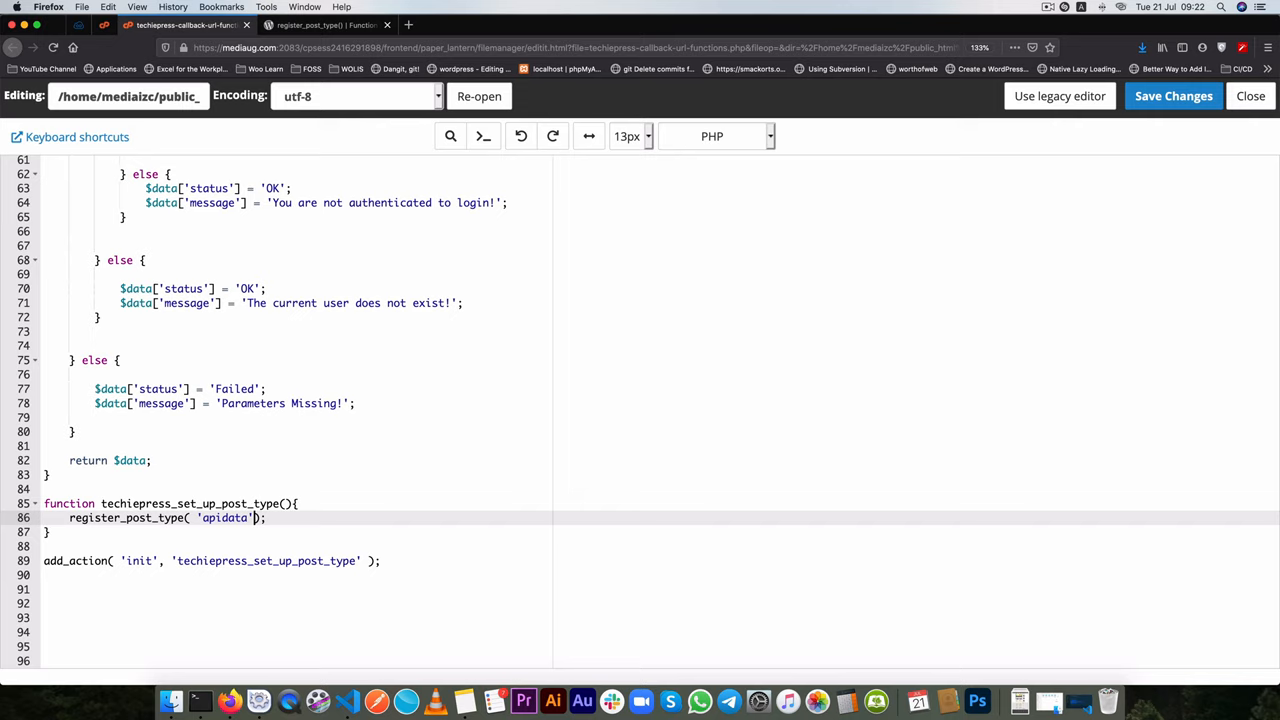
{"action": "type", "text": ", $args"}
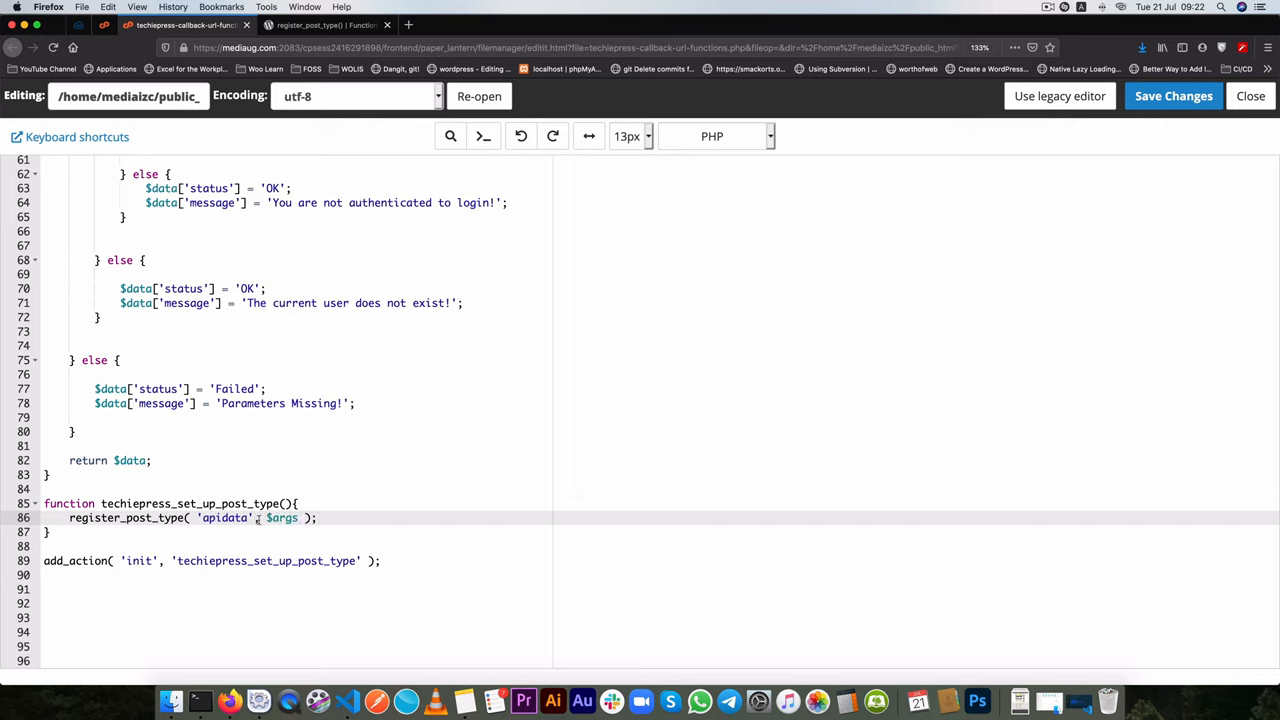
{"action": "double_click", "coordinate": [281, 517]}
{"action": "type", "text": "$args ="}
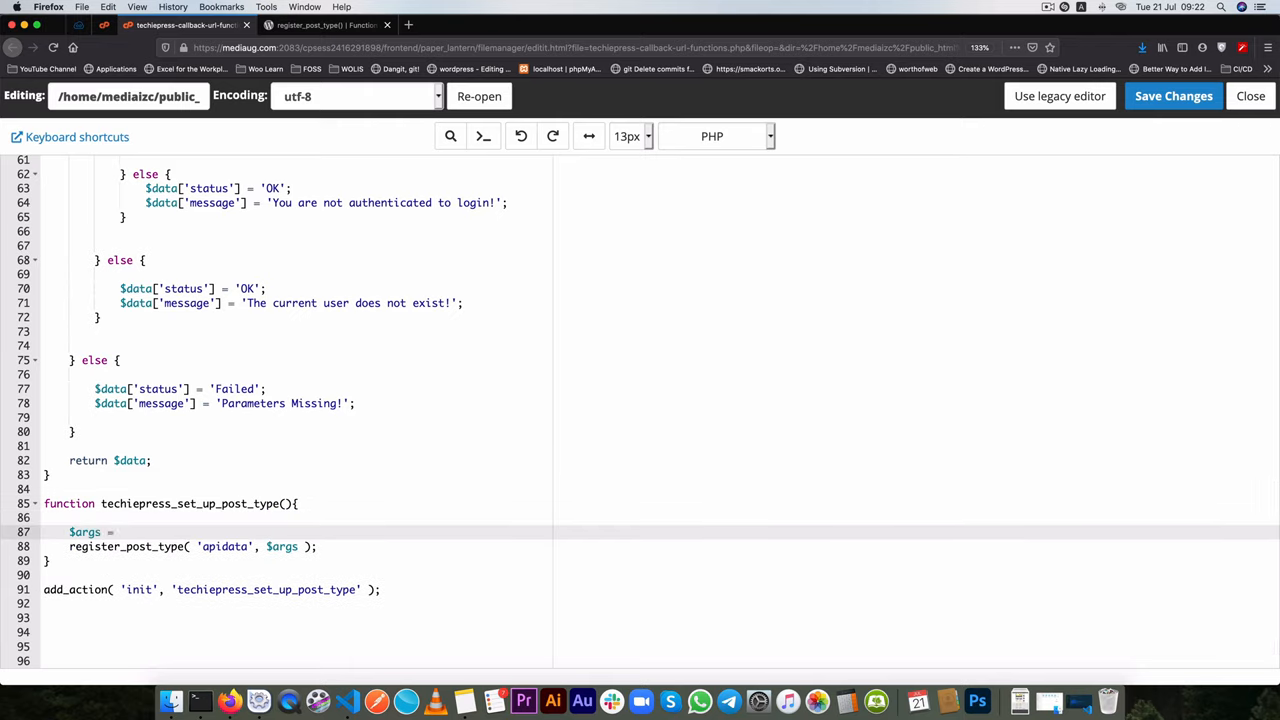
- Declare $args = array() above it with 'public' => true as the first entry
{"action": "type", "text": "arrau"}
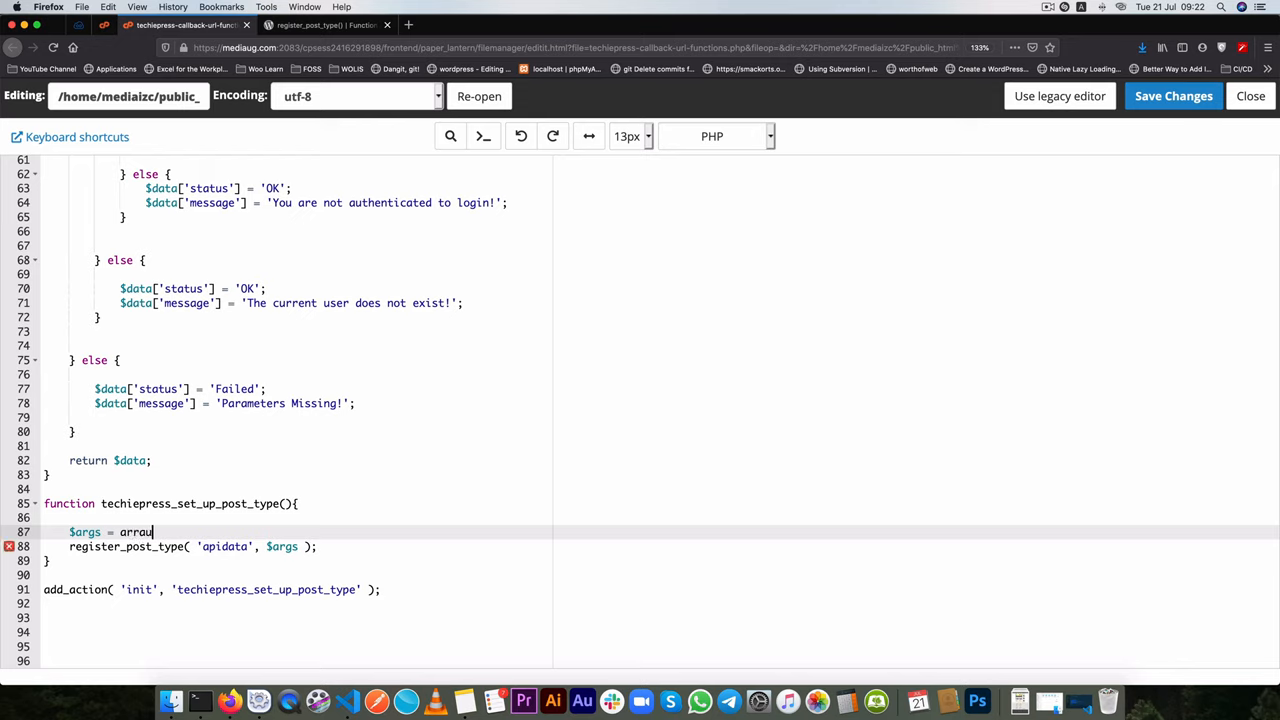
{"action": "type", "text": "();"}
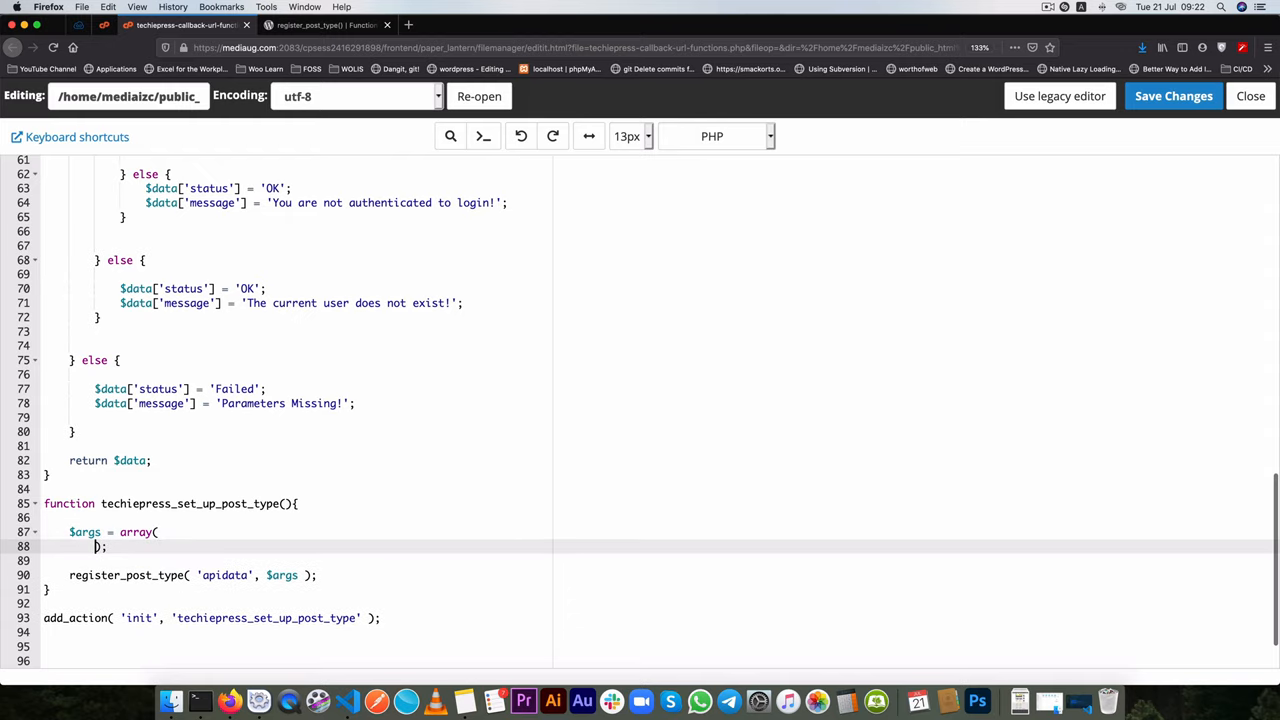
{"action": "key", "text": "enter"}
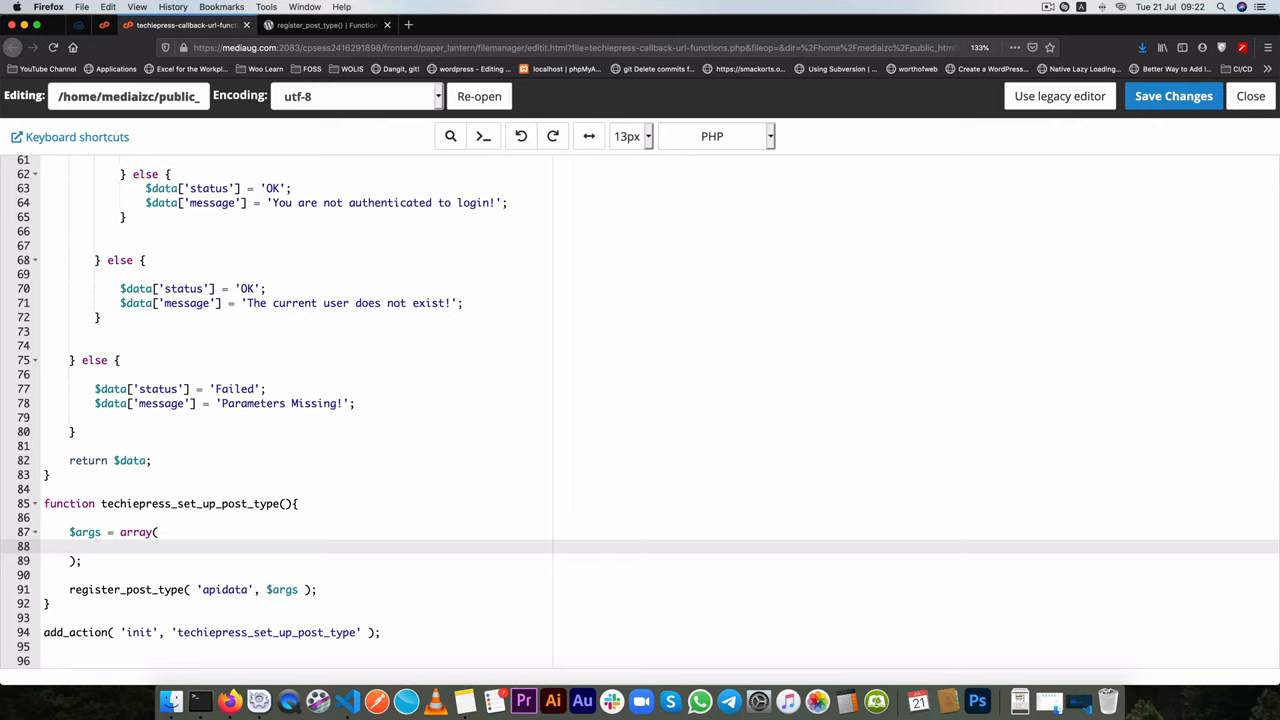
{"action": "type", "text": "public"}
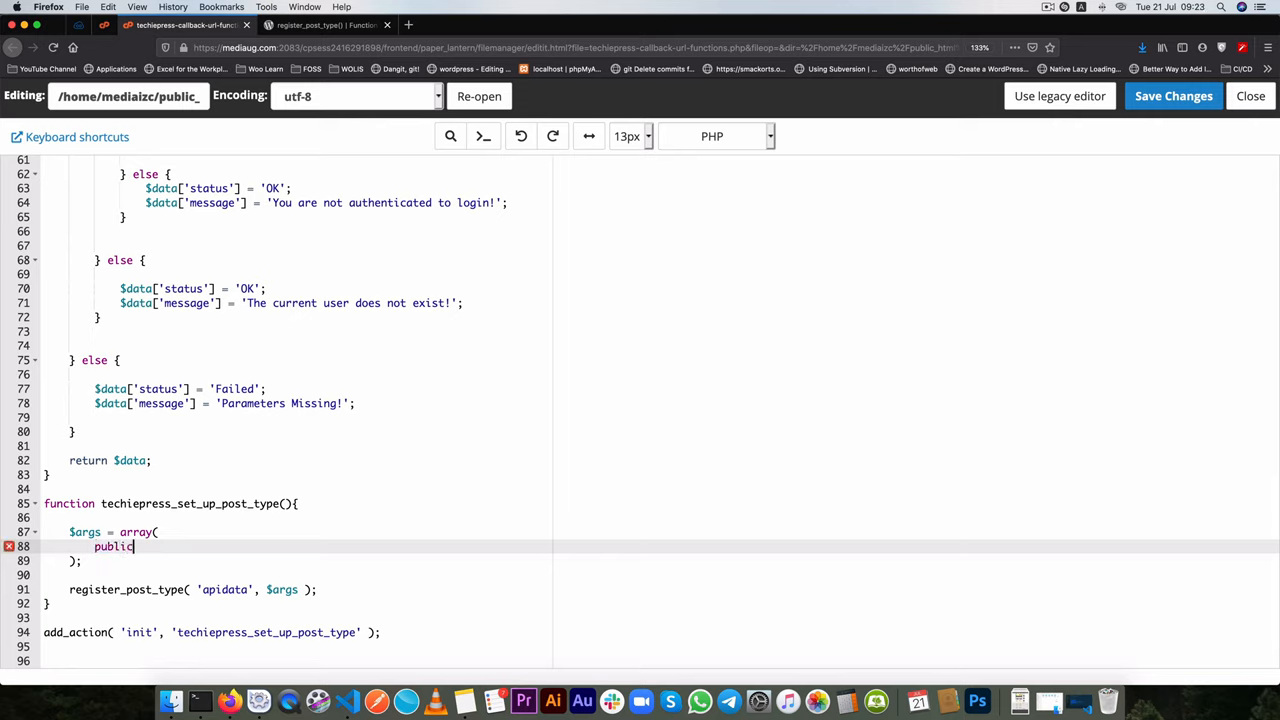
{"action": "type", "text": "=> t"}
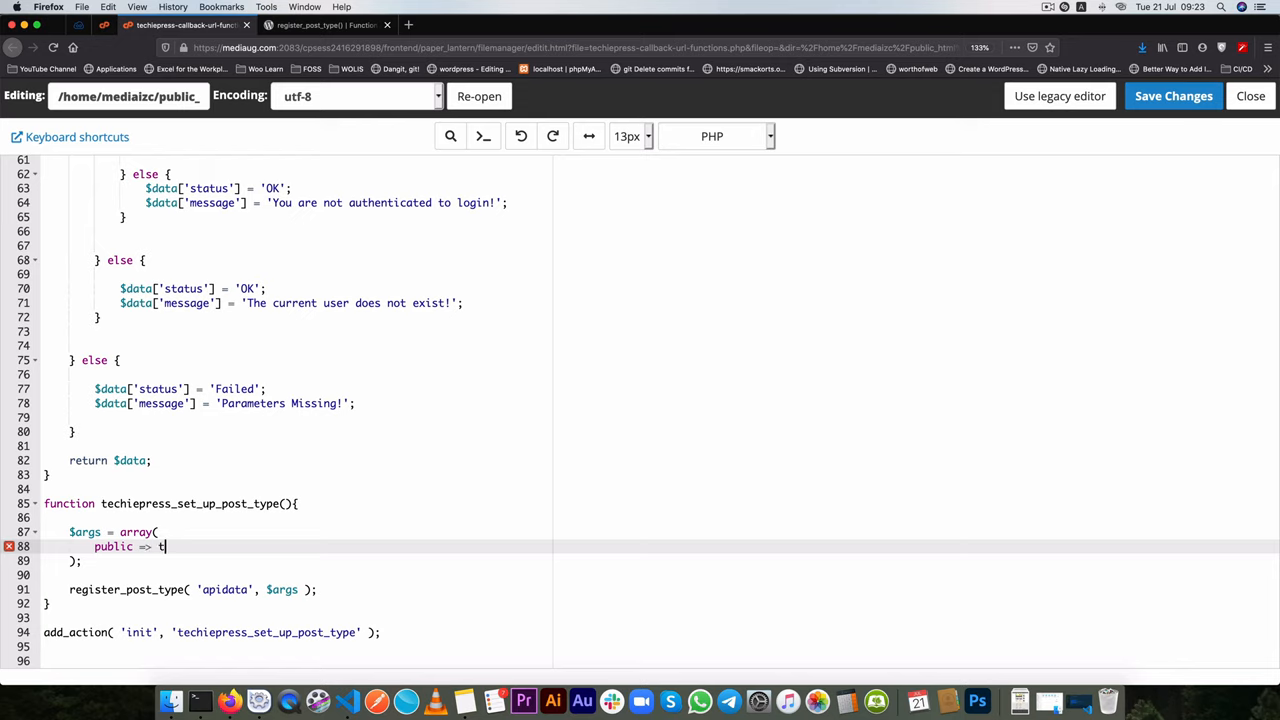
{"action": "type", "text": "rue,"}
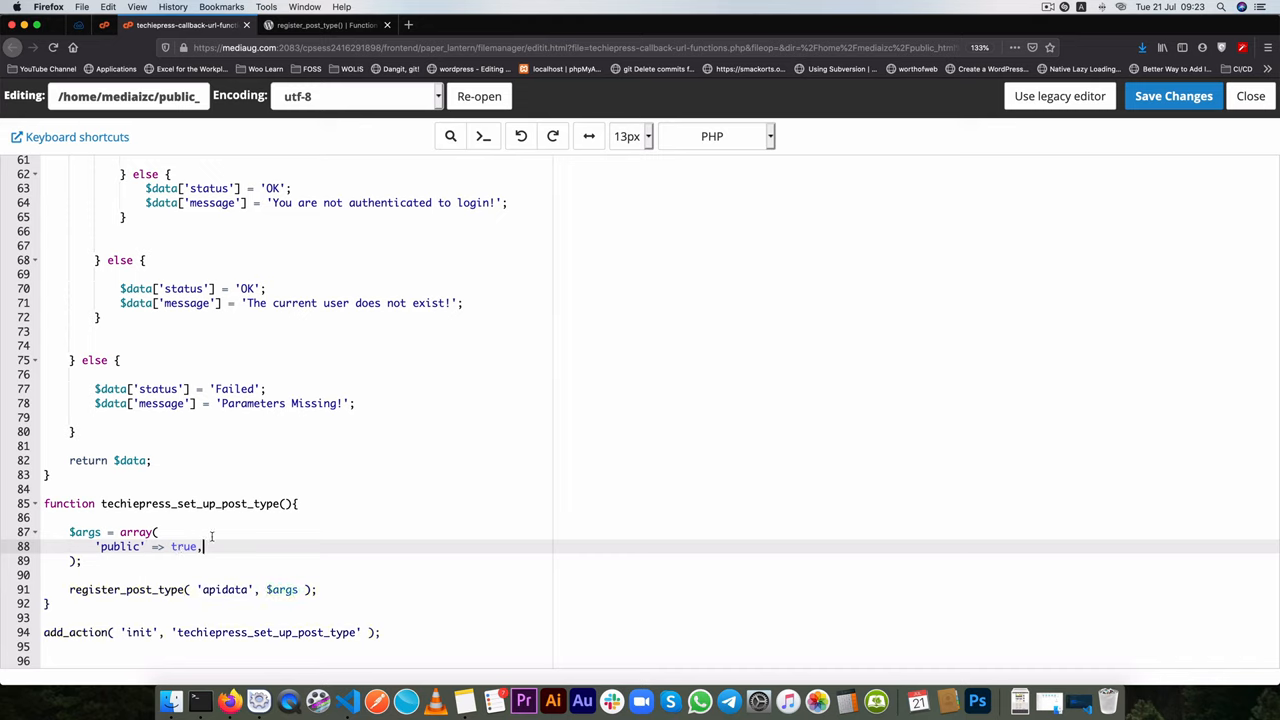
- Read the 'public' and 'publicly_queryable' descriptions in the register_post_type() $args docs
{"action": "left_click", "coordinate": [320, 25]}
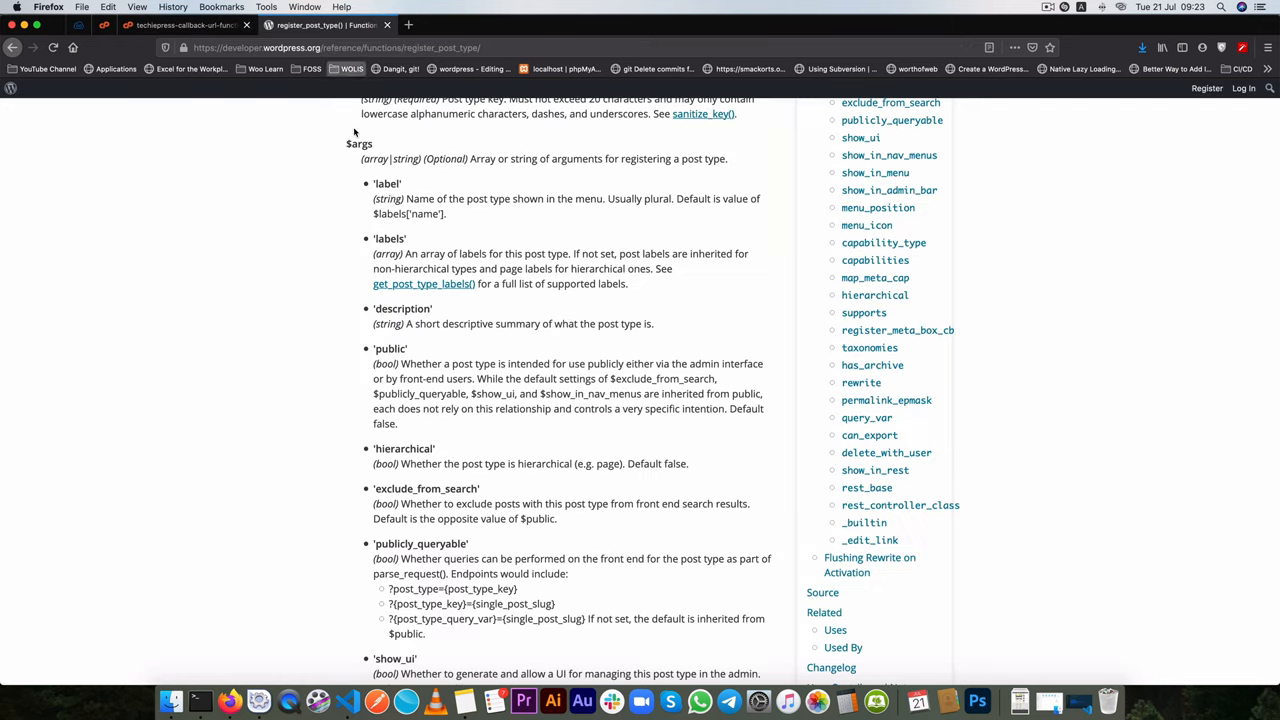
{"action": "scroll", "scroll_direction": "up", "scroll_amount": 3}
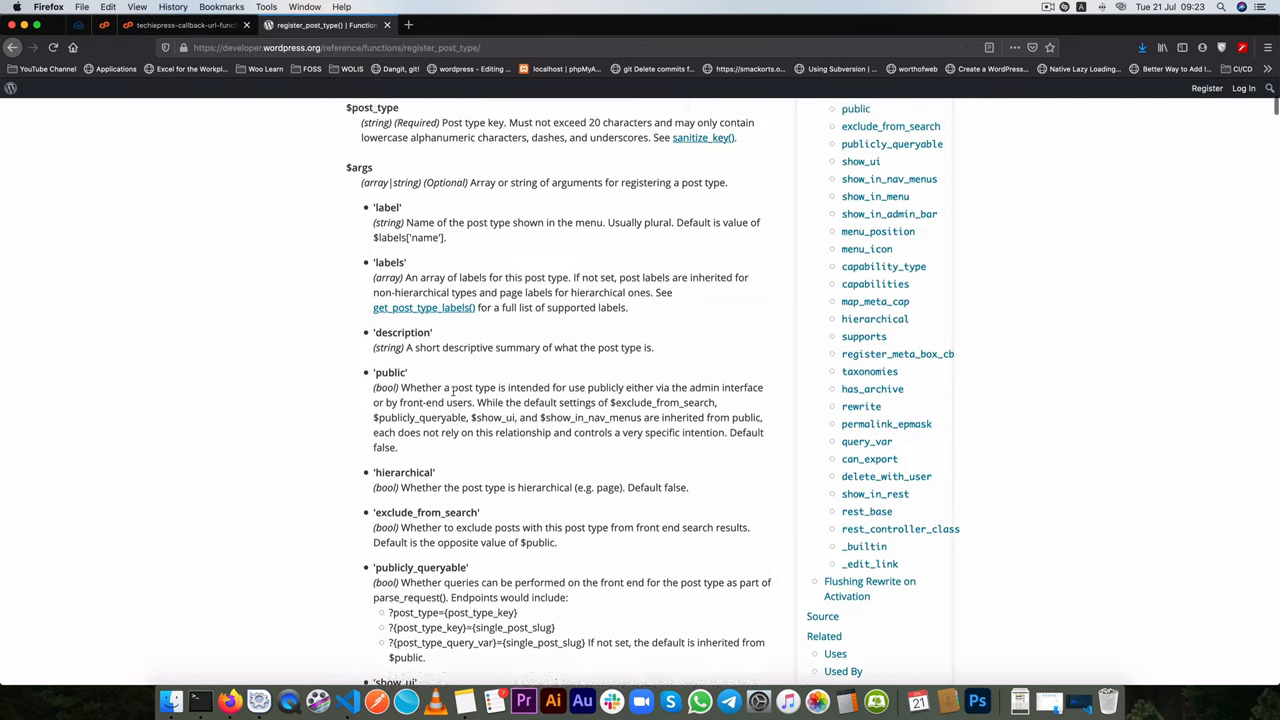
{"action": "scroll", "scroll_direction": "down", "scroll_amount": 3}
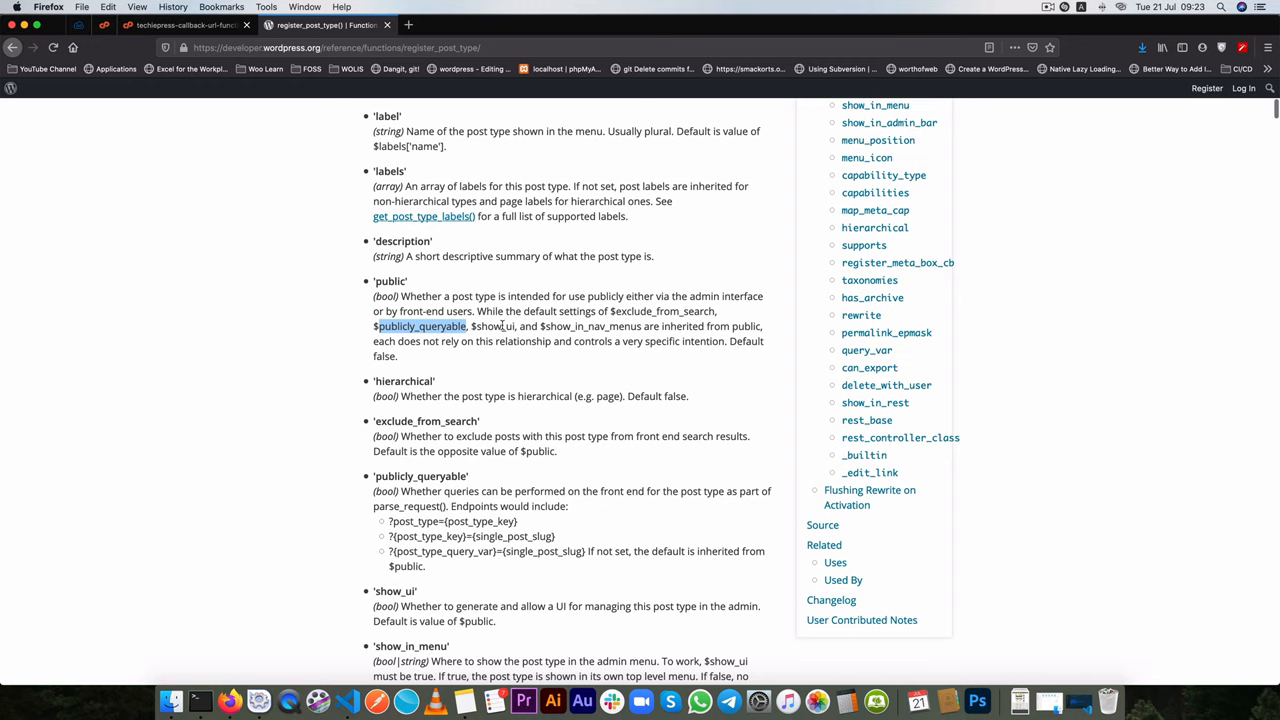
{"action": "mouse_move", "coordinate": [743, 326]}
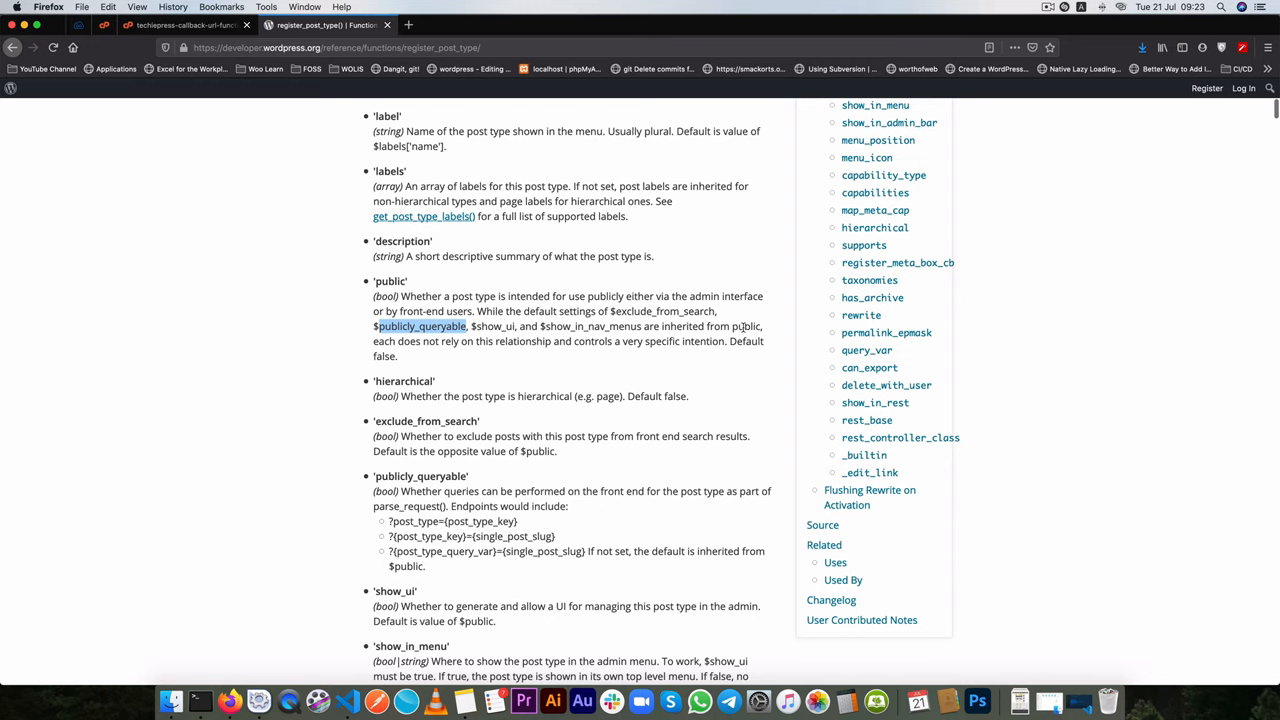
{"action": "scroll", "scroll_direction": "down", "scroll_amount": 3}
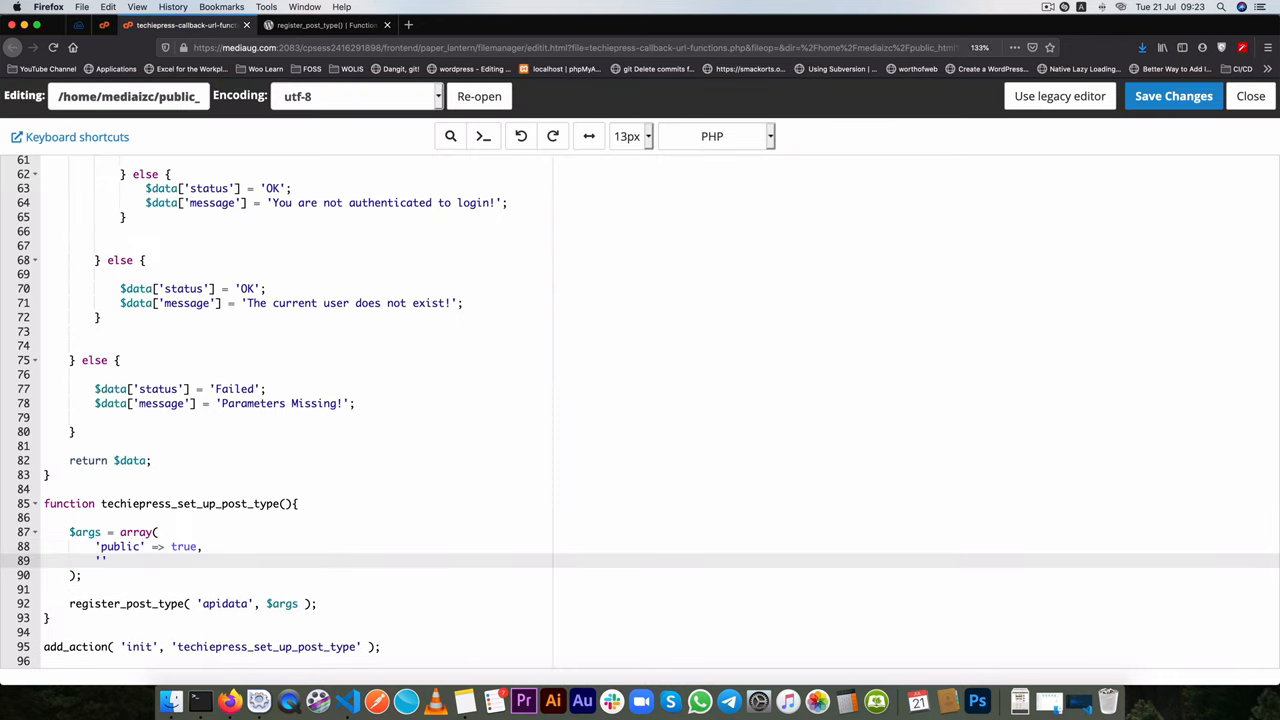
- Add 'publicly_queryable' => false to $args
{"action": "type", "text": "'publicly_queryable'"}
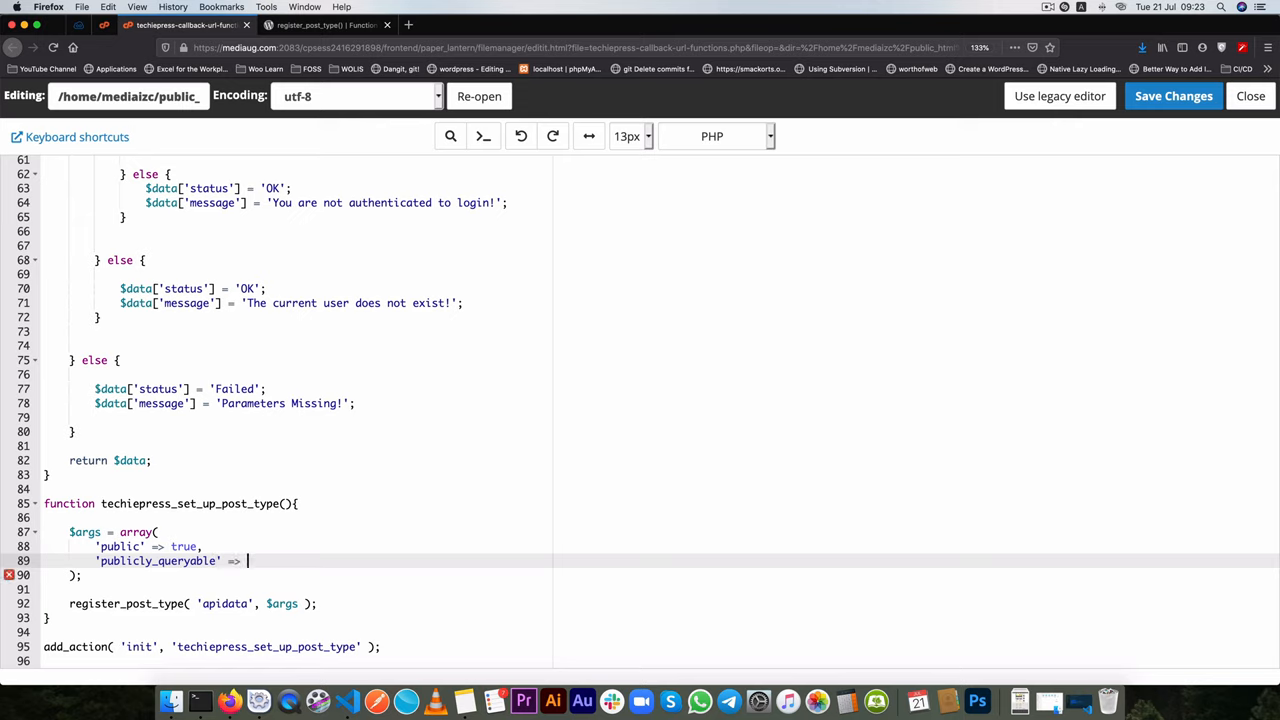
{"action": "type", "text": "false"}
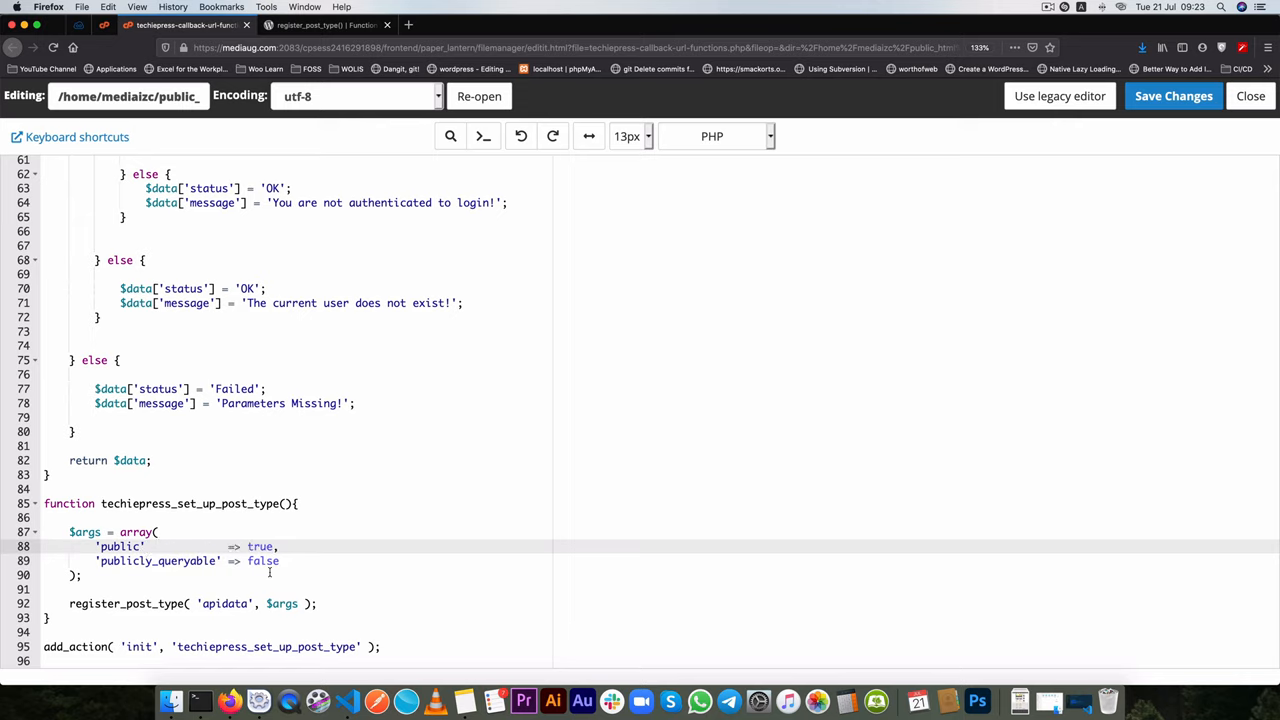
{"action": "left_click", "coordinate": [282, 561]}
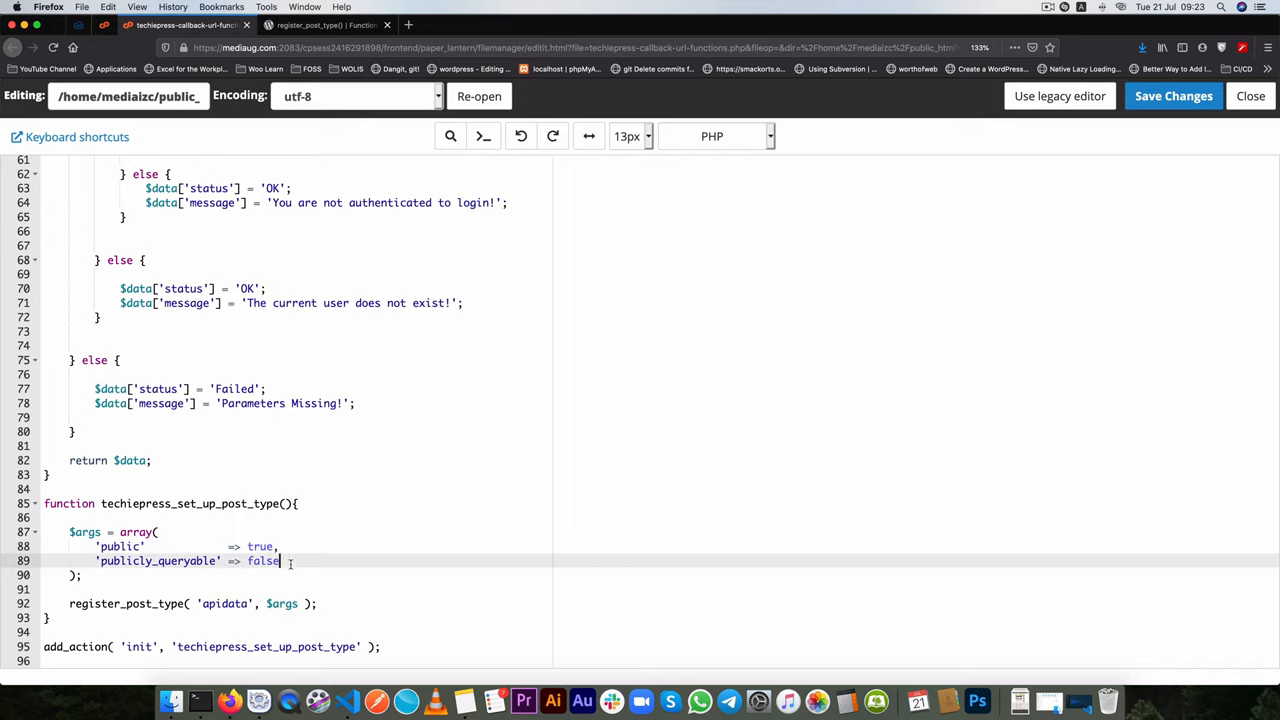
{"action": "key", "text": "Return"}
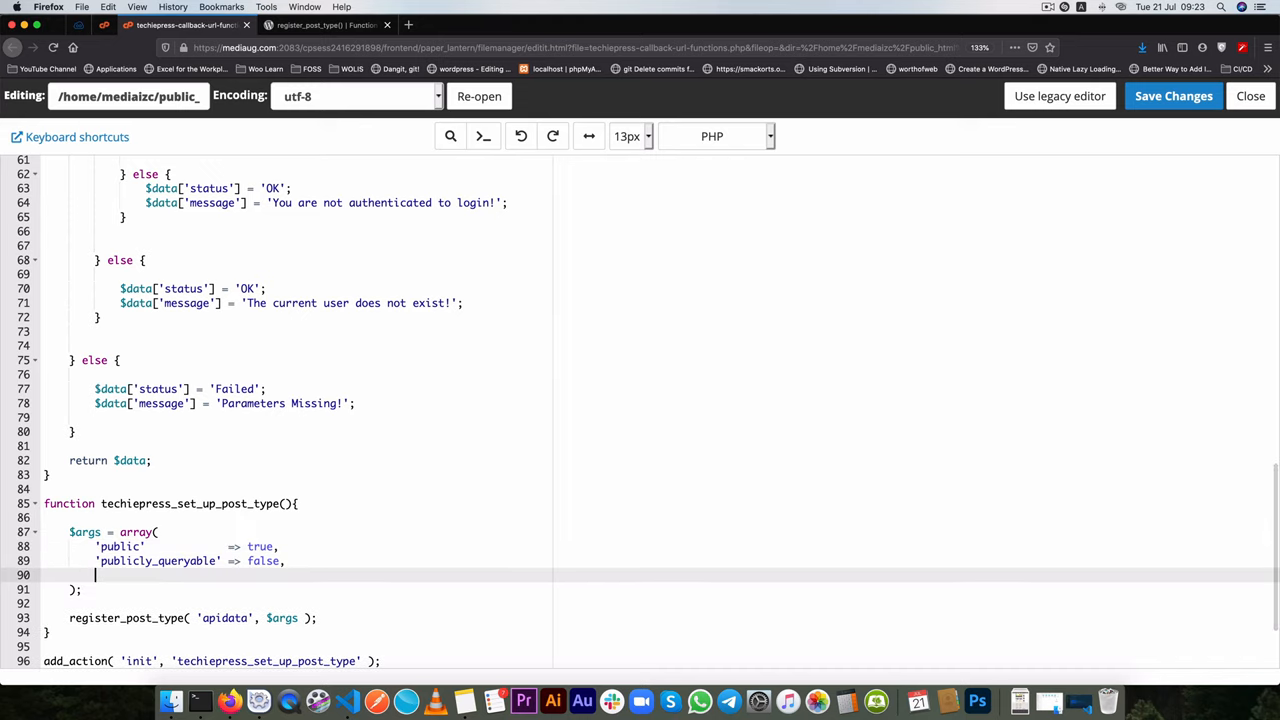
- Add 'label' => __( 'API Data', 'prefix-plugin-name' ) using the plugin header's text domain
{"action": "type", "text": "'lab"}
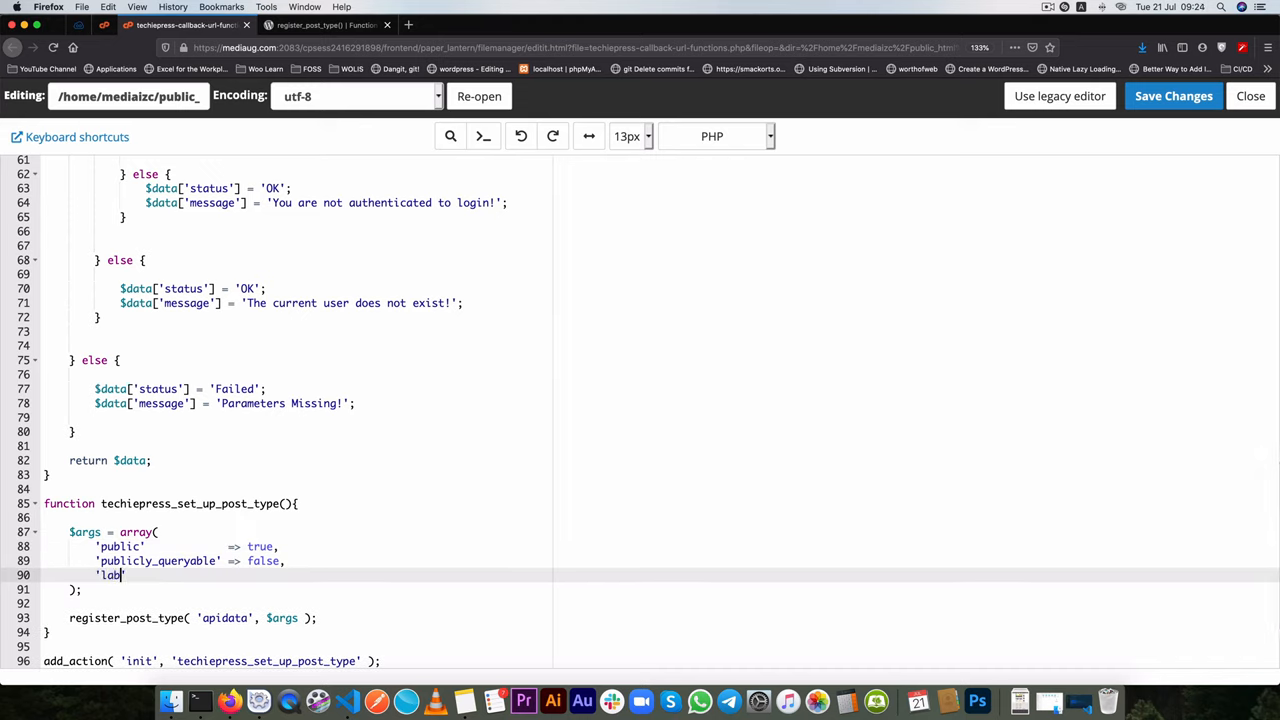
{"action": "type", "text": "el'              => __"}
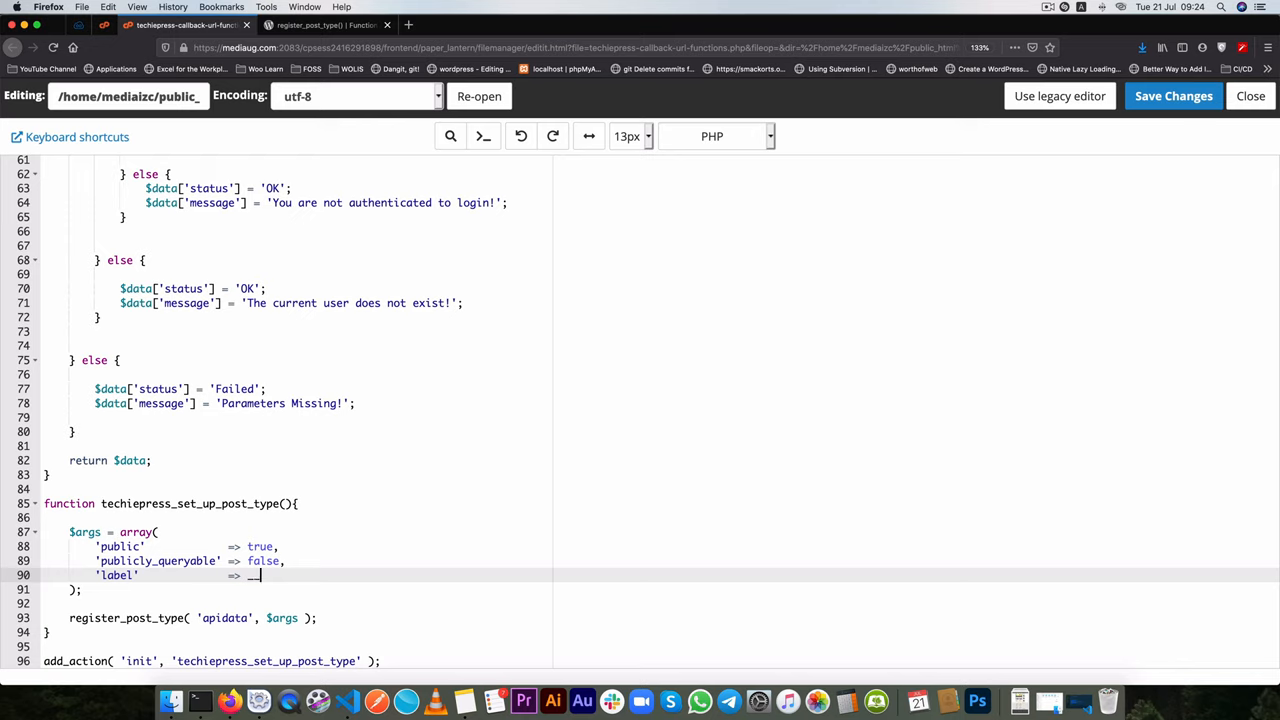
{"action": "type", "text": "( )"}
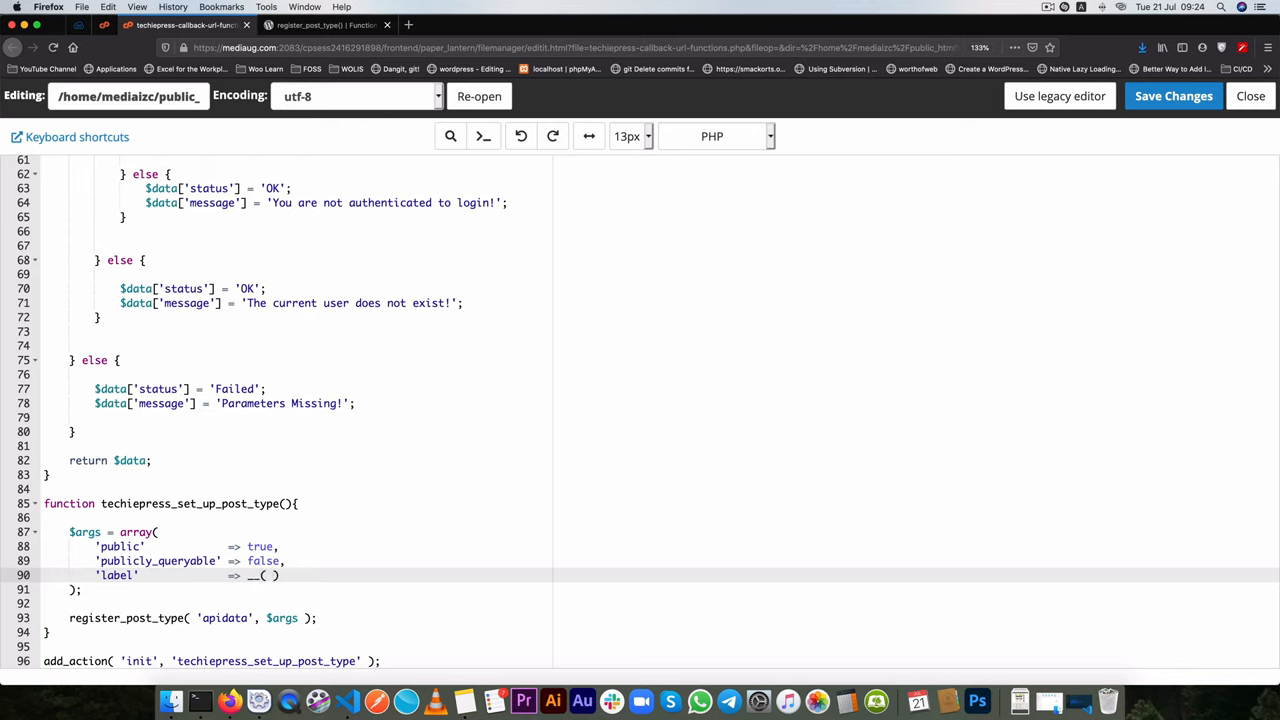
{"action": "type", "text": "''"}
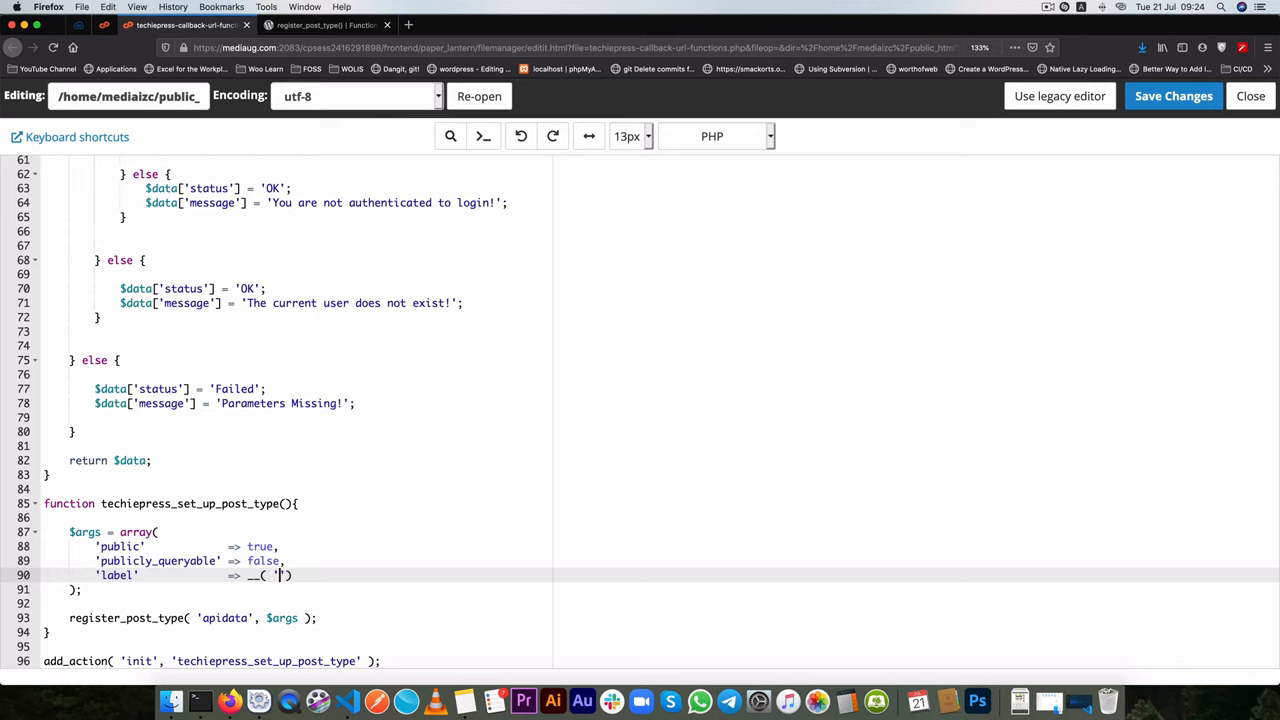
{"action": "type", "text": "API Da"}
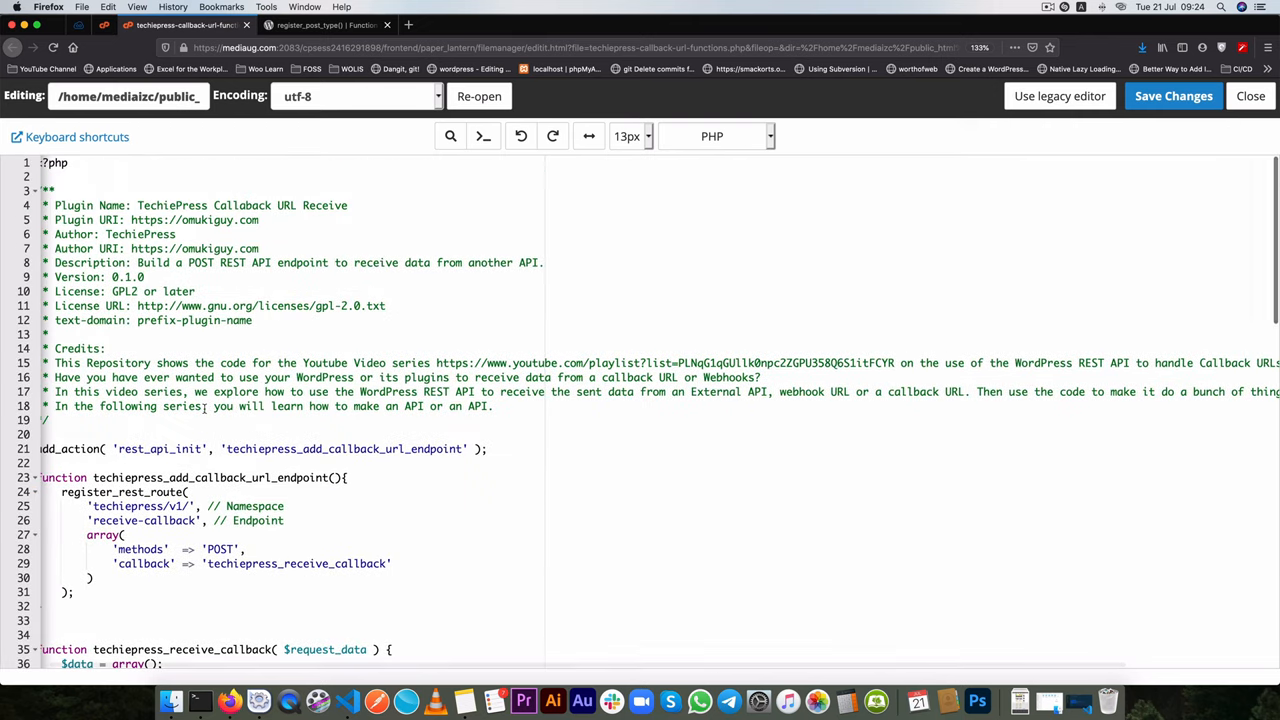
{"action": "double_click", "coordinate": [193, 320]}
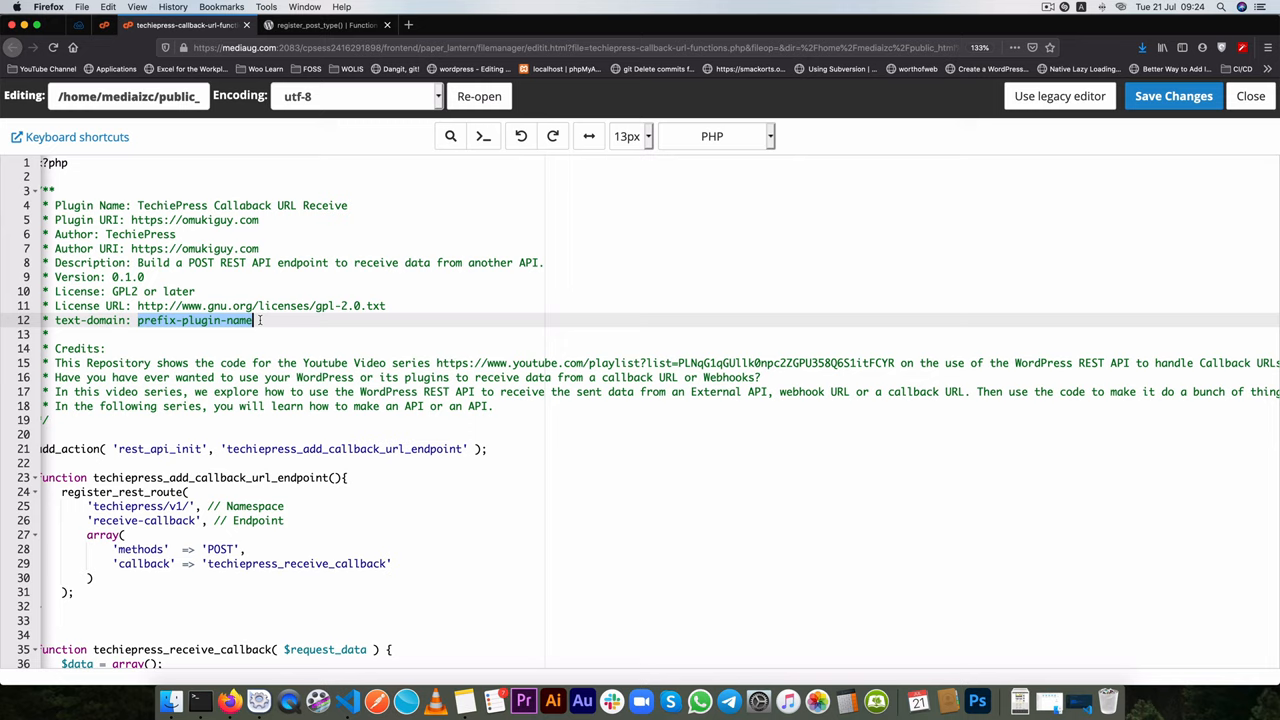
{"action": "scroll", "scroll_direction": "down", "scroll_amount": 3}
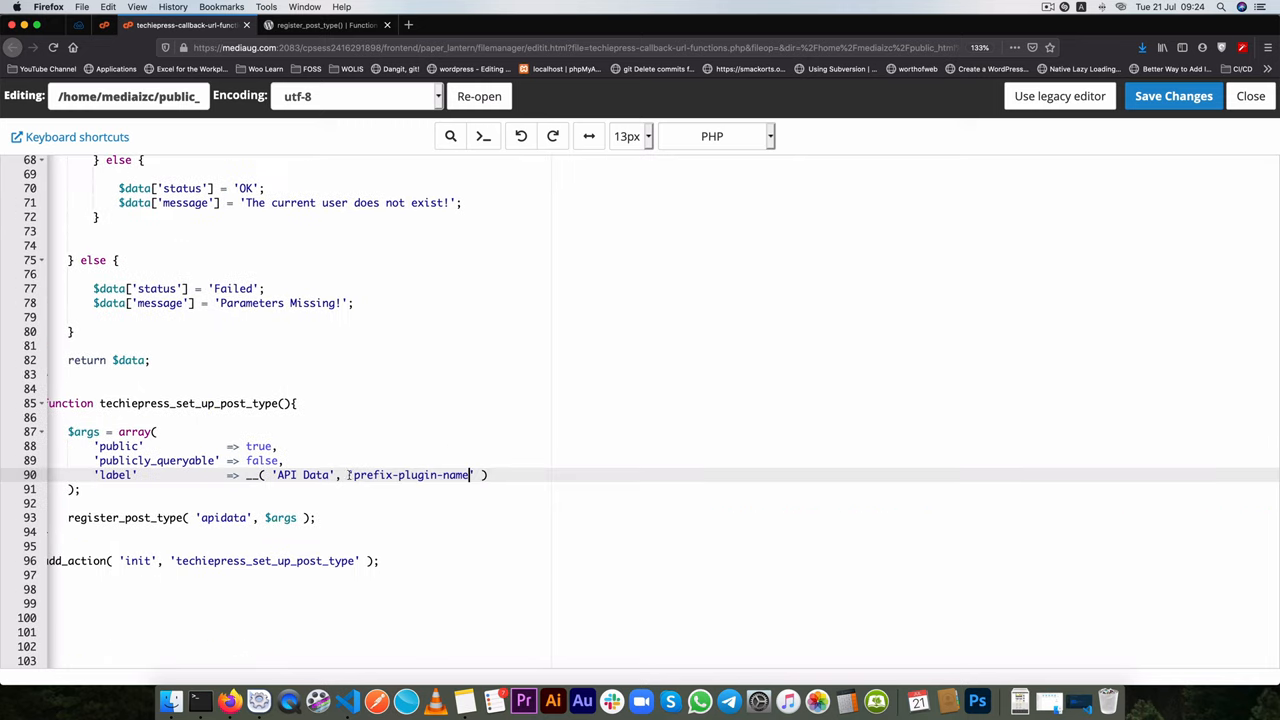
{"action": "key", "text": "Enter"}
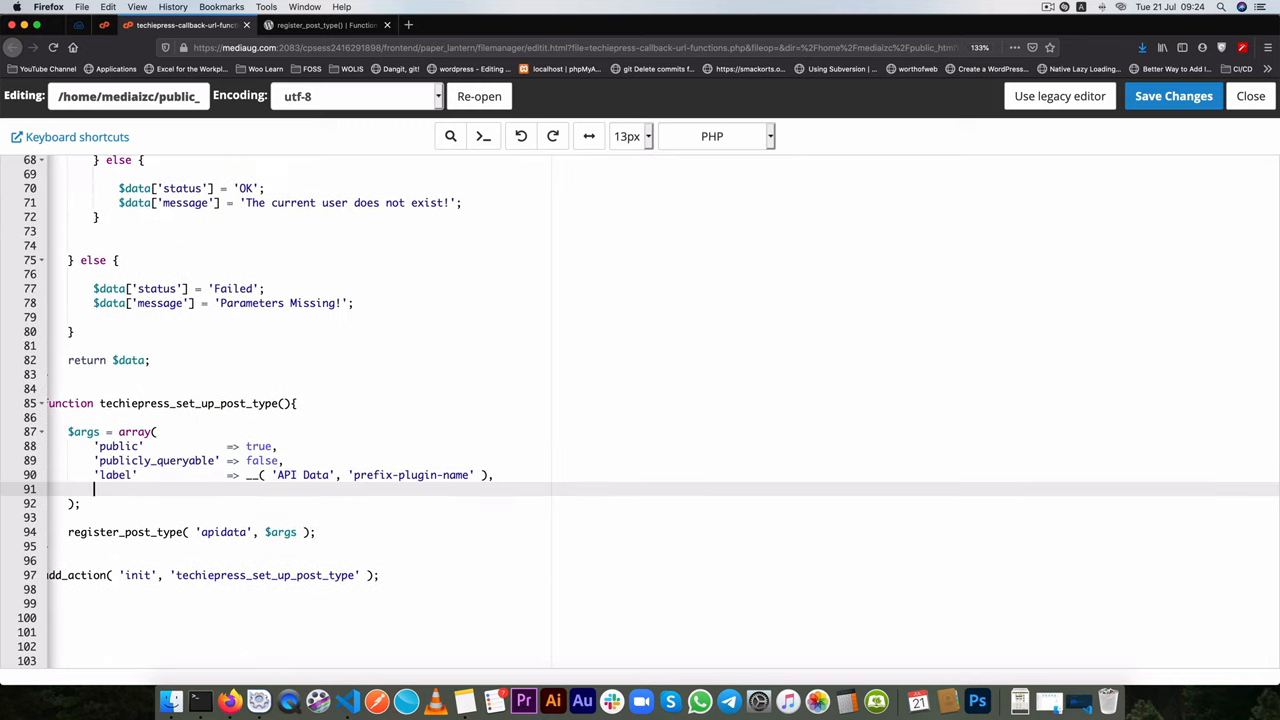
- Add 'menu_icon' => 'dashicons-analytics', copied from the Dashicons page, then start a new line
{"action": "type", "text": "'menu_icon"}
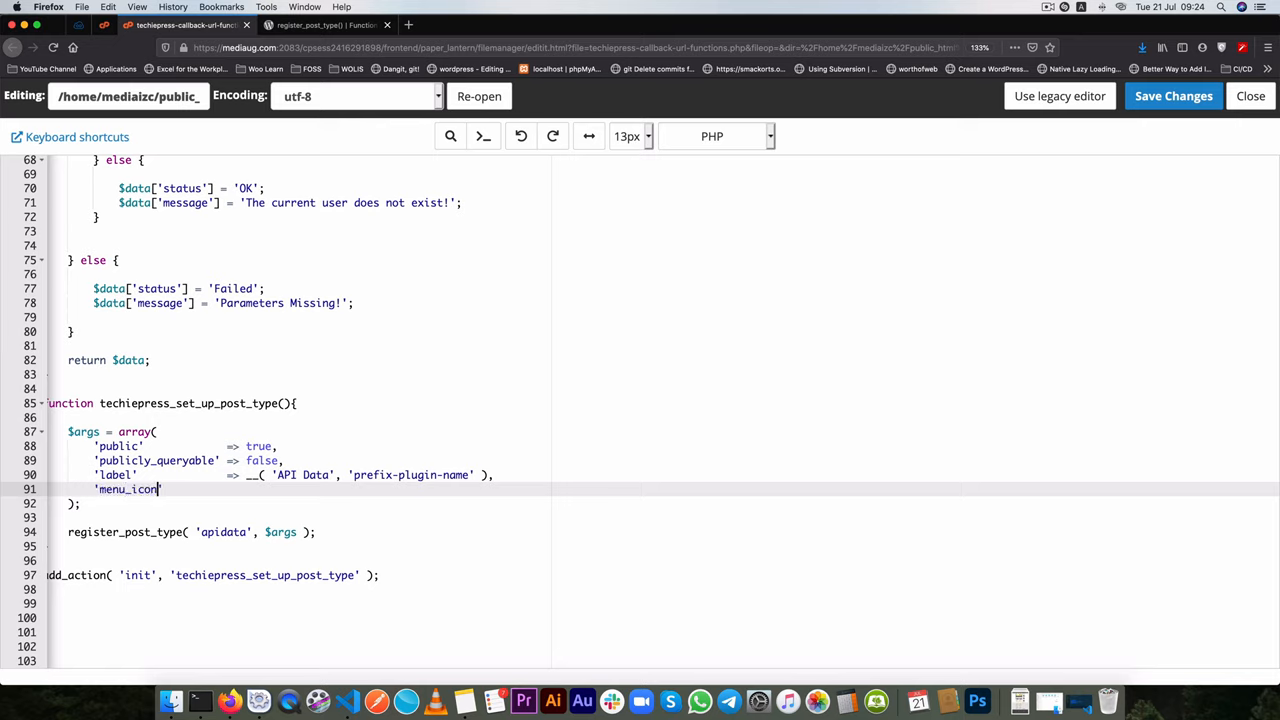
{"action": "type", "text": "'"}
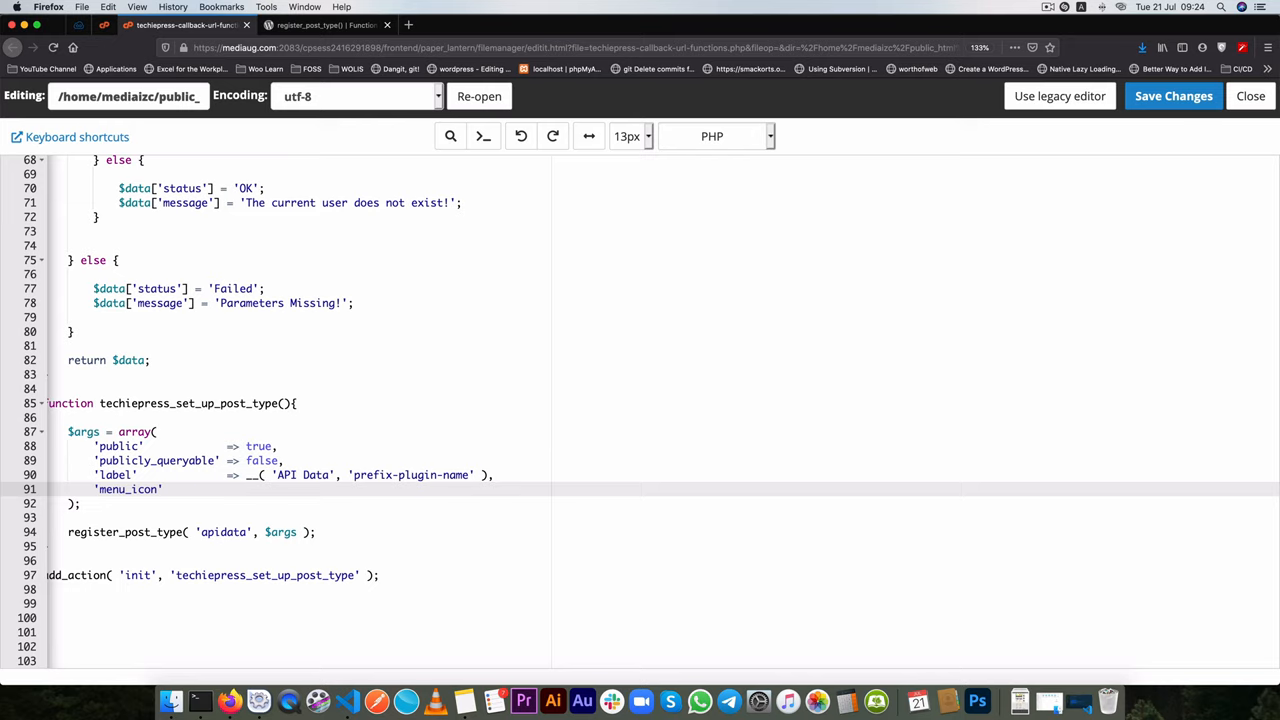
{"action": "type", "text": "=>"}
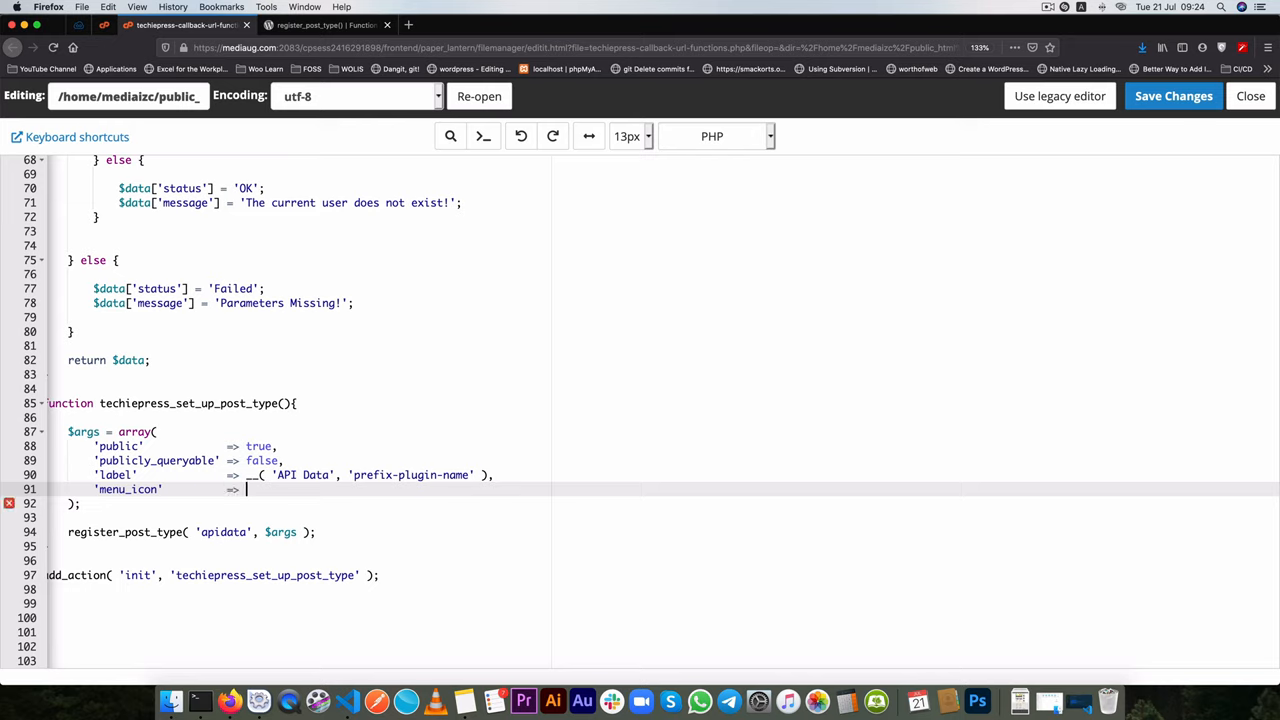
{"action": "type", "text": "''"}
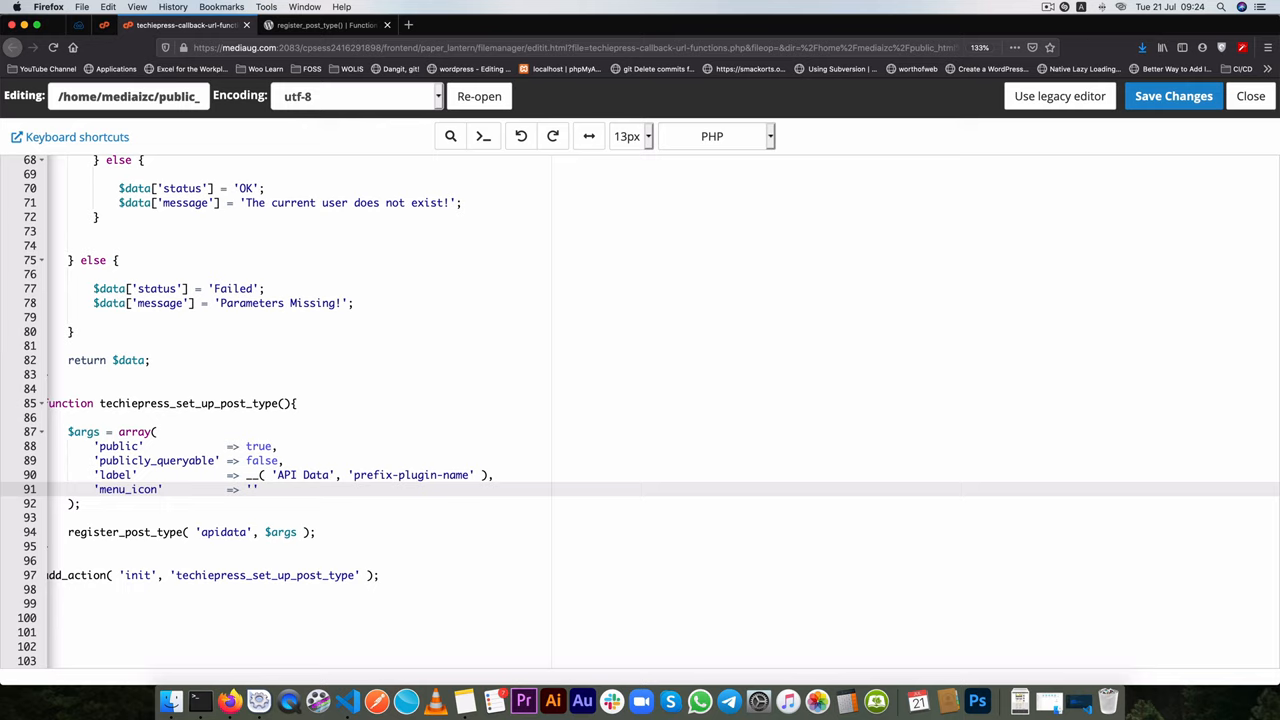
{"action": "type", "text": "dashicons"}
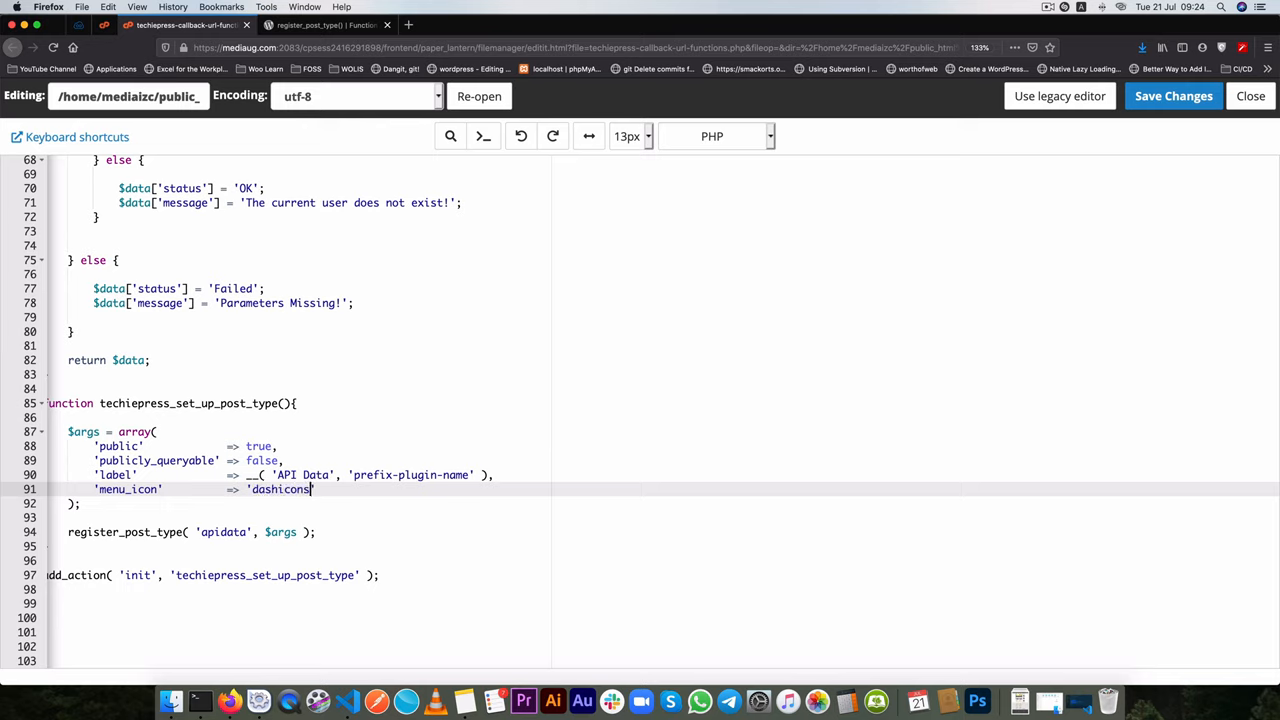
{"action": "type", "text": "-"}
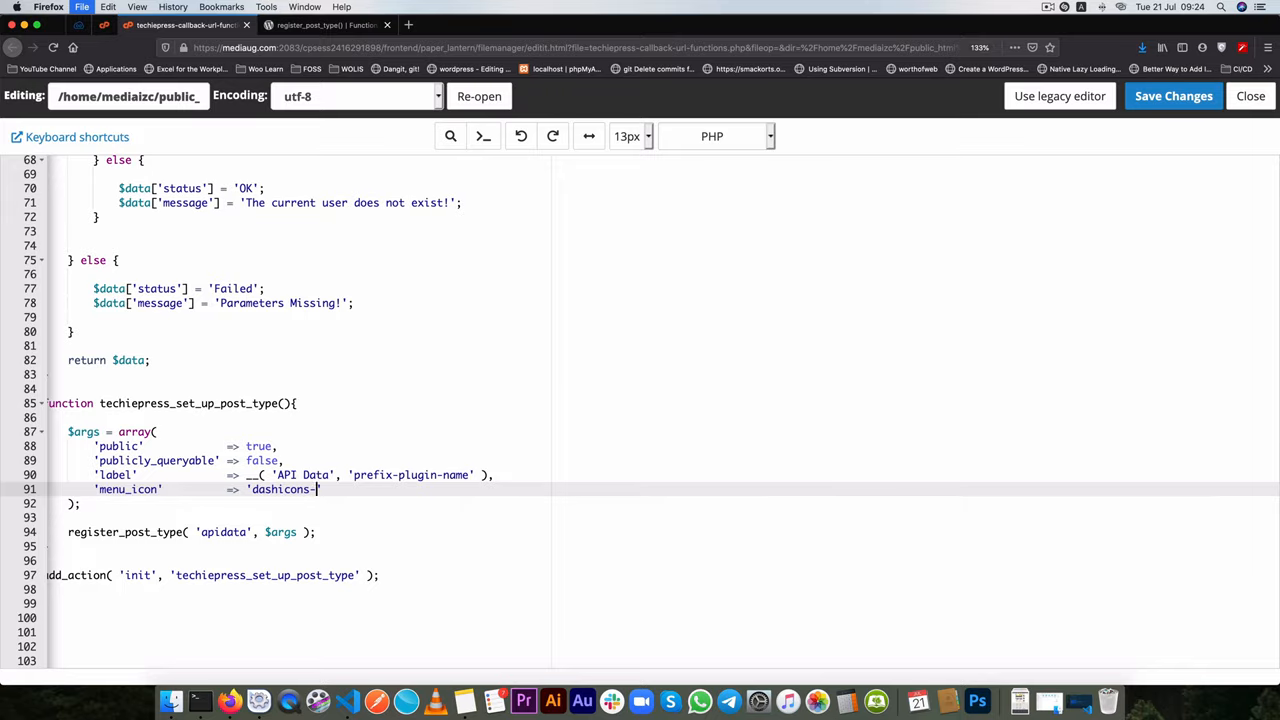
{"action": "left_click", "coordinate": [548, 25]}
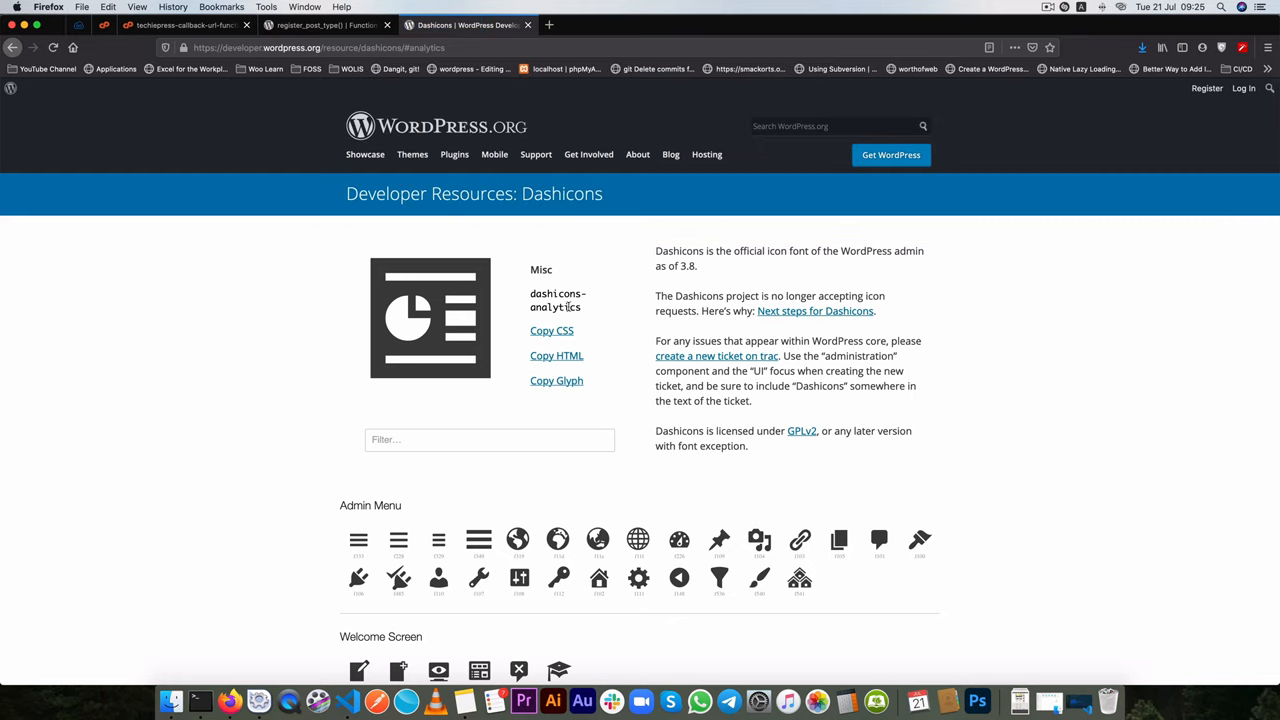
{"action": "double_click", "coordinate": [557, 300]}
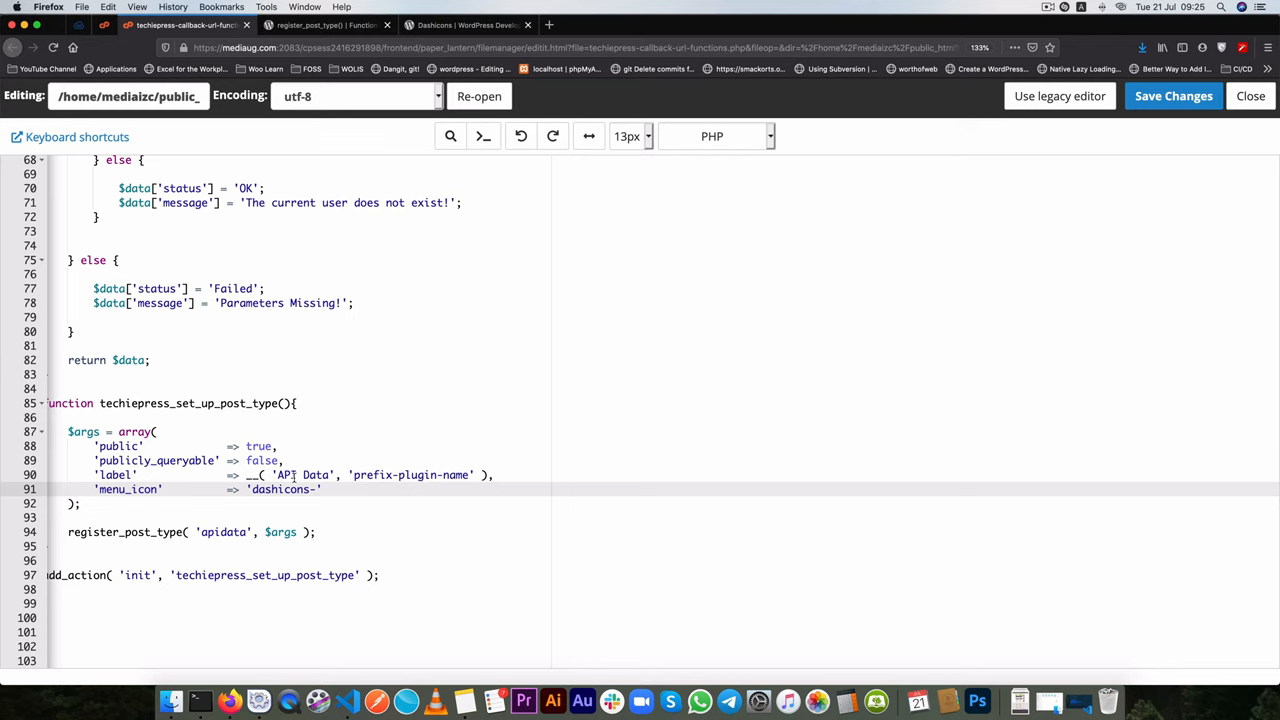
{"action": "double_click", "coordinate": [283, 489]}
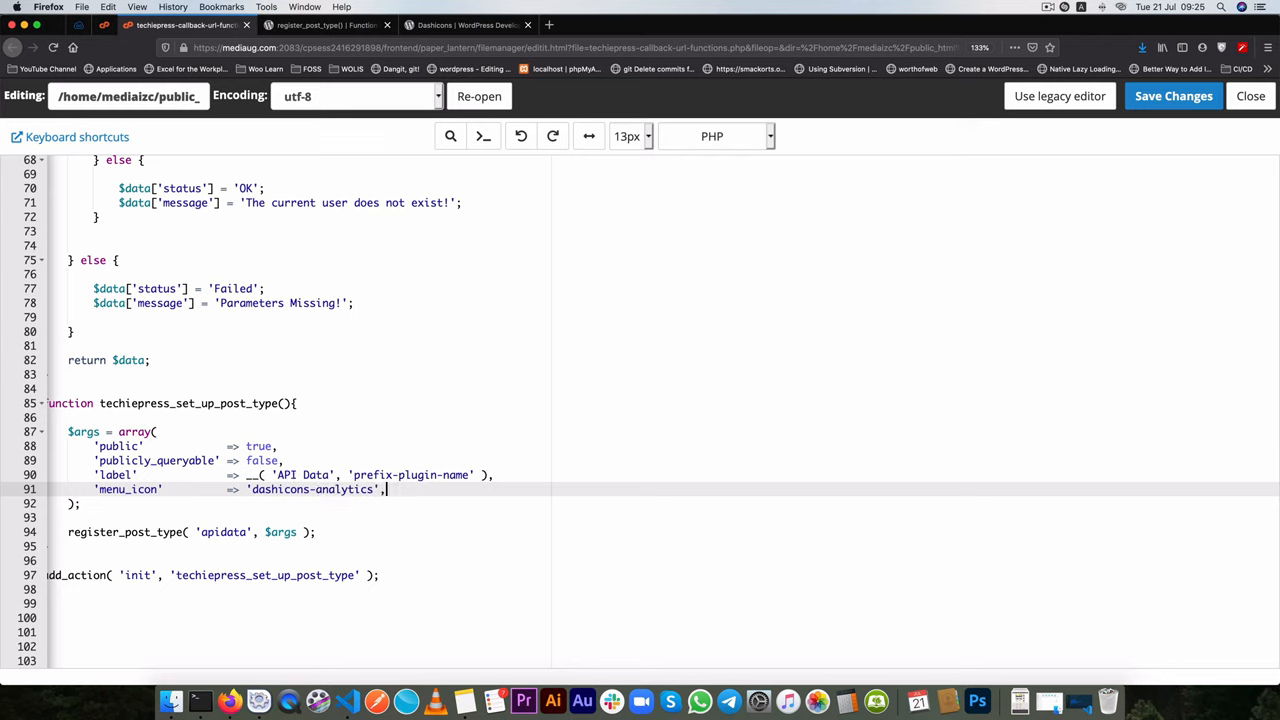
{"action": "key", "text": "Return"}
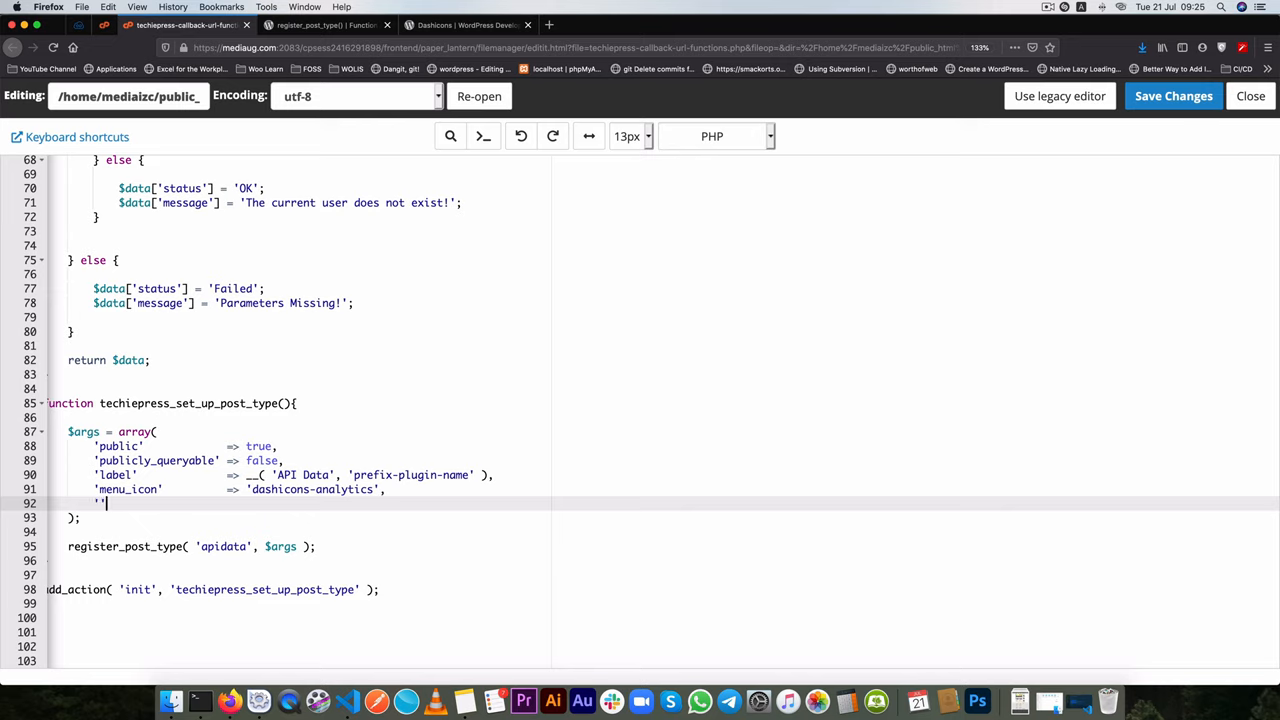
- Add 'supports' => array( 'title', 'editor' ) to $args
{"action": "type", "text": "support"}
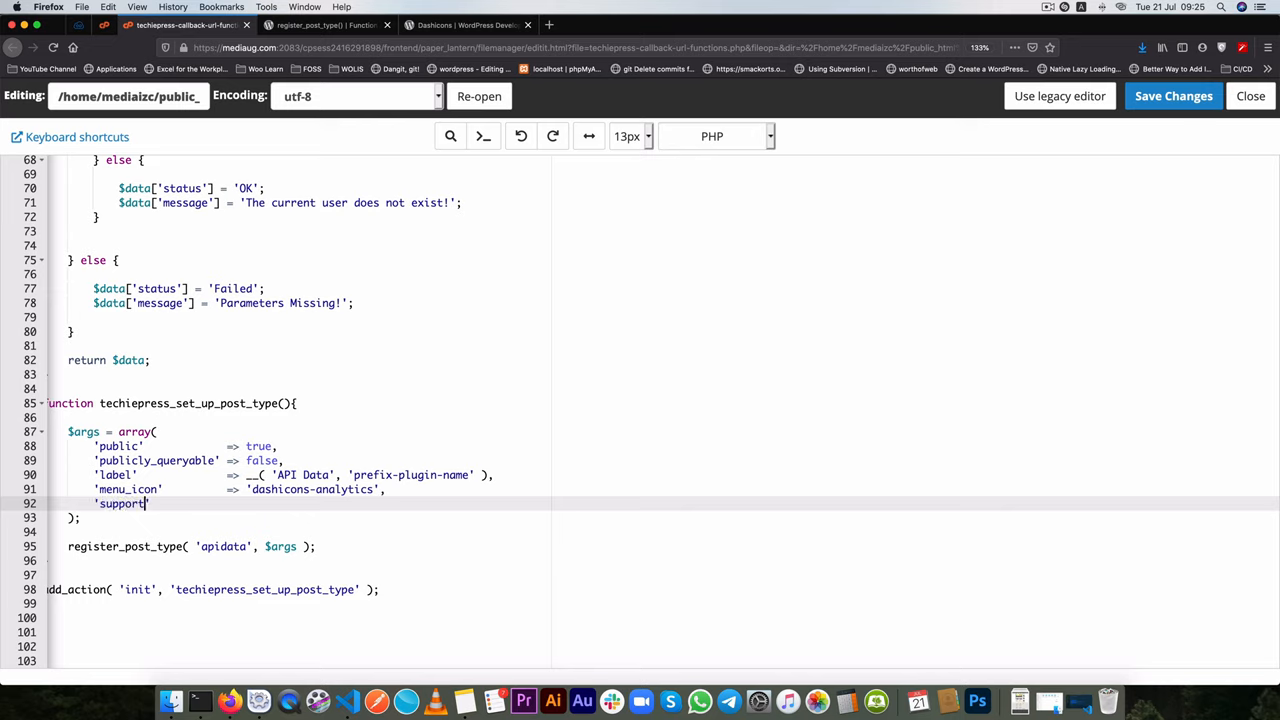
{"action": "type", "text": "s"}
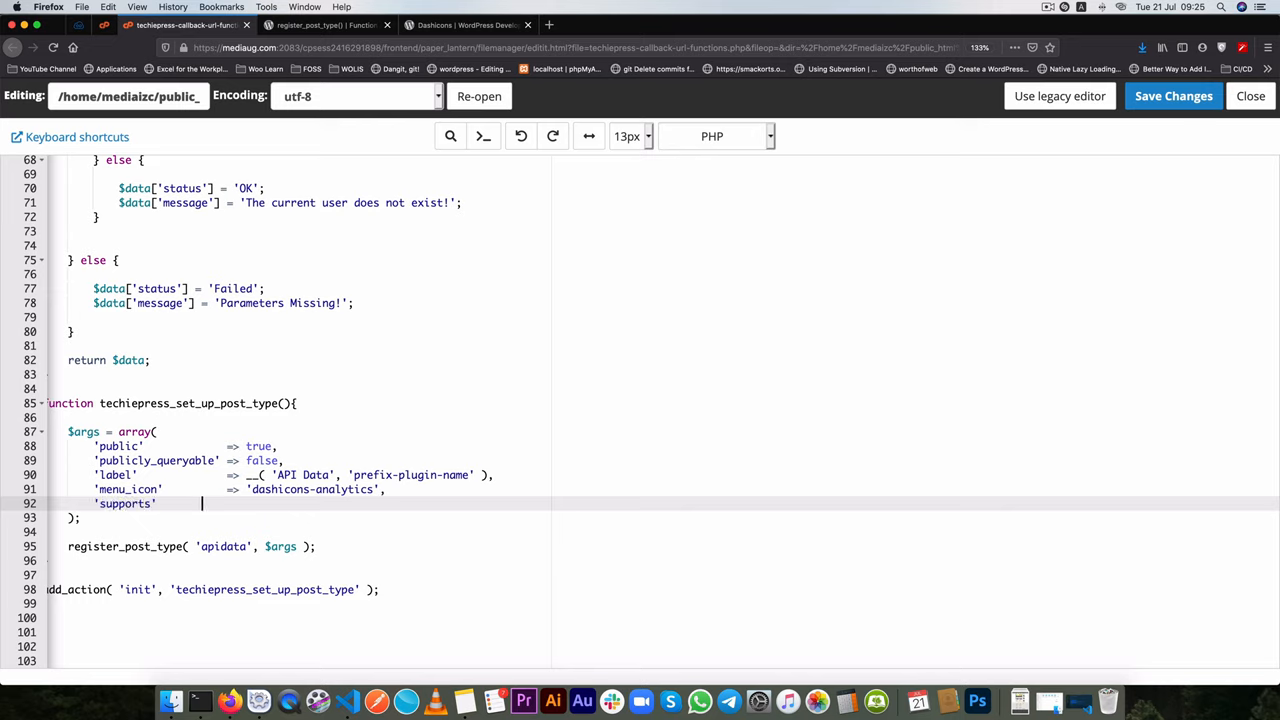
{"action": "type", "text": "=> a"}
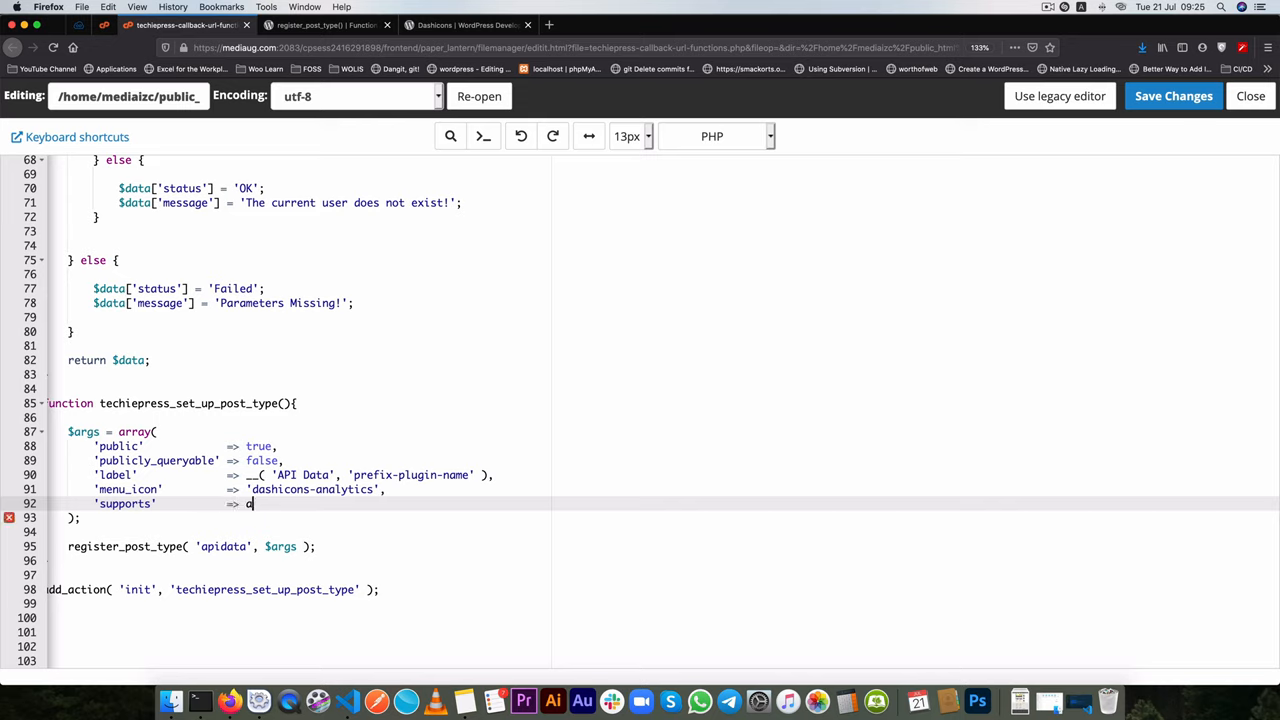
{"action": "type", "text": "rray()"}
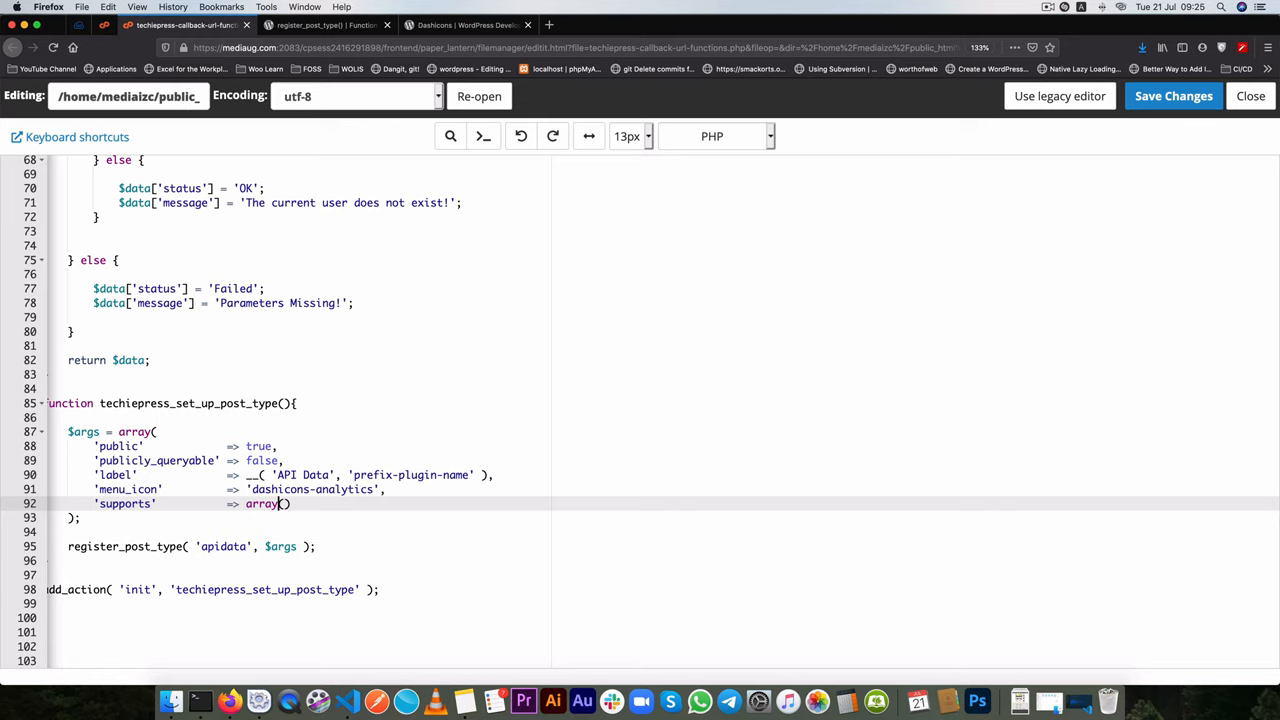
{"action": "type", "text": "'"}
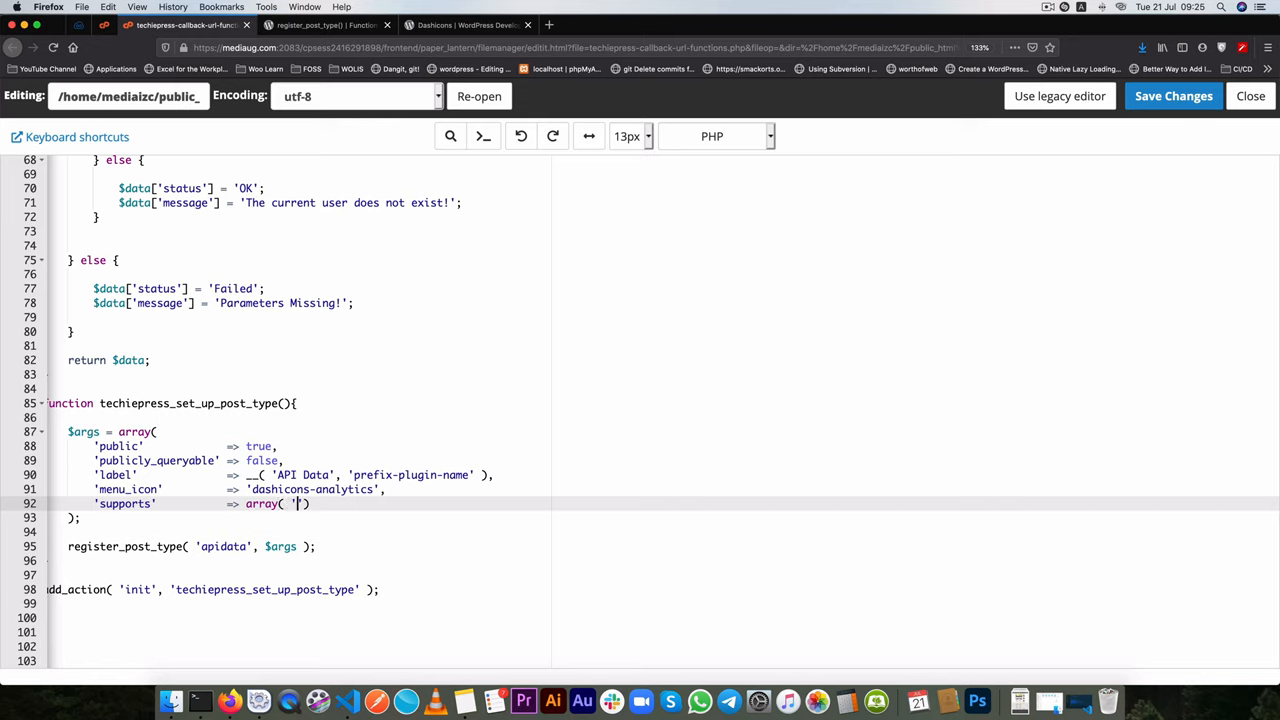
{"action": "type", "text": "title',"}
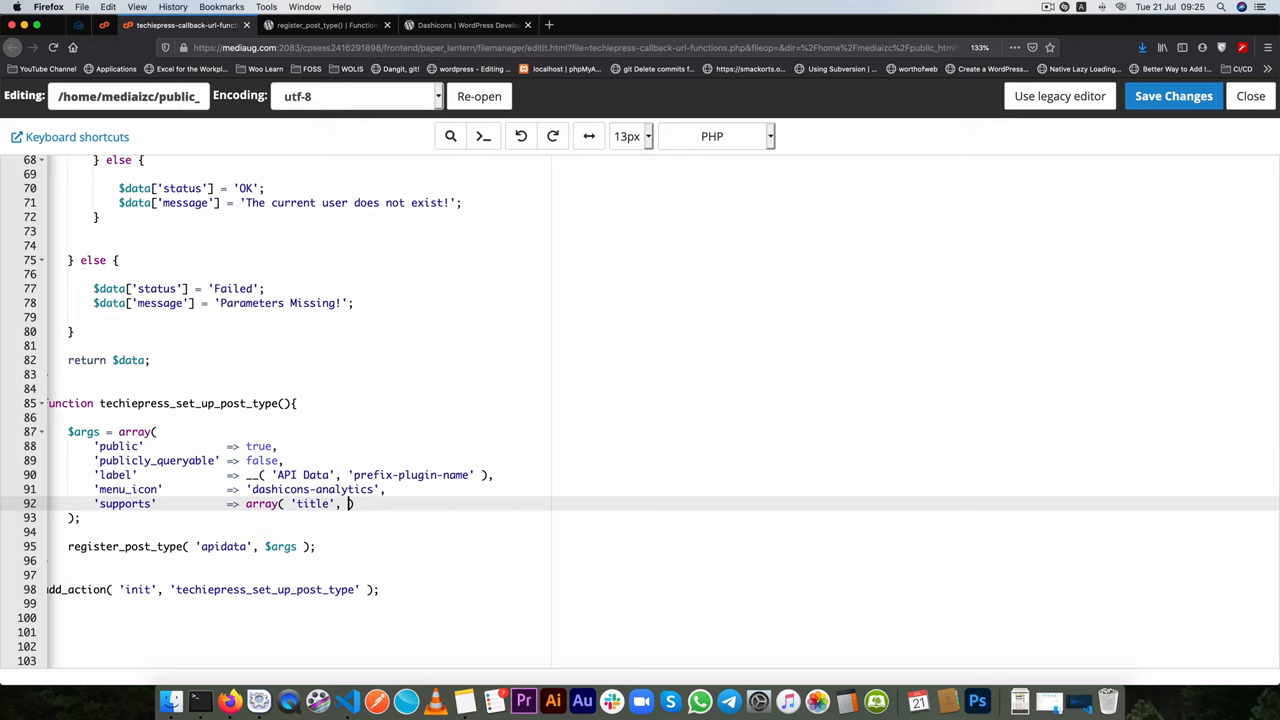
{"action": "type", "text": "editor'"}
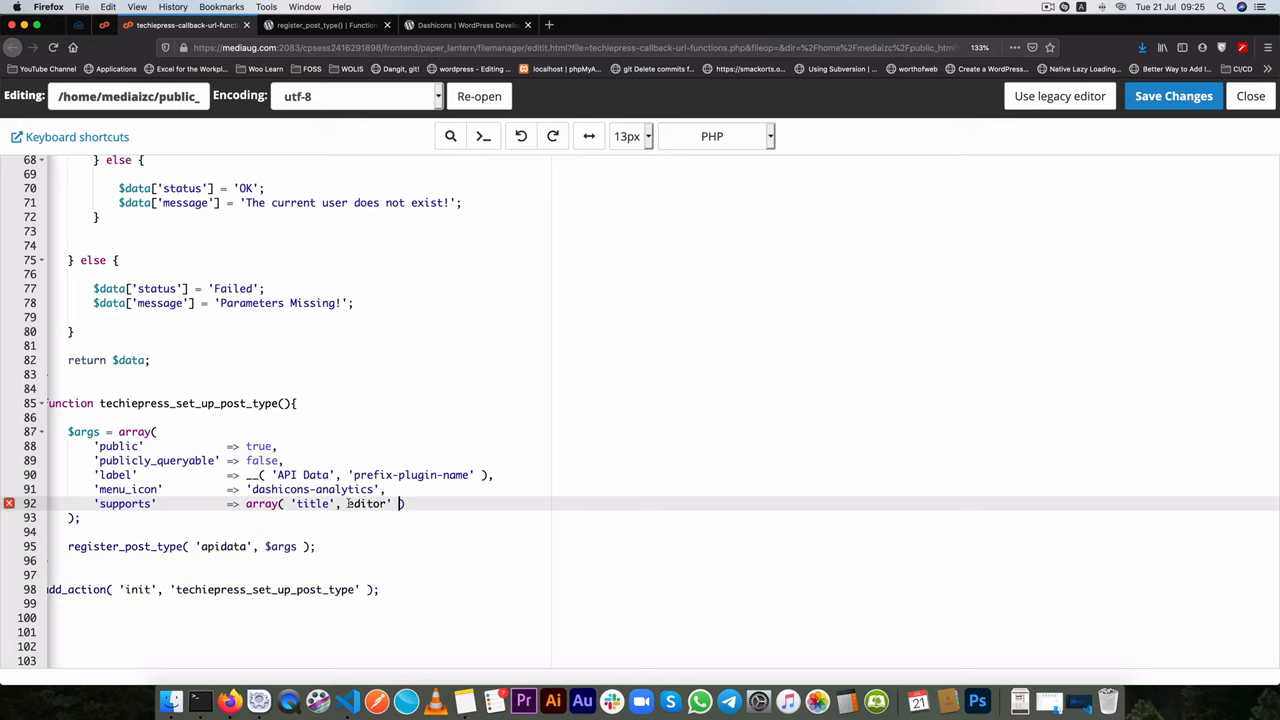
{"action": "type", "text": "'editor'"}
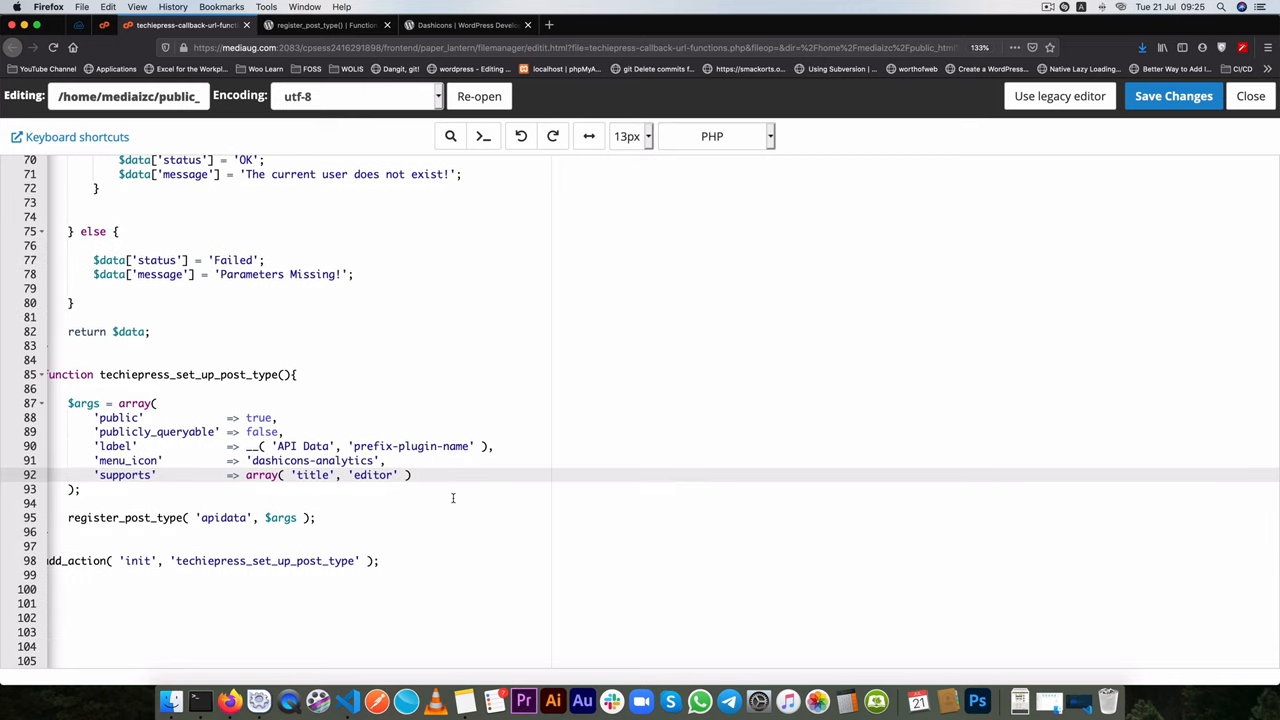
- Save techiepress-callback-url-functions.php
{"action": "scroll", "scroll_direction": "up", "scroll_amount": 3}
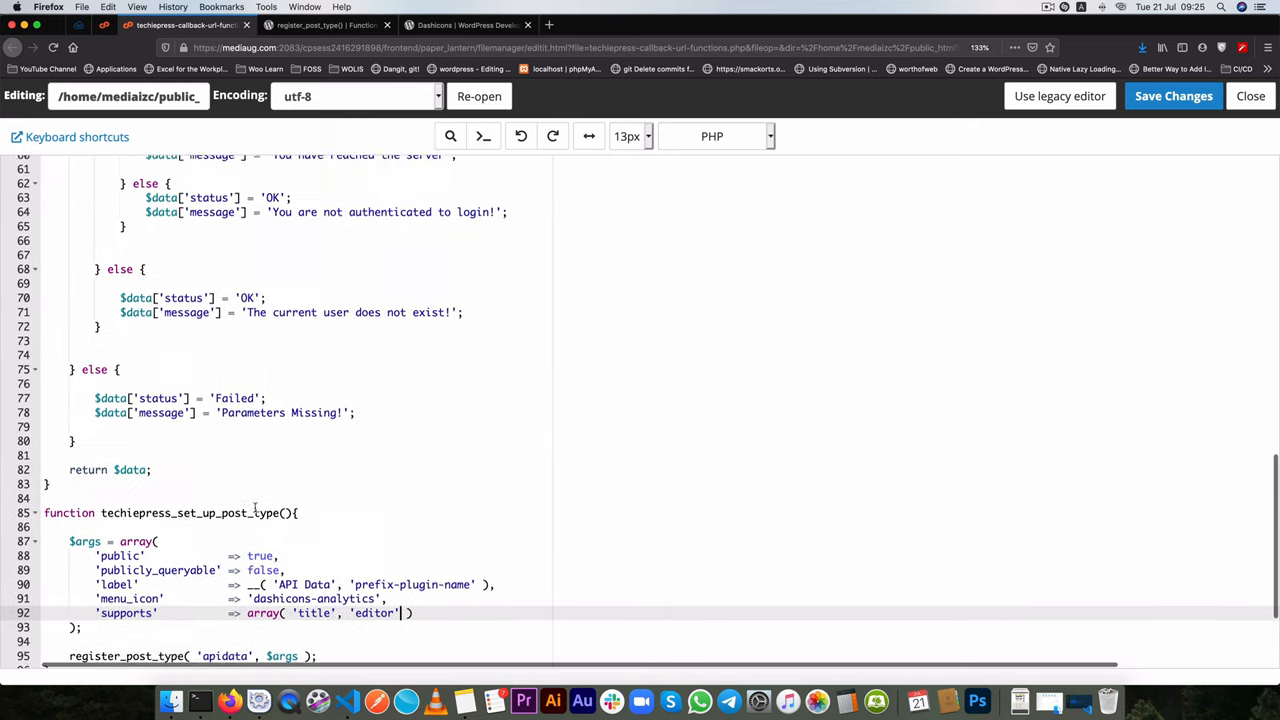
{"action": "scroll", "scroll_direction": "down", "scroll_amount": 3}
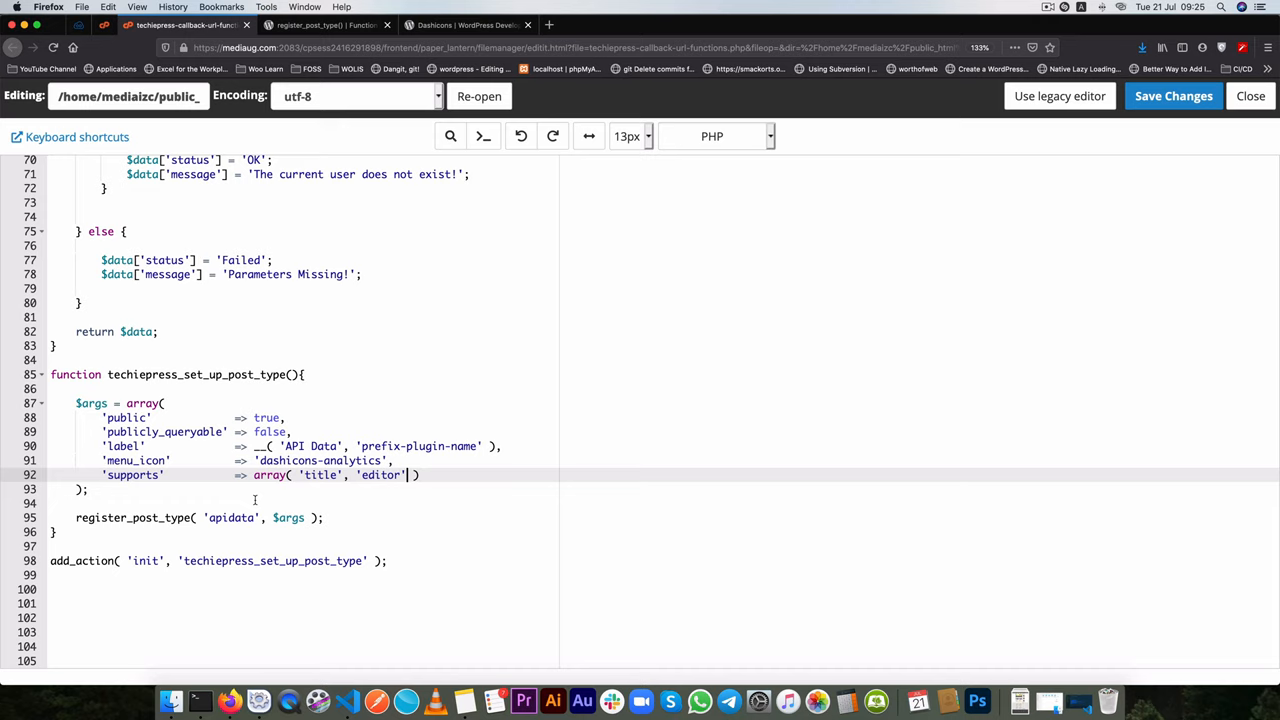
{"action": "left_click", "coordinate": [1173, 96]}
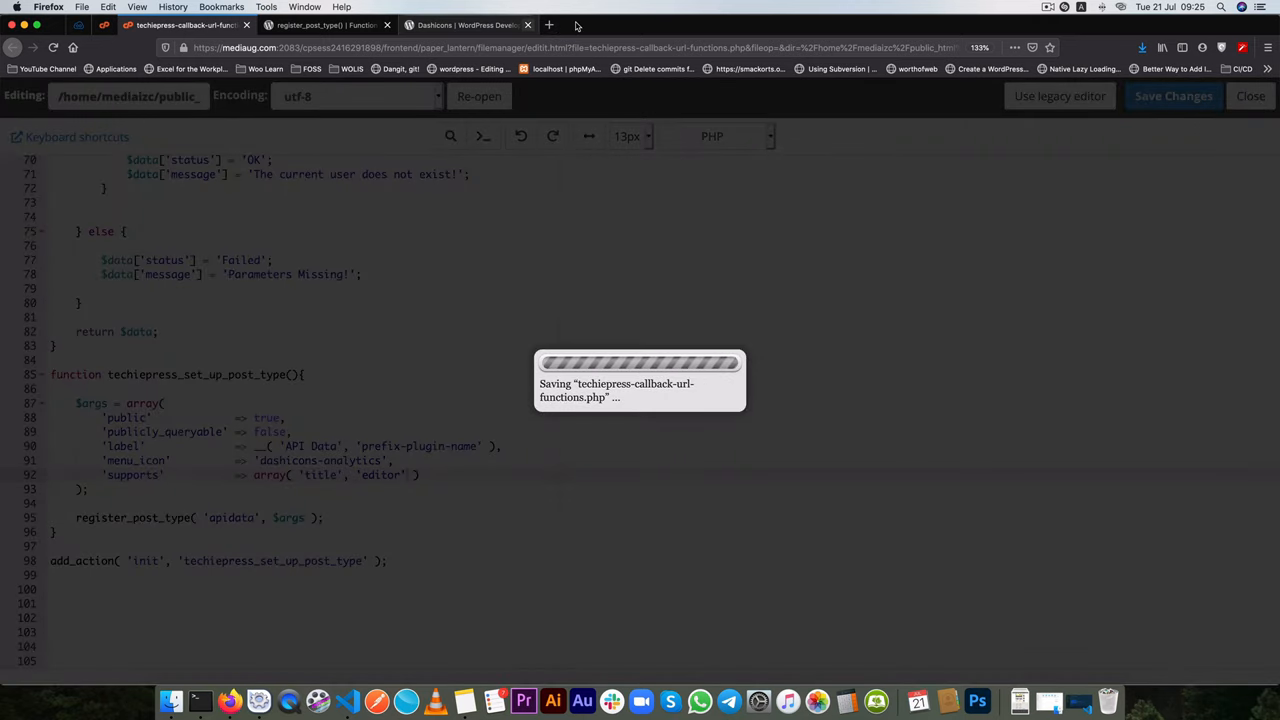
- Check mediaug.com admin's empty API Data list and Add New screen, then return to the editor
{"action": "left_click", "coordinate": [467, 25]}
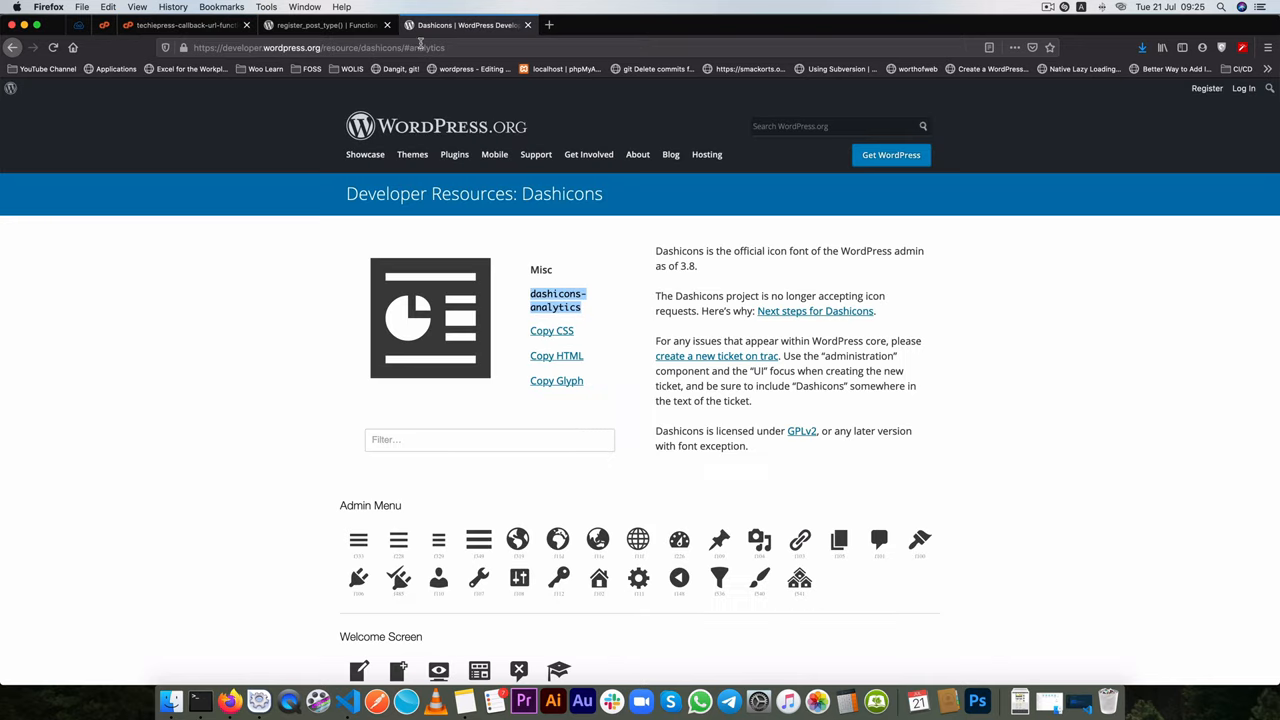
{"action": "type", "text": "mediaug.com/wp-admin/"}
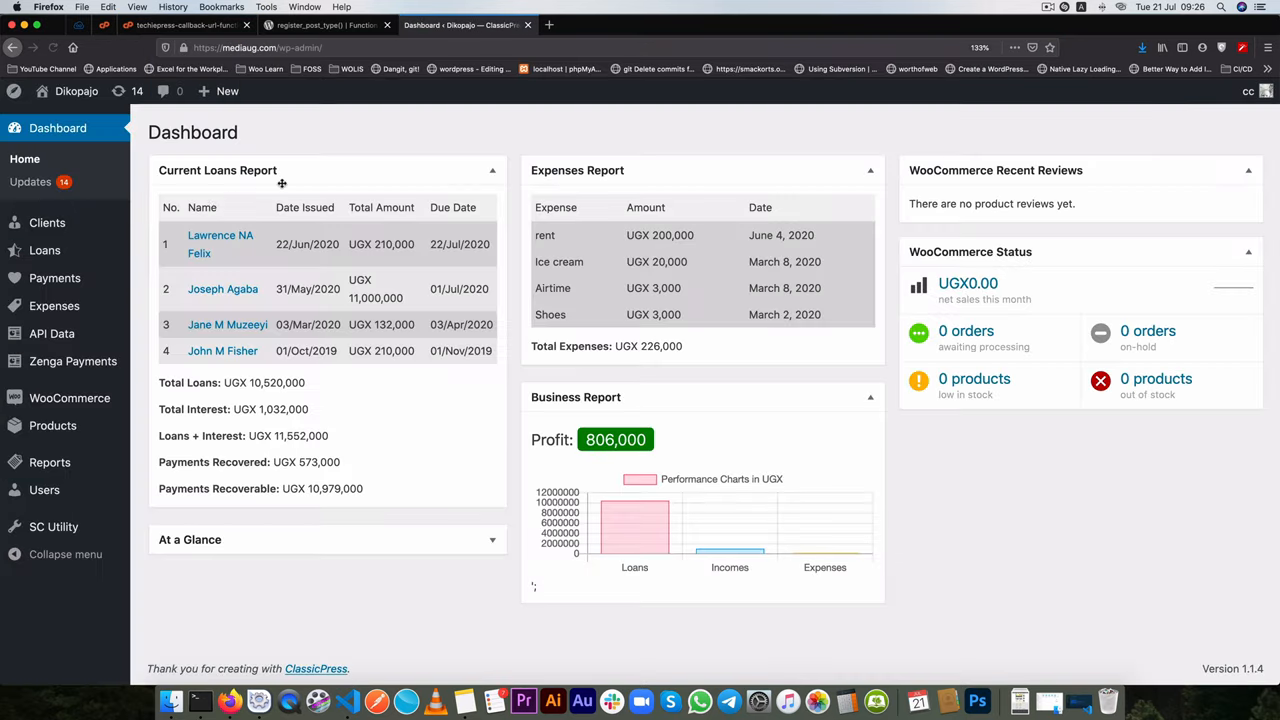
{"action": "mouse_move", "coordinate": [51, 333]}
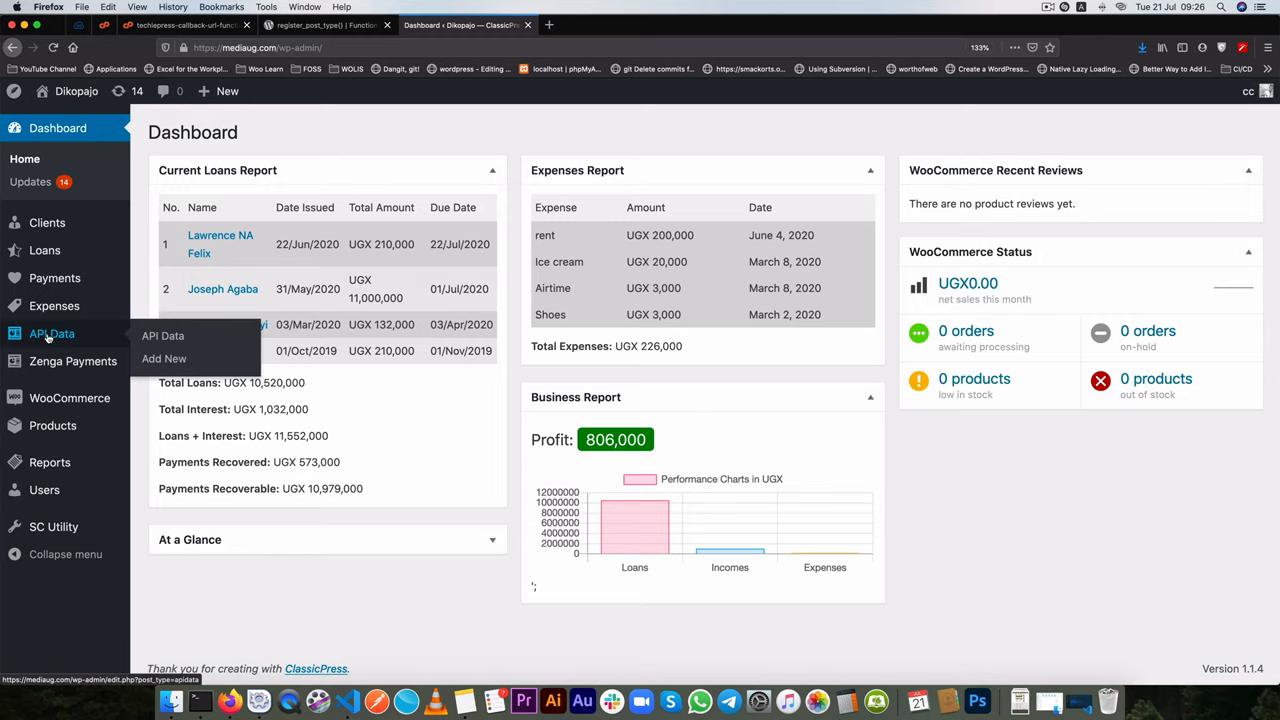
{"action": "left_click", "coordinate": [162, 335]}
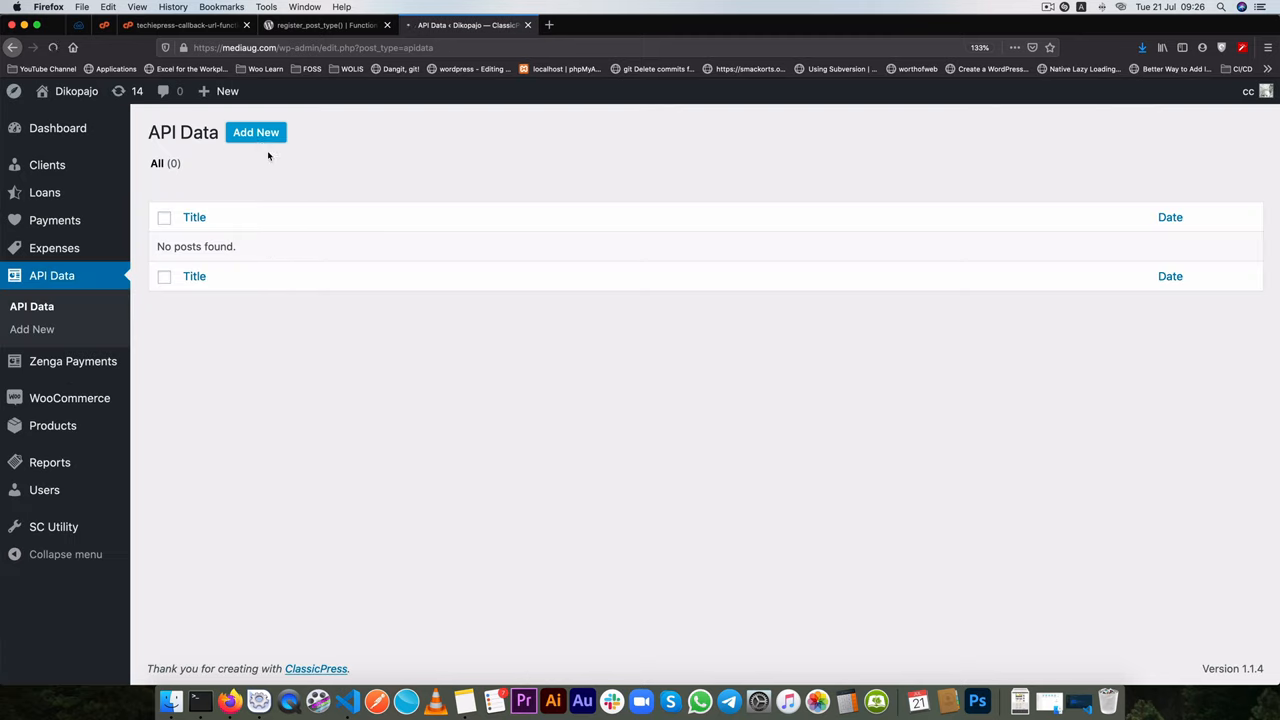
{"action": "left_click", "coordinate": [256, 132]}
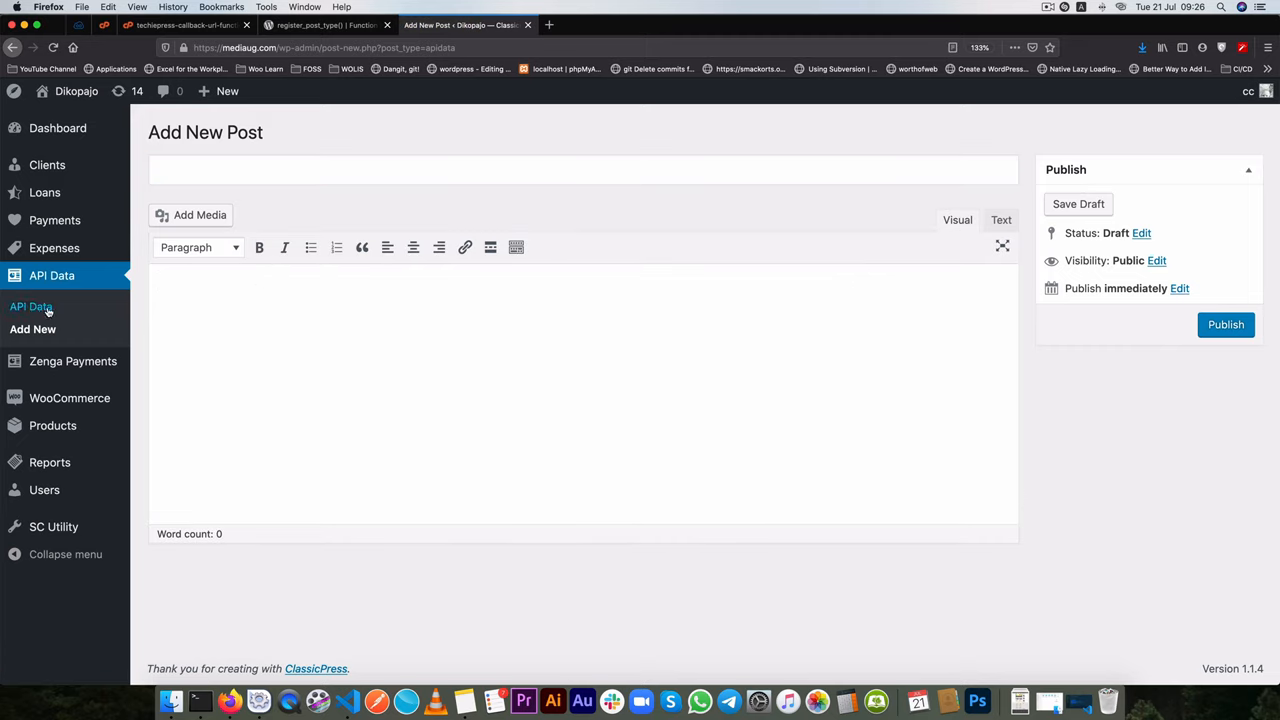
{"action": "mouse_move", "coordinate": [310, 247]}
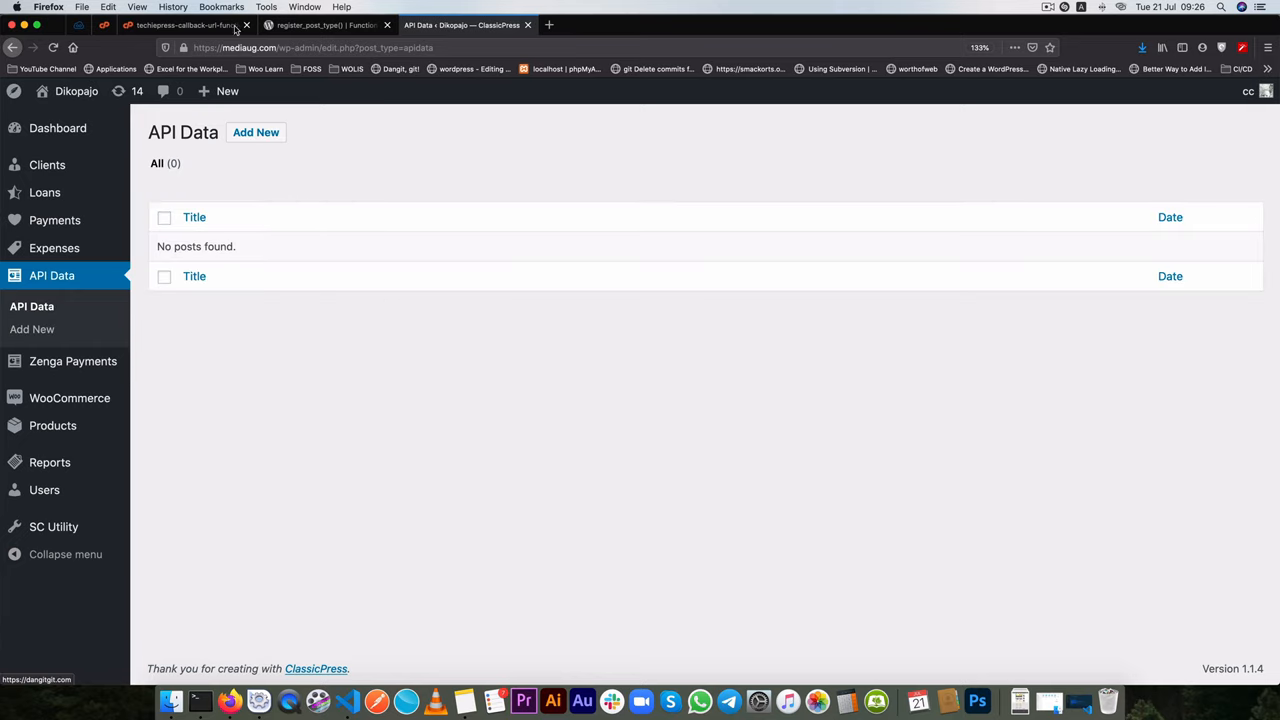
{"action": "left_click", "coordinate": [185, 24]}
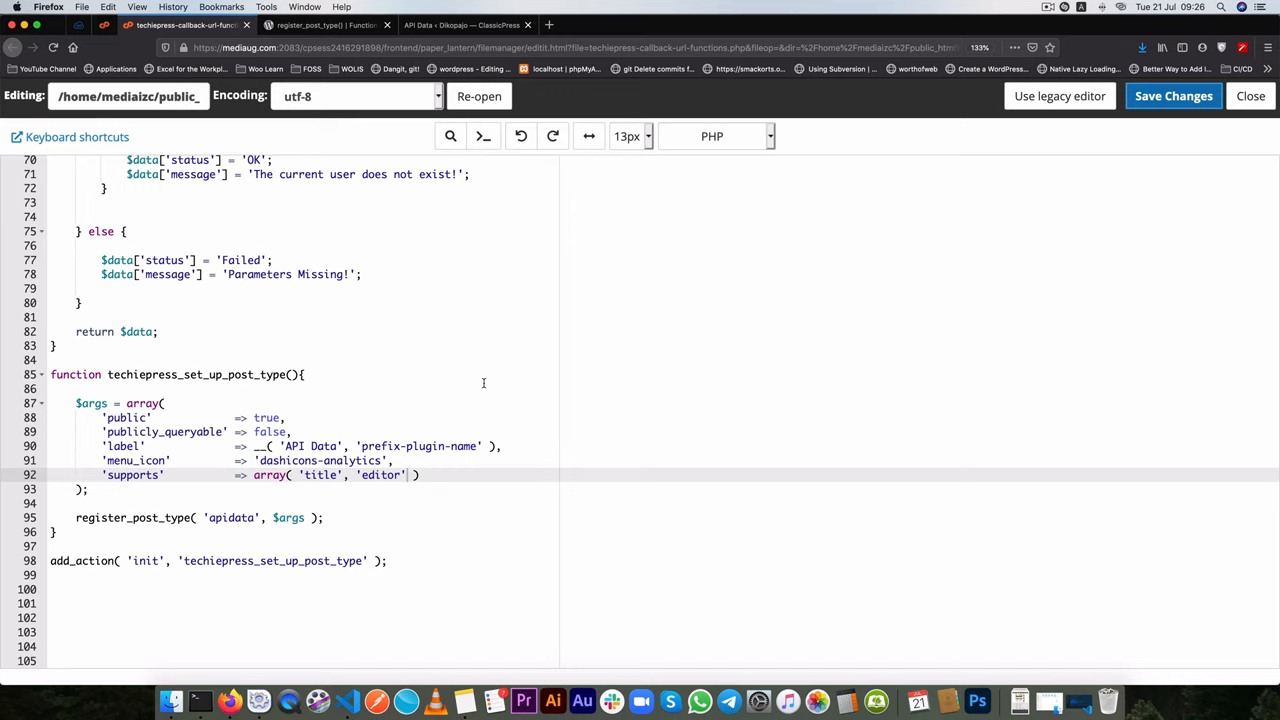
{"action": "scroll", "scroll_direction": "up", "scroll_amount": 3}
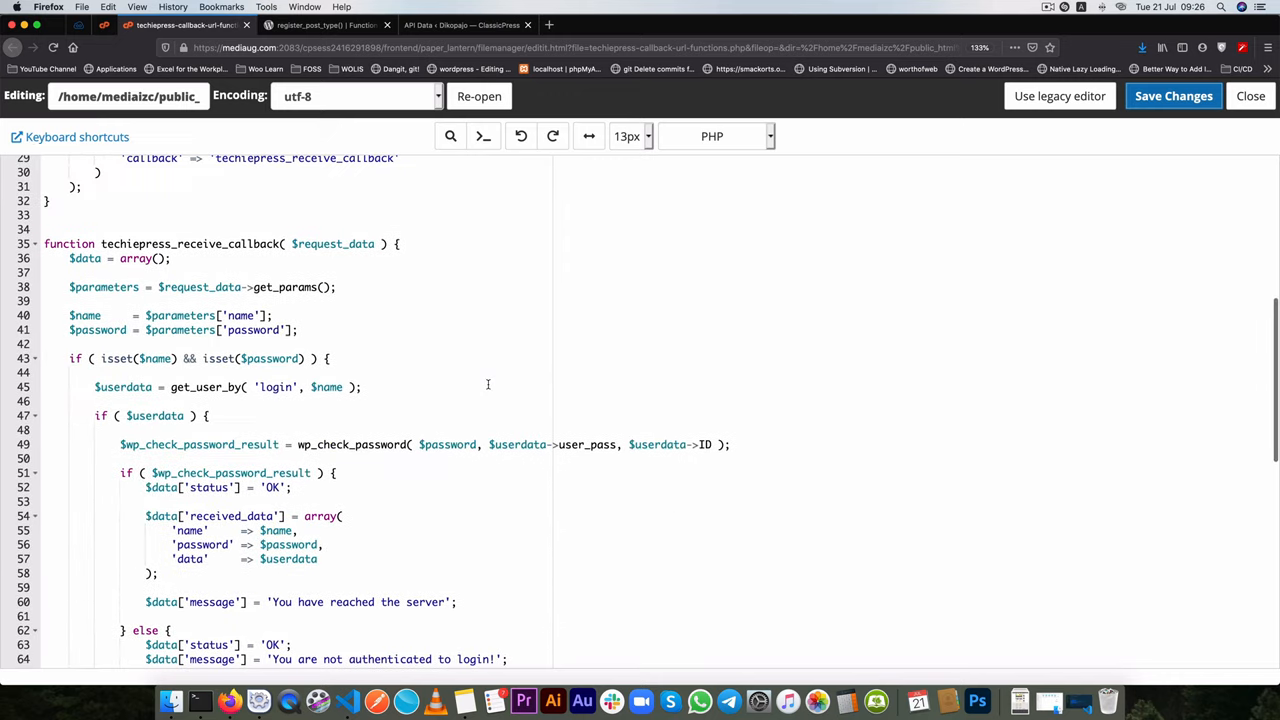
{"action": "scroll", "scroll_direction": "up", "scroll_amount": 3}
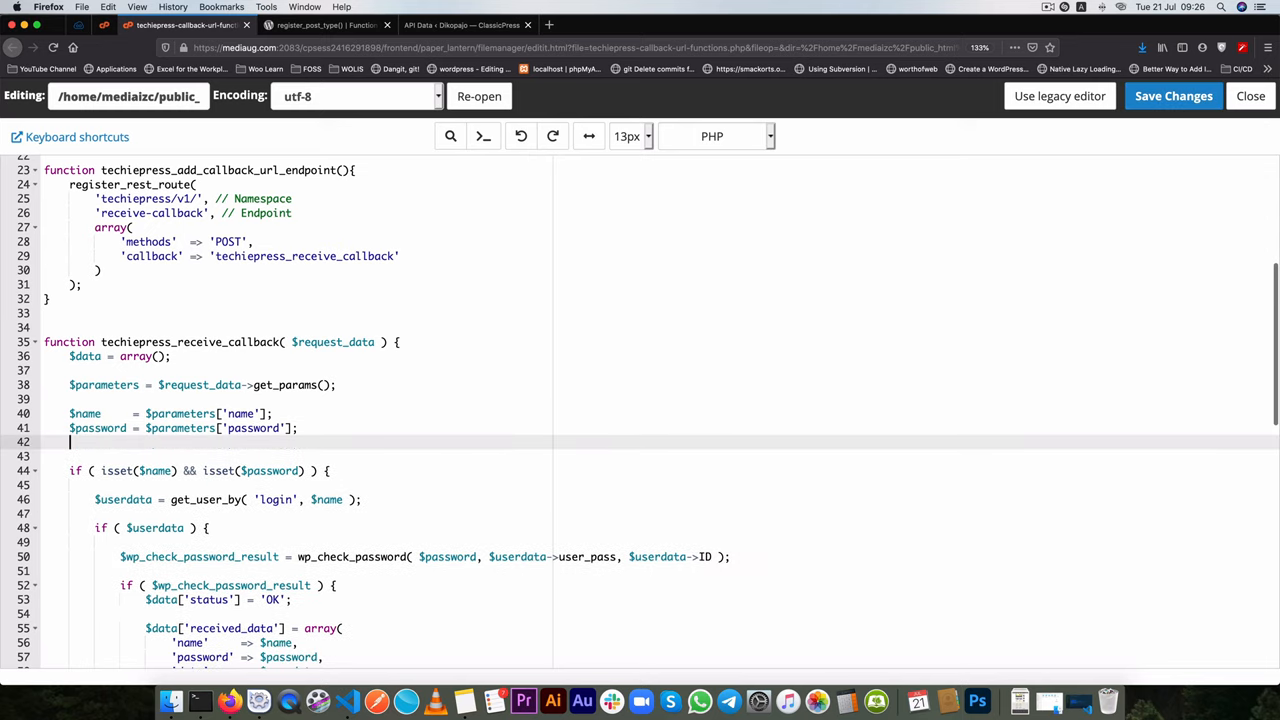
{"action": "type", "text": "$title"}
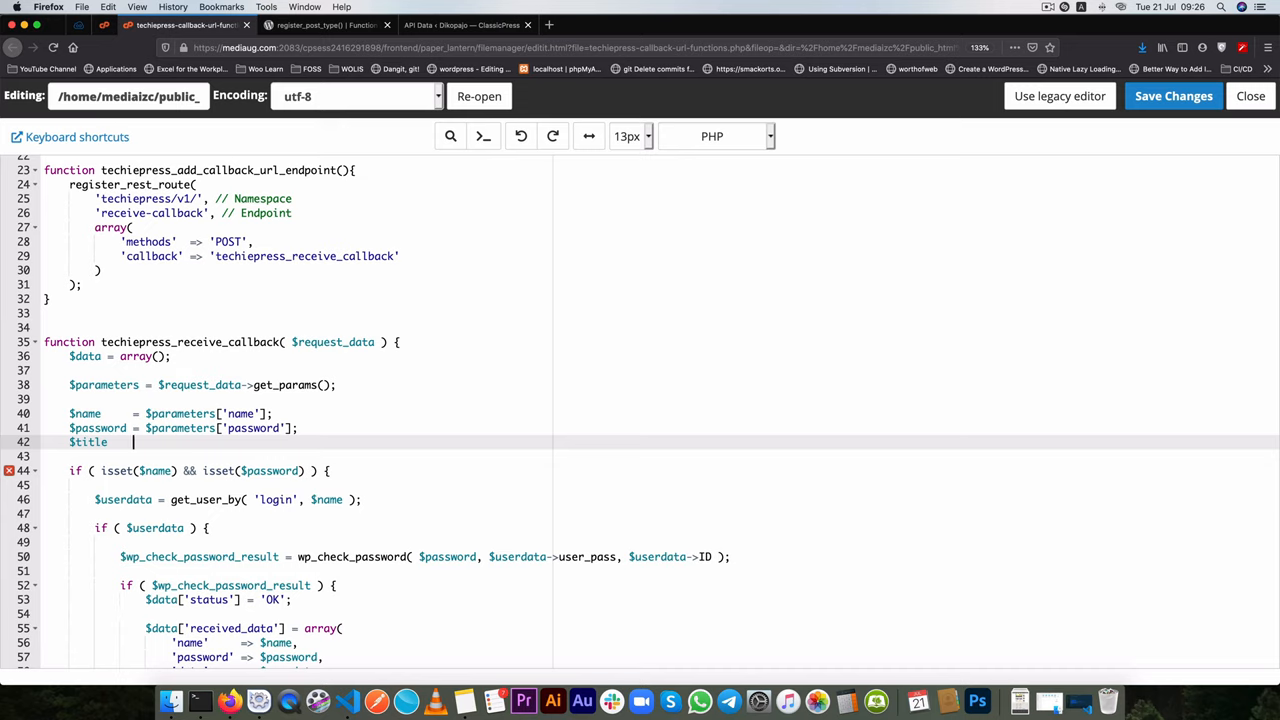
{"action": "type", "text": "= $"}
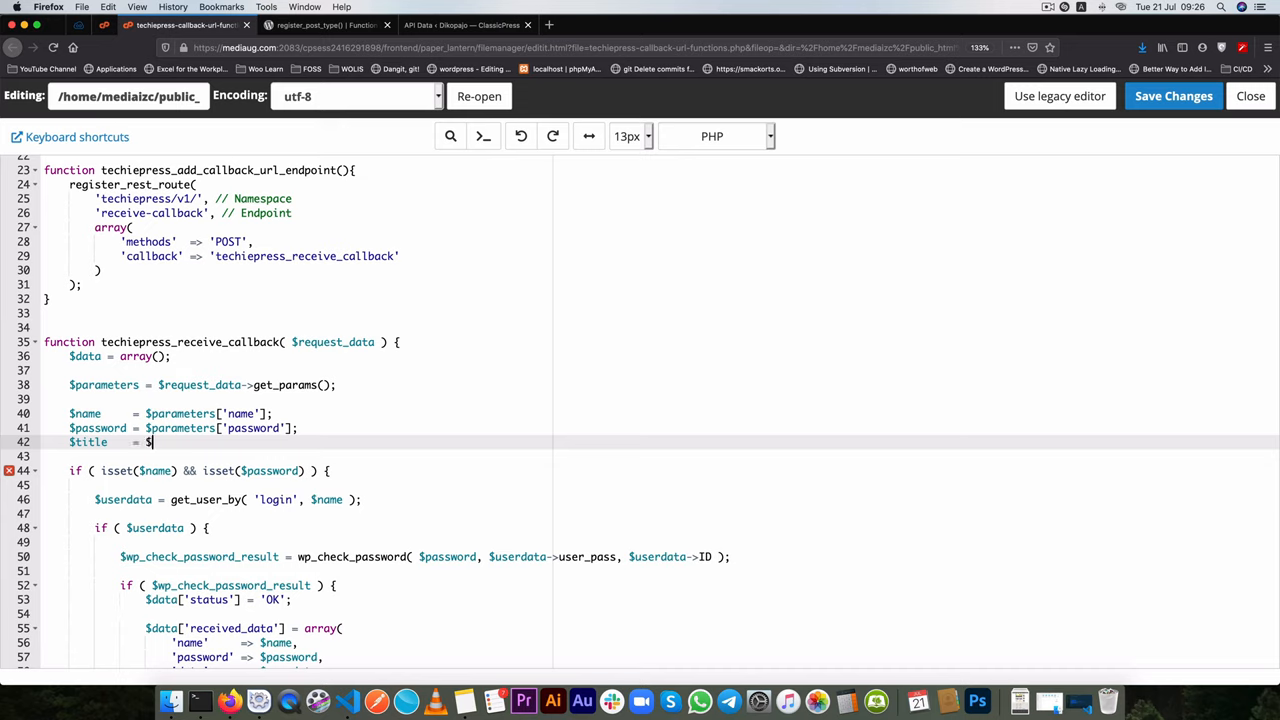
{"action": "type", "text": "parameters["}
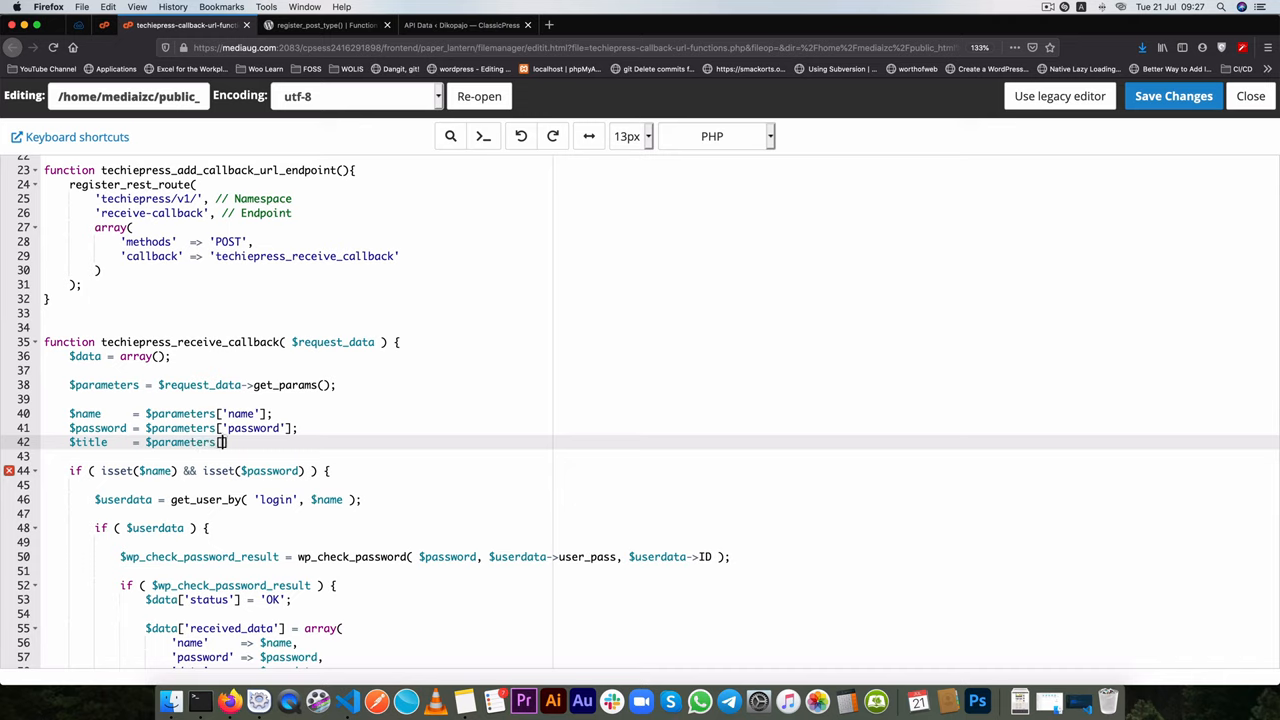
{"action": "type", "text": "t'"}
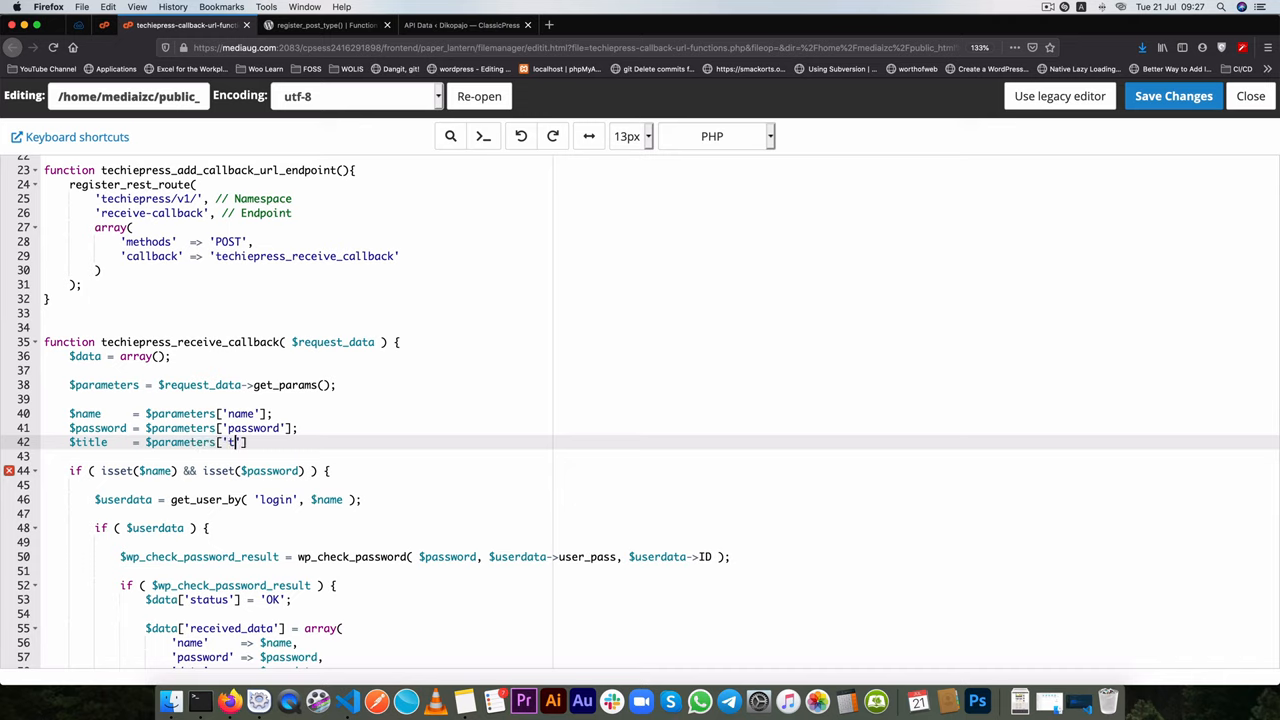
{"action": "type", "text": "itle'];"}
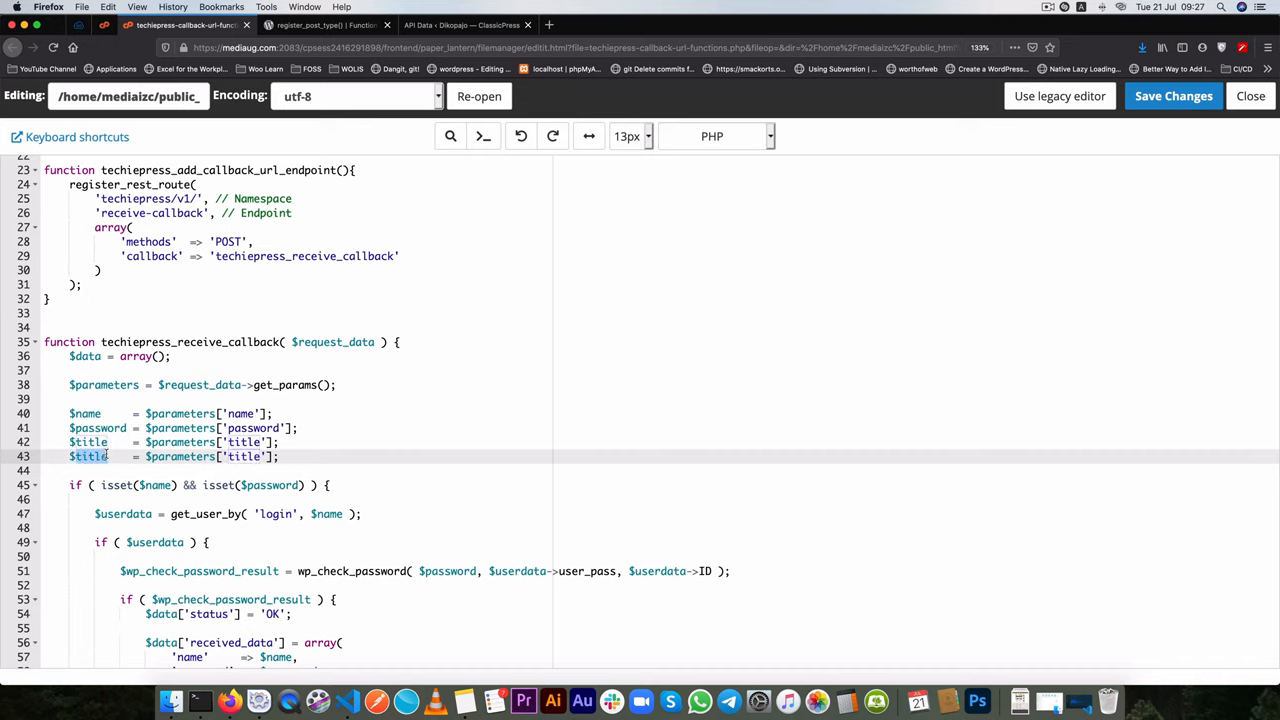
{"action": "type", "text": "$body"}
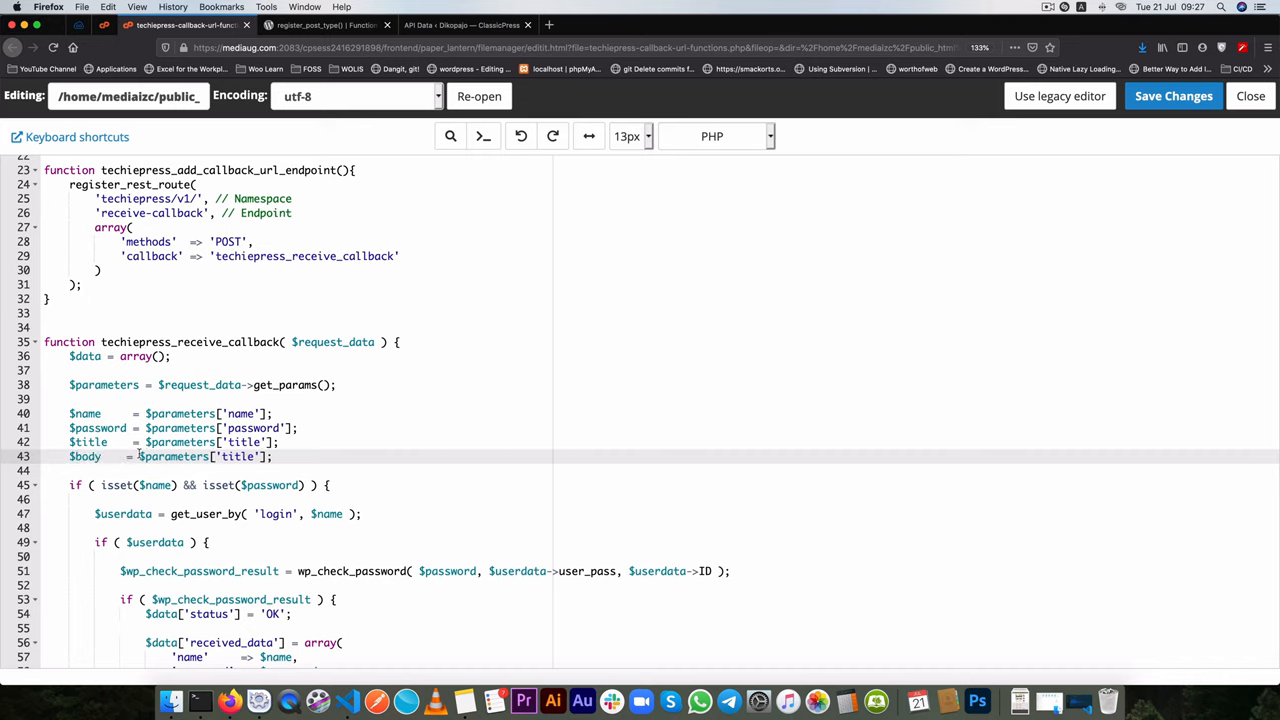
{"action": "type", "text": "b"}
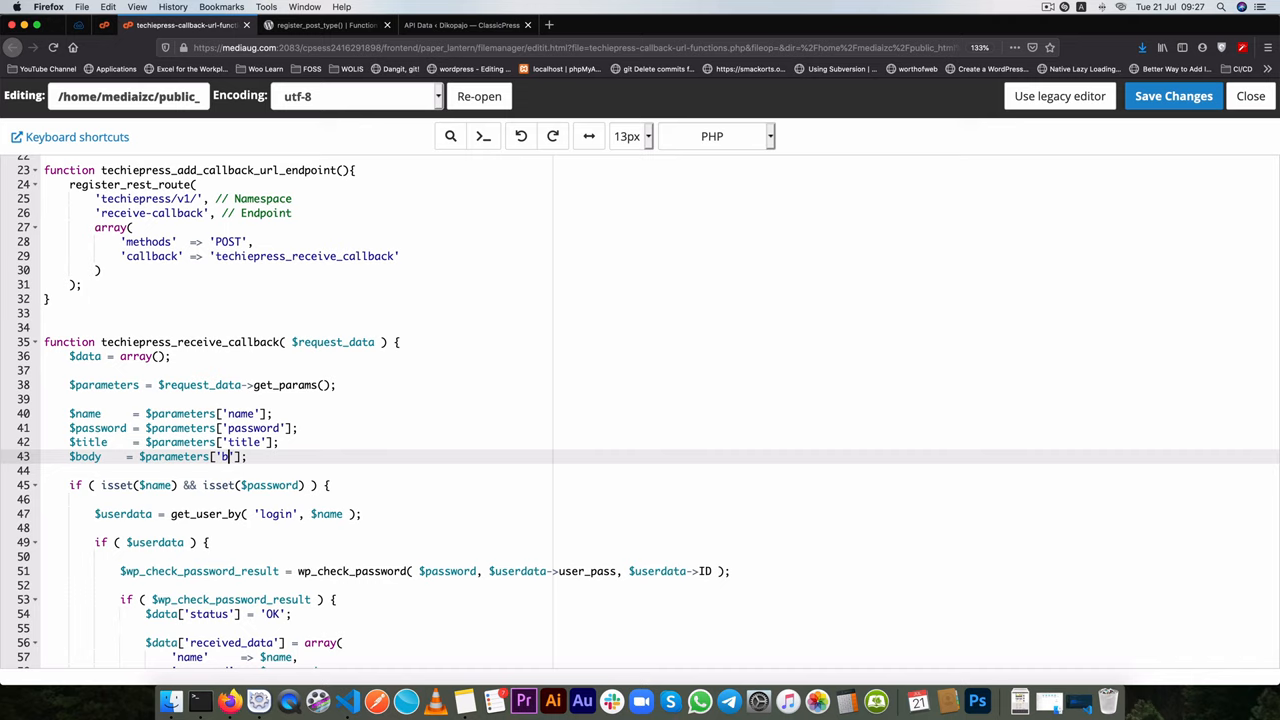
{"action": "type", "text": "ody"}
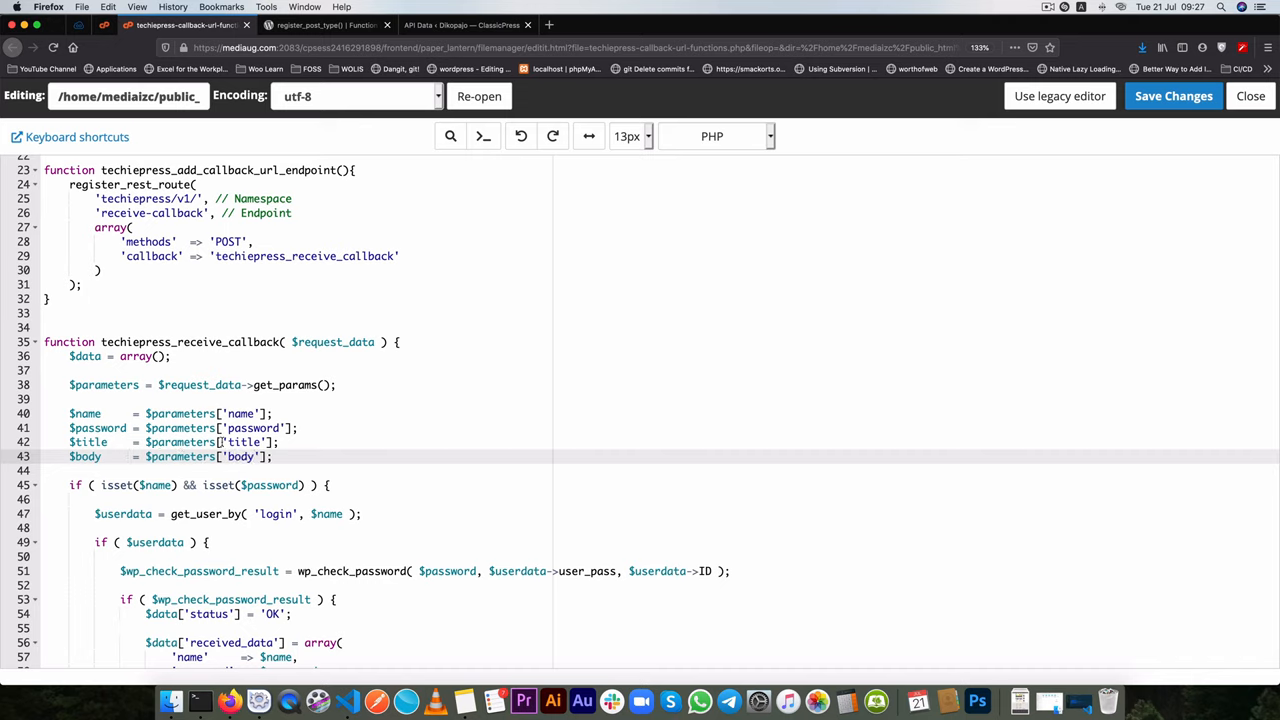
{"action": "double_click", "coordinate": [243, 442]}
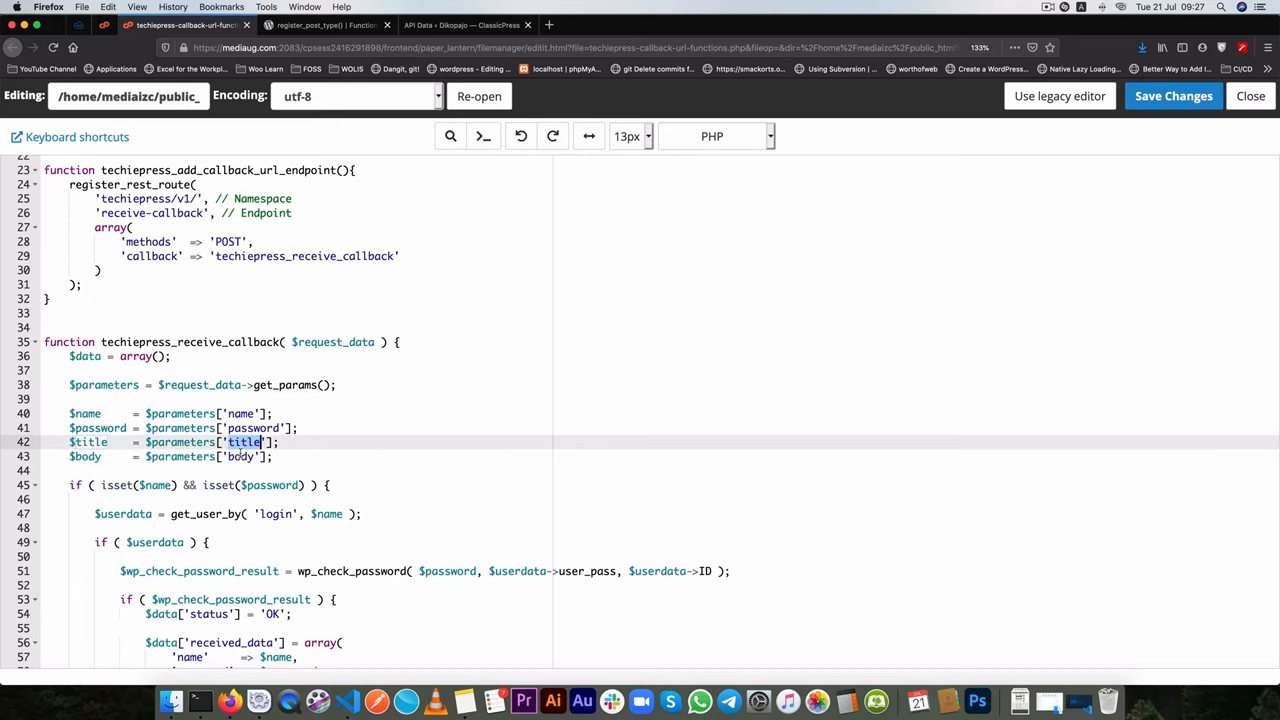
{"action": "double_click", "coordinate": [253, 428]}
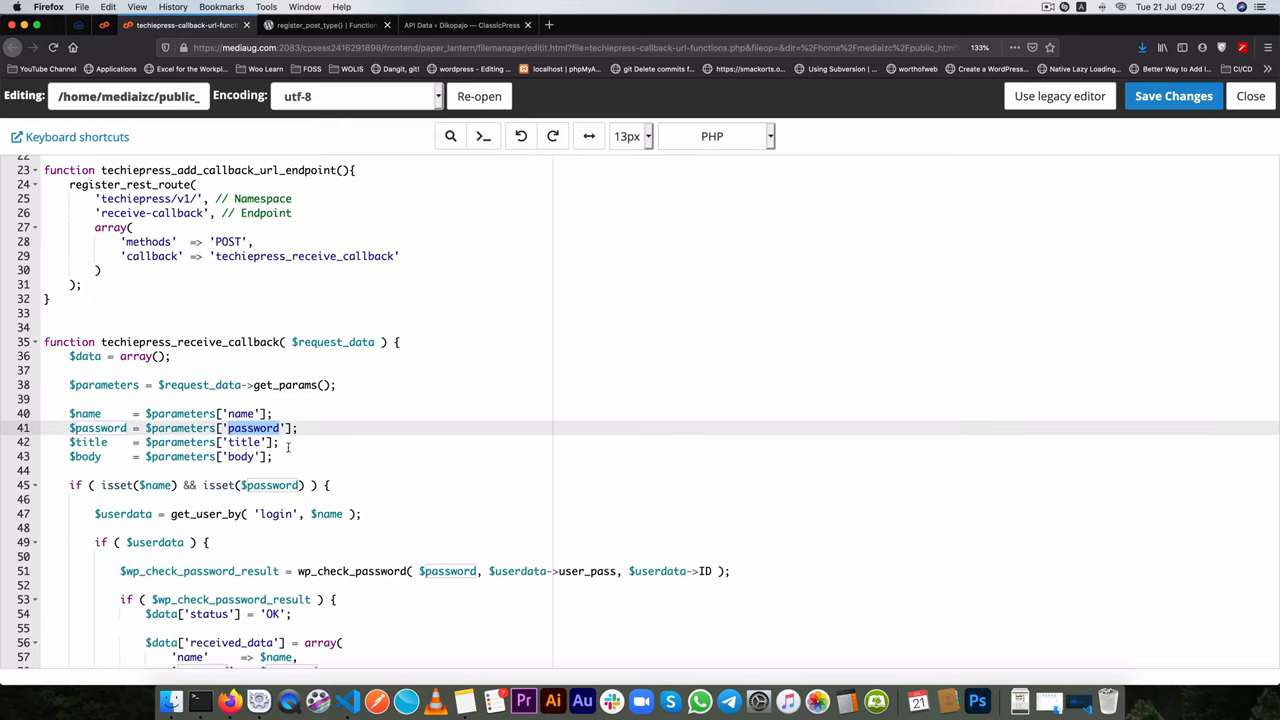
{"action": "mouse_move", "coordinate": [377, 690]}
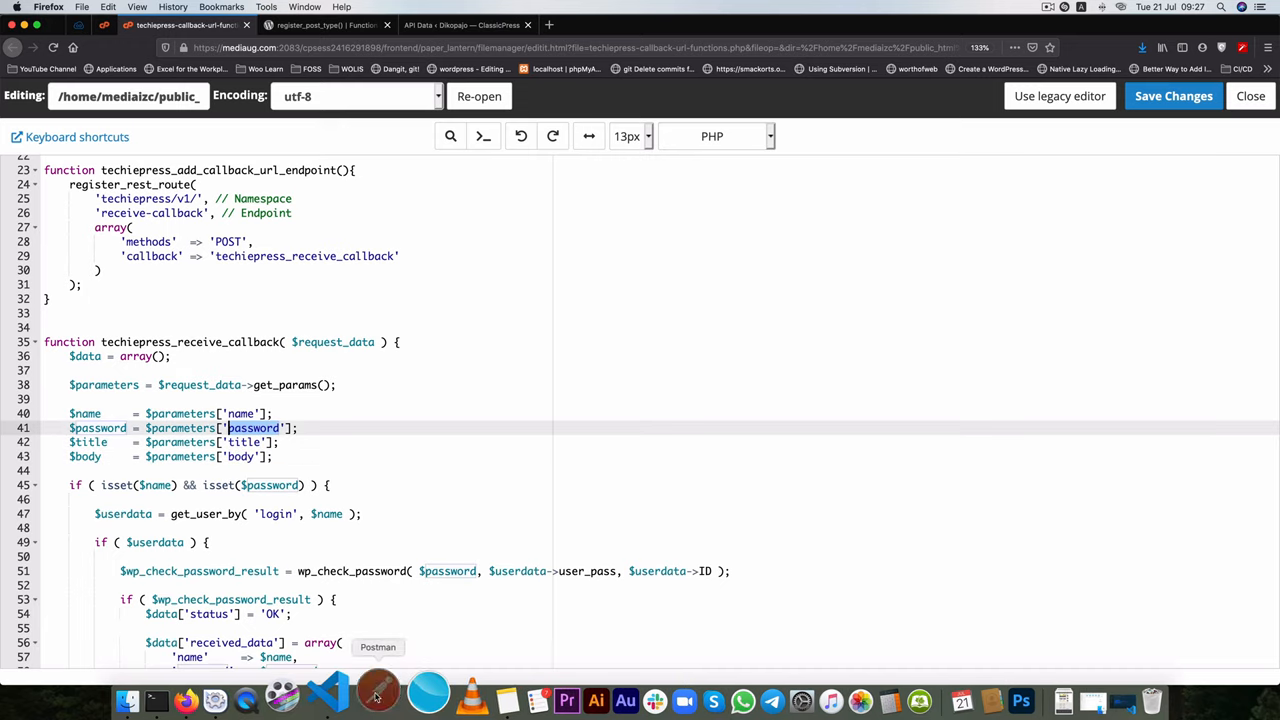
{"action": "scroll", "scroll_direction": "down", "scroll_amount": 3}
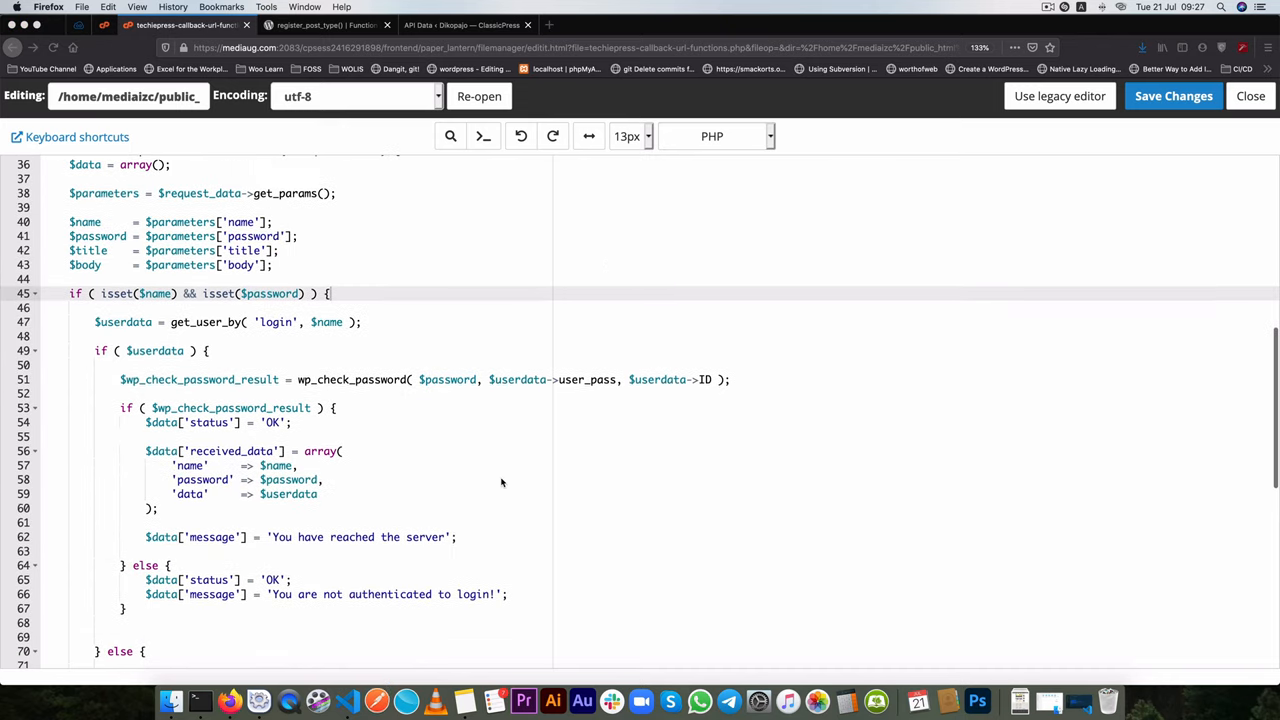
{"action": "scroll", "scroll_direction": "down", "scroll_amount": 3}
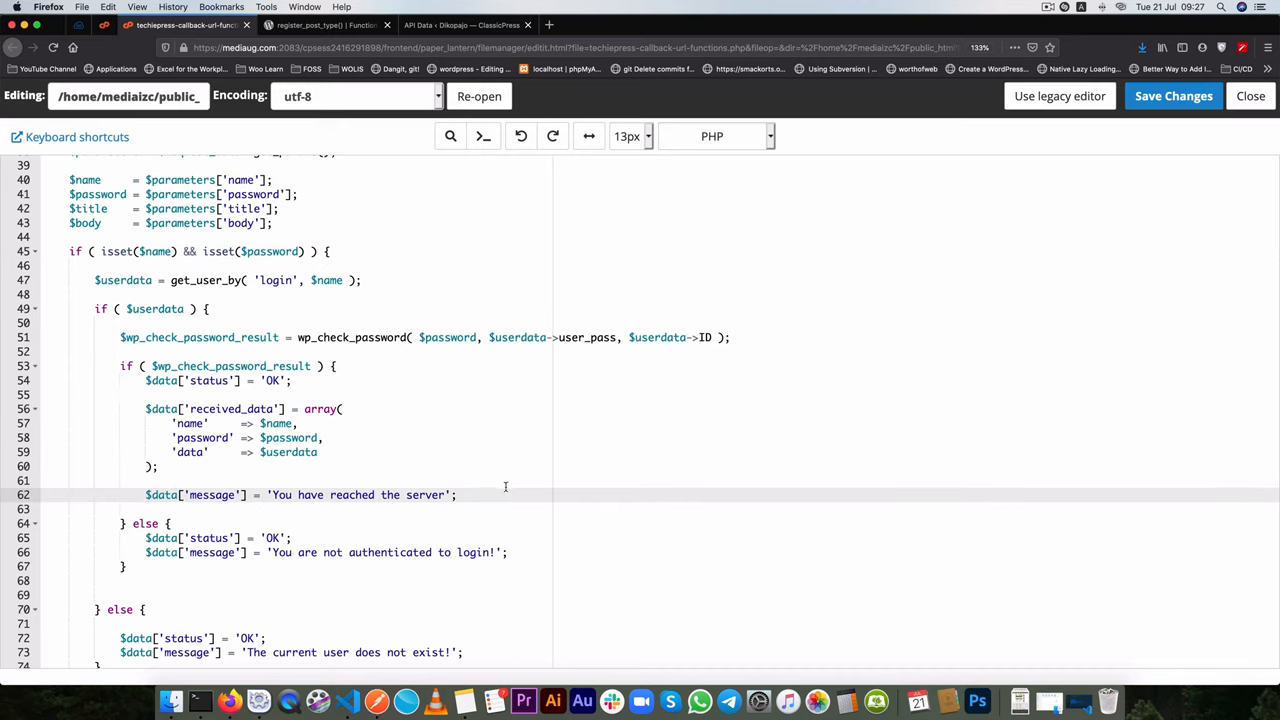
- Add wp_insert_post( $post_args ); below the success message
{"action": "key", "text": "Return"}
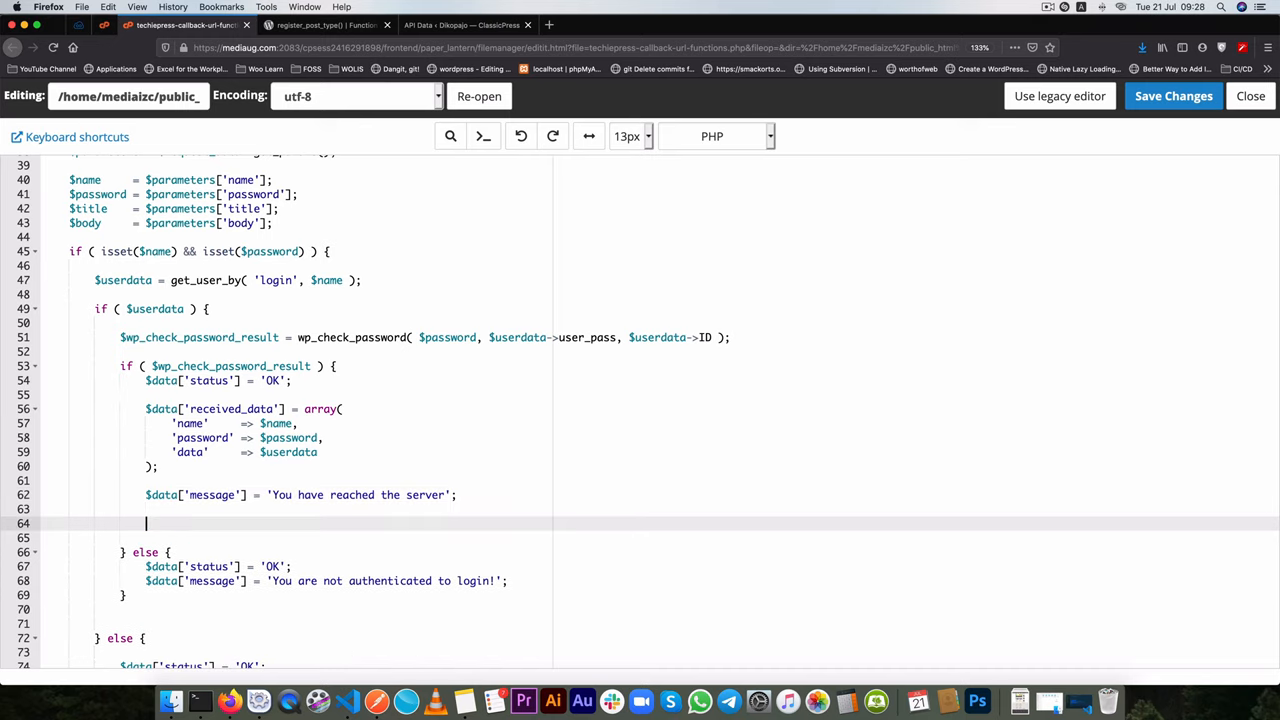
{"action": "type", "text": "wp_"}
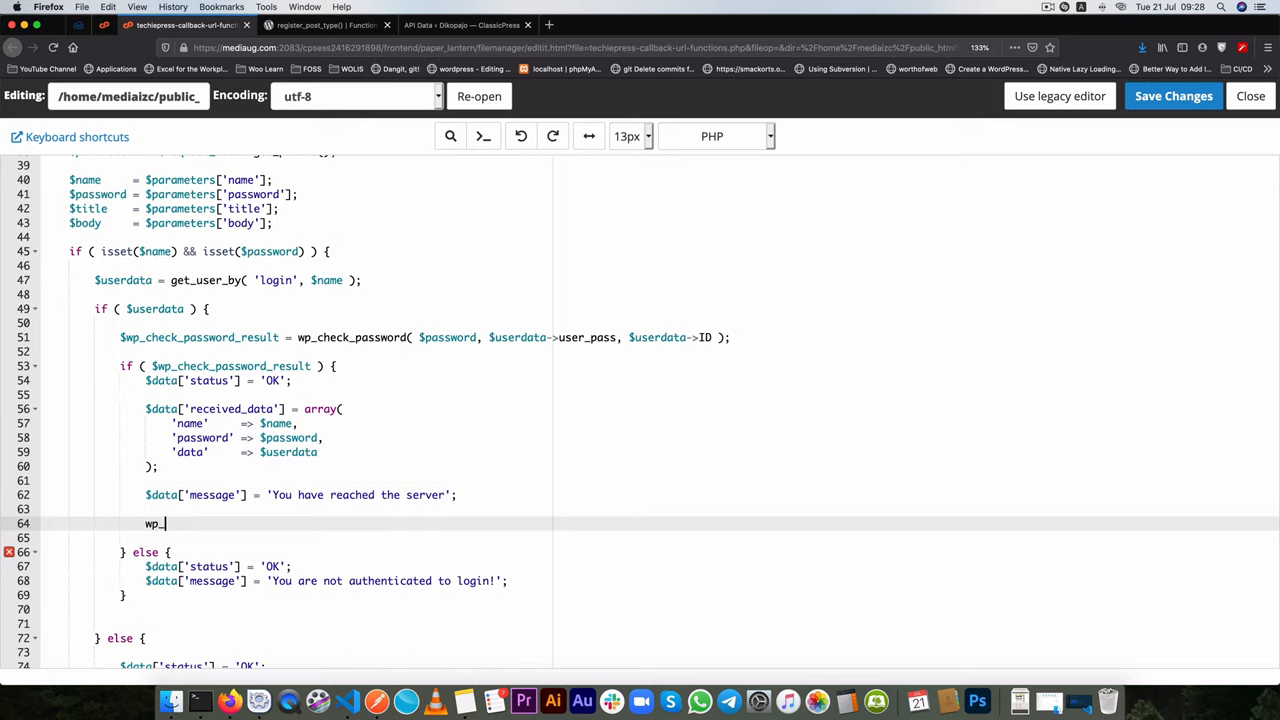
{"action": "type", "text": "inser_post"}
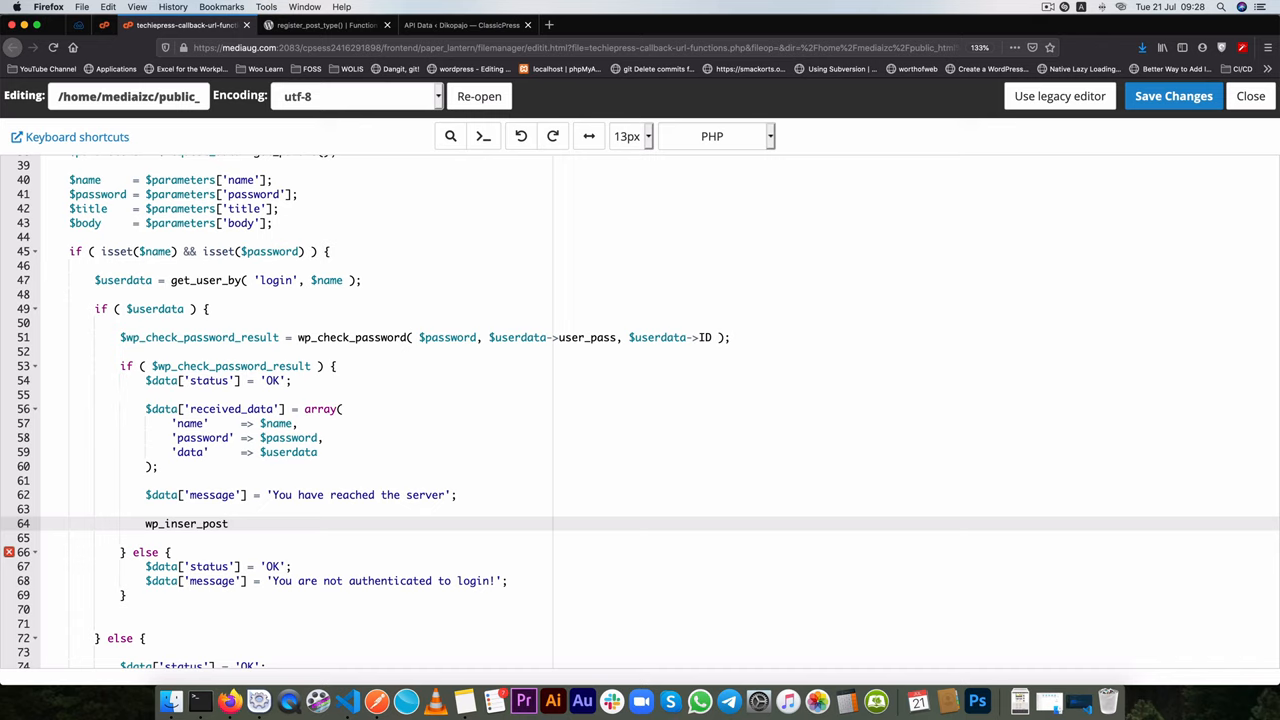
{"action": "type", "text": "();"}
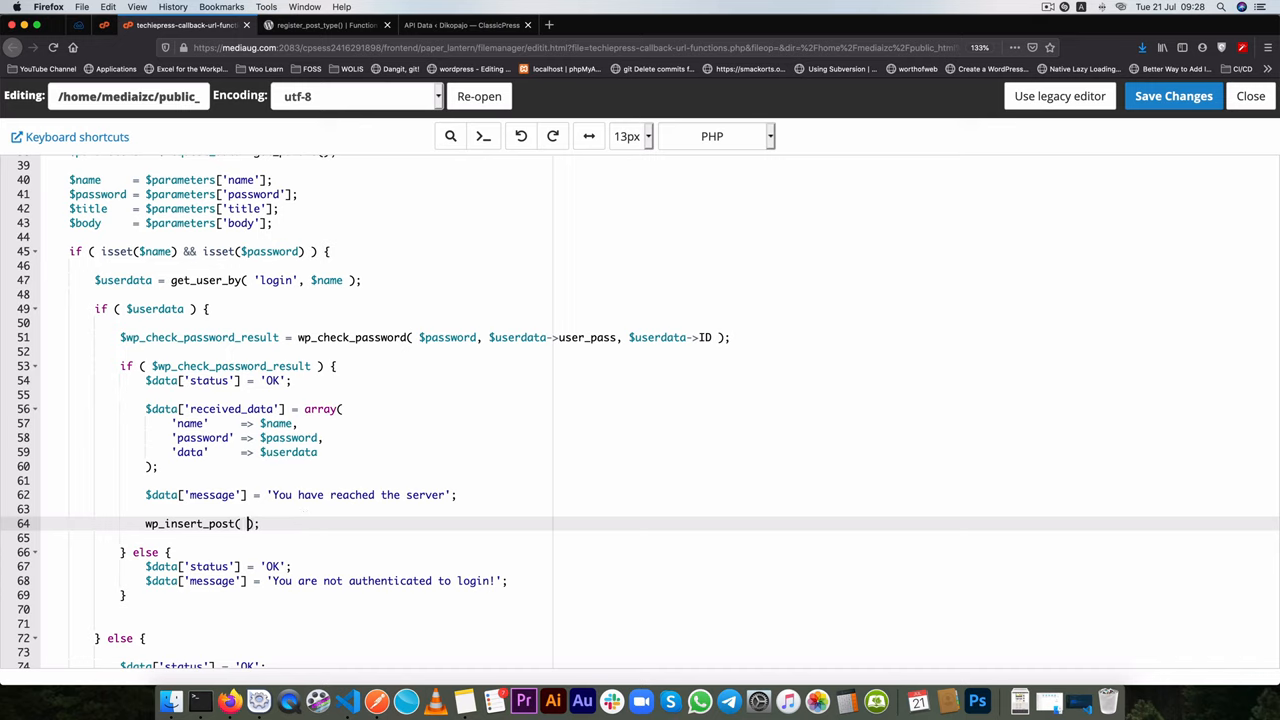
{"action": "type", "text": "$"}
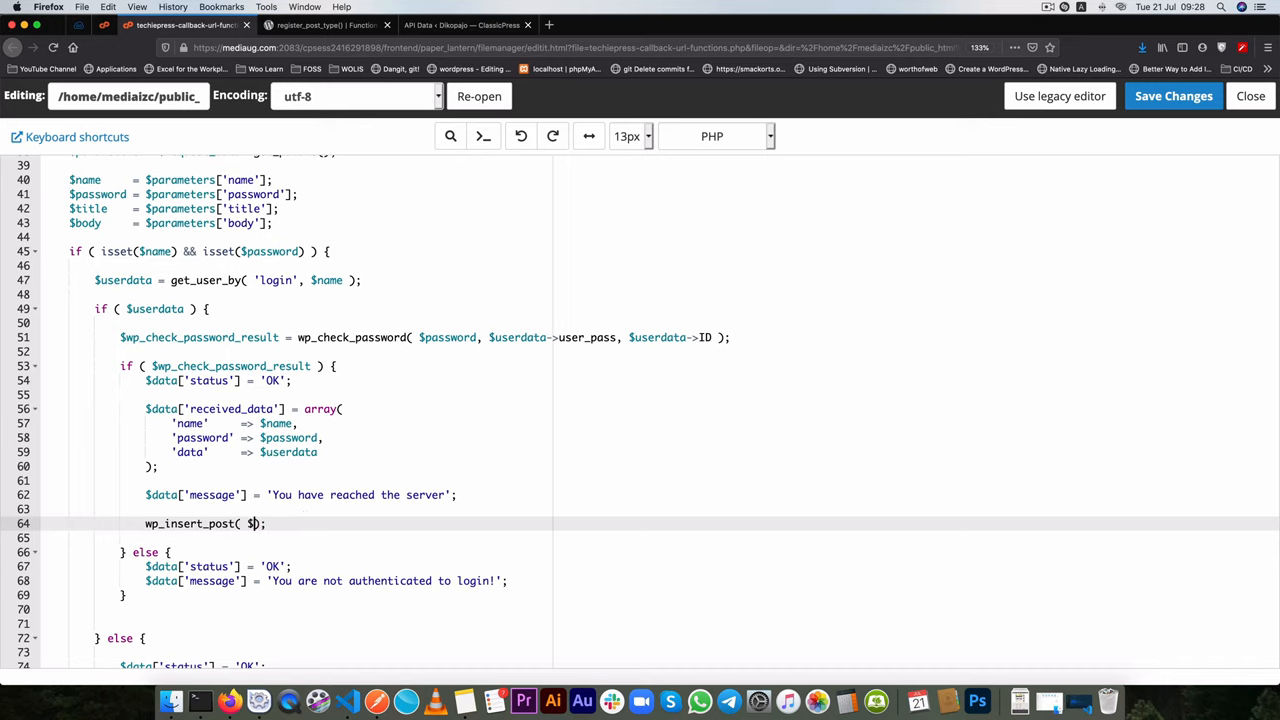
{"action": "type", "text": "post_args"}
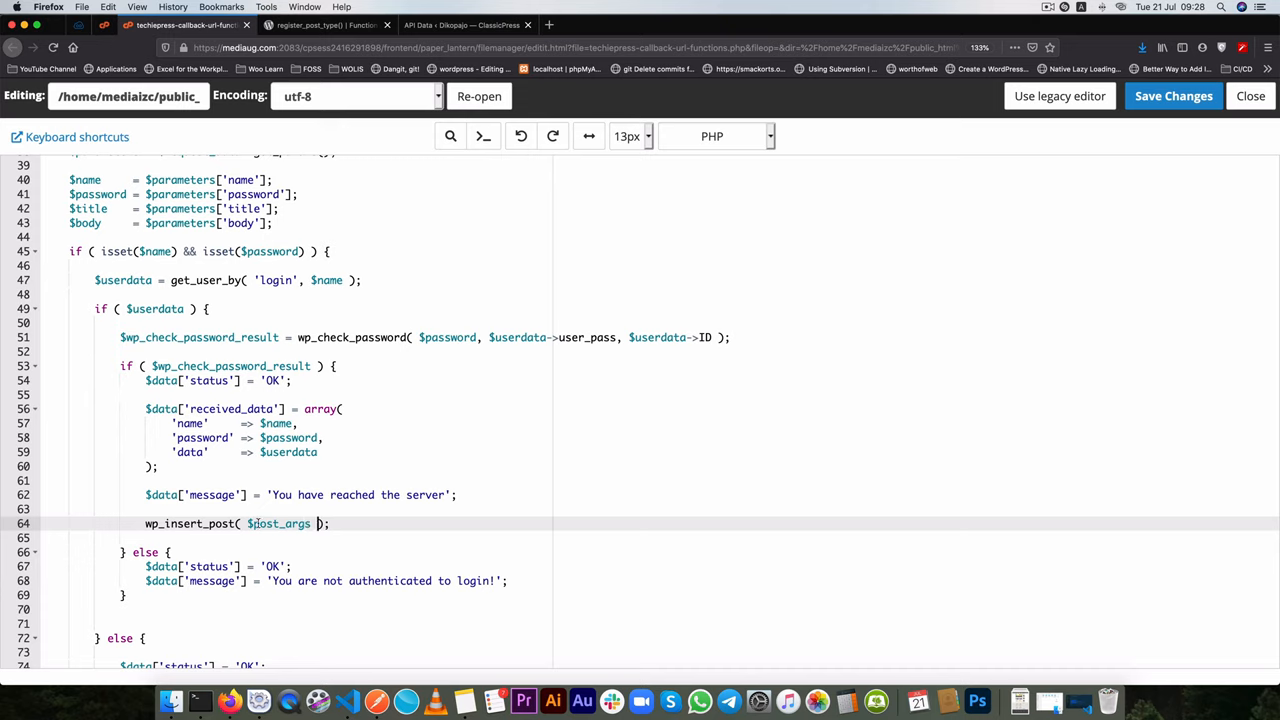
- Declare $post_args = array(); on a new line above the insert call
{"action": "double_click", "coordinate": [278, 523]}
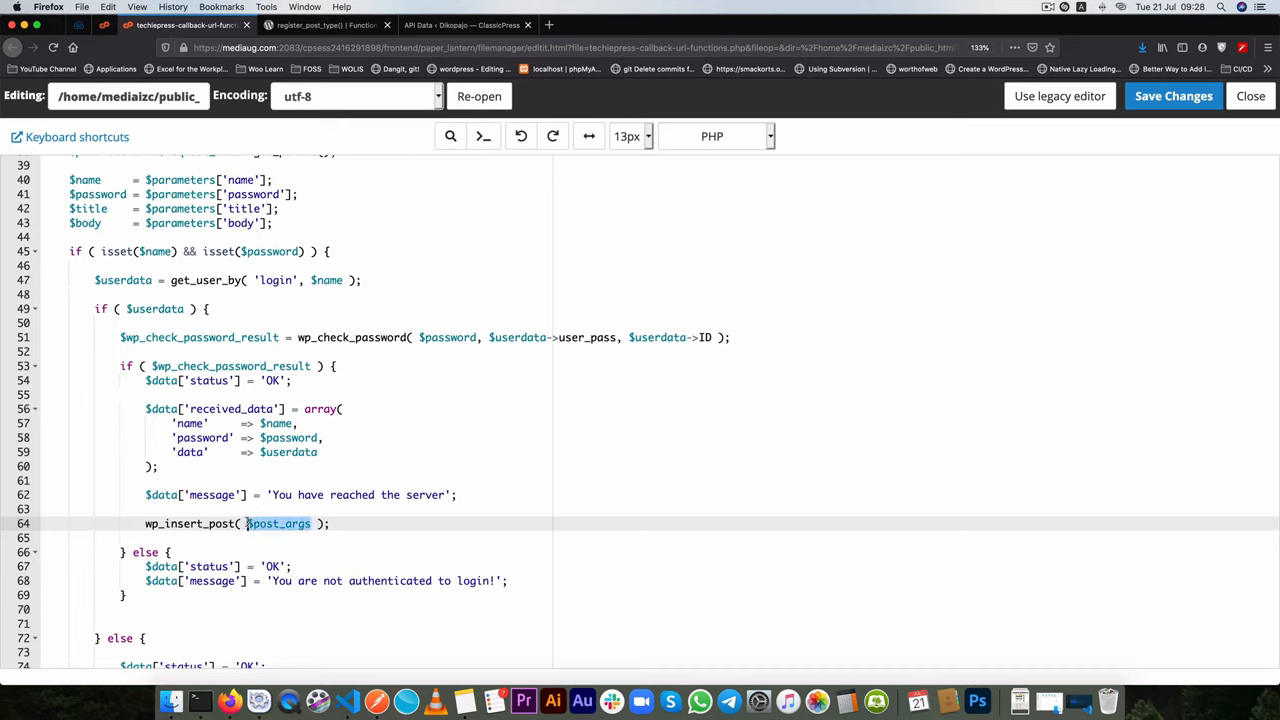
{"action": "key", "text": "Return"}
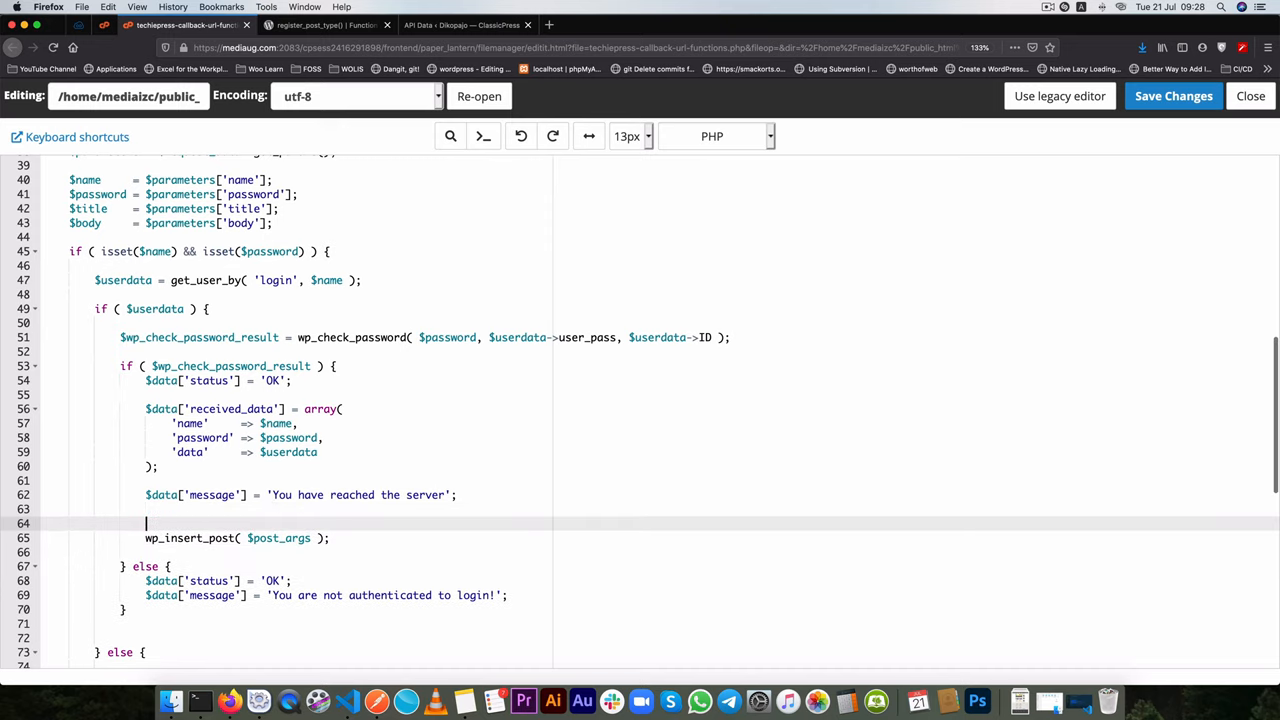
{"action": "type", "text": "$post_args"}
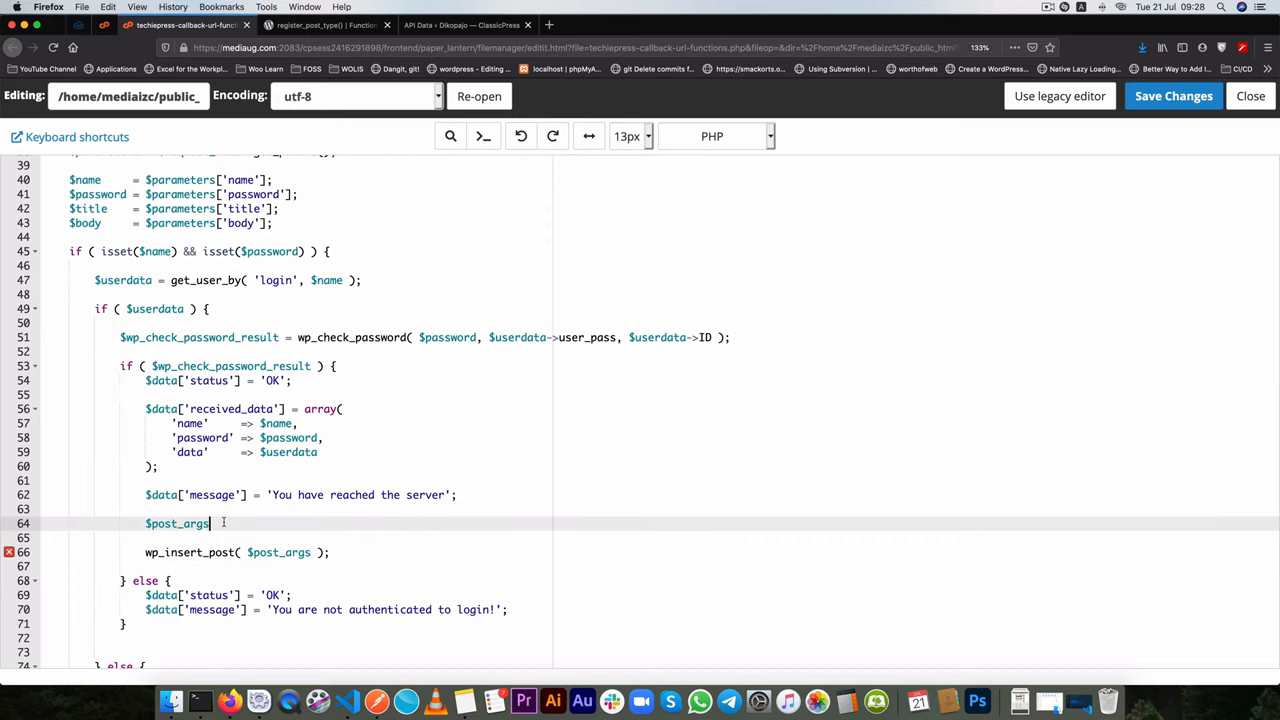
{"action": "type", "text": "= array"}
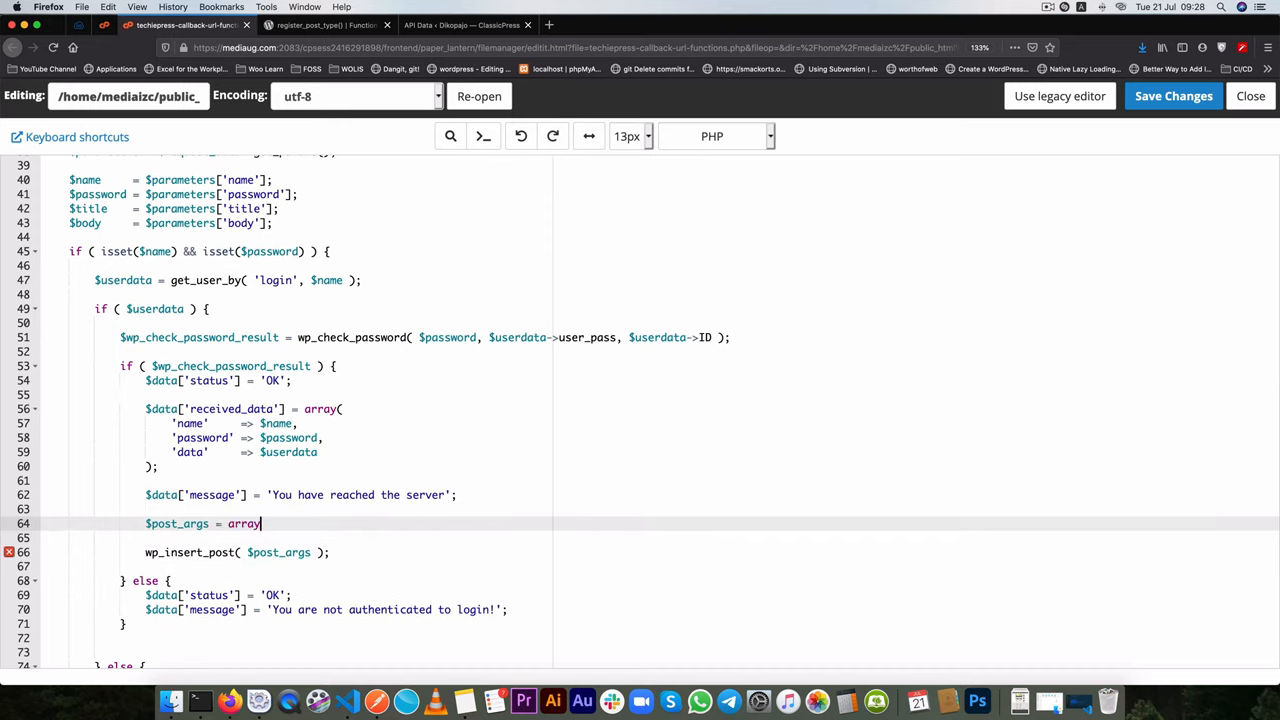
{"action": "type", "text": "();"}
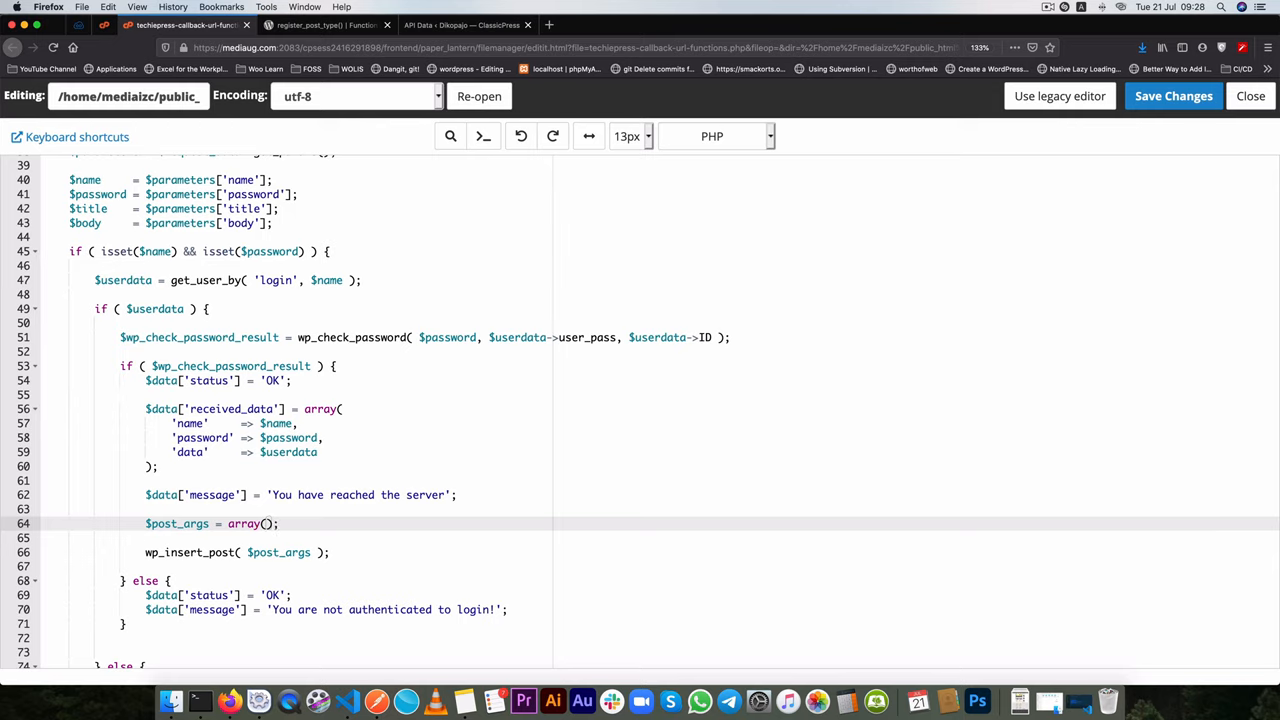
- Add a 'post_title' => $title entry to $post_args
{"action": "key", "text": "Return"}
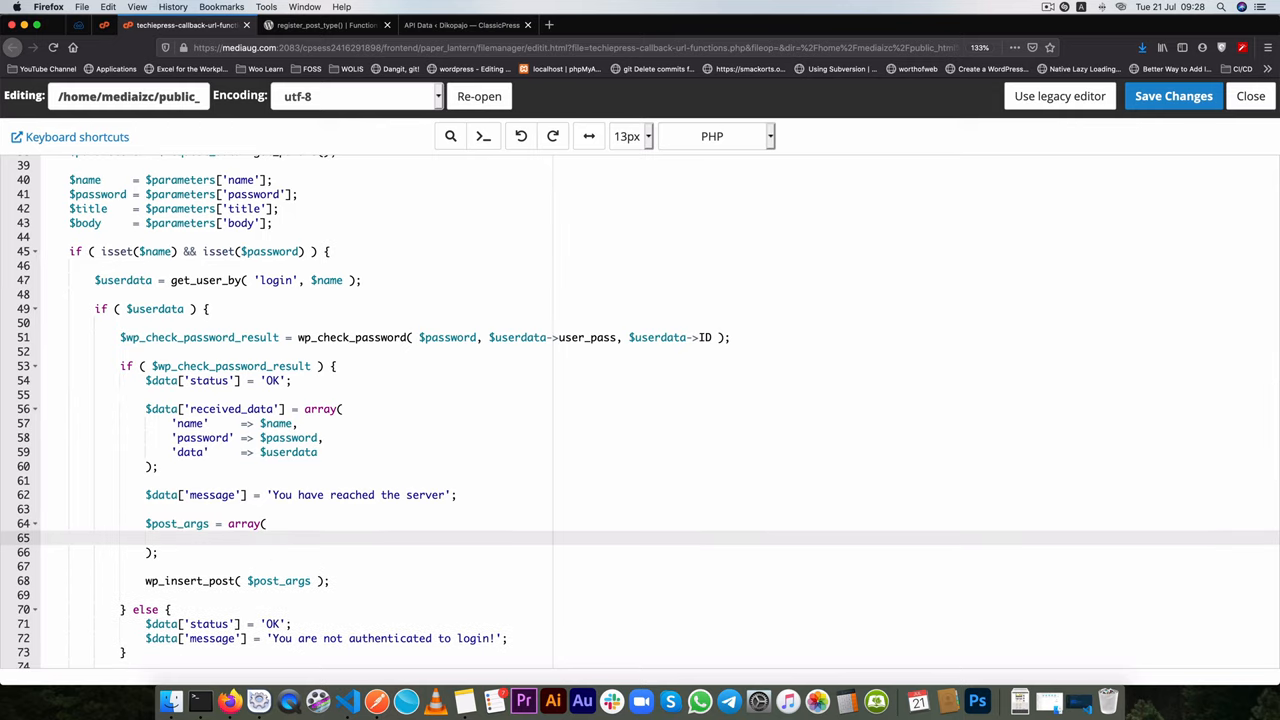
{"action": "type", "text": "''"}
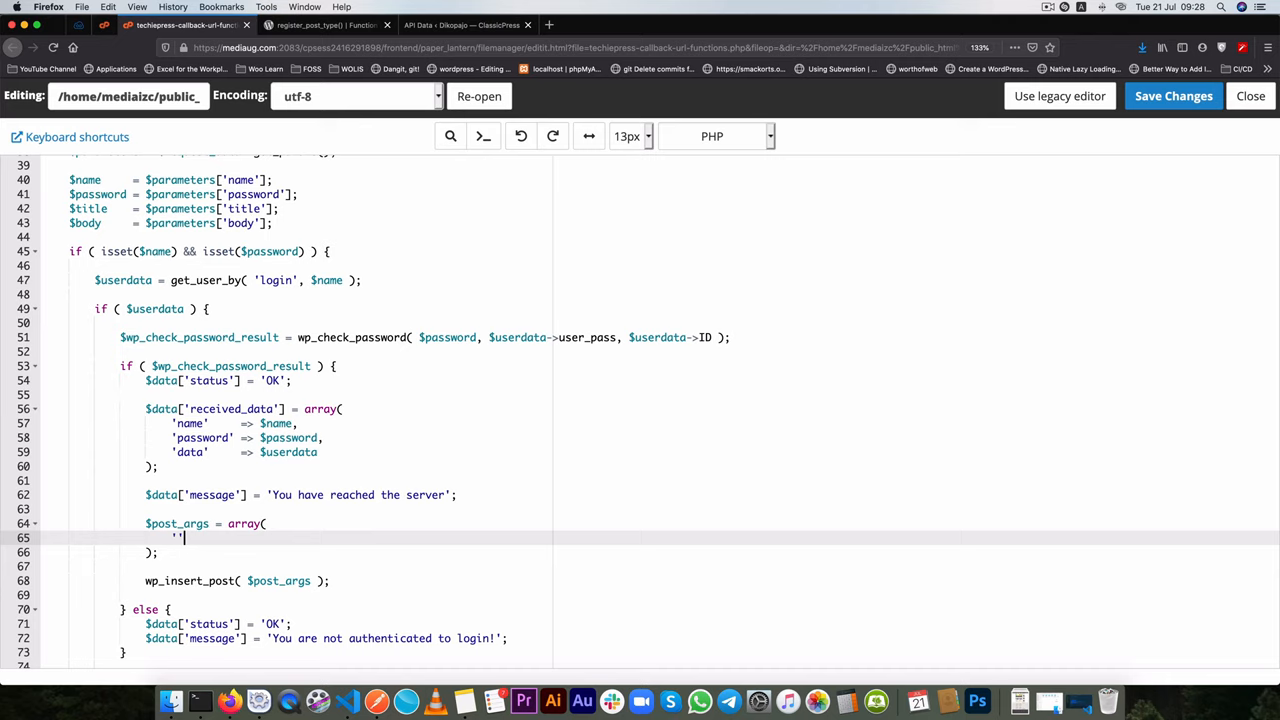
{"action": "type", "text": "post_tiel"}
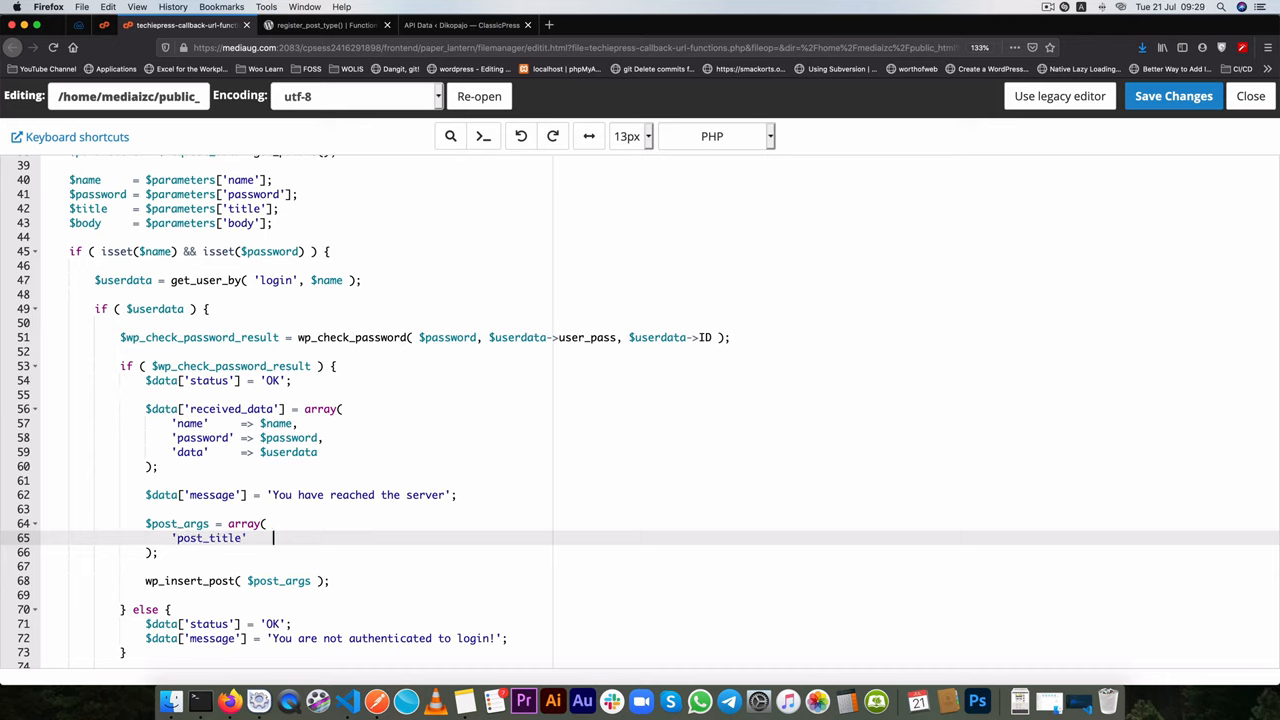
{"action": "type", "text": "=>"}
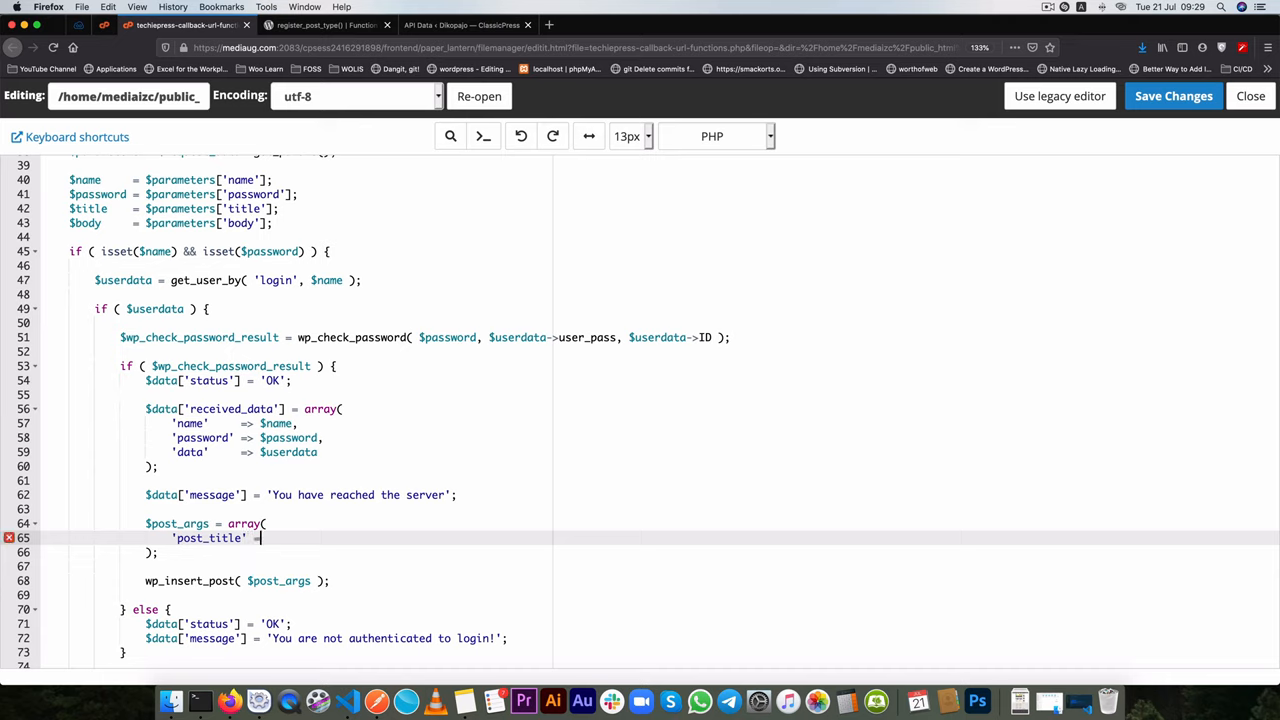
{"action": "type", "text": "=>"}
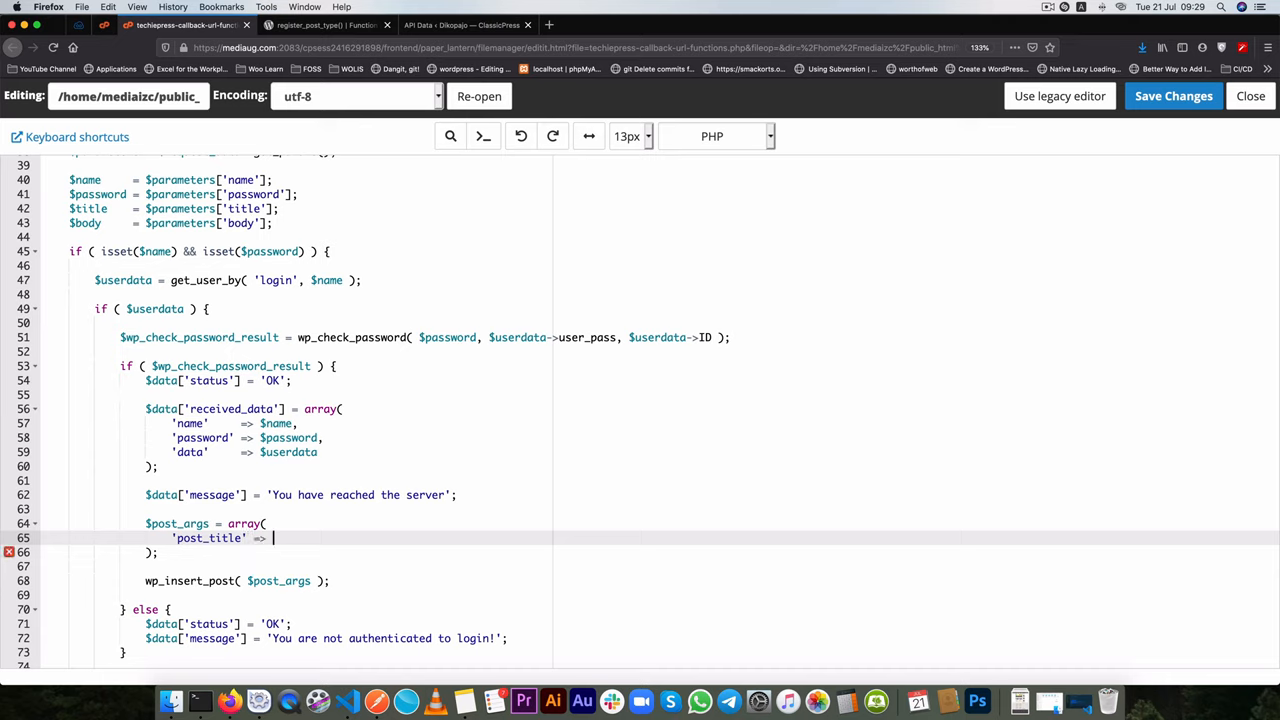
{"action": "mouse_move", "coordinate": [103, 404]}
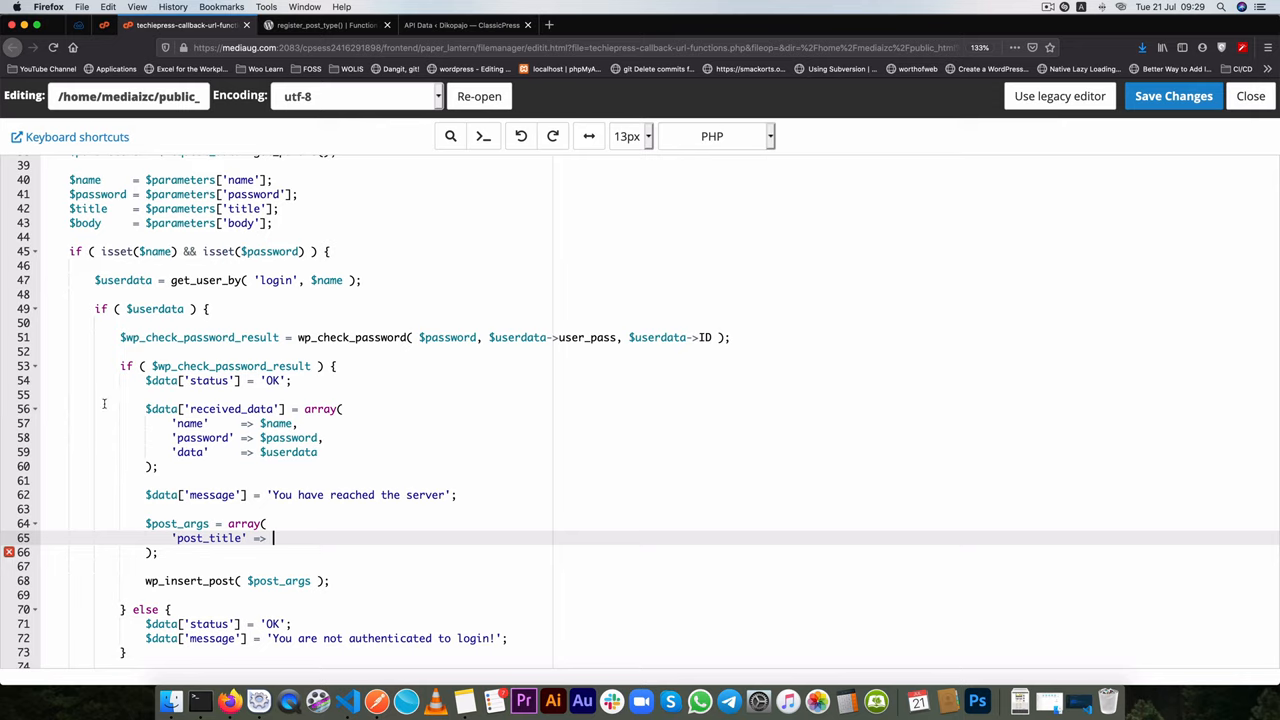
{"action": "double_click", "coordinate": [85, 208]}
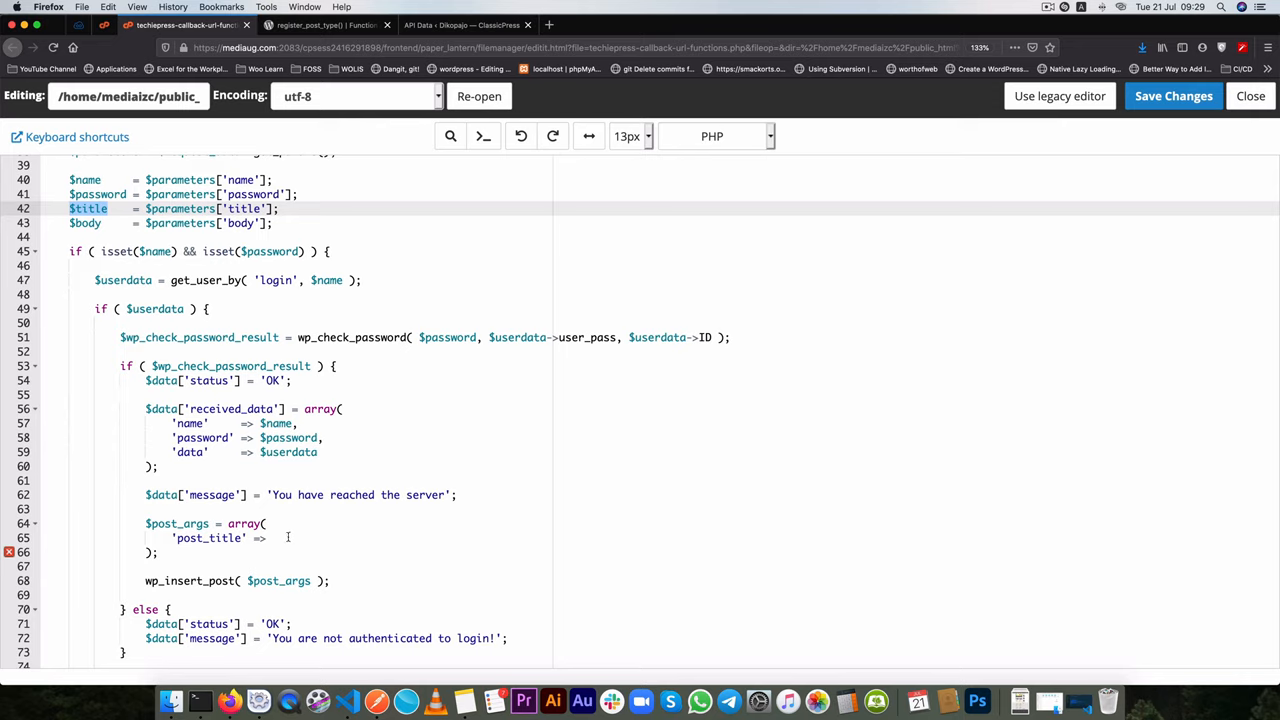
{"action": "type", "text": "$title"}
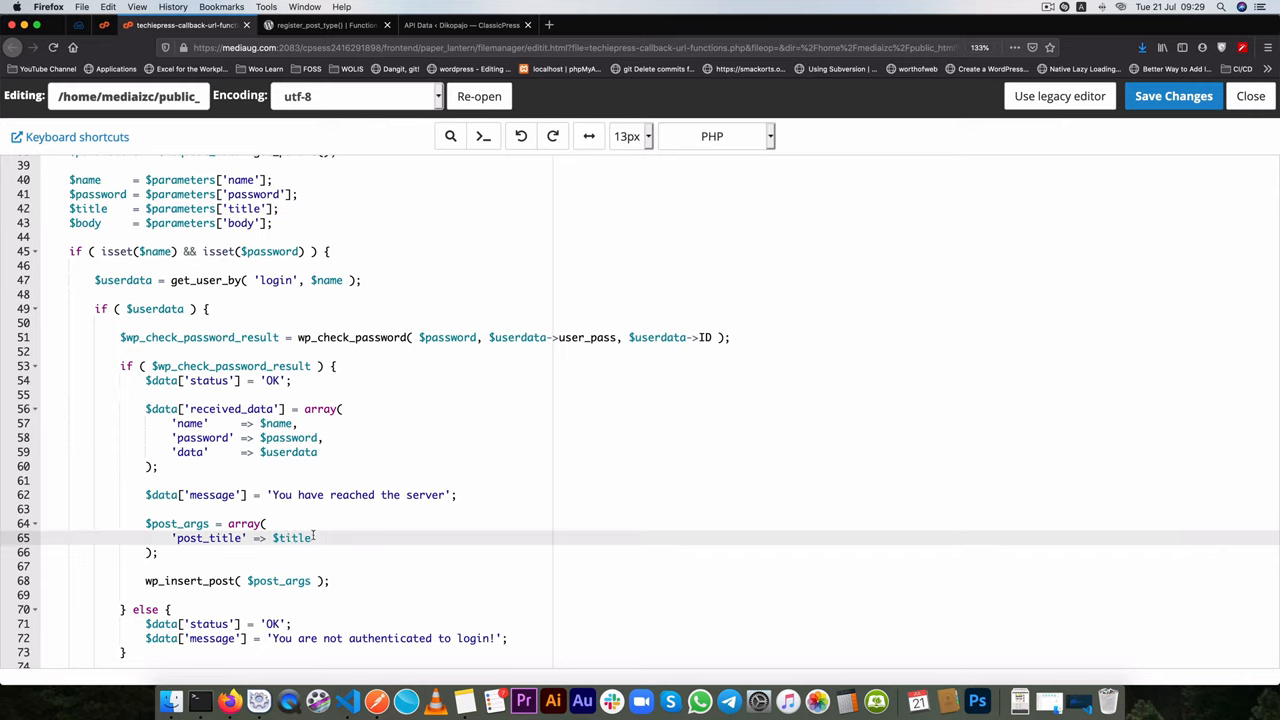
- Wrap $title in wp_strip_all_tags() and start a 'post_content' key
{"action": "type", "text": "wp_strip_"}
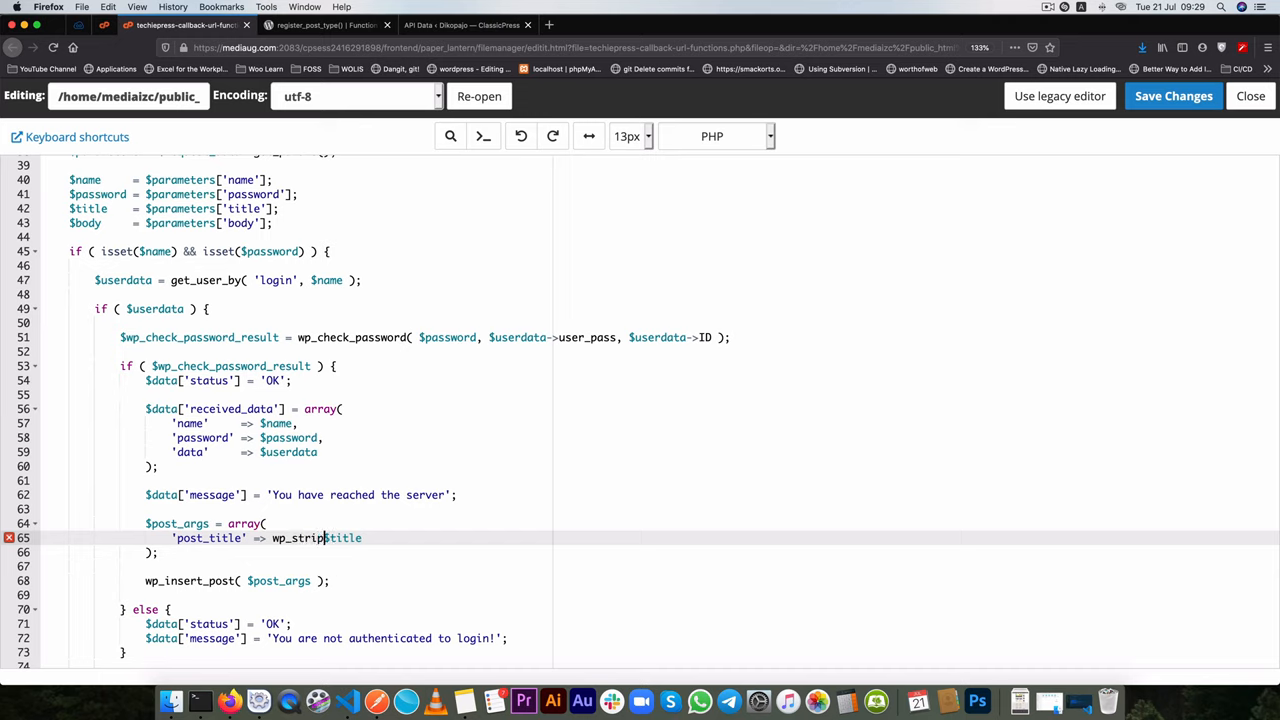
{"action": "type", "text": "_all_"}
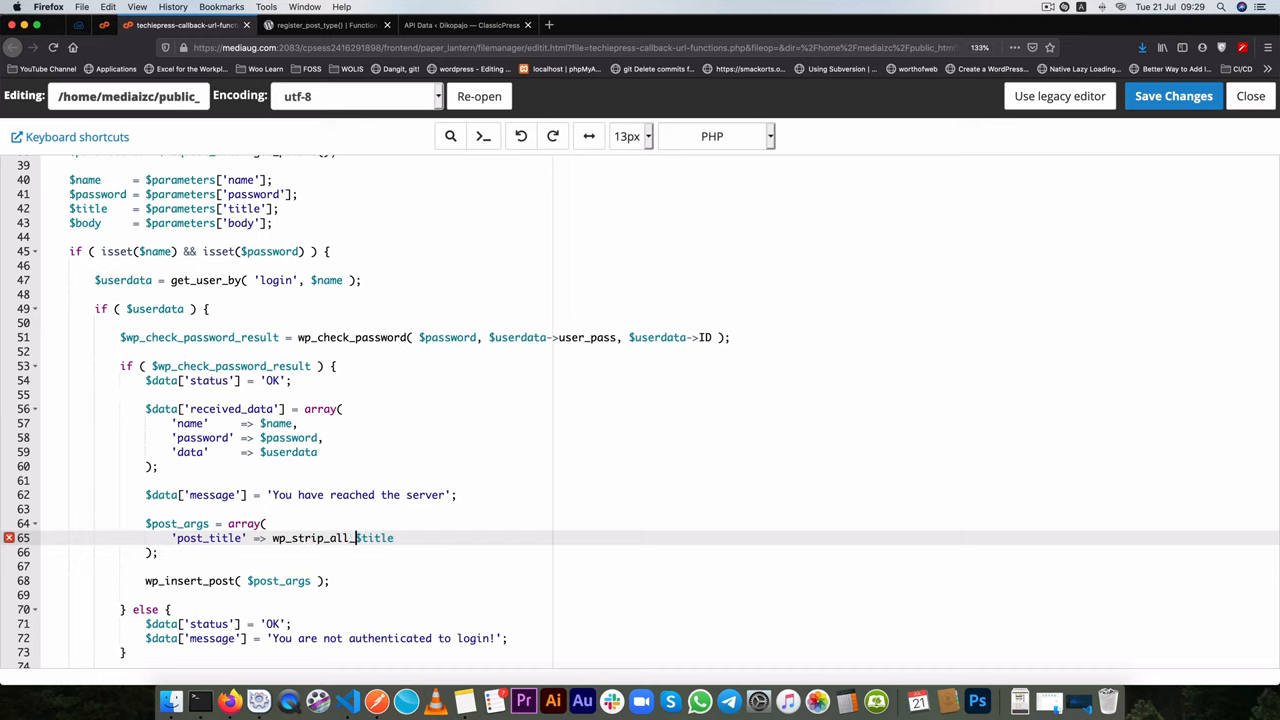
{"action": "type", "text": "tags("}
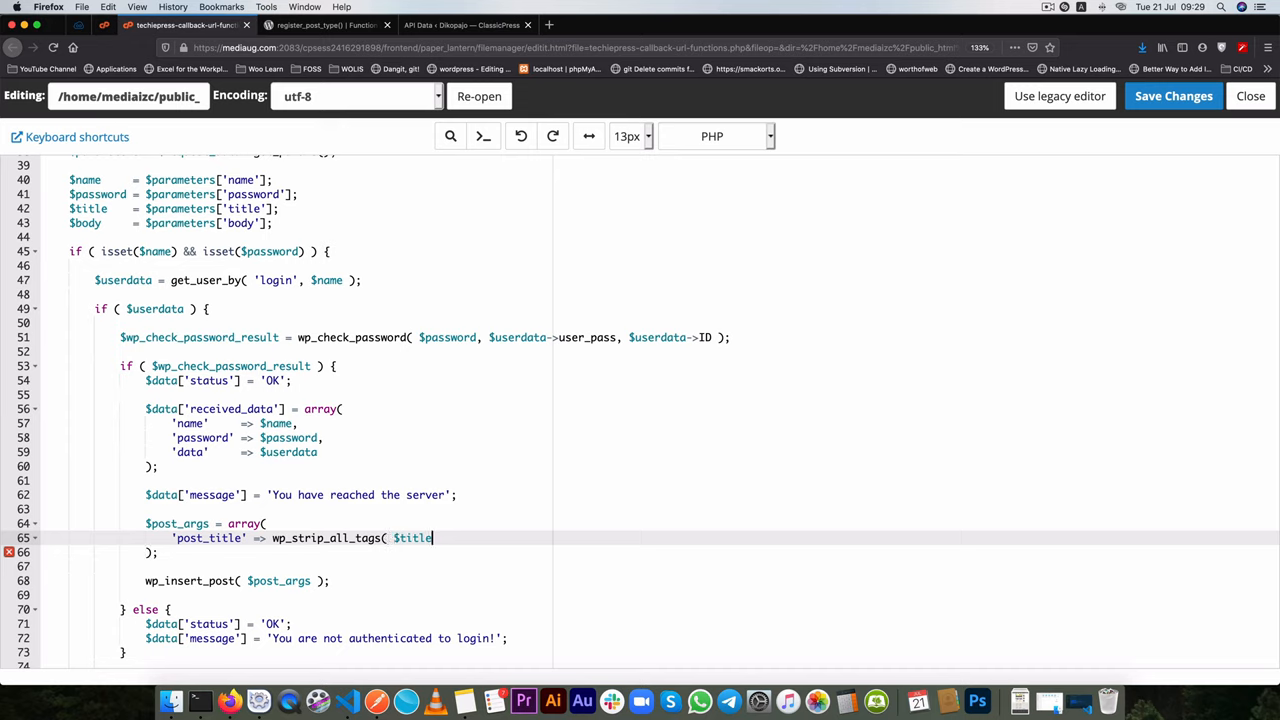
{"action": "type", "text": ")"}
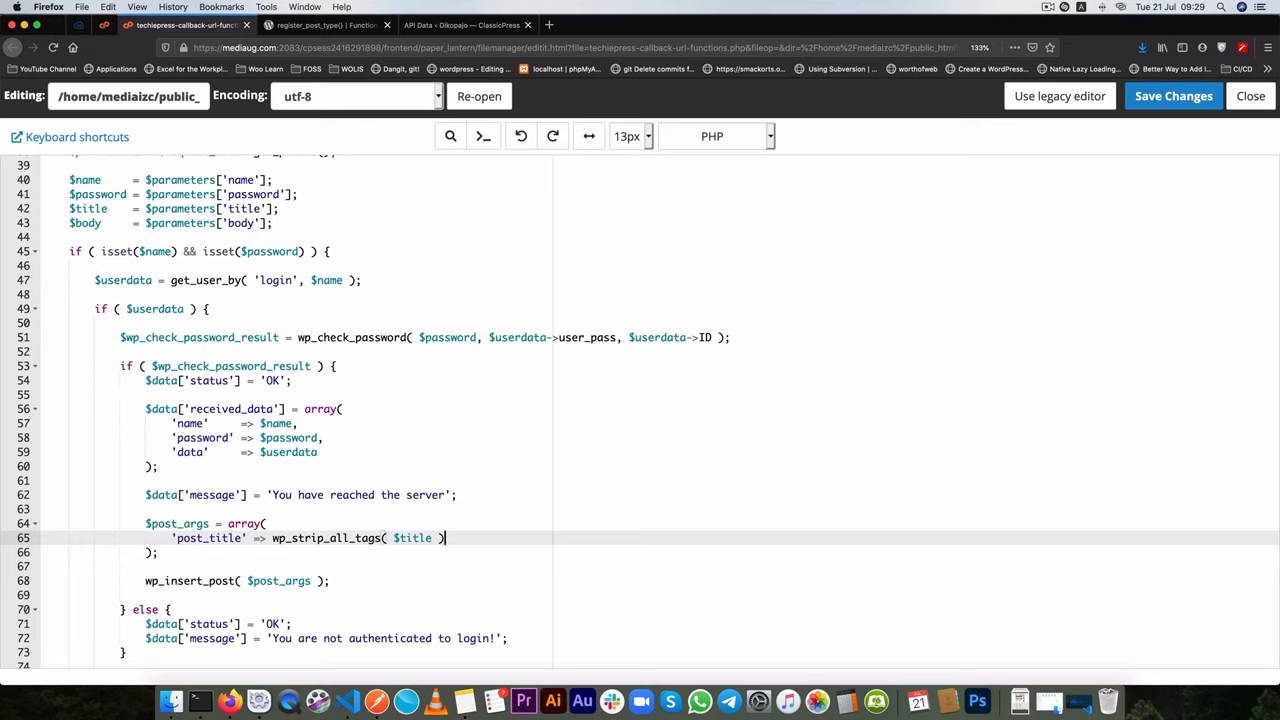
{"action": "double_click", "coordinate": [325, 538]}
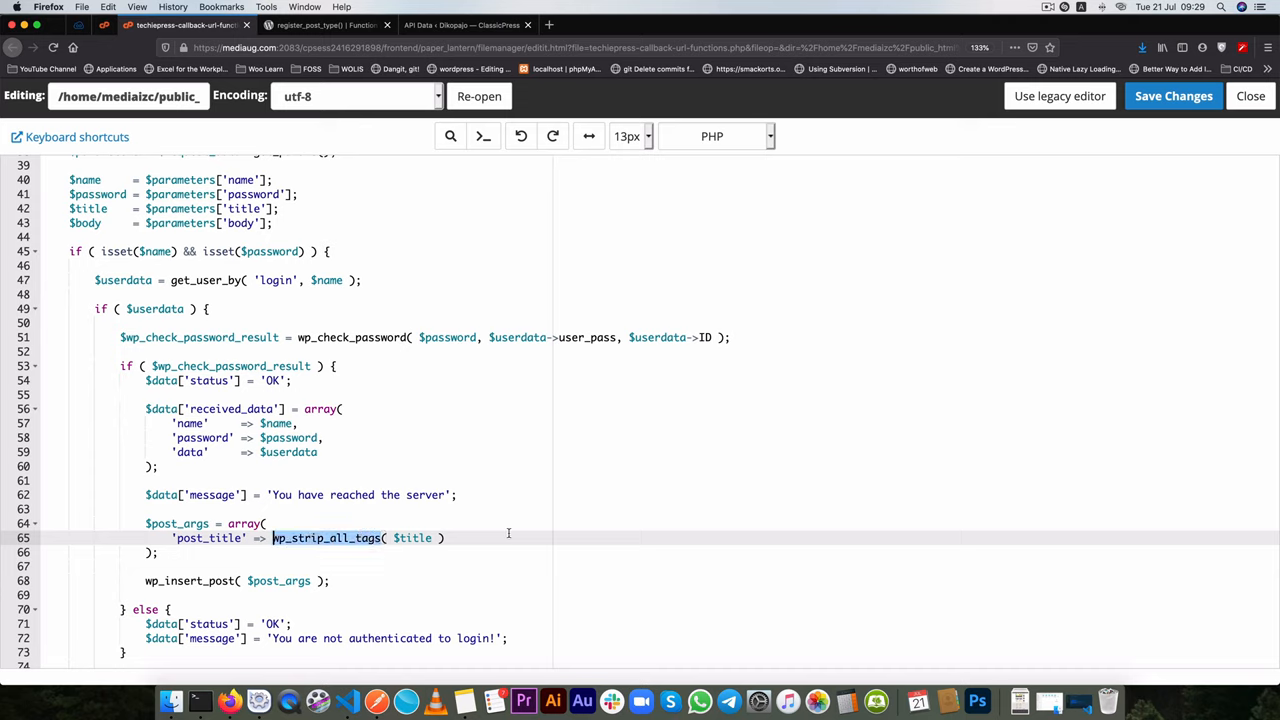
{"action": "left_click", "coordinate": [448, 538]}
{"action": "type", "text": ","}
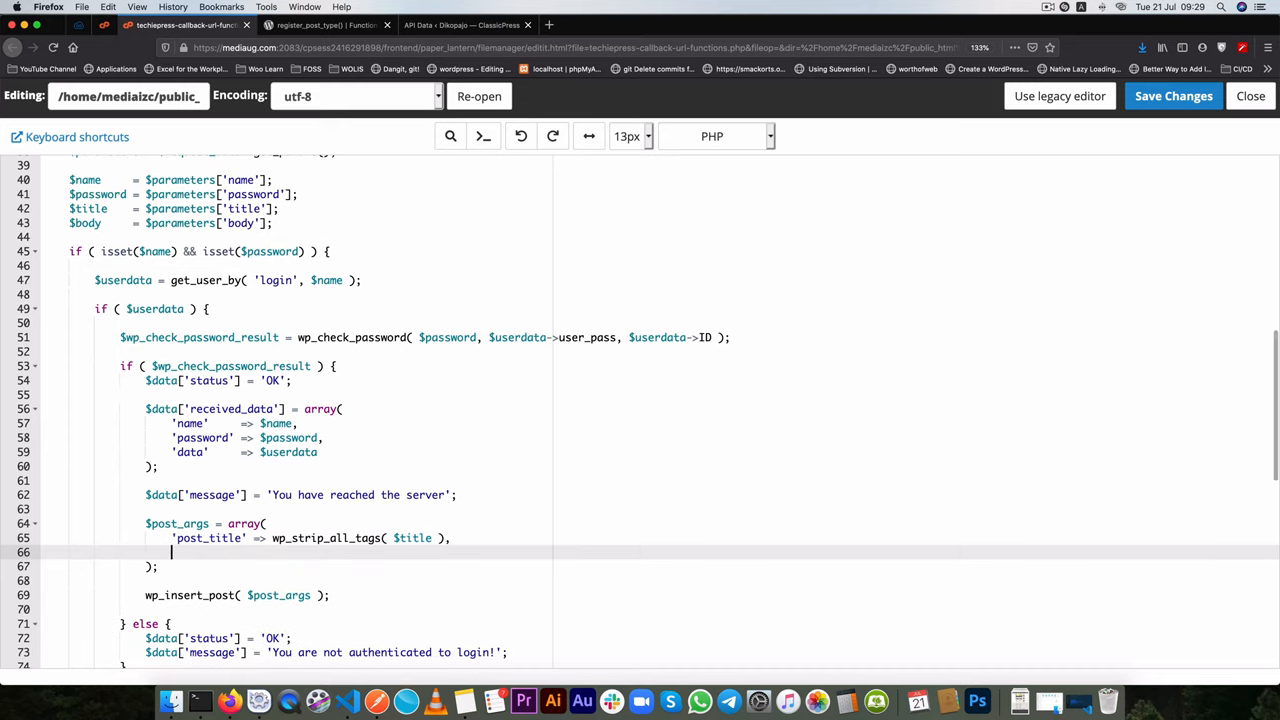
{"action": "type", "text": "''"}
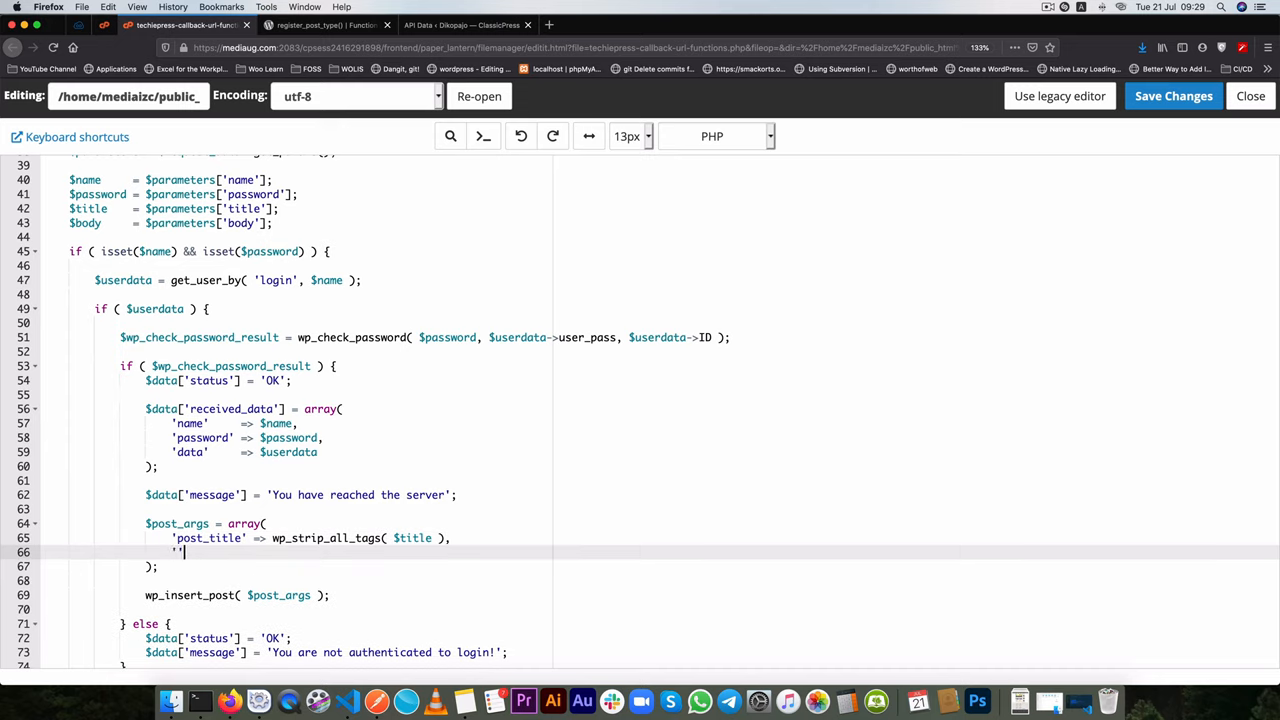
{"action": "type", "text": "post_content"}
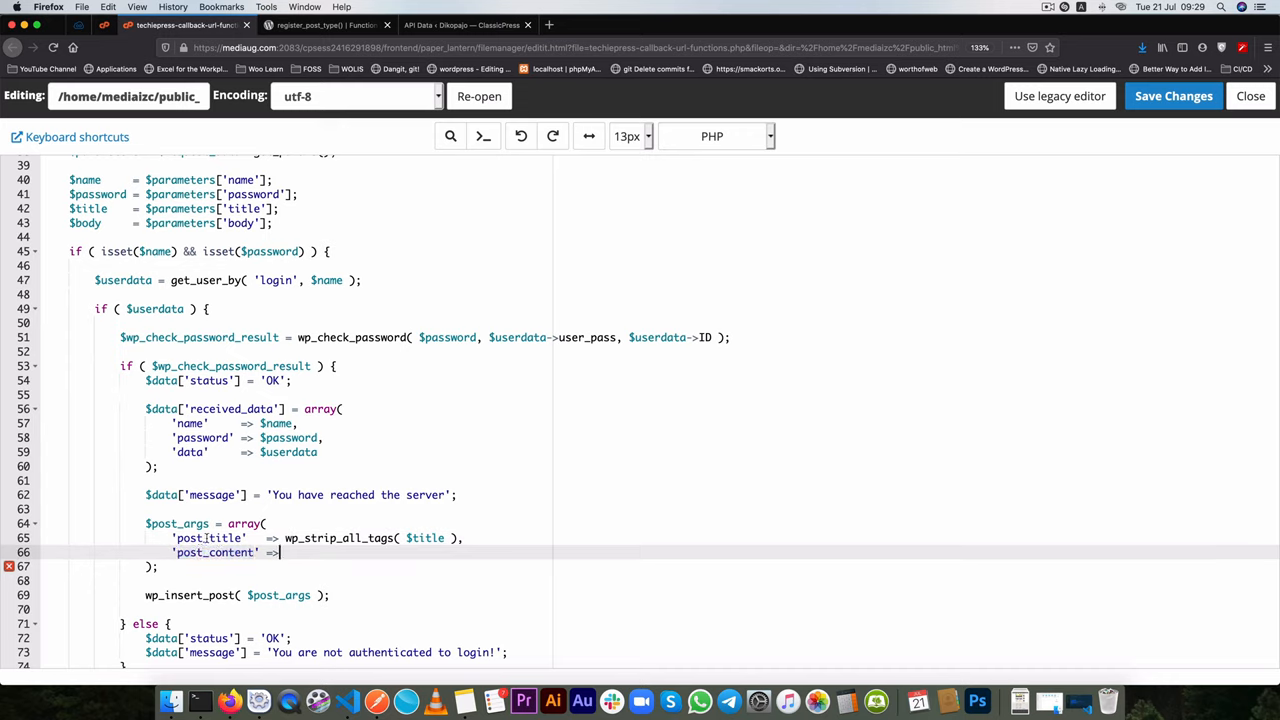
- Search the developer reference for wp_insert_post and open its function page
{"action": "left_click", "coordinate": [320, 25]}
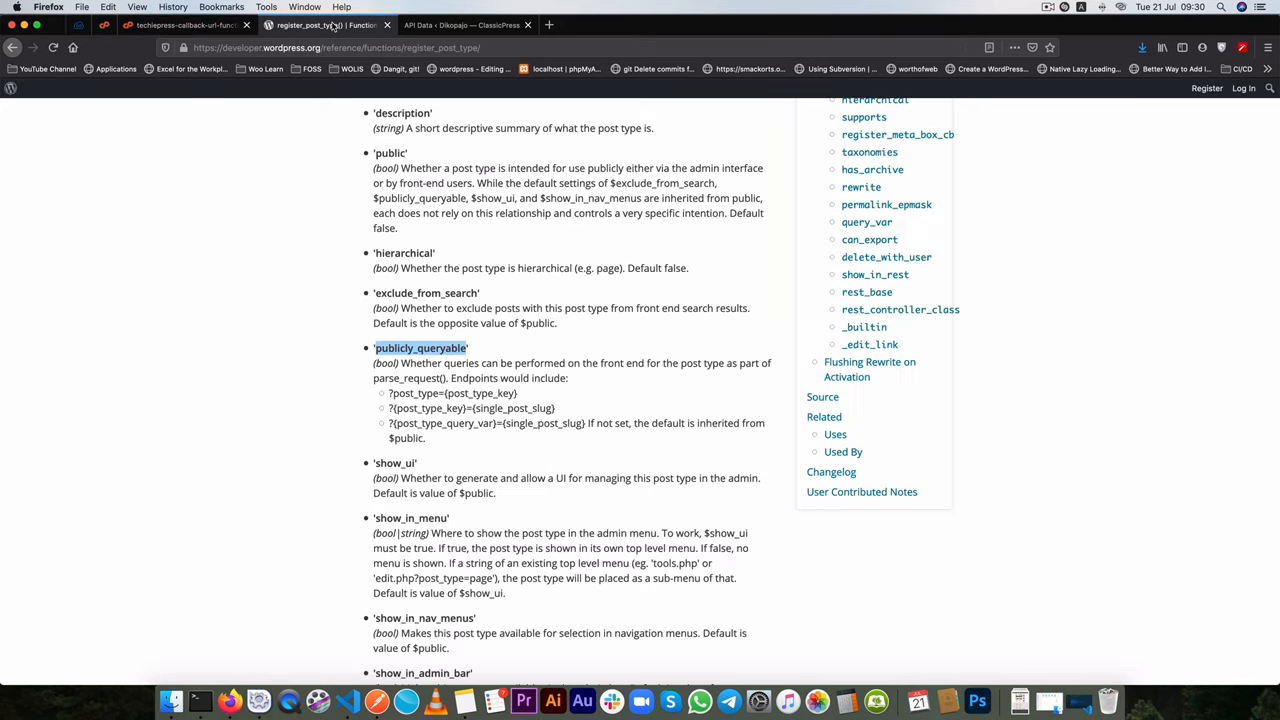
{"action": "scroll", "scroll_direction": "up", "scroll_amount": 3}
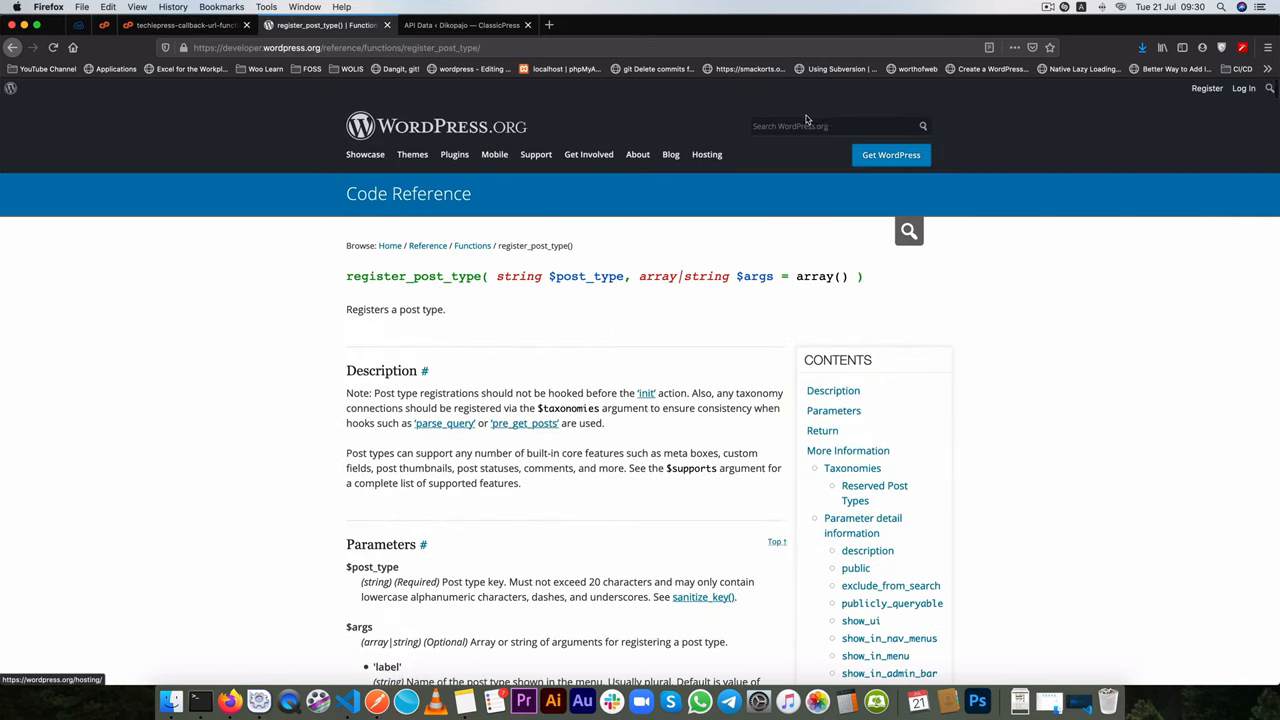
{"action": "type", "text": "post_content"}
{"action": "type", "text": "wp_insert"}
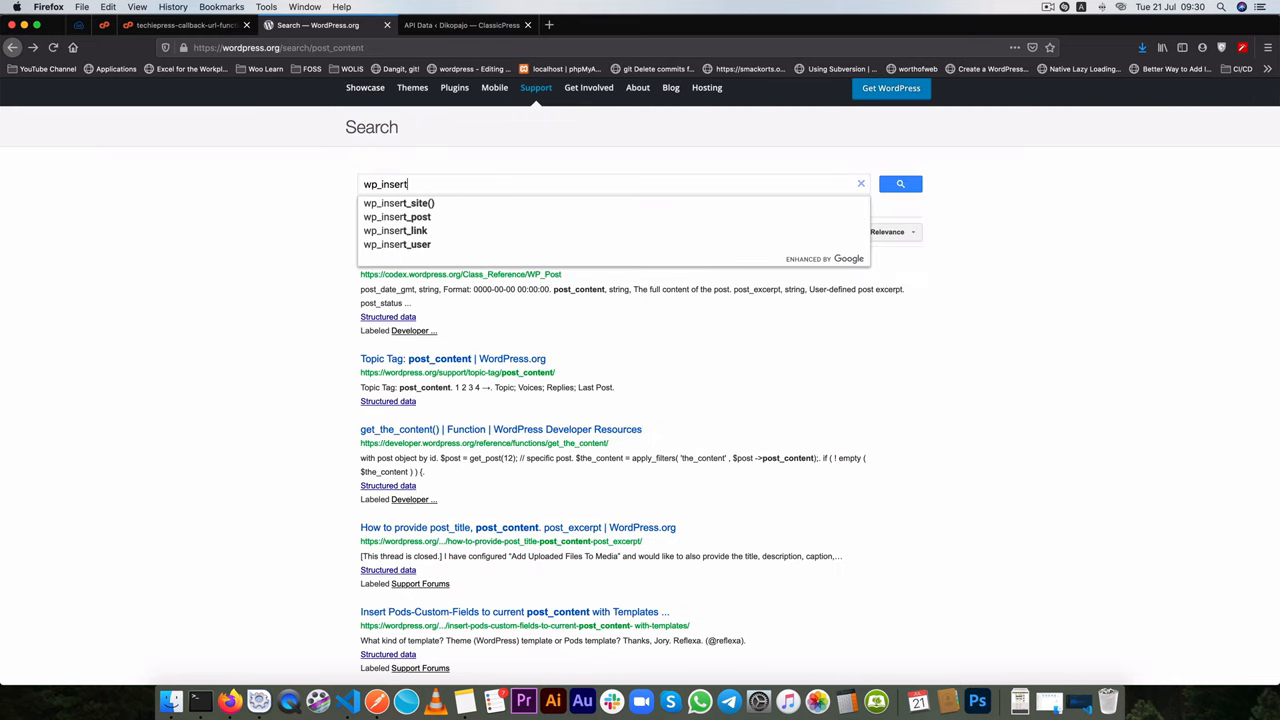
{"action": "left_click", "coordinate": [397, 217]}
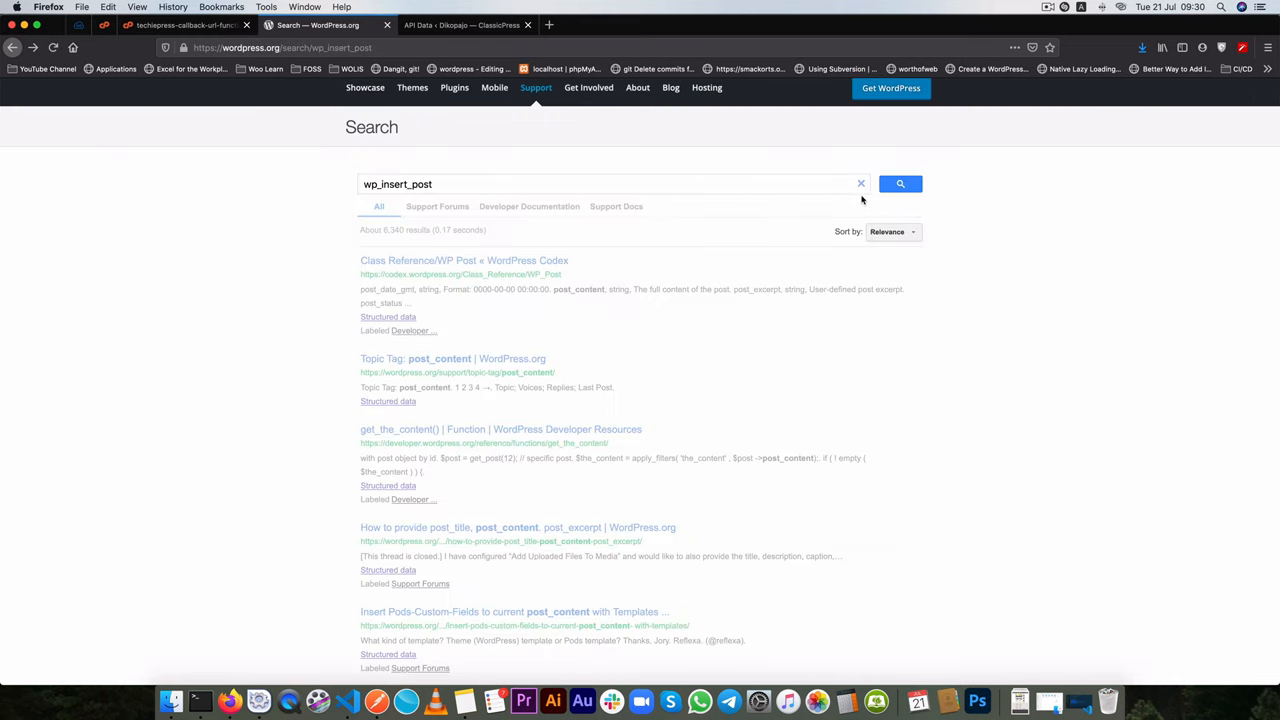
{"action": "left_click", "coordinate": [899, 184]}
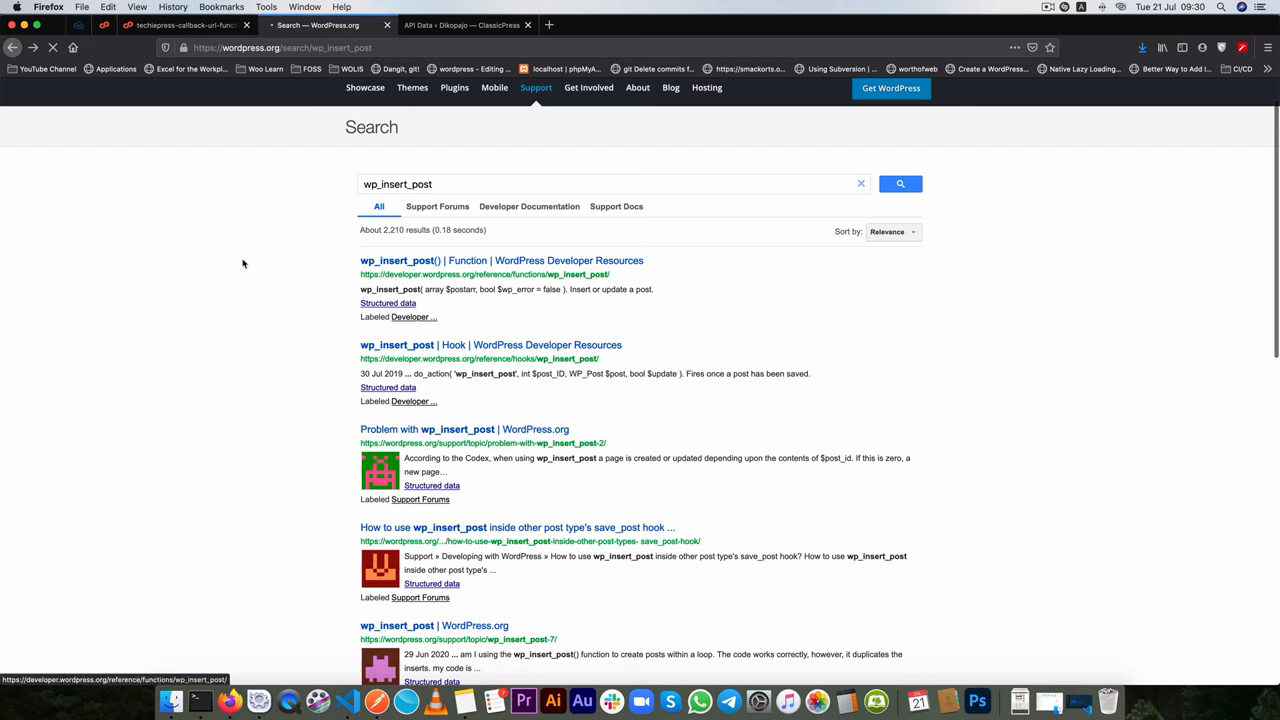
{"action": "left_click", "coordinate": [500, 260]}
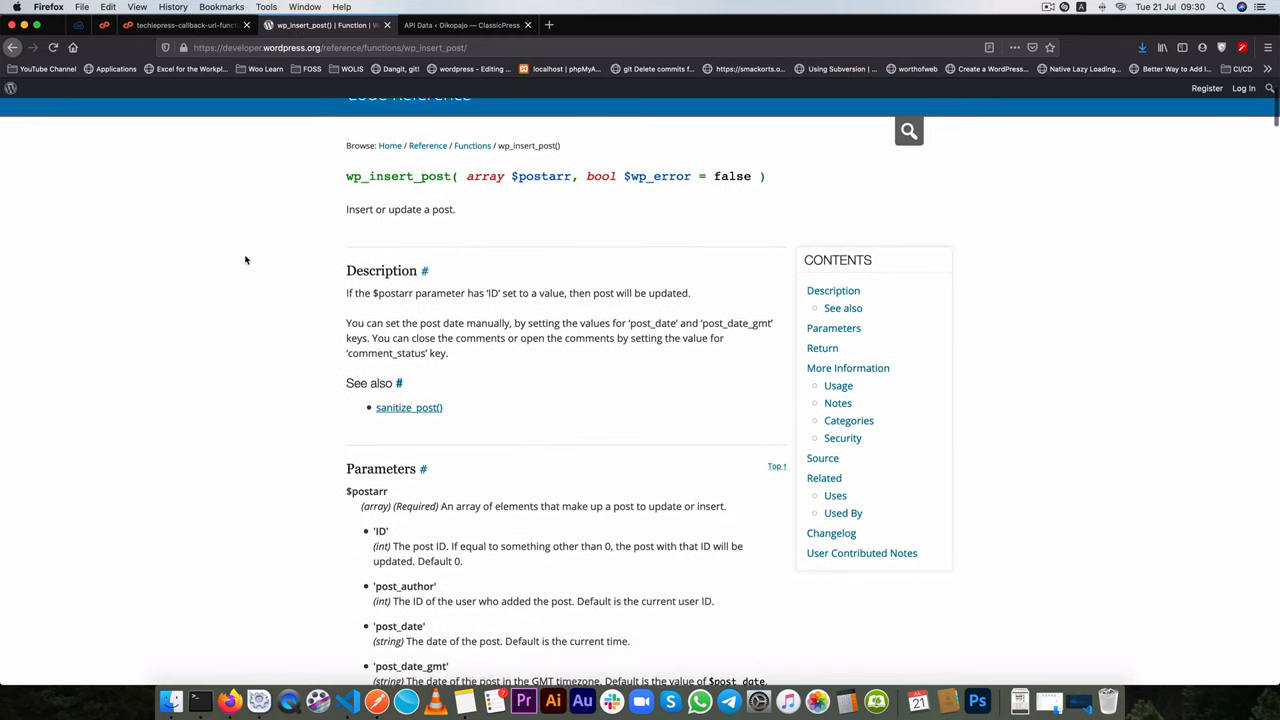
- Review the $postarr keys, including post_content, post_status and post_type
{"action": "scroll", "scroll_direction": "up", "scroll_amount": 3}
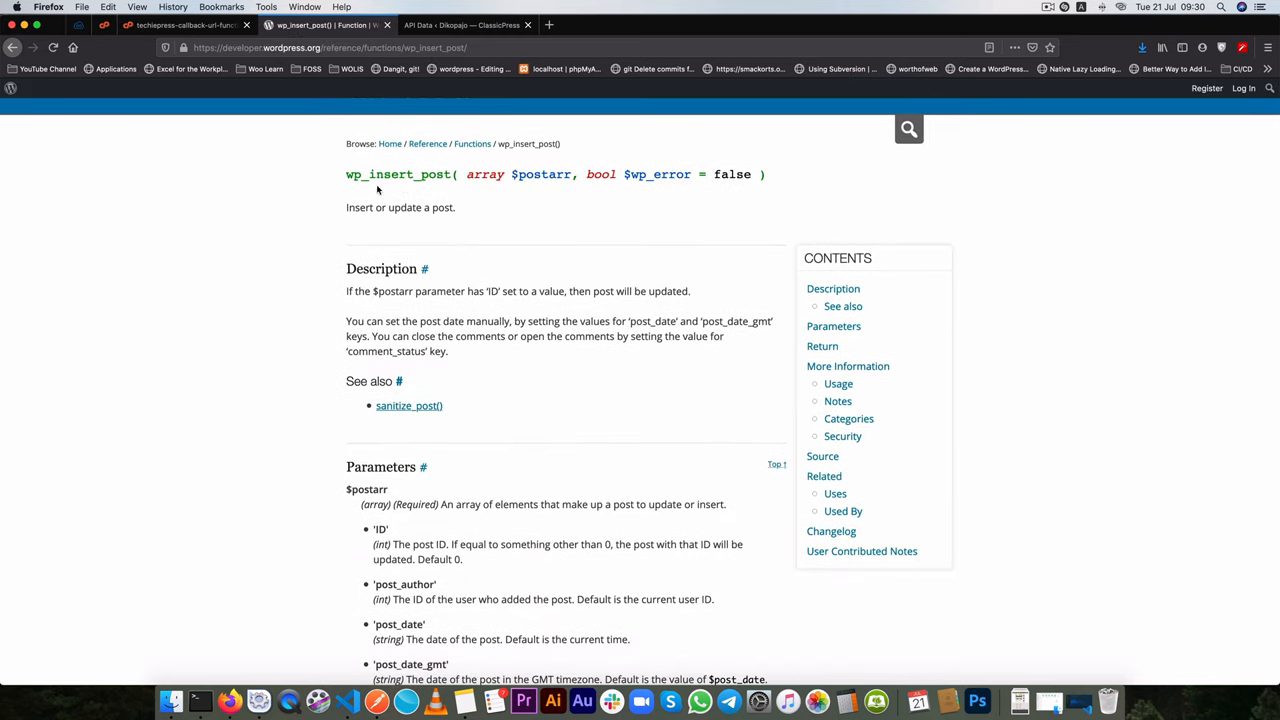
{"action": "scroll", "scroll_direction": "down", "scroll_amount": 3}
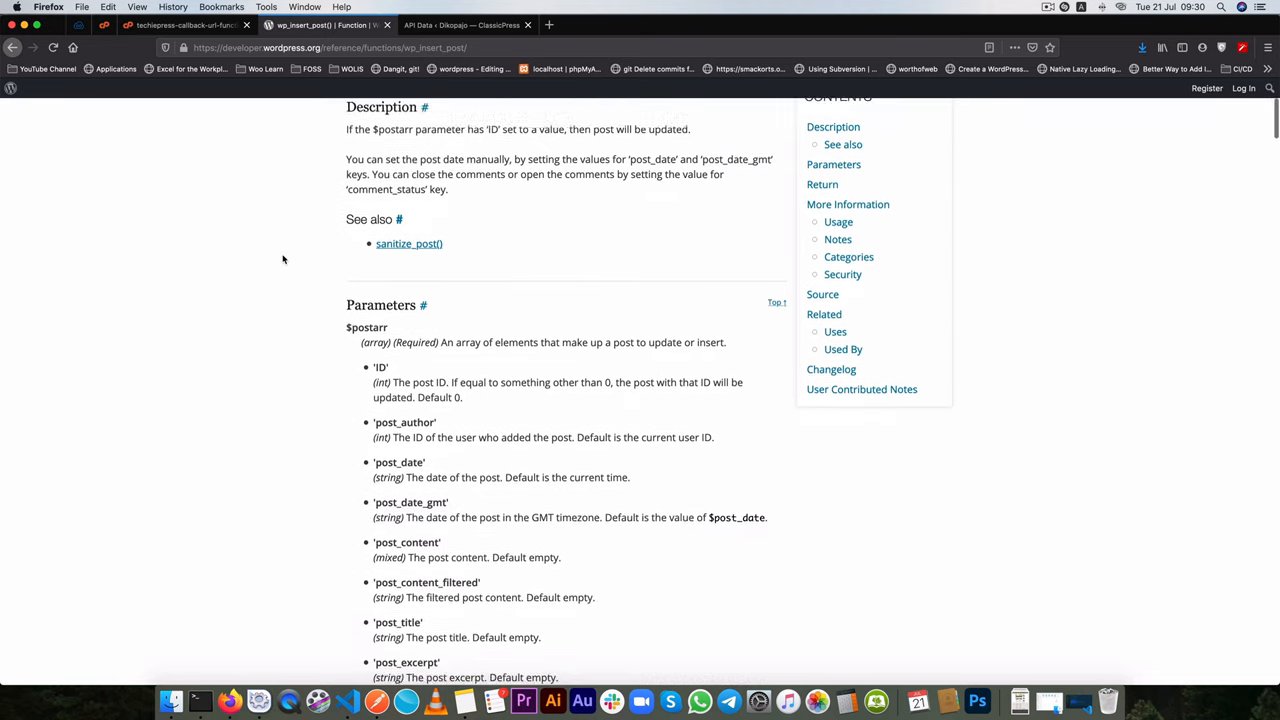
{"action": "scroll", "scroll_direction": "down", "scroll_amount": 3}
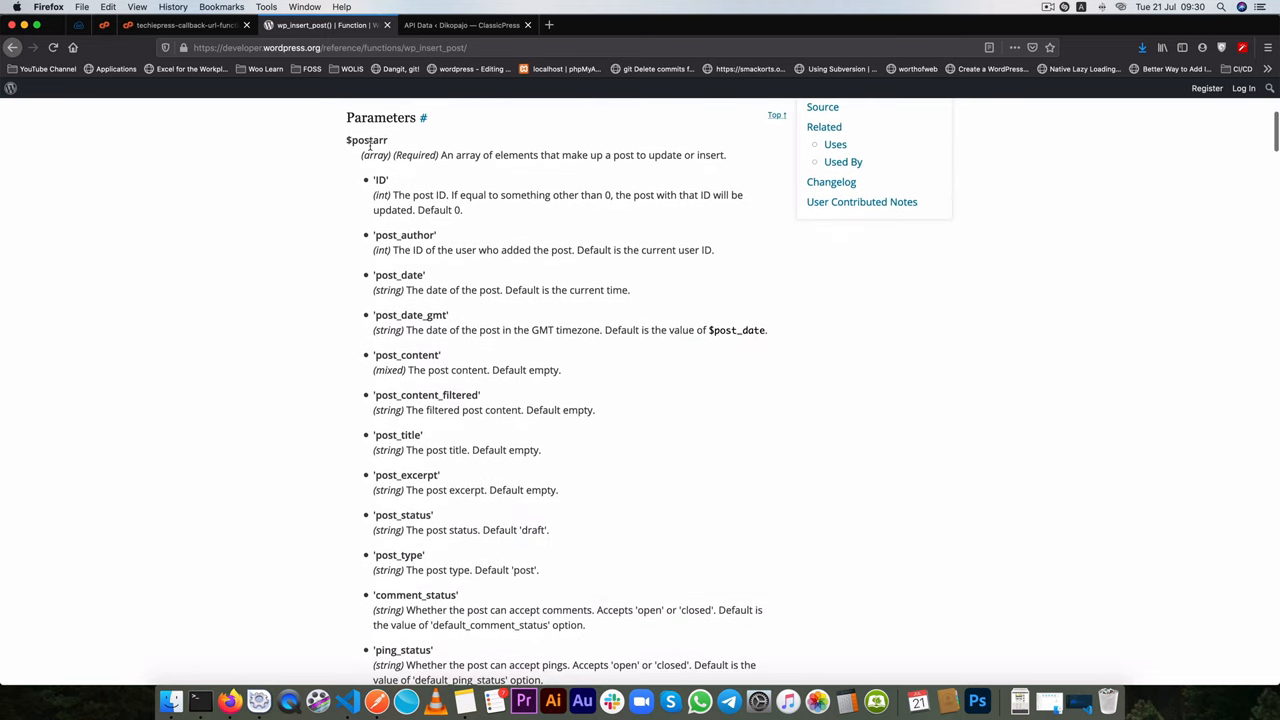
{"action": "scroll", "scroll_direction": "down", "scroll_amount": 3}
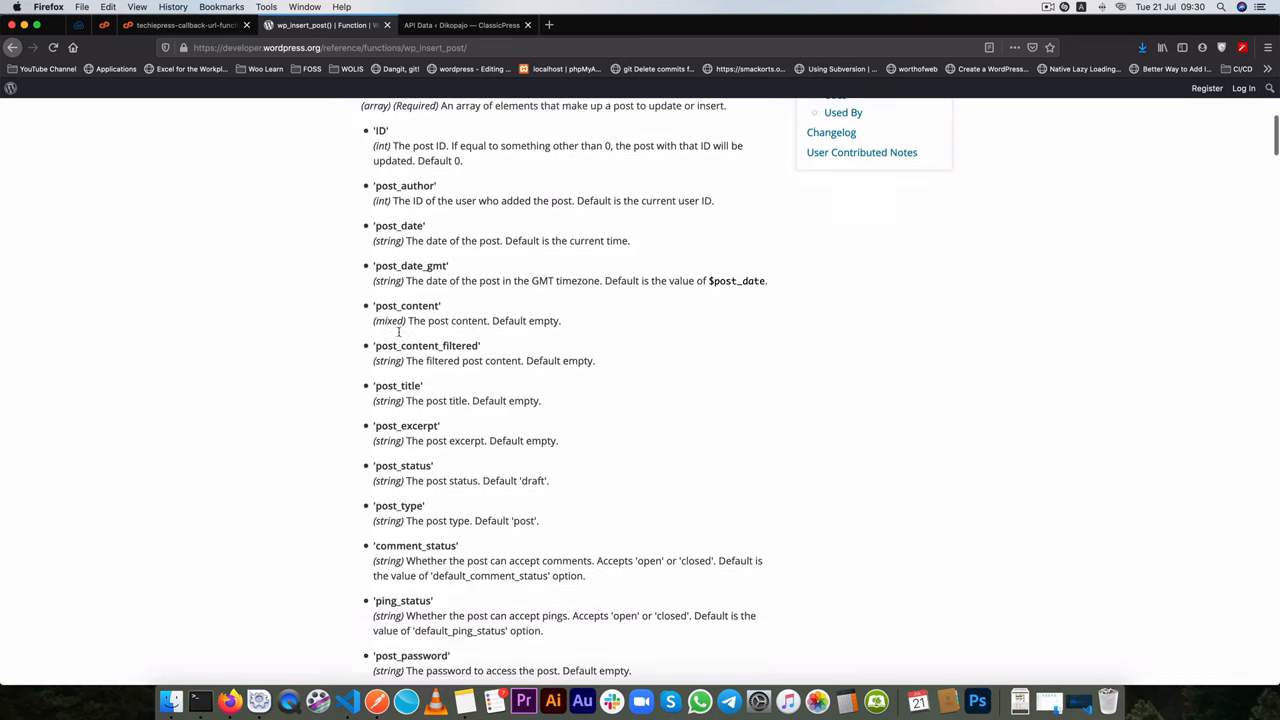
{"action": "scroll", "scroll_direction": "down", "scroll_amount": 3}
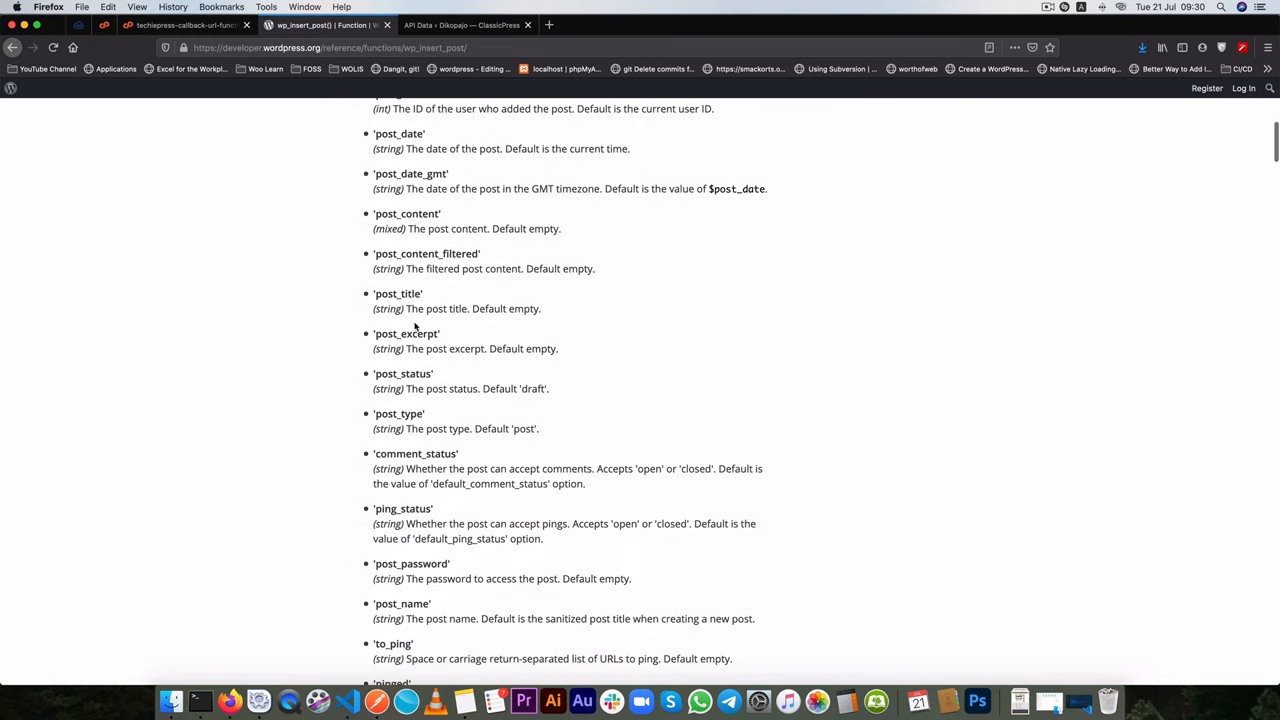
{"action": "double_click", "coordinate": [406, 333]}
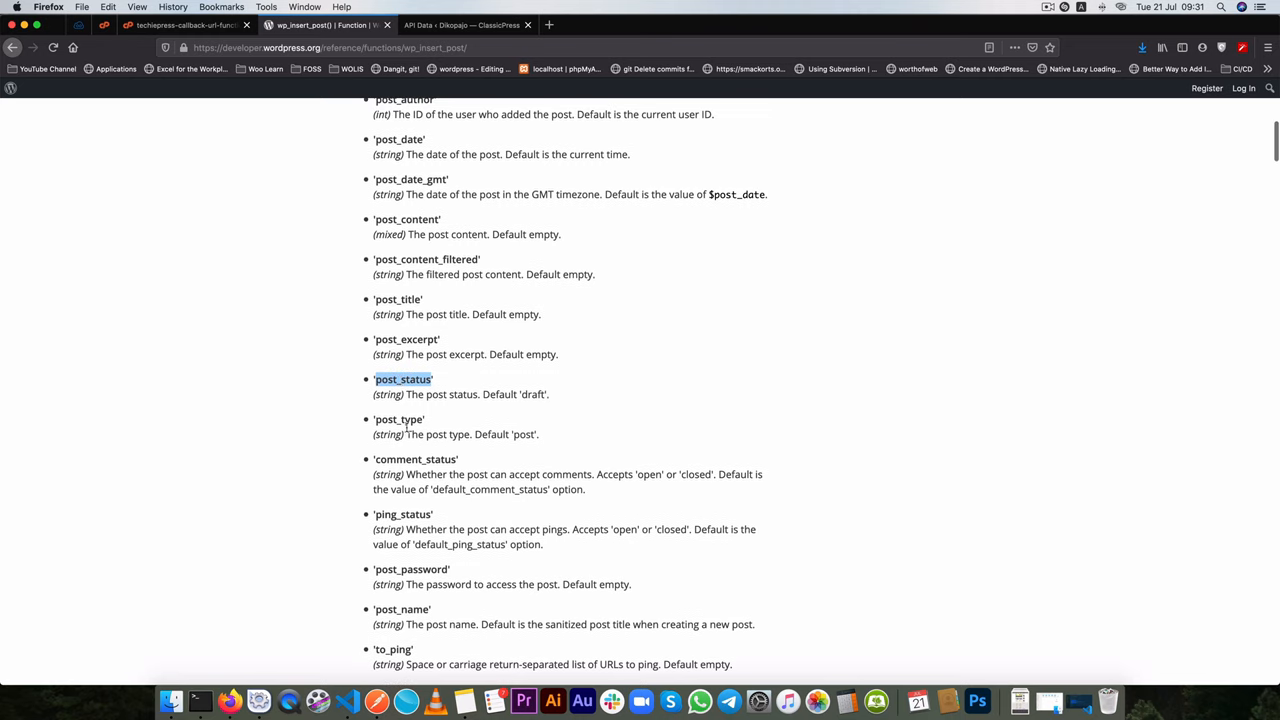
{"action": "scroll", "scroll_direction": "down", "scroll_amount": 3}
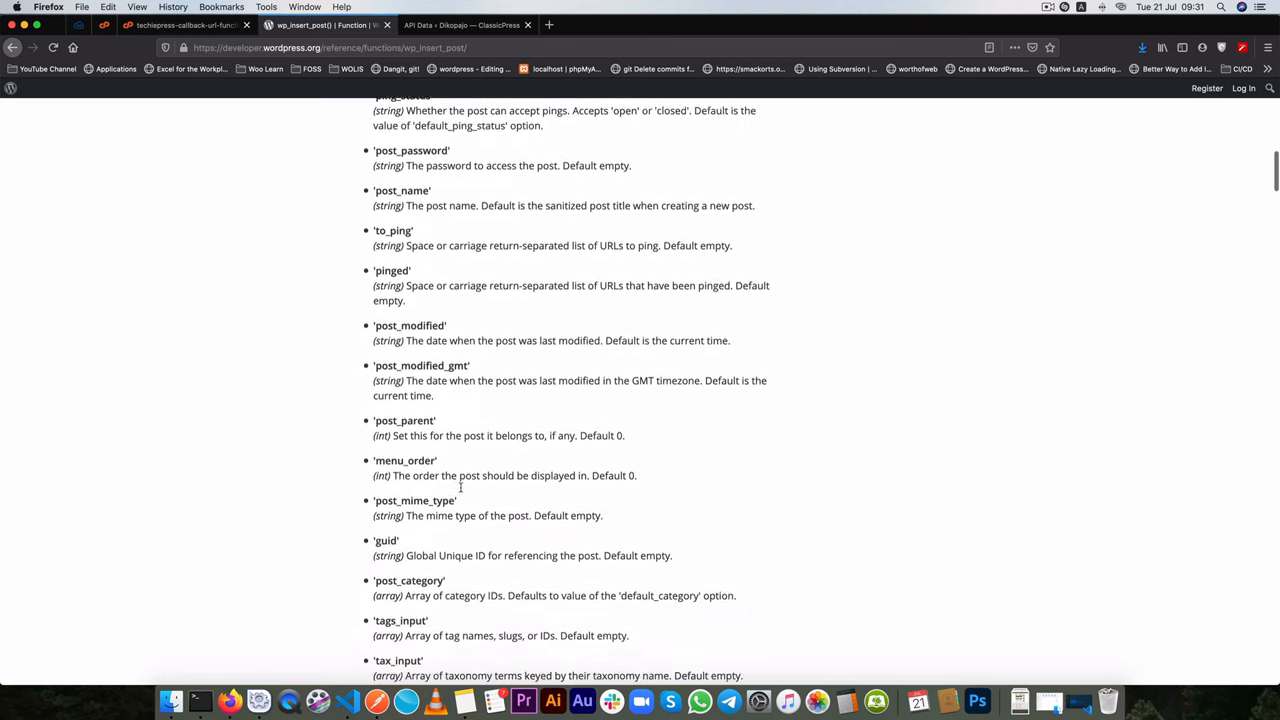
{"action": "scroll", "scroll_direction": "up", "scroll_amount": 3}
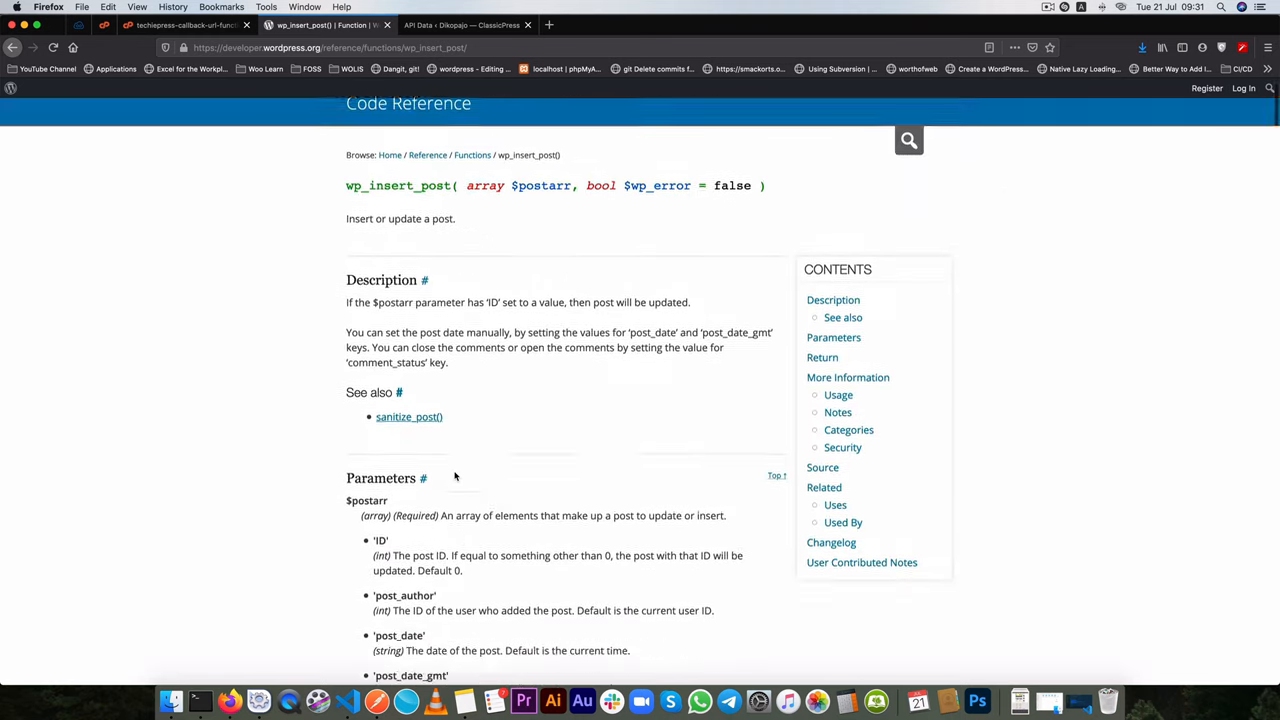
{"action": "scroll", "scroll_direction": "down", "scroll_amount": 3}
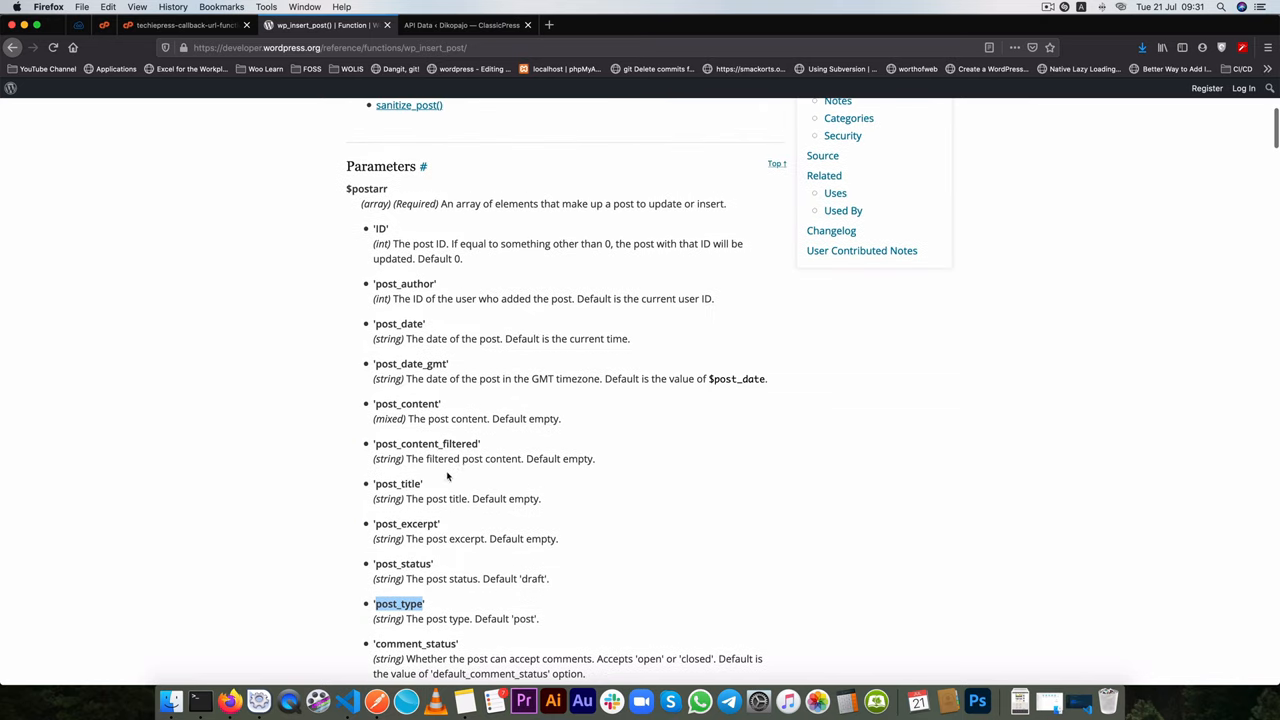
{"action": "mouse_move", "coordinate": [319, 274]}
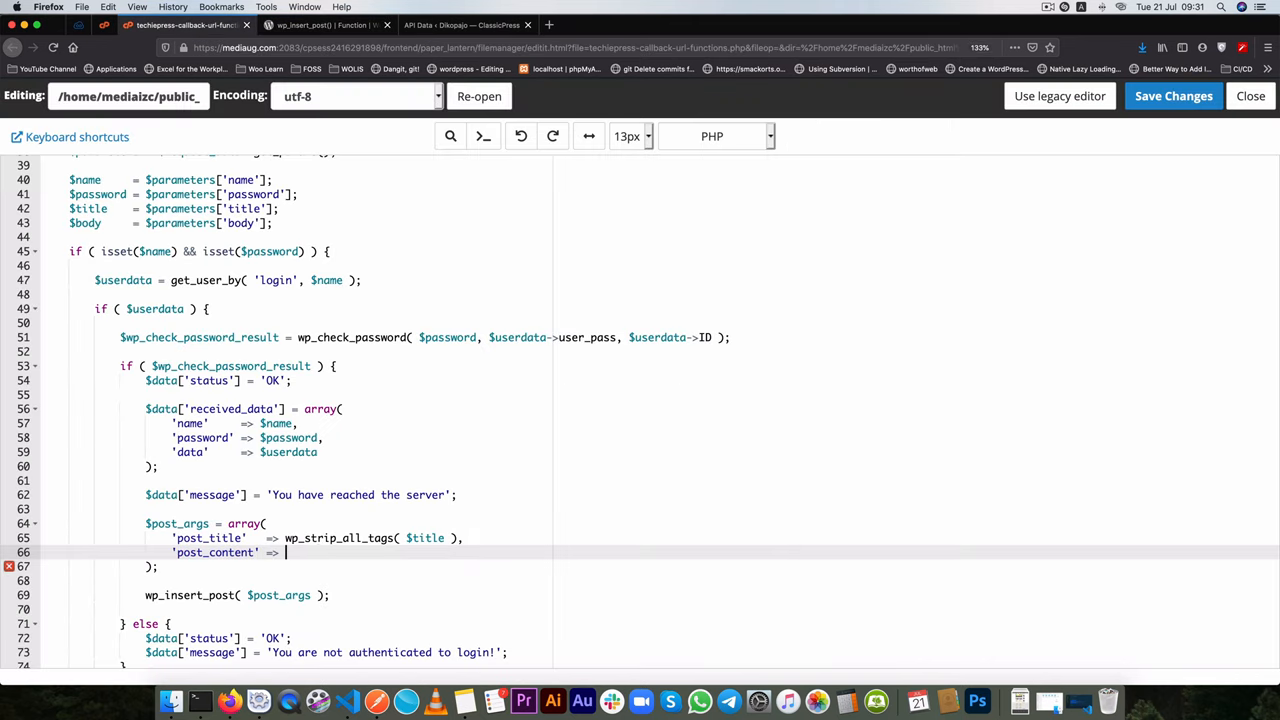
- Fill $post_args with 'post_content' => $body, 'post_status' => 'publish', 'post_type' => 'api_data'
{"action": "type", "text": "$bod"}
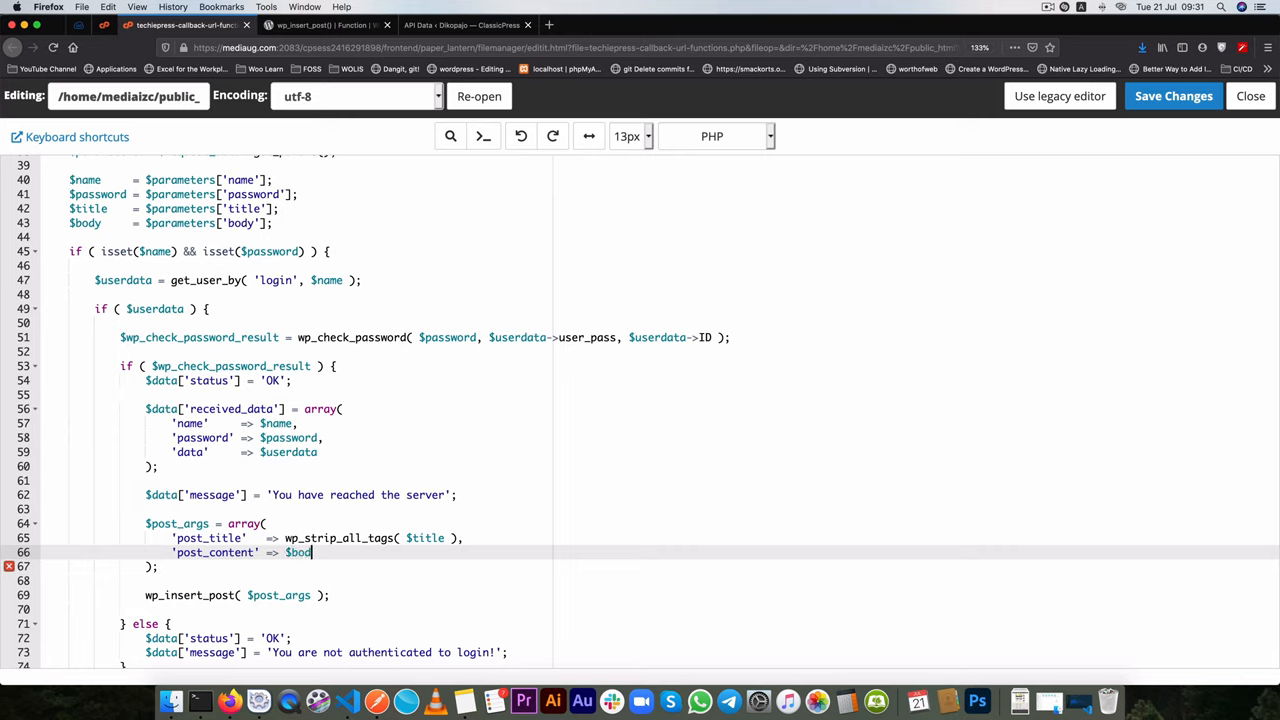
{"action": "type", "text": ","}
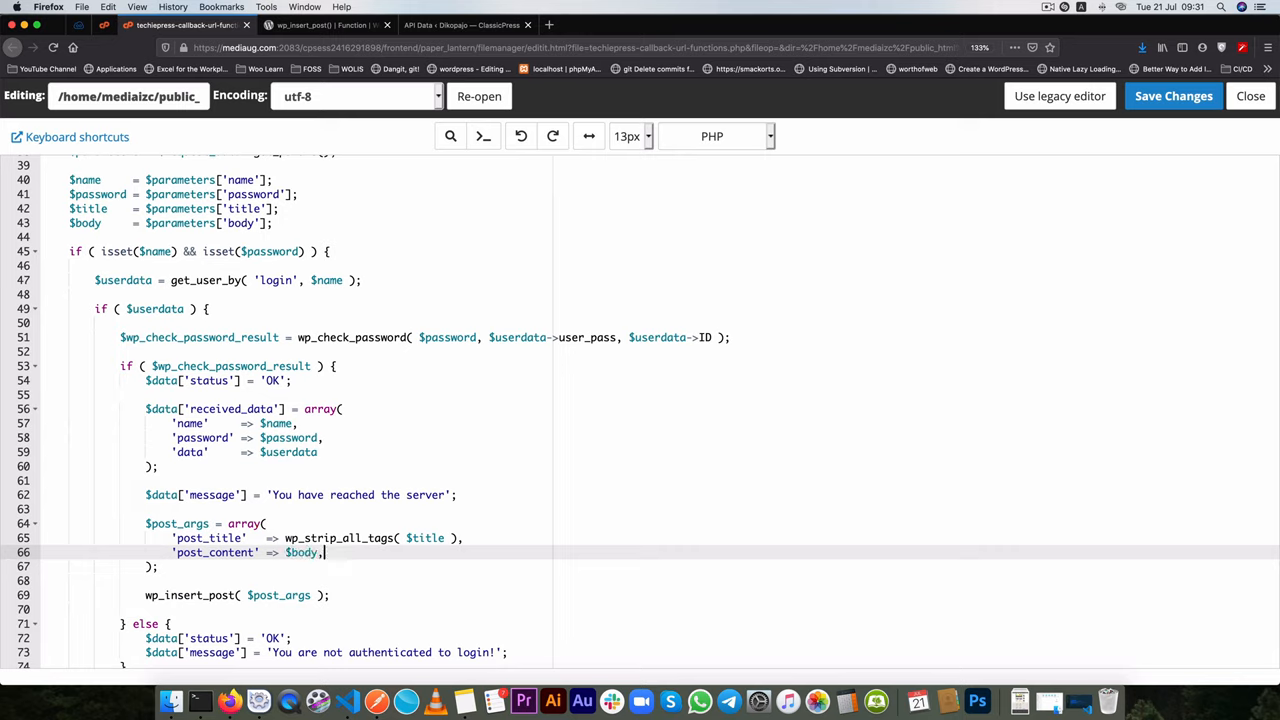
{"action": "mouse_move", "coordinate": [350, 552]}
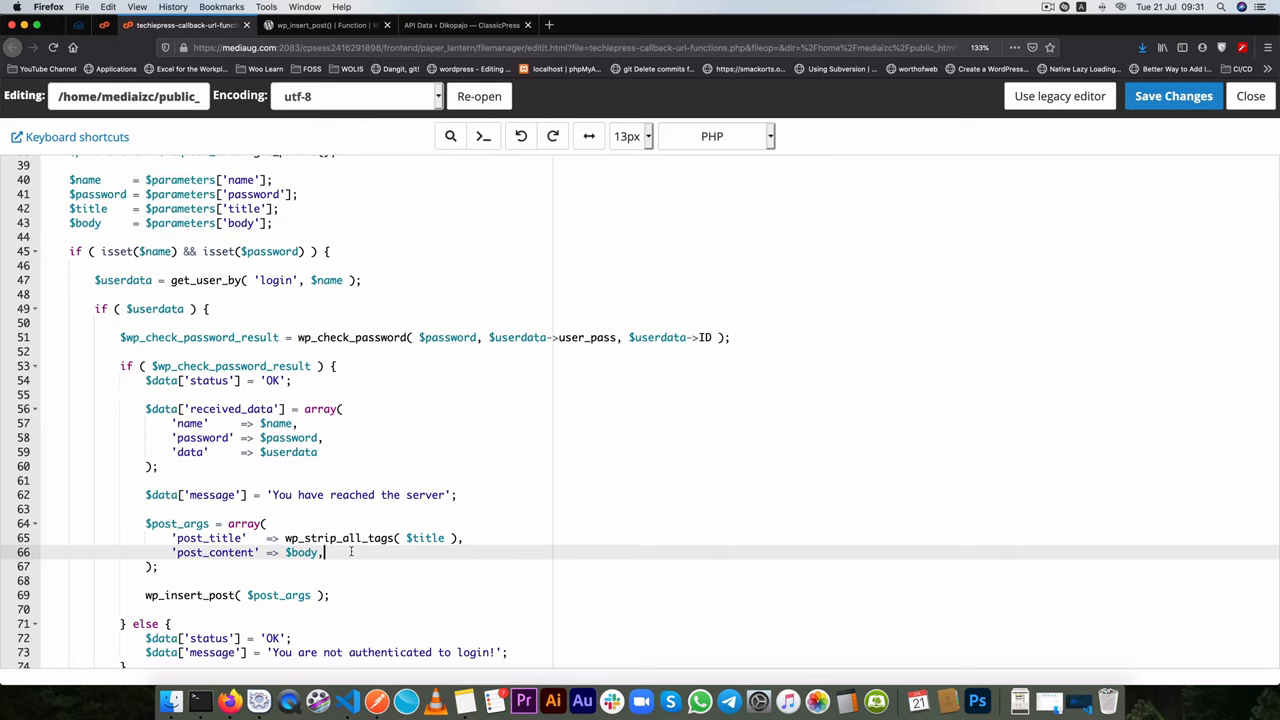
{"action": "type", "text": "post_status"}
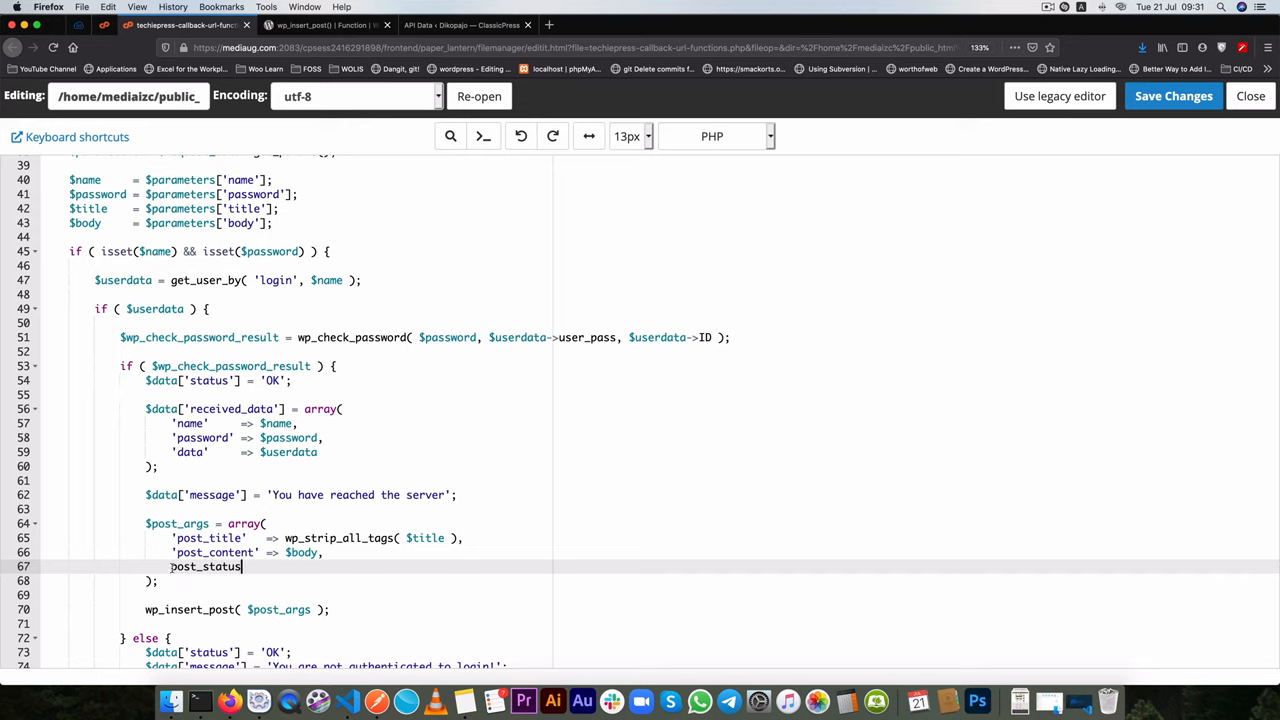
{"action": "type", "text": "'"}
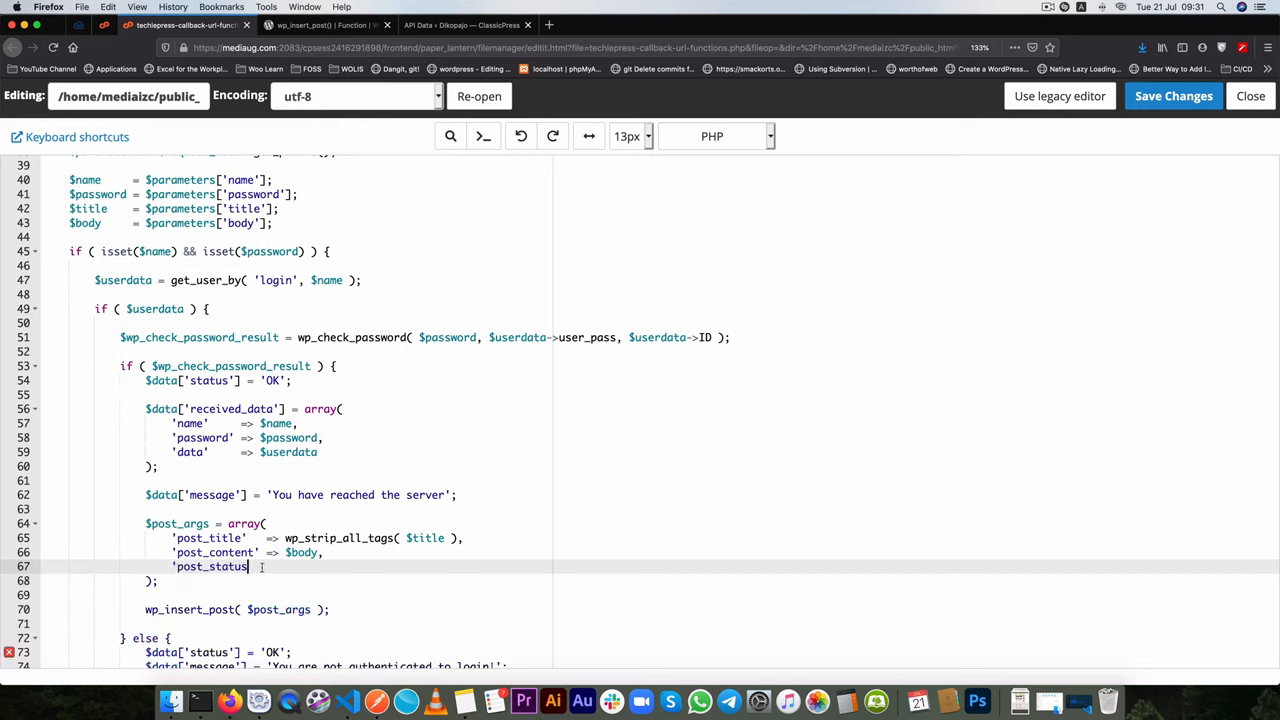
{"action": "type", "text": "=> ''"}
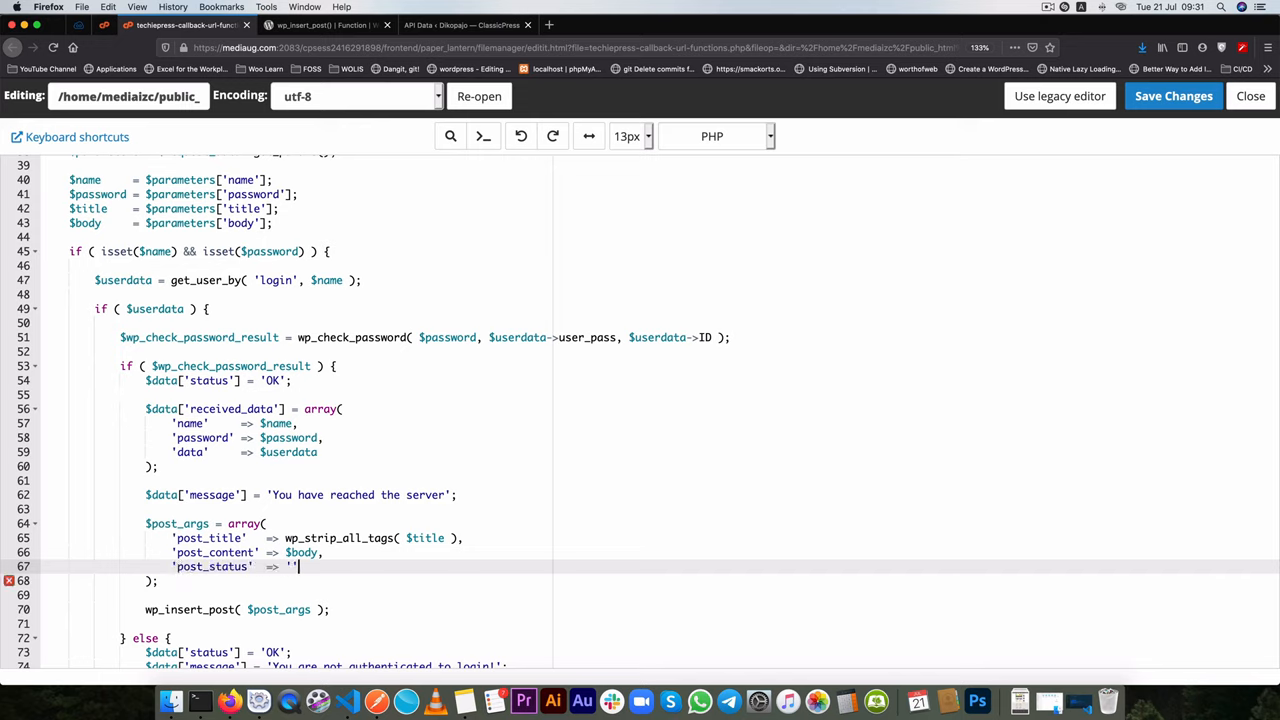
{"action": "type", "text": "publish"}
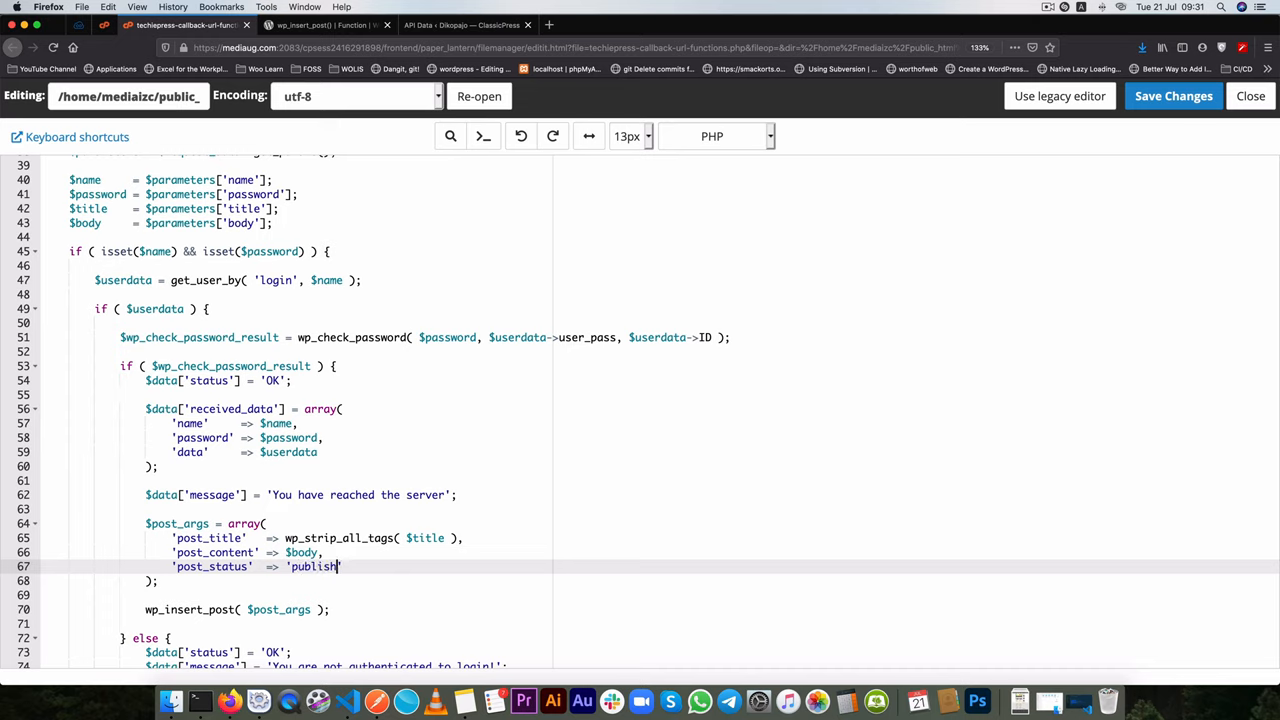
{"action": "type", "text": ","}
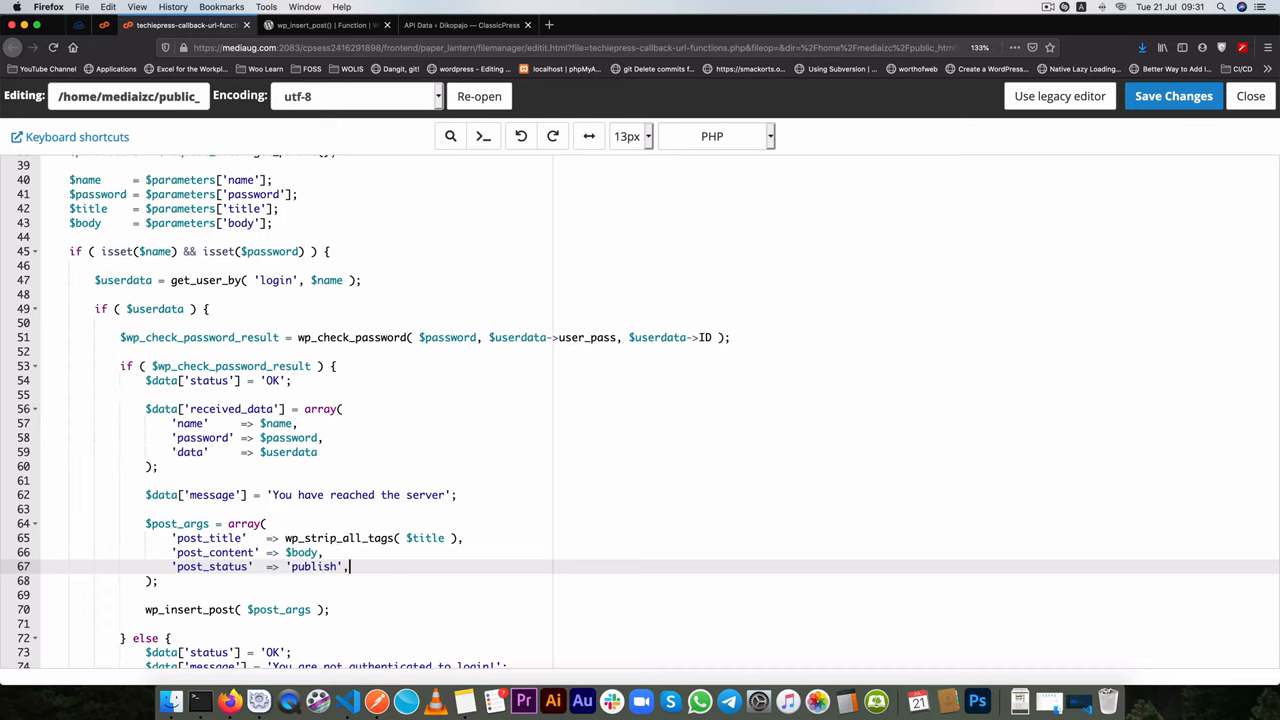
{"action": "type", "text": "'post_type'    =>"}
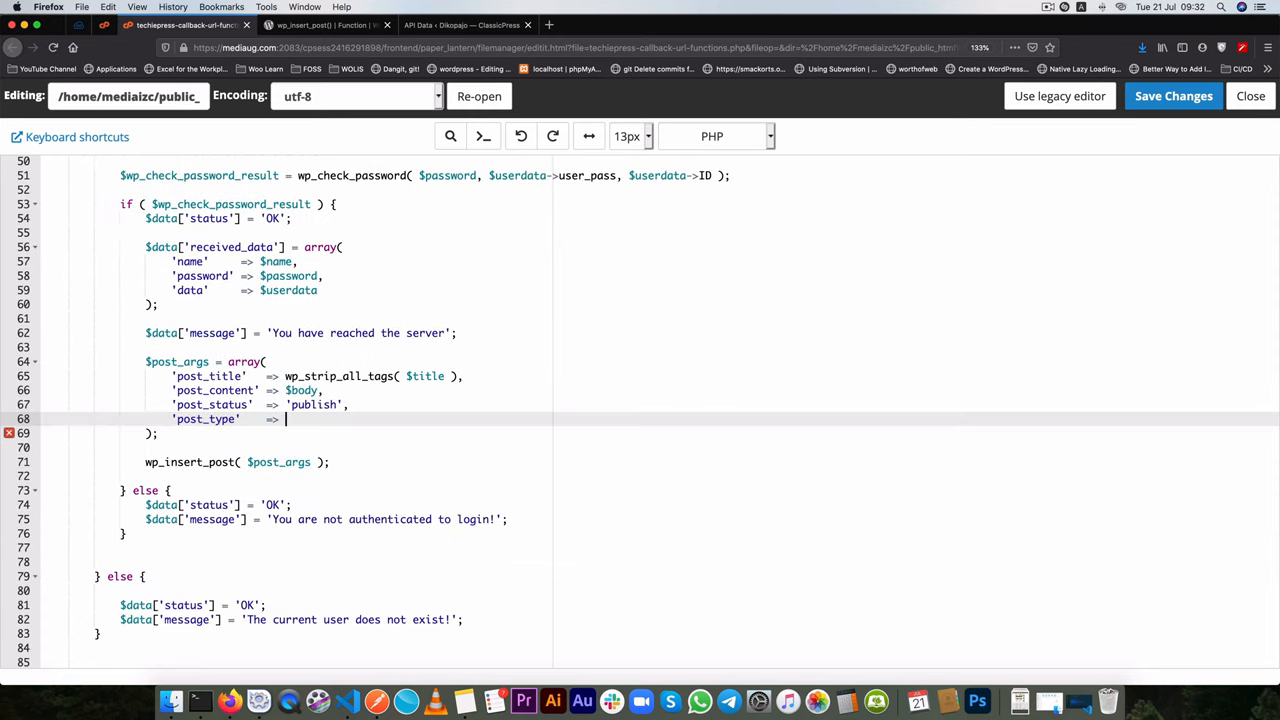
{"action": "type", "text": "'"}
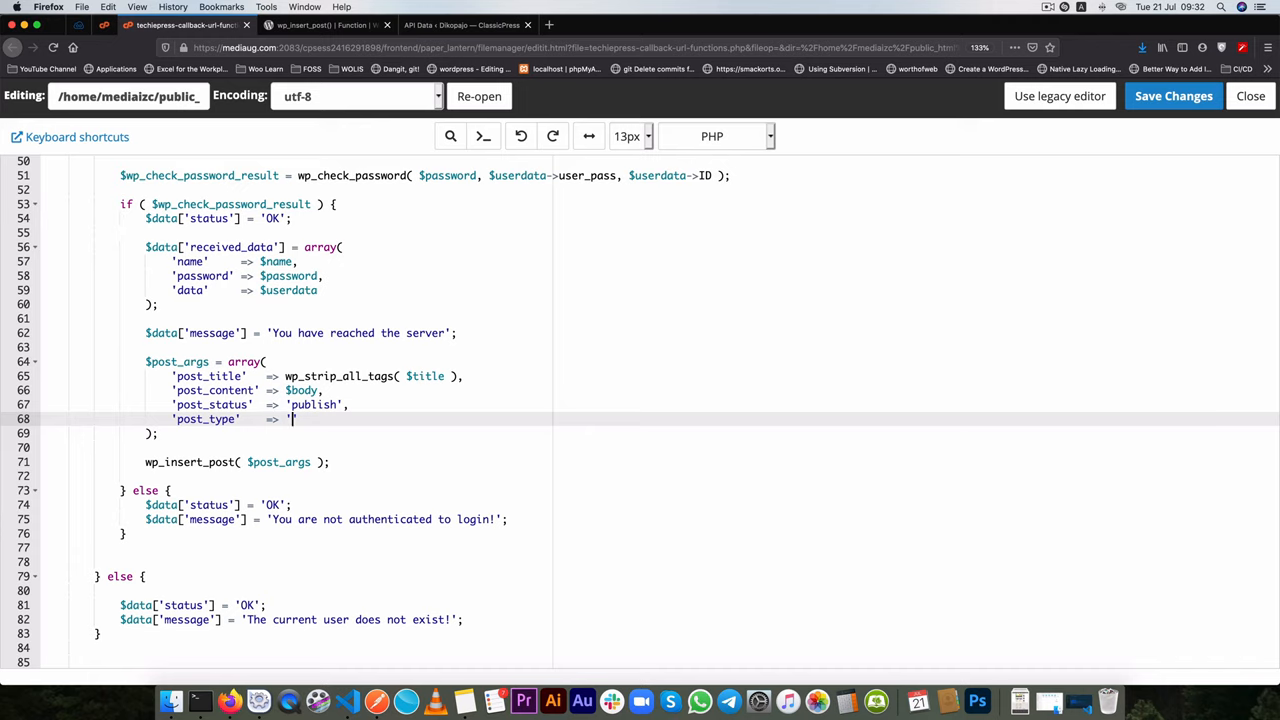
{"action": "type", "text": "api_d"}
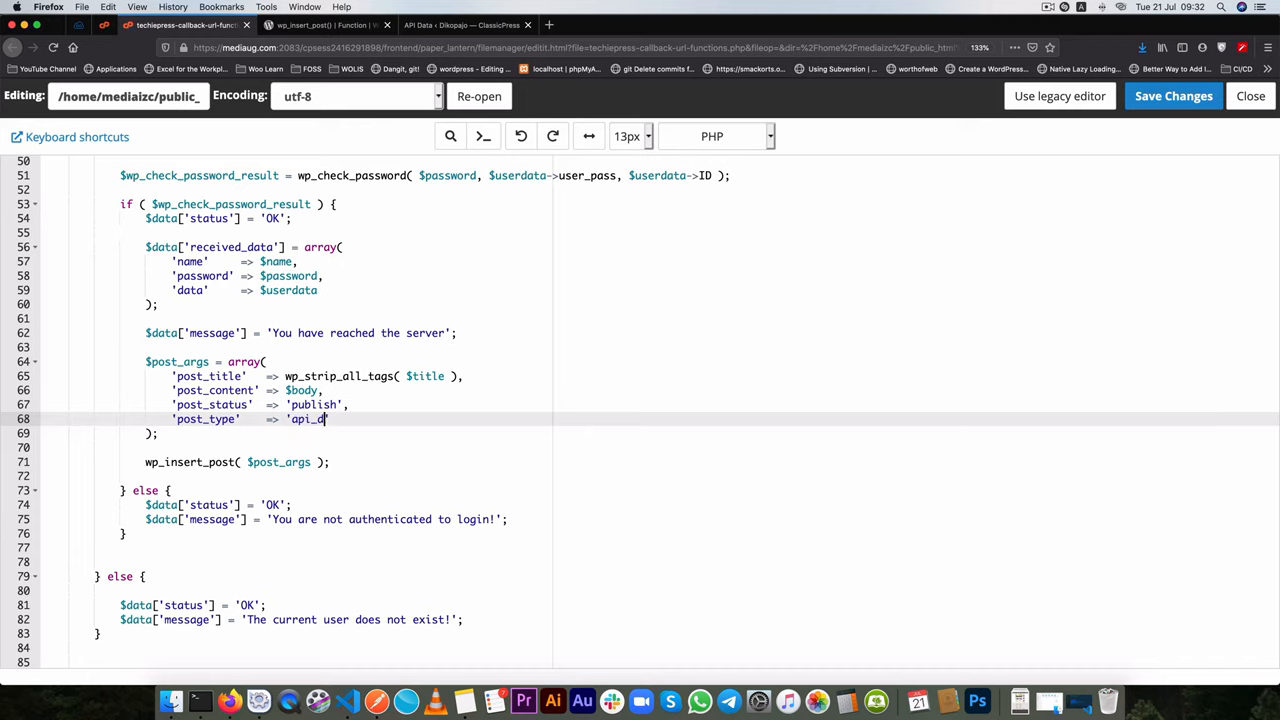
{"action": "type", "text": "ata'"}
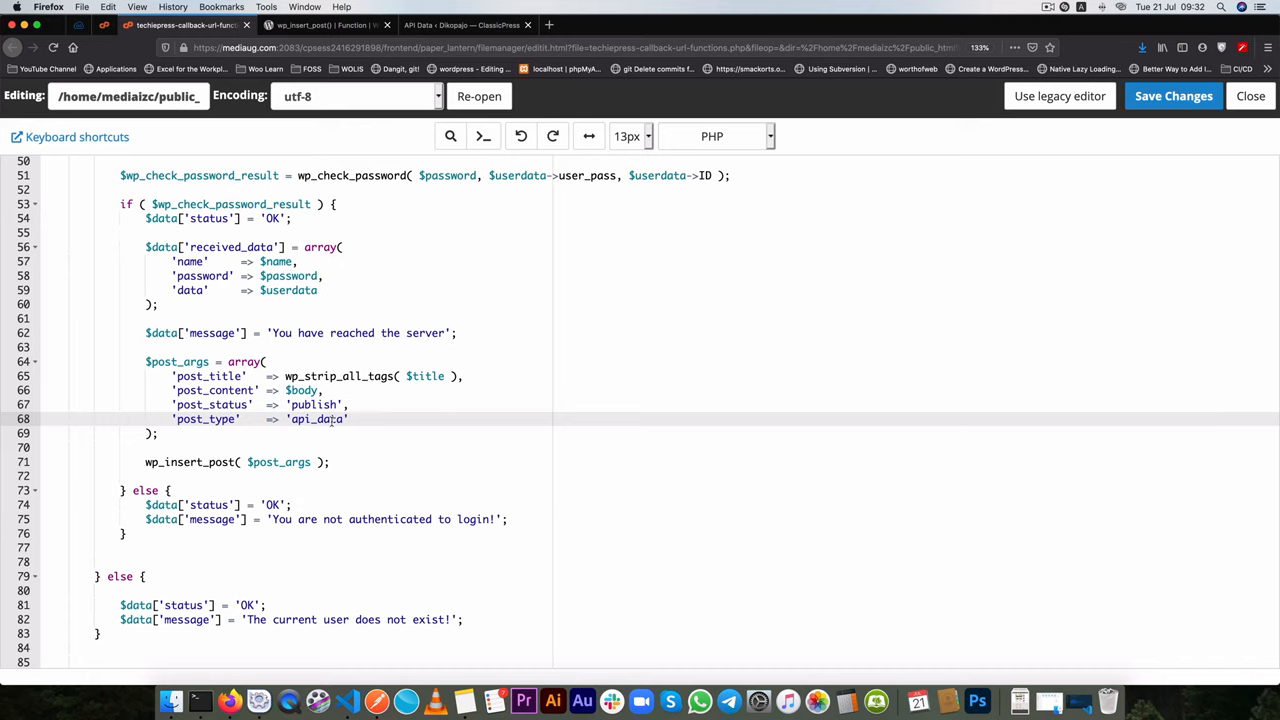
{"action": "mouse_move", "coordinate": [602, 350]}
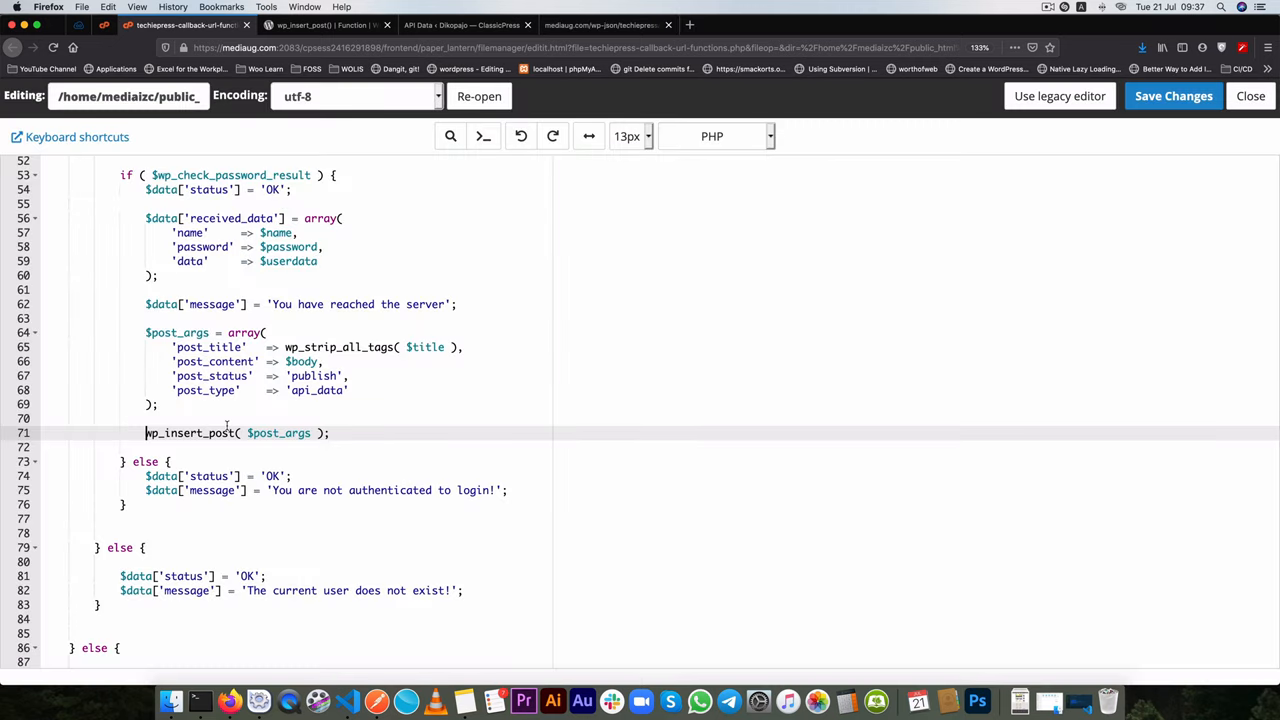
- Store the wp_insert_post result in $post_var and place the message inside if( $post_var )
{"action": "type", "text": "$post_var ="}
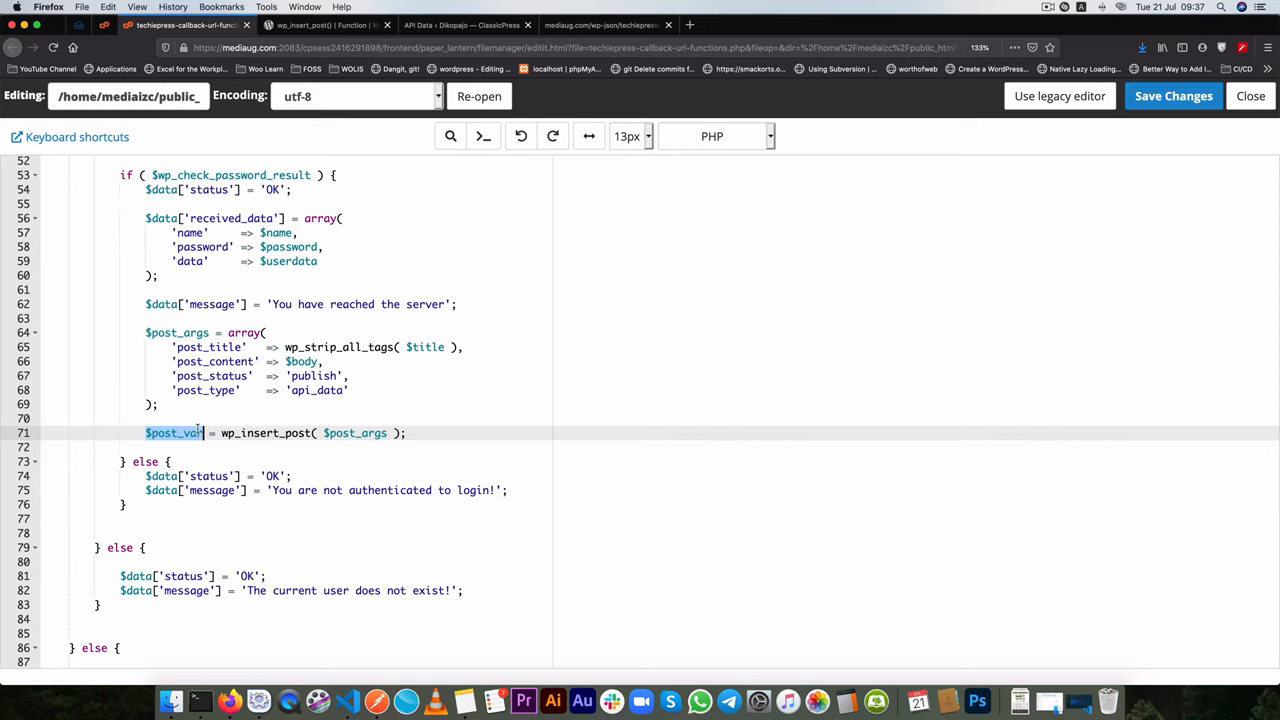
{"action": "scroll", "scroll_direction": "down", "scroll_amount": 3}
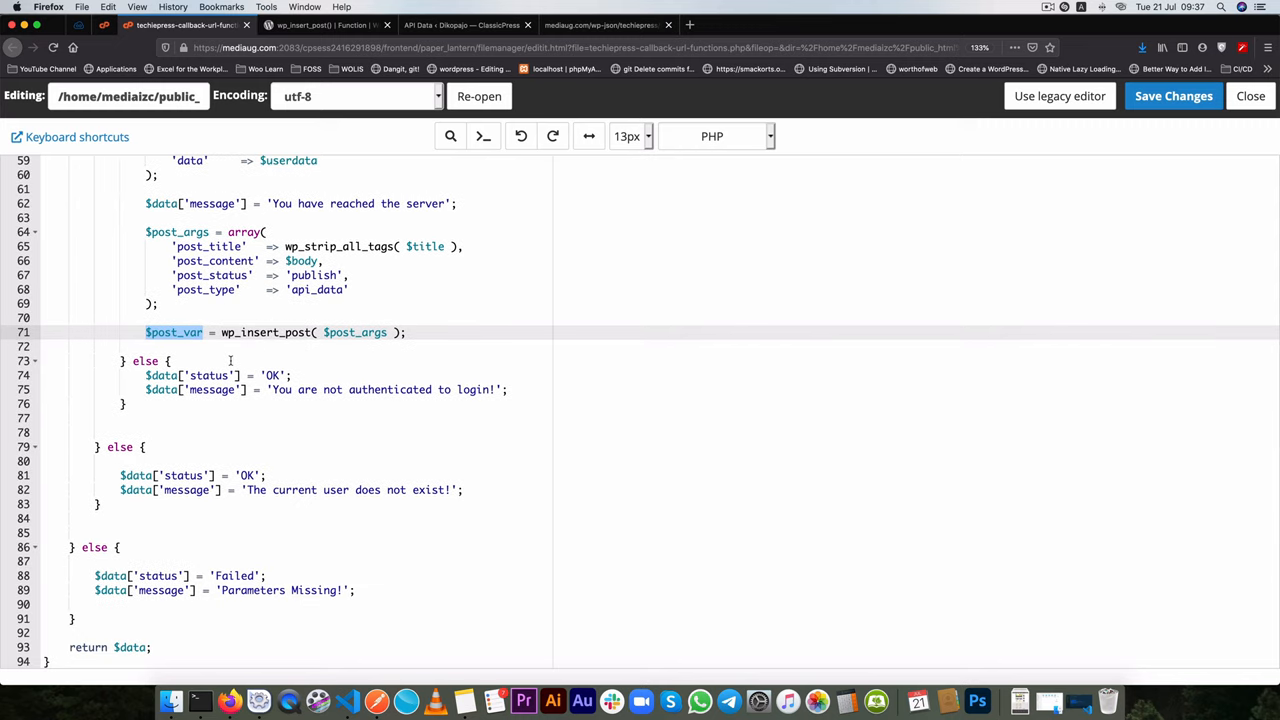
{"action": "scroll", "scroll_direction": "up", "scroll_amount": 3}
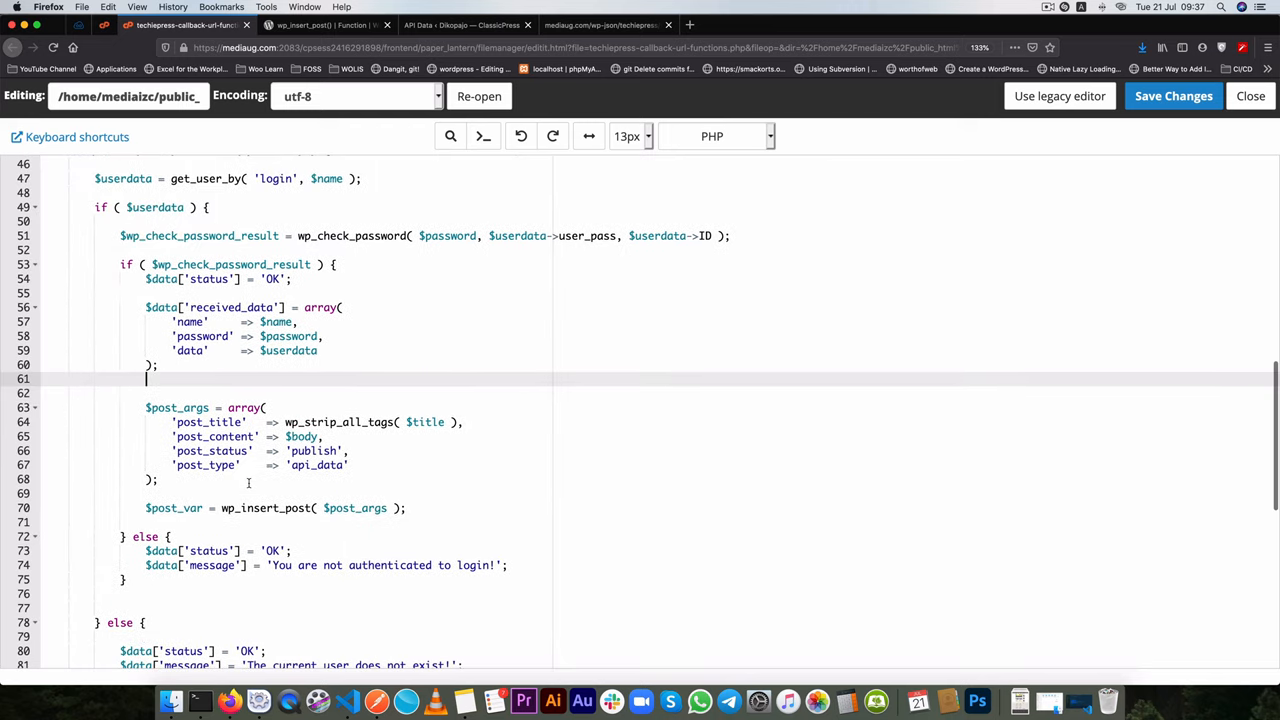
{"action": "key", "text": "Backspace"}
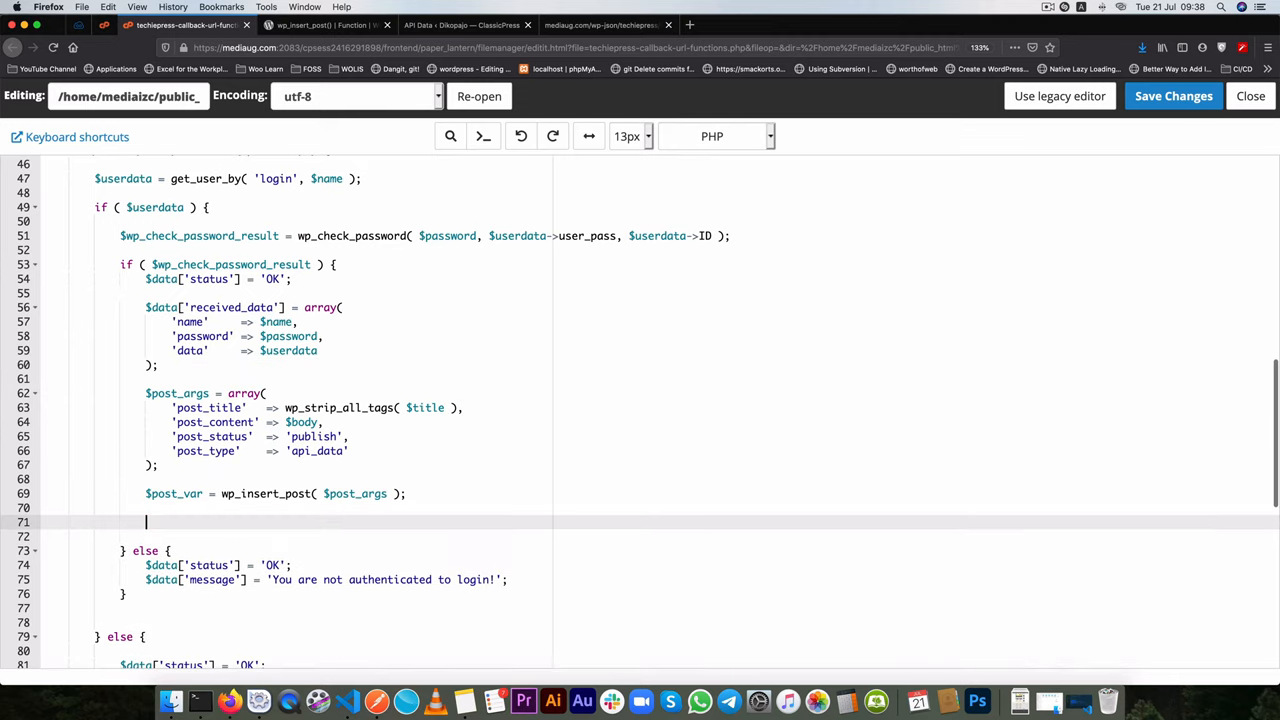
{"action": "type", "text": "$data['message'] = 'You have reached the server';"}
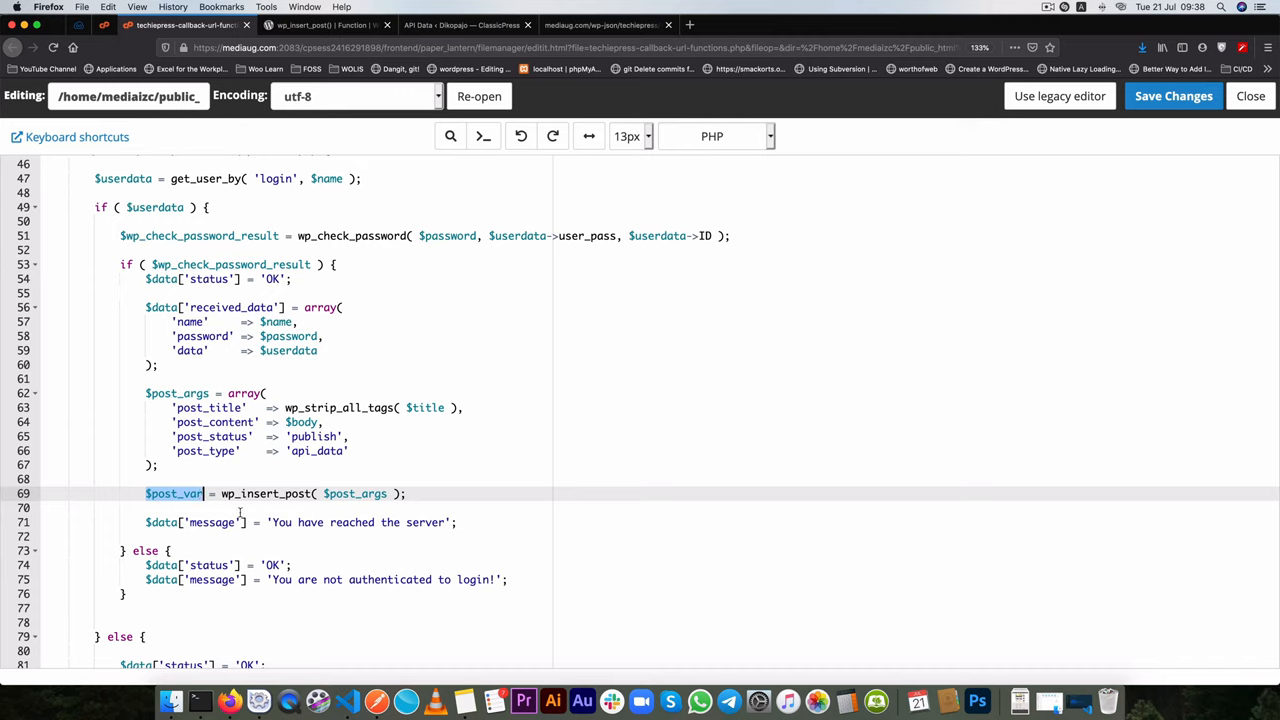
{"action": "type", "text": "if() {"}
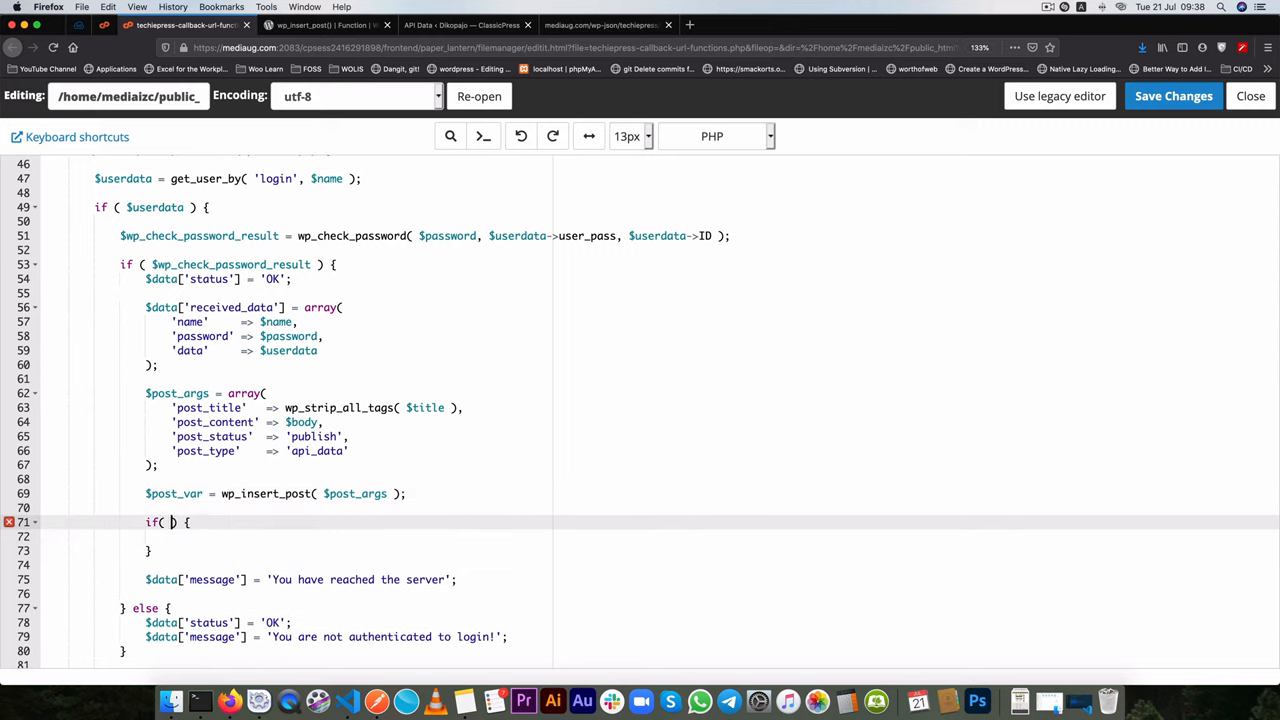
{"action": "type", "text": "$post_var"}
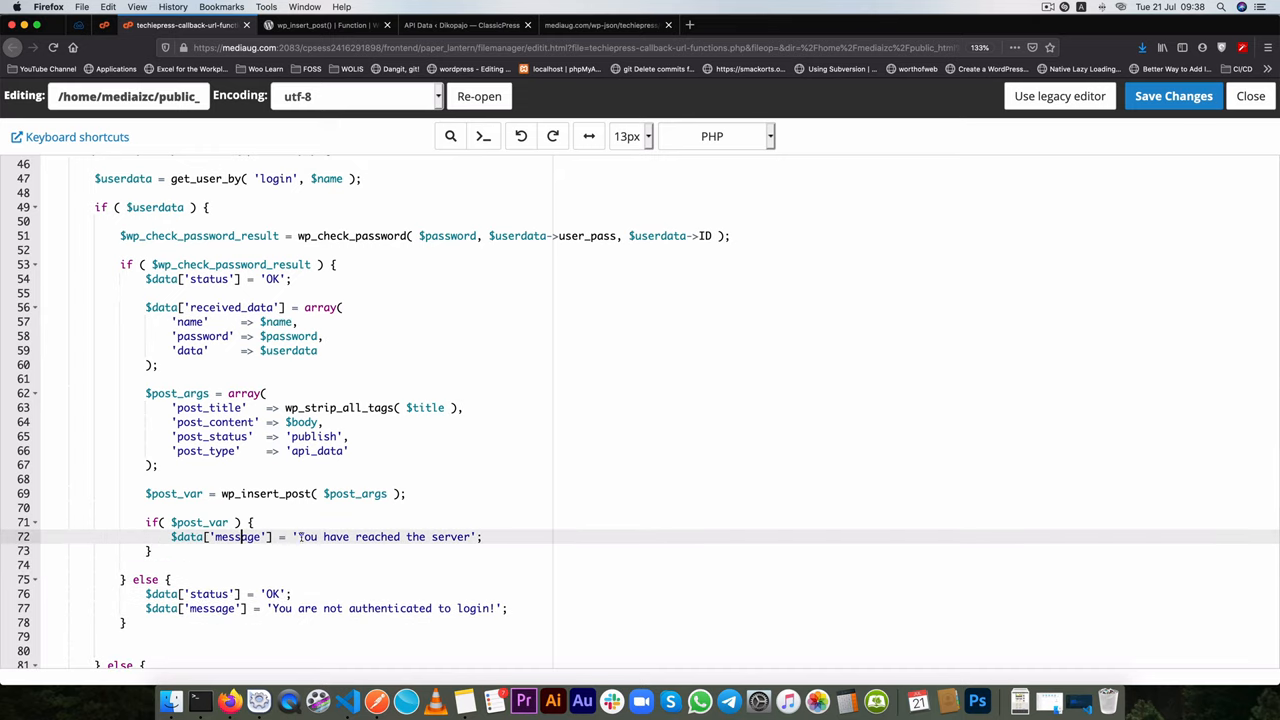
- Change the message to 'Post was successful' and comment out the 'data' line
{"action": "double_click", "coordinate": [385, 537]}
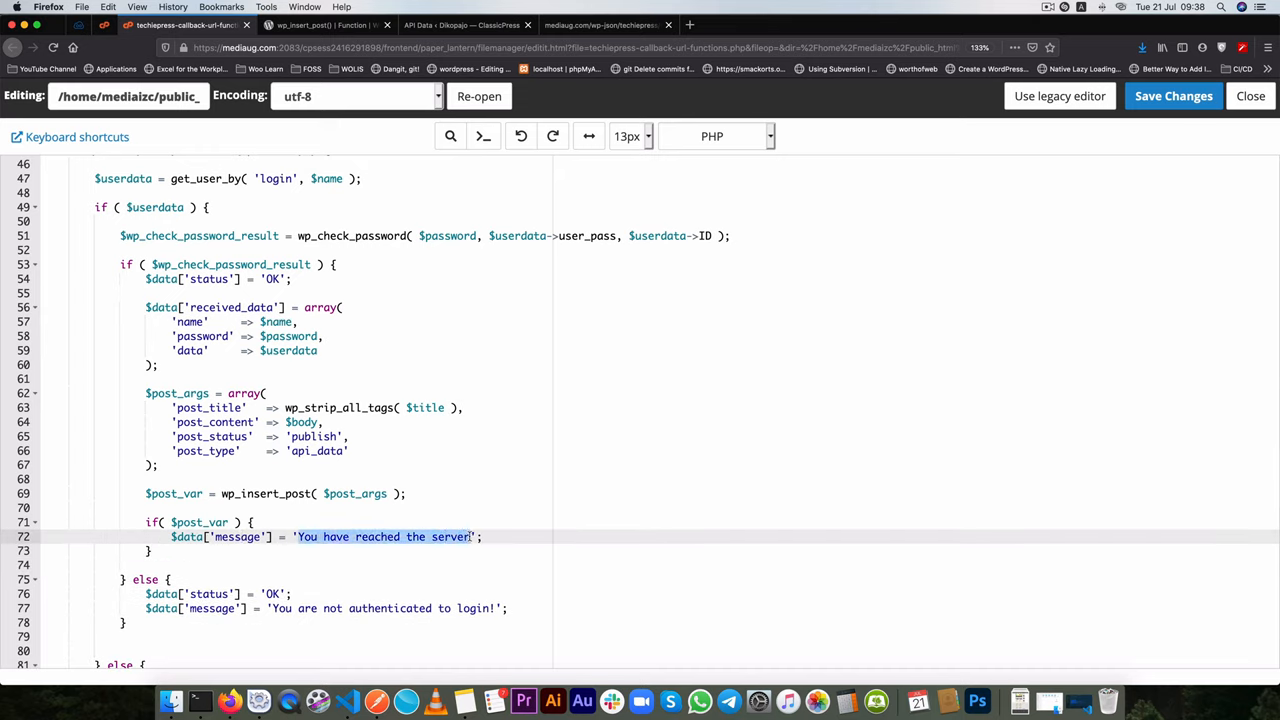
{"action": "type", "text": "Post was suc"}
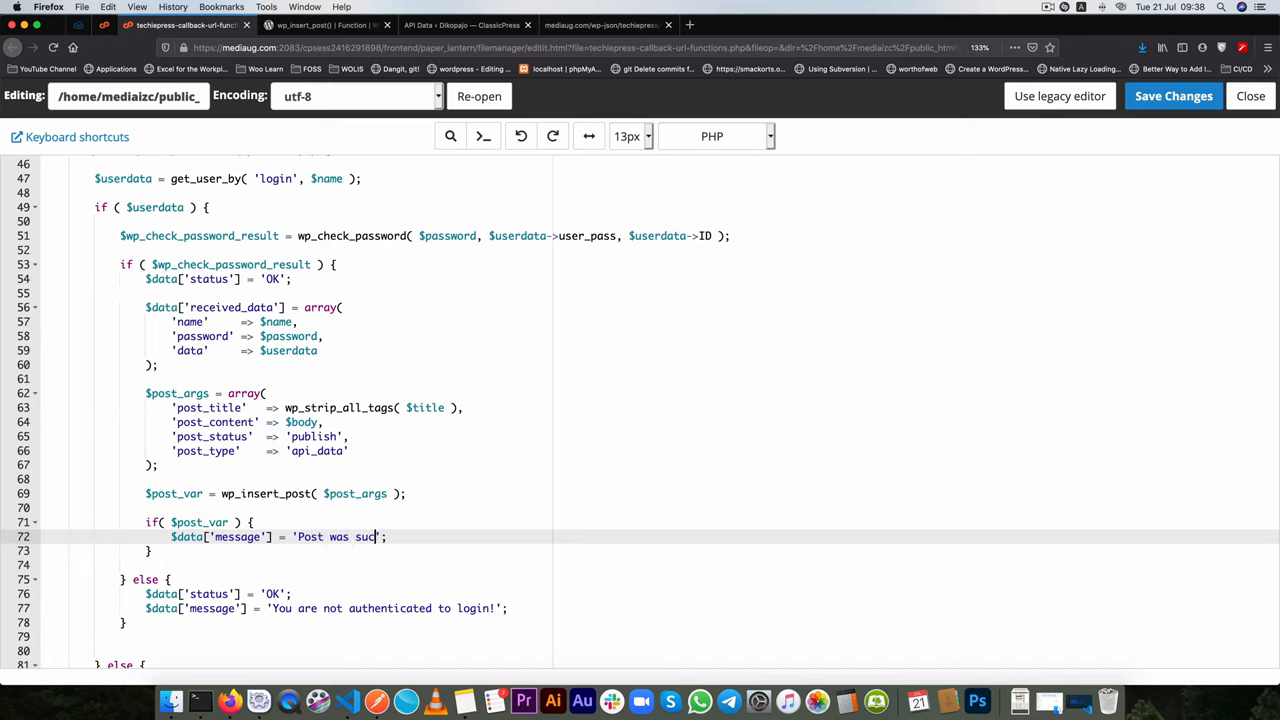
{"action": "type", "text": "cessful"}
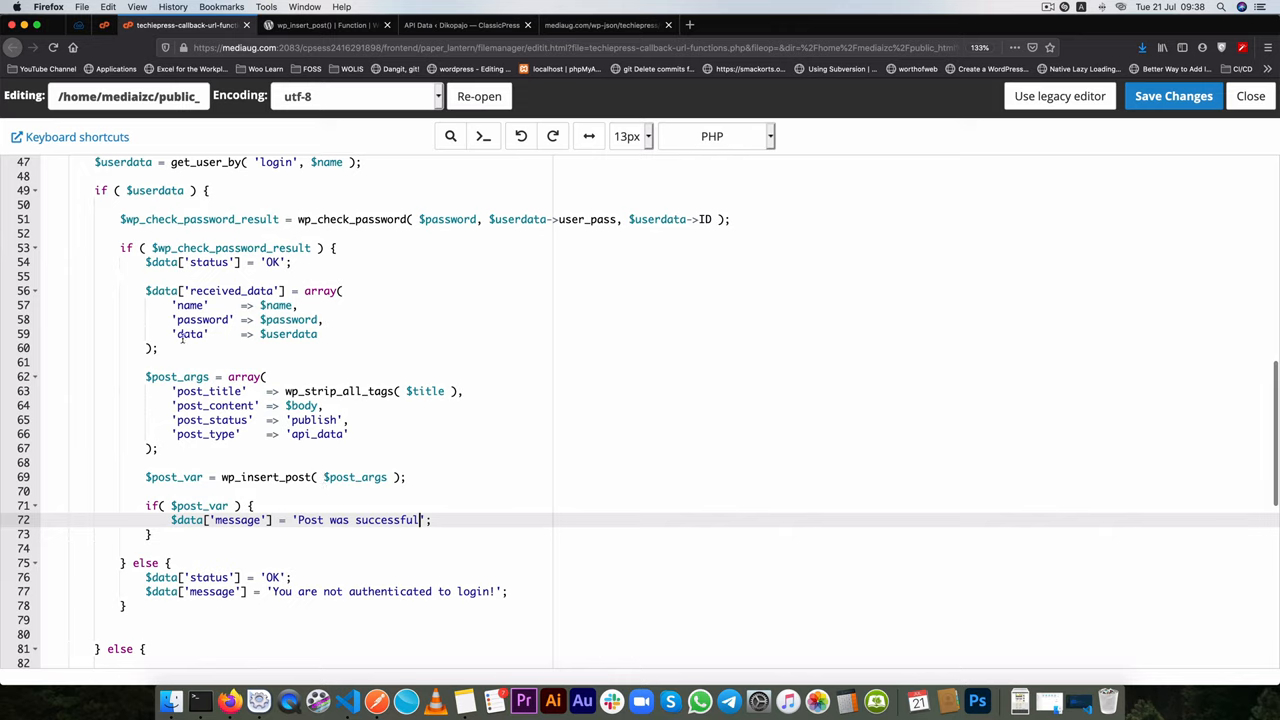
{"action": "type", "text": "//"}
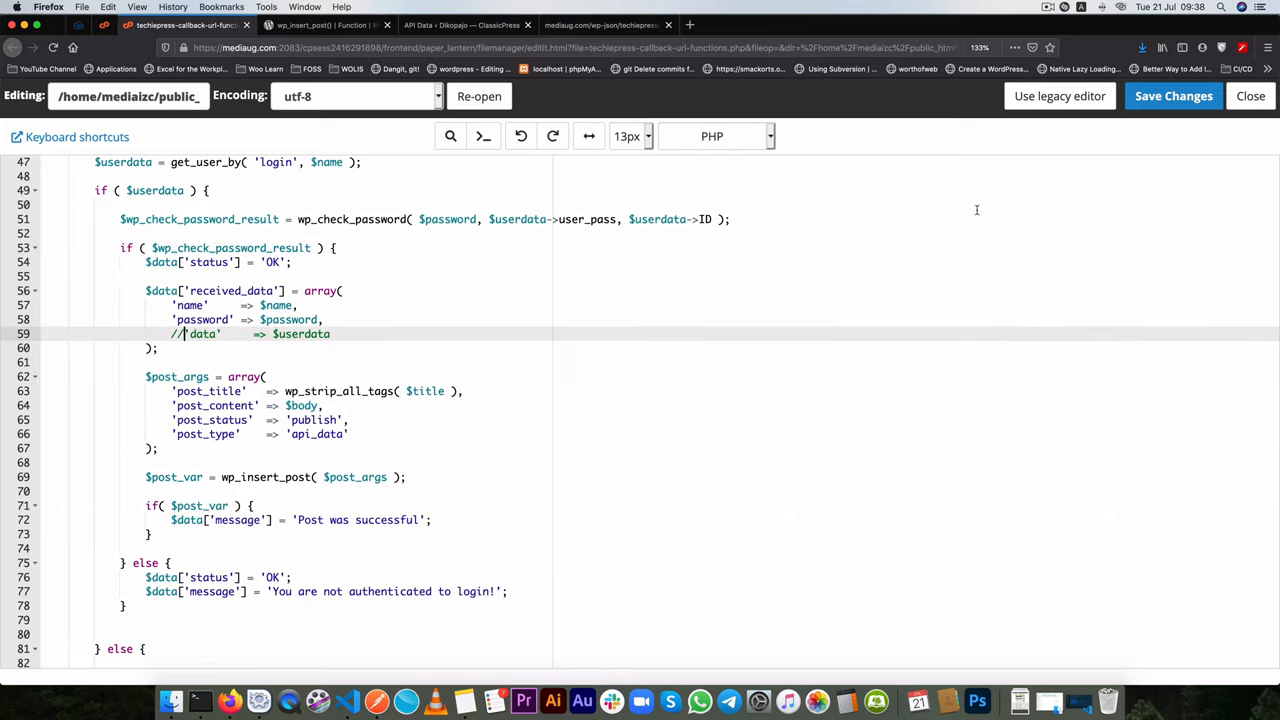
- Save the edited techiepress-callback-url-functions.php with Save Changes
{"action": "left_click", "coordinate": [1173, 96]}
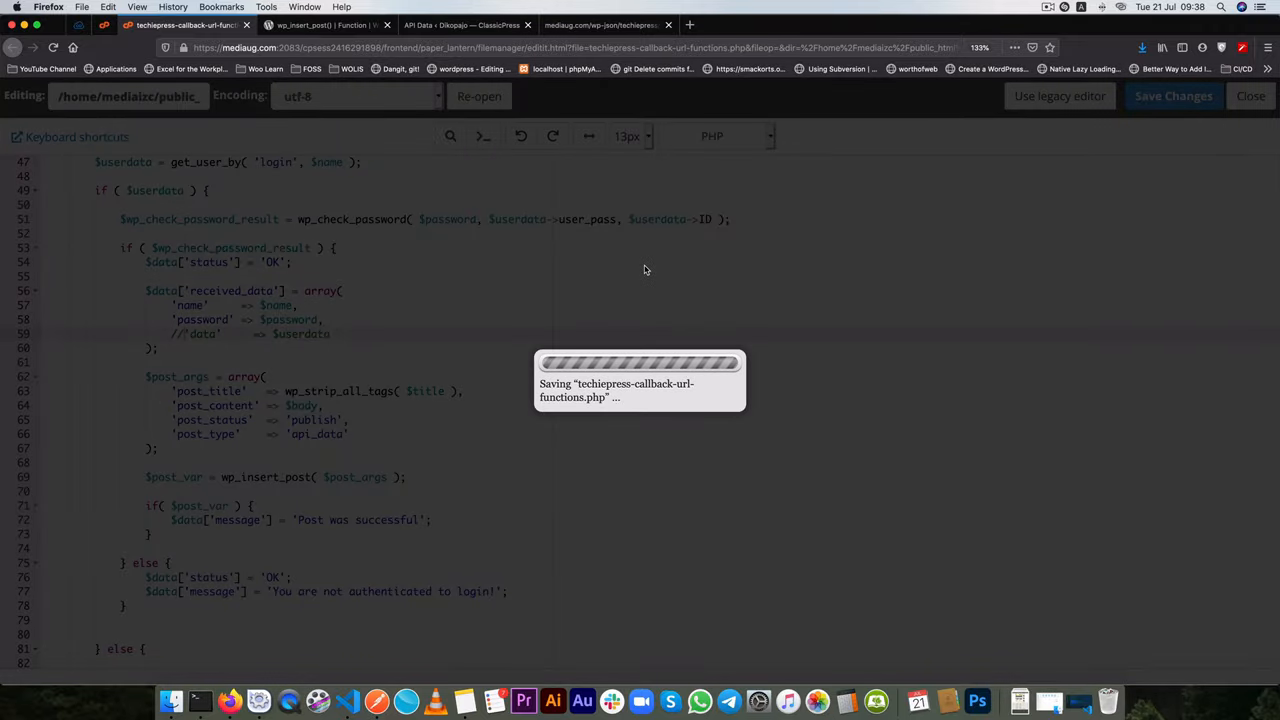
{"action": "left_click", "coordinate": [1173, 95]}
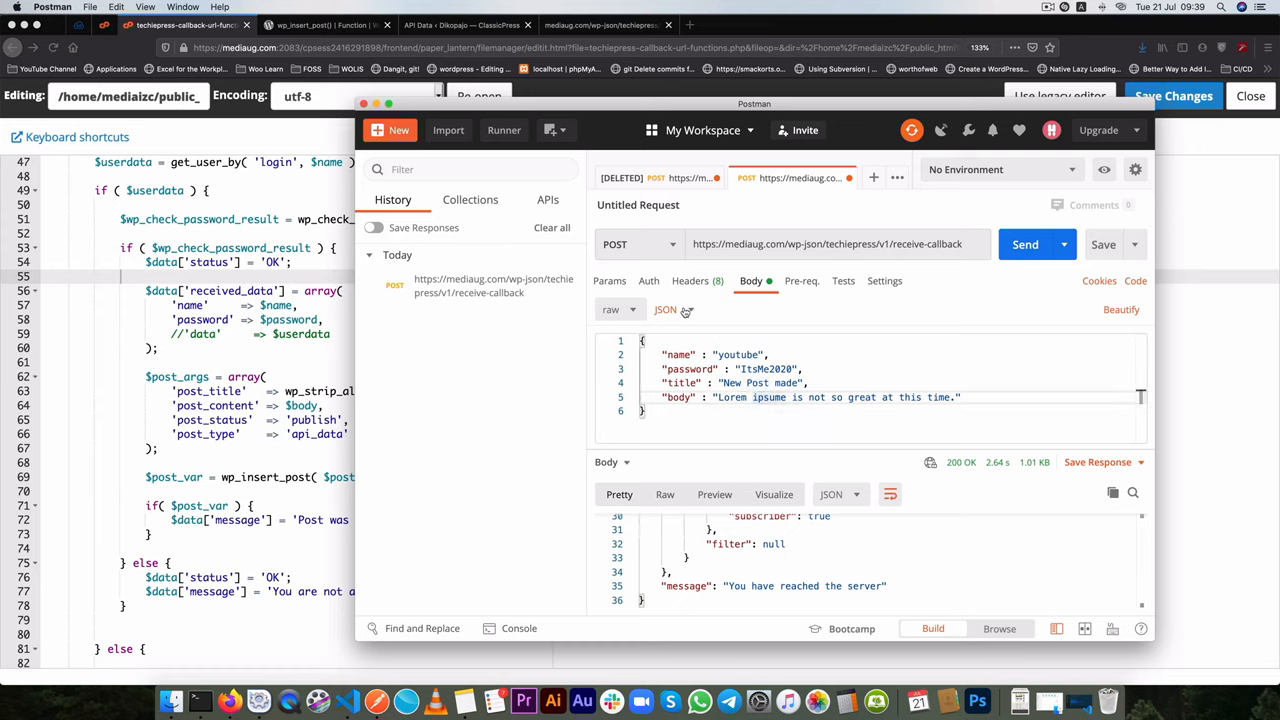
{"action": "mouse_move", "coordinate": [892, 336]}
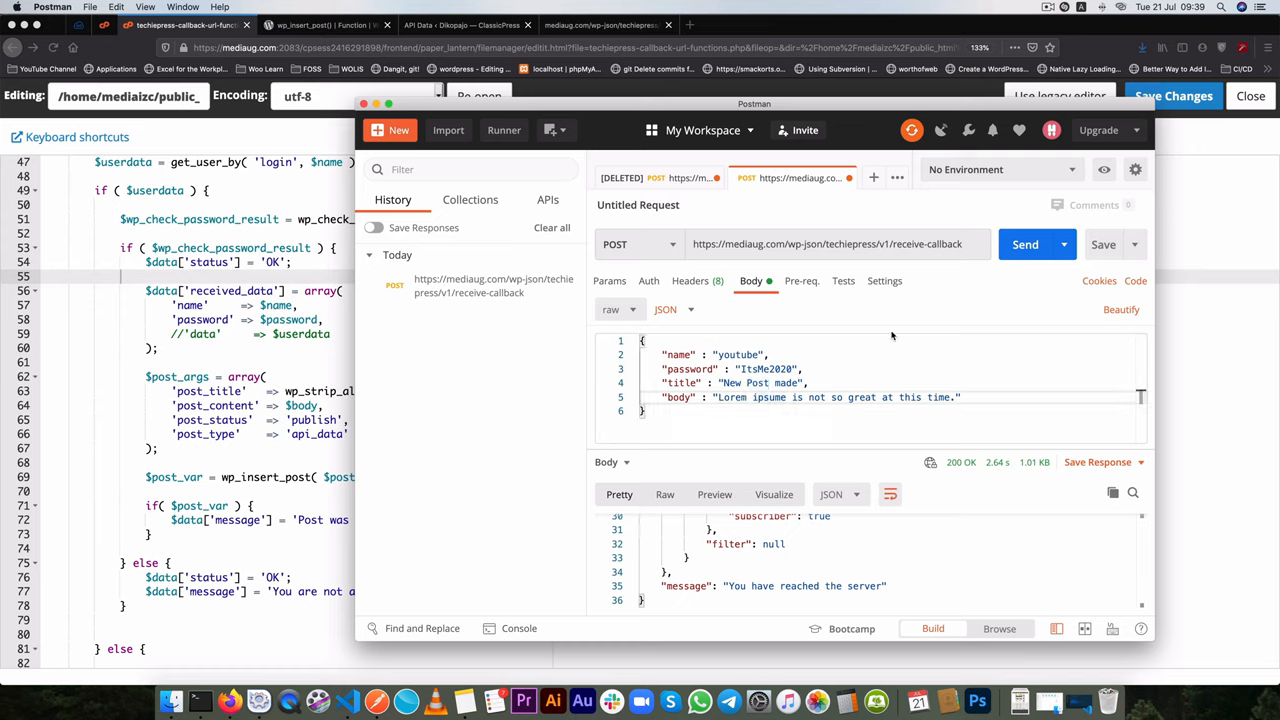
- Resend the receive-callback POST in Postman and confirm the 'Post was successful' response
{"action": "left_click", "coordinate": [1025, 244]}
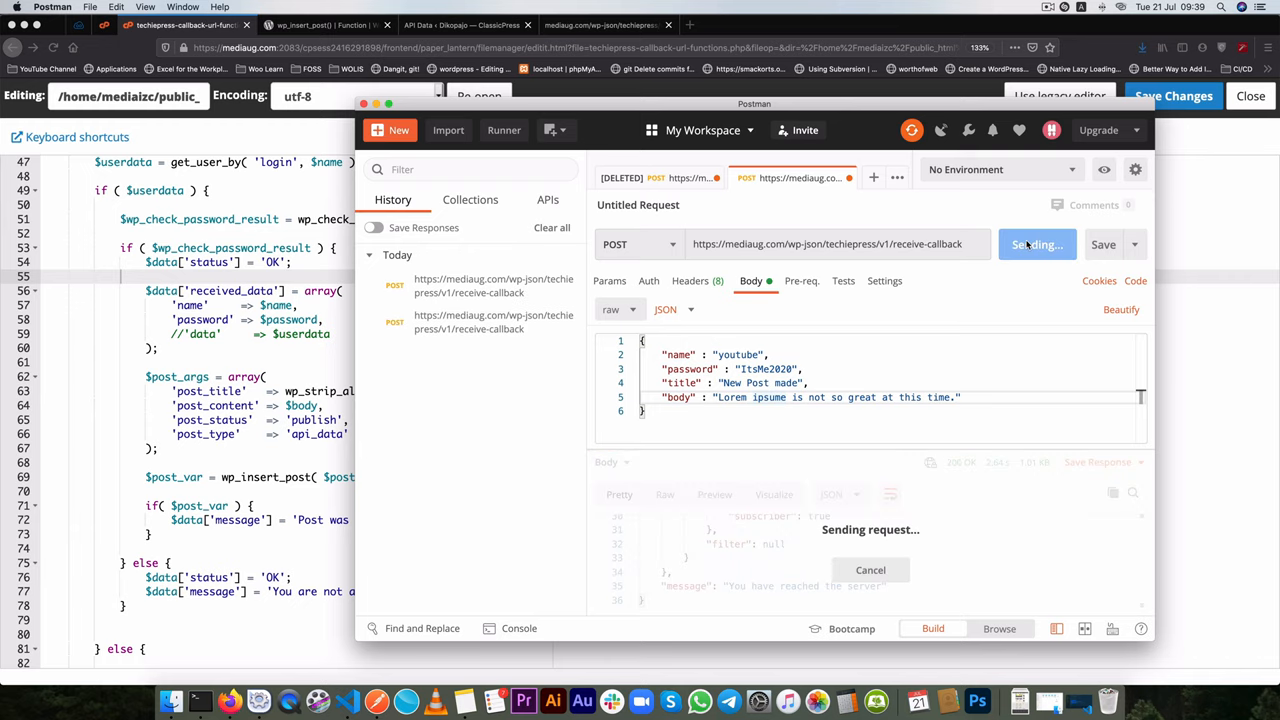
{"action": "left_click", "coordinate": [1025, 244]}
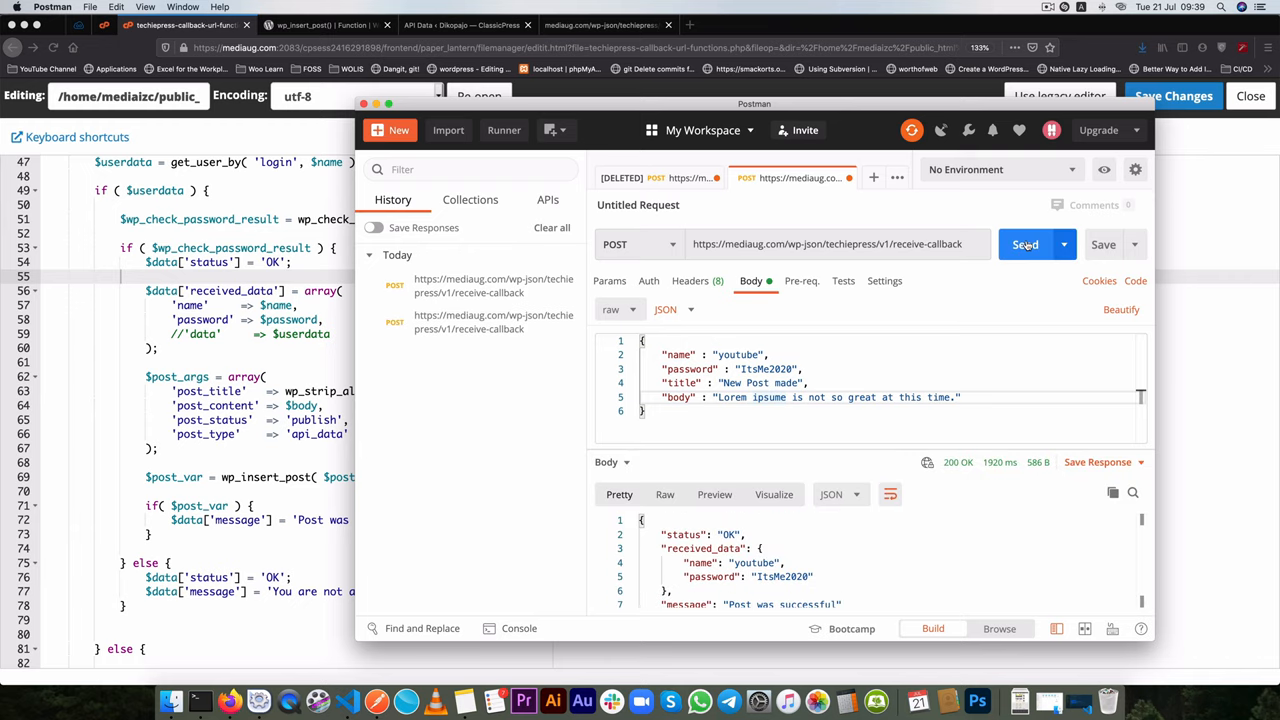
{"action": "scroll", "scroll_direction": "down", "scroll_amount": 3}
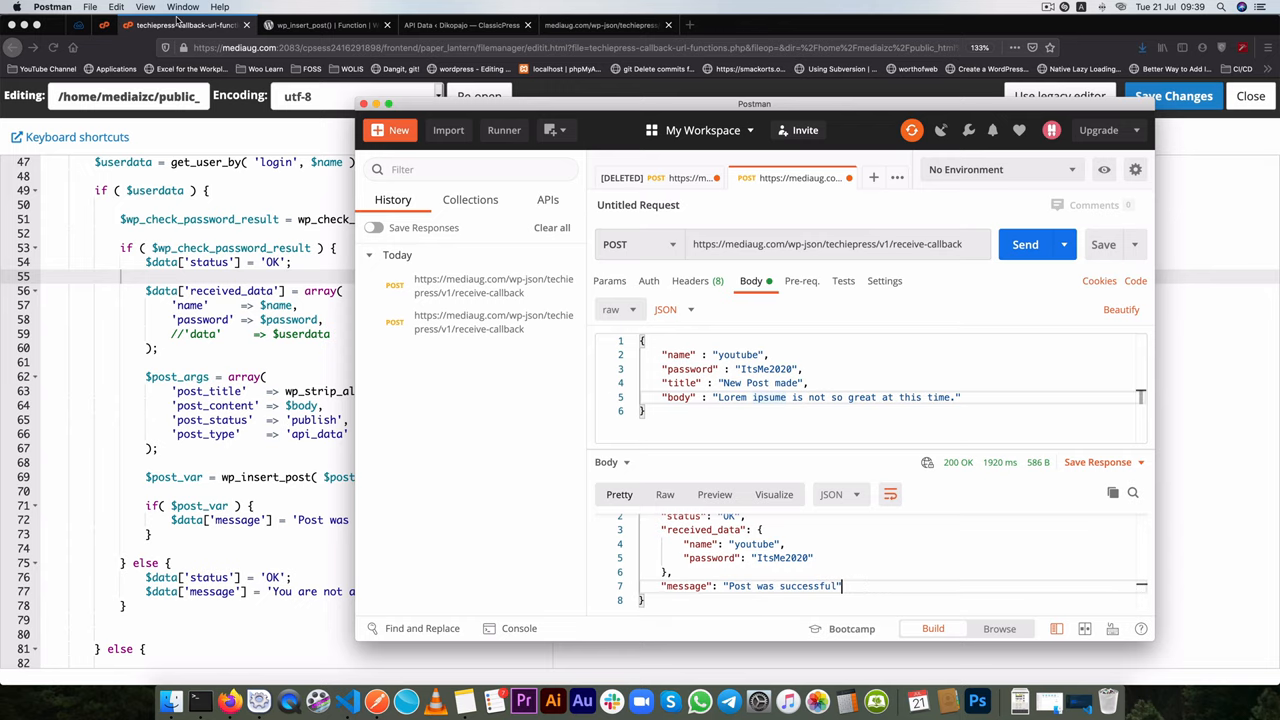
{"action": "left_click", "coordinate": [465, 25]}
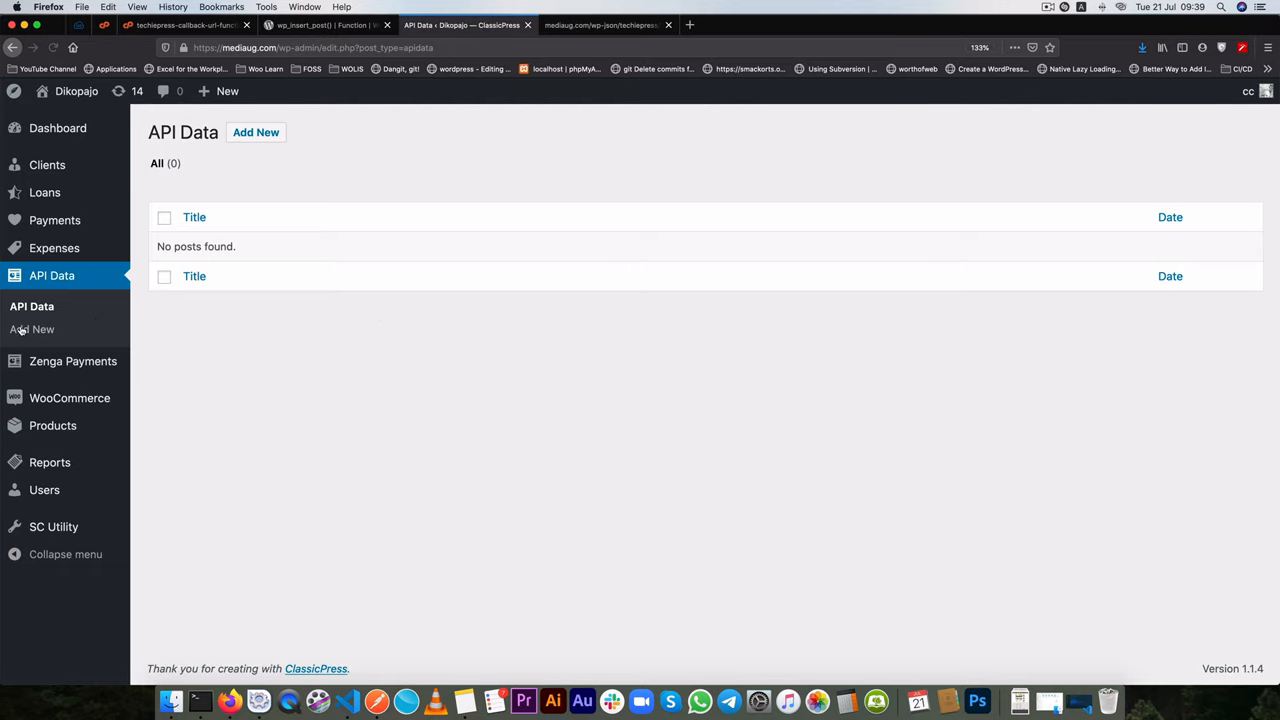
- Reload the API Data list in ClassicPress admin, which shows no posts found
{"action": "left_click", "coordinate": [194, 276]}
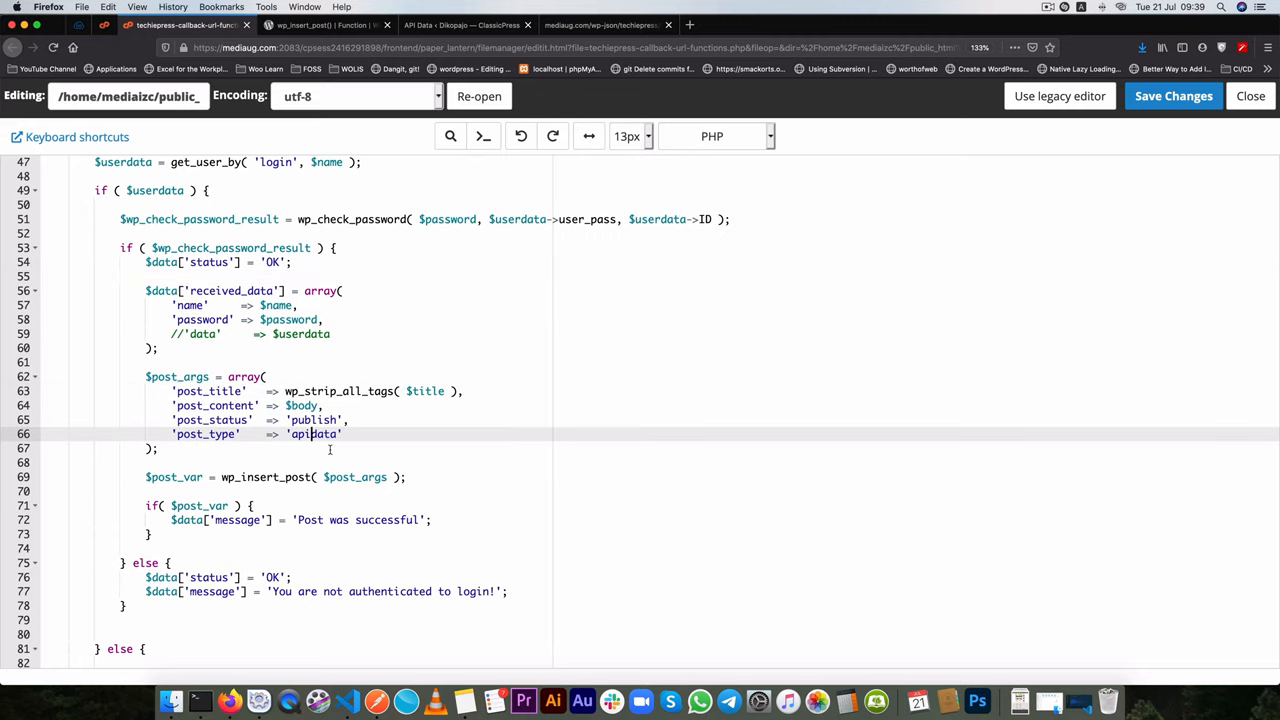
- Change the post type to 'apidata' to match register_post_type and save the file
{"action": "scroll", "scroll_direction": "down", "scroll_amount": 3}
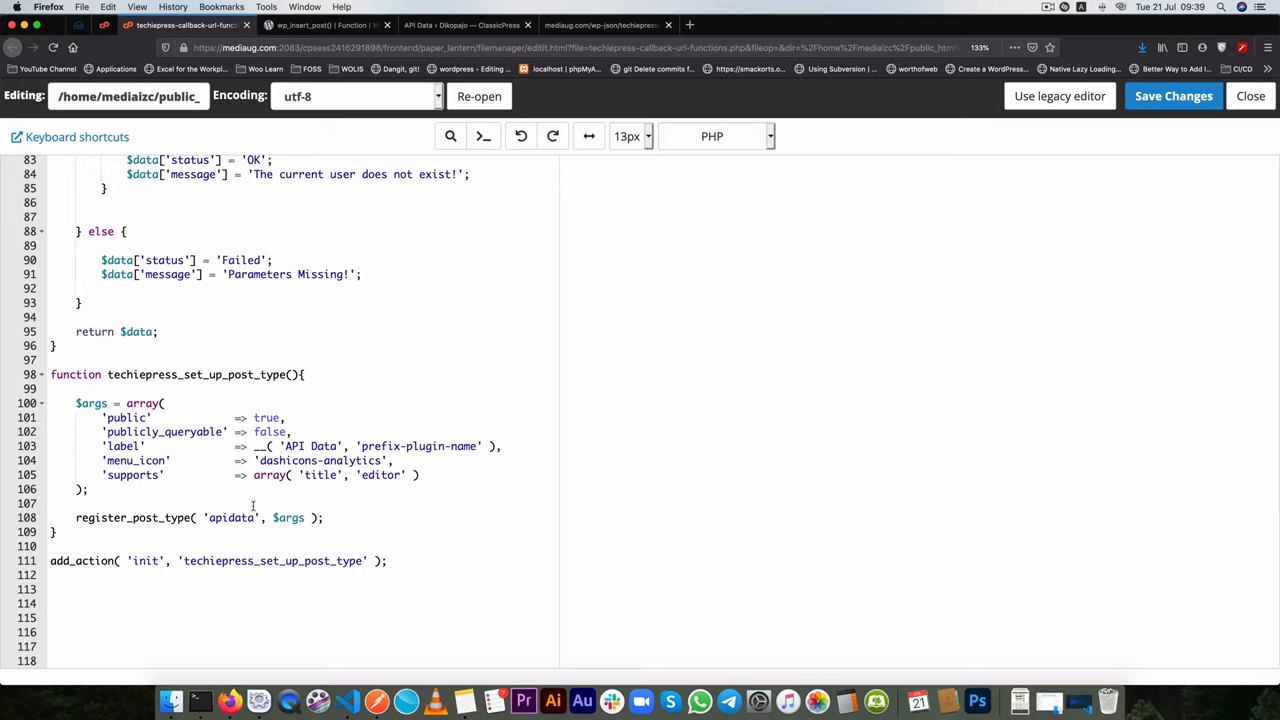
{"action": "double_click", "coordinate": [231, 517]}
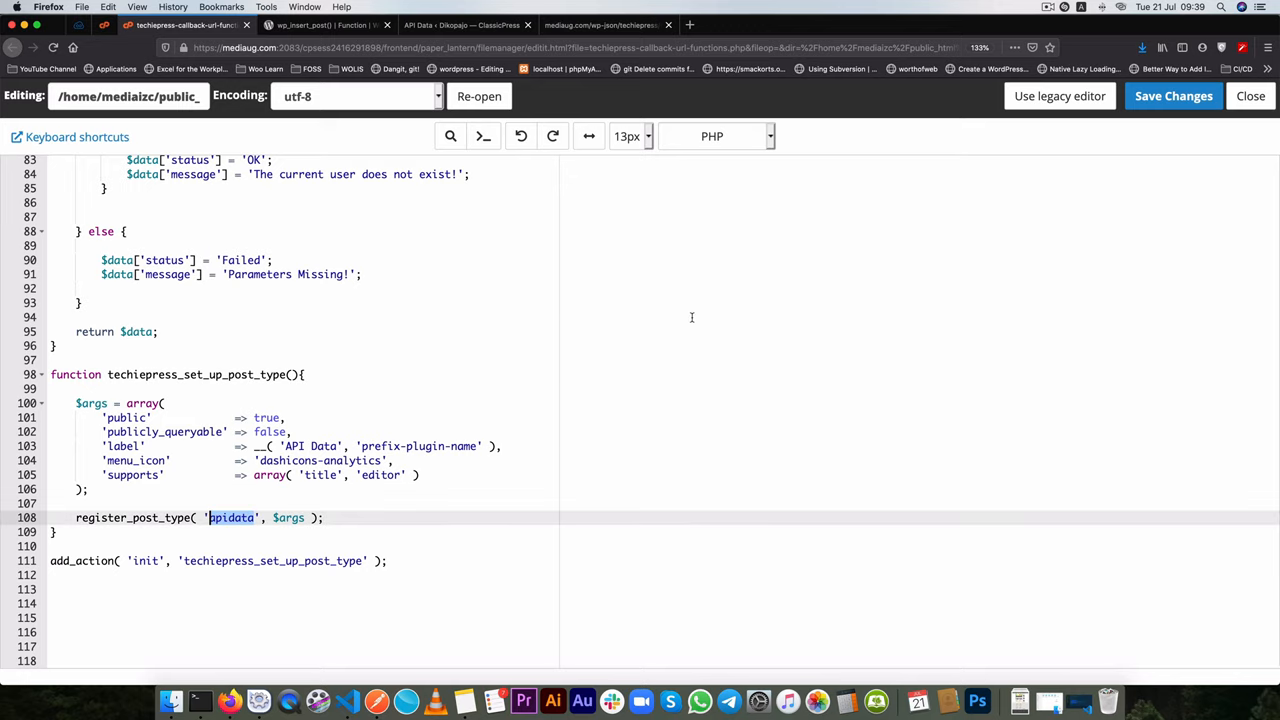
{"action": "left_click", "coordinate": [1172, 96]}
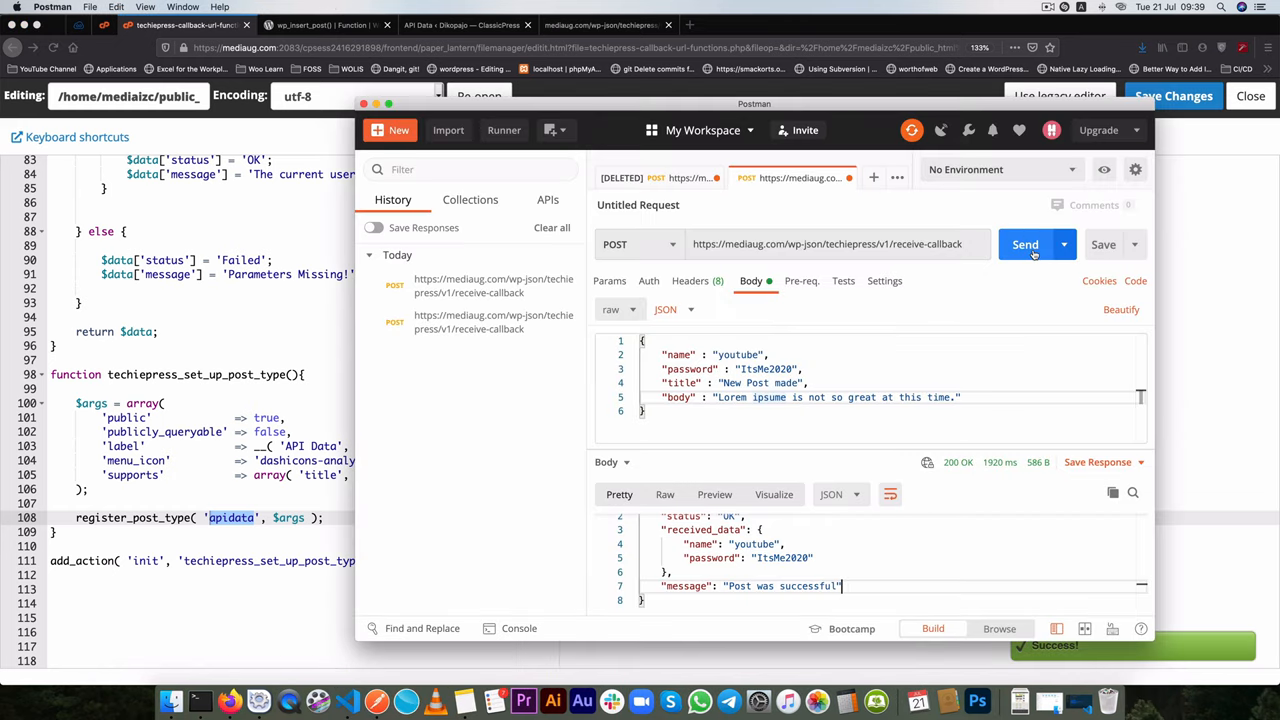
- Send the receive-callback POST request from Postman again
{"action": "left_click", "coordinate": [1025, 244]}
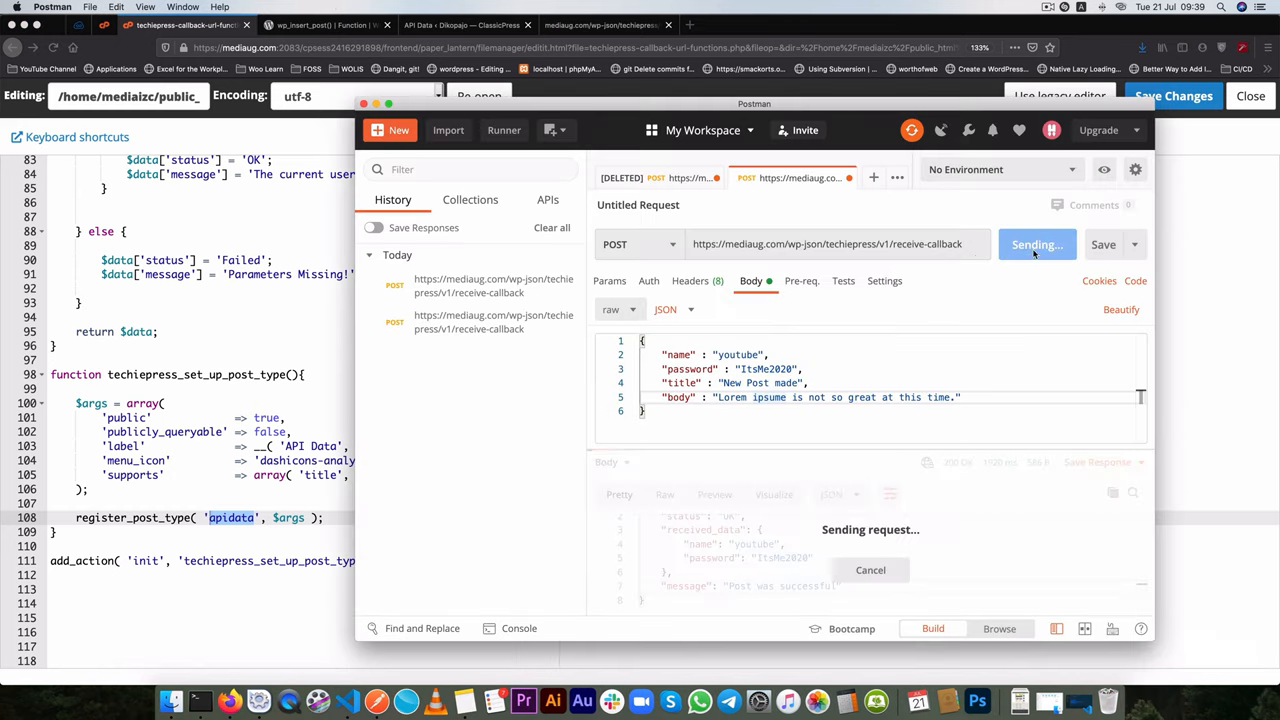
{"action": "left_click", "coordinate": [1035, 244]}
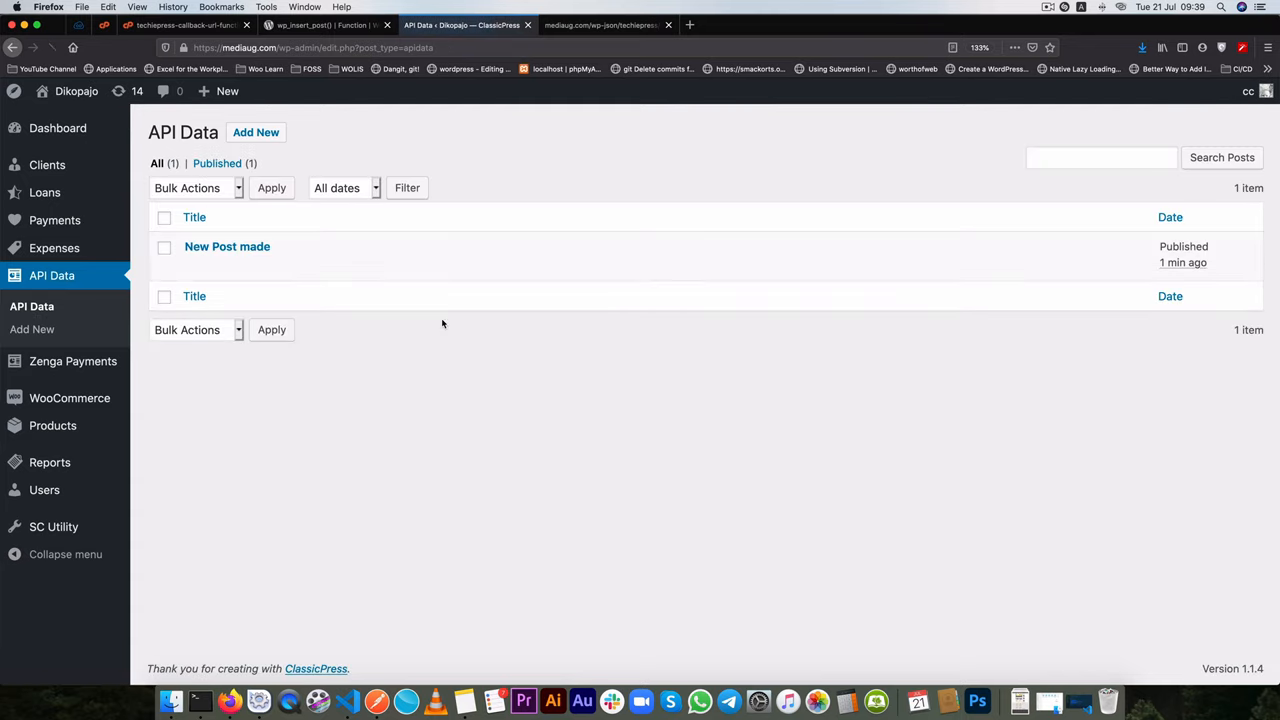
{"action": "mouse_move", "coordinate": [227, 246]}
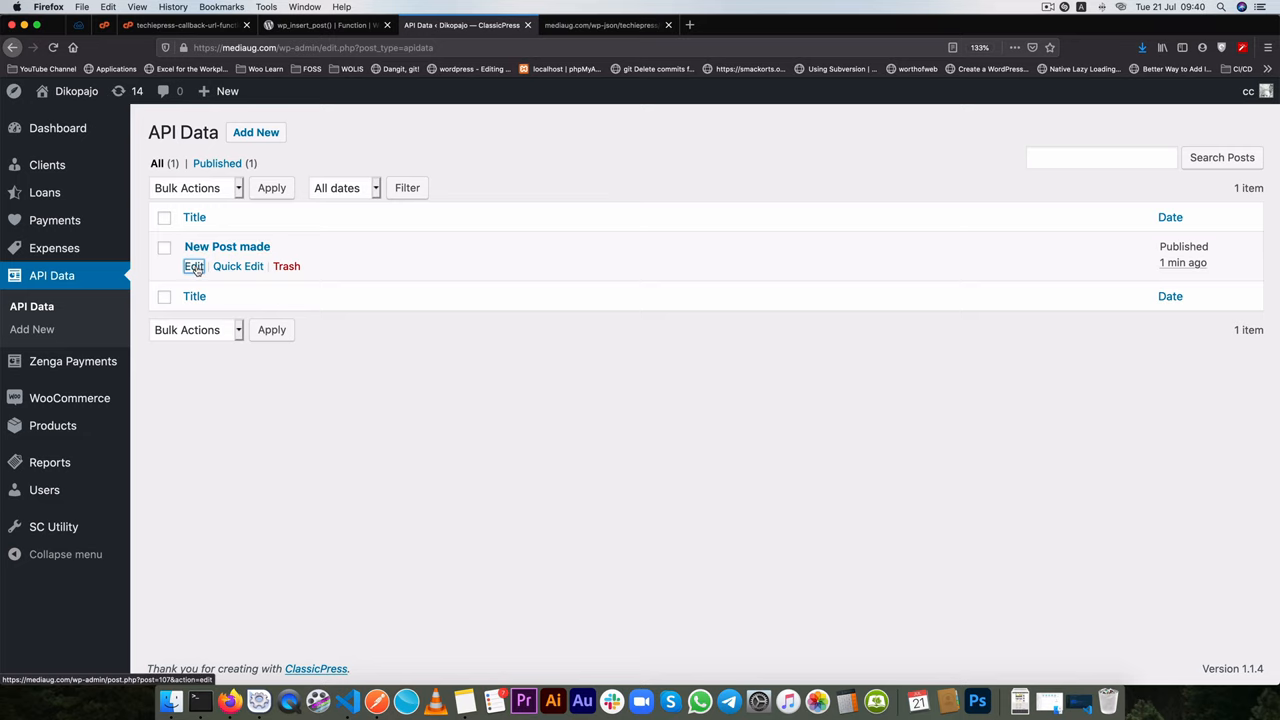
- Open the published 'New Post made' API Data post for editing
{"action": "left_click", "coordinate": [194, 266]}
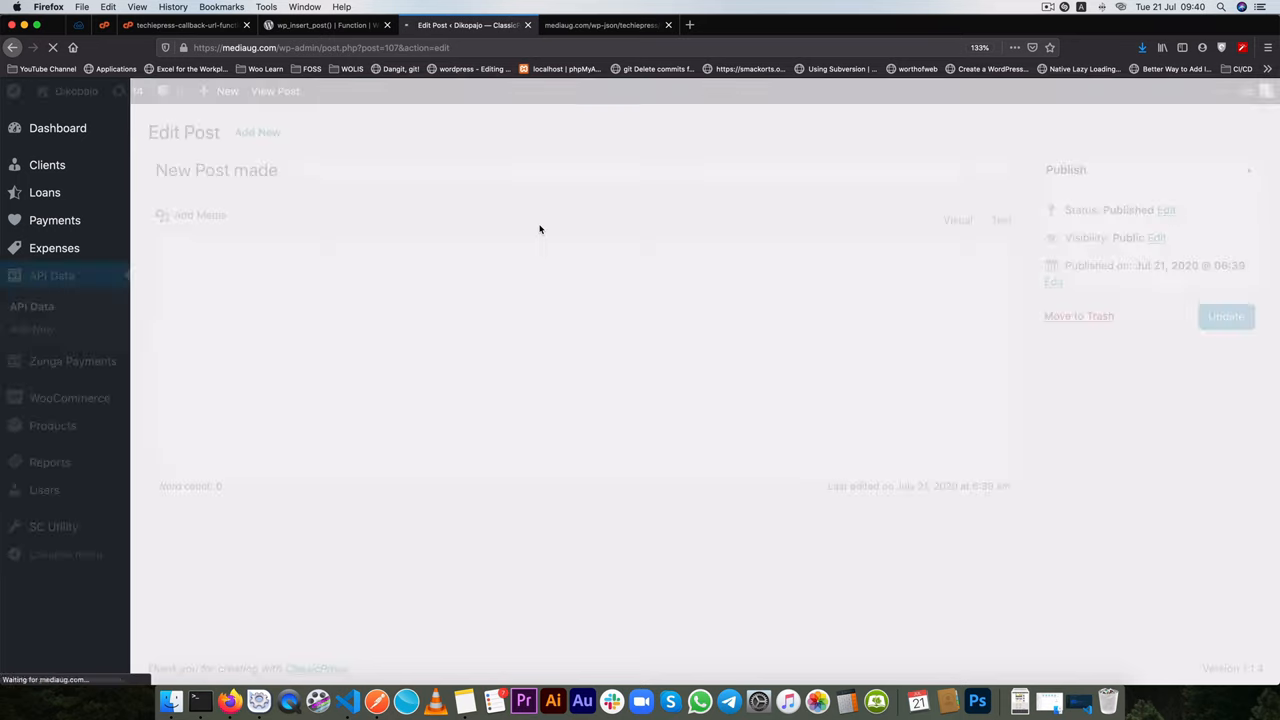